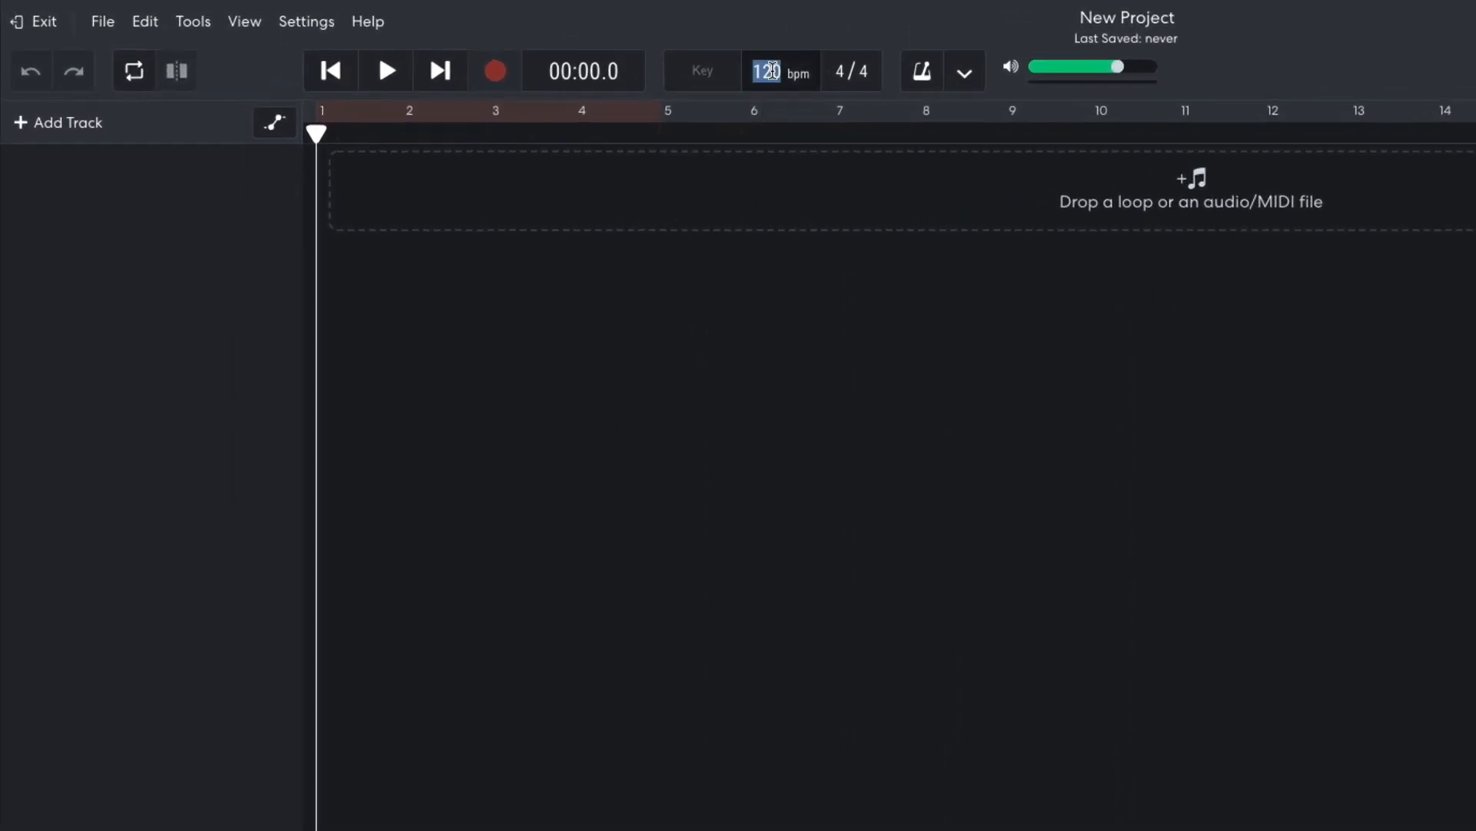
# - Enter 135 bpm as the project tempo and choose A minor as the key
pyautogui.write('135')
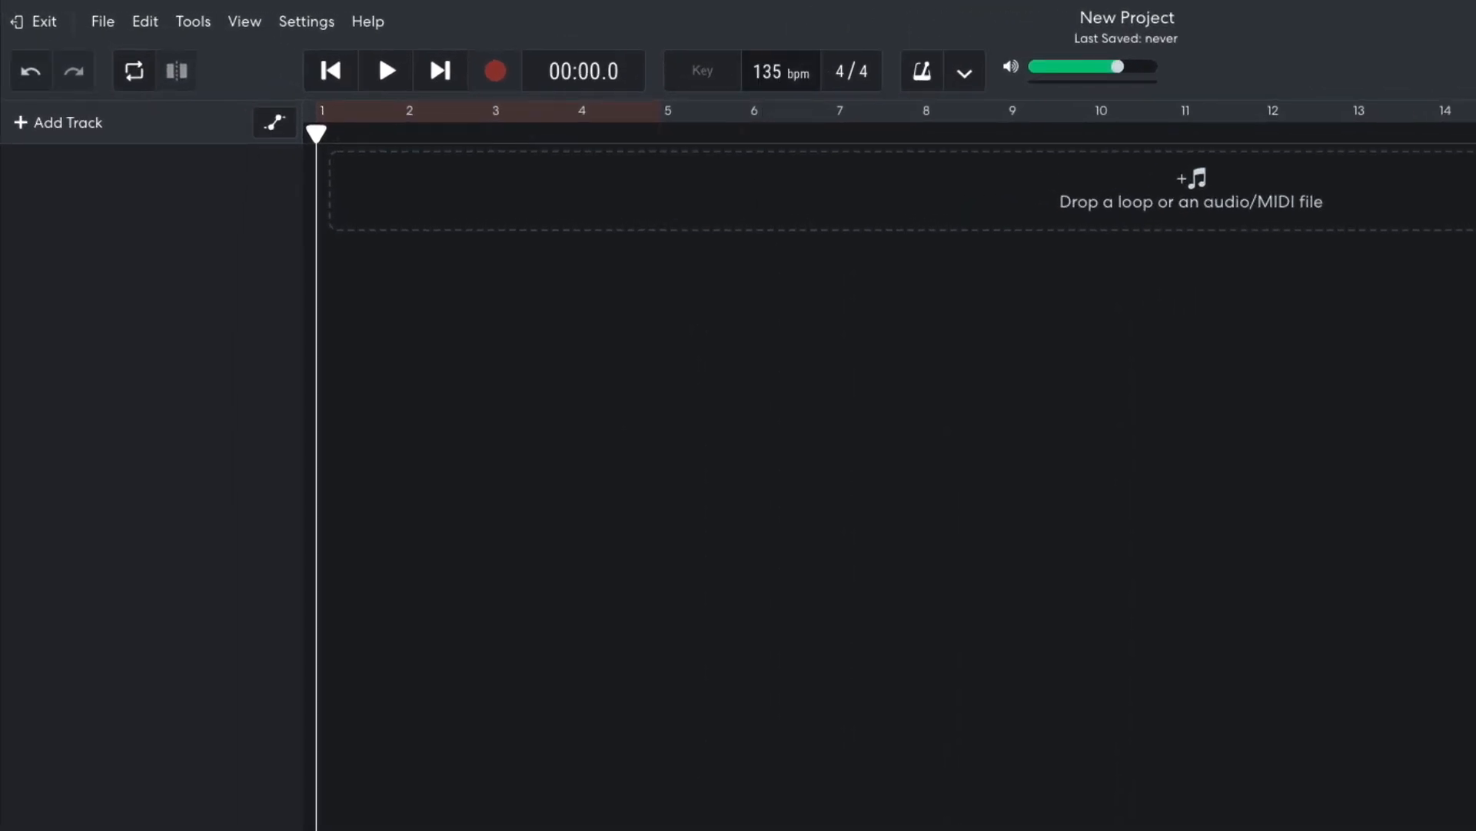
pyautogui.click(700, 70)
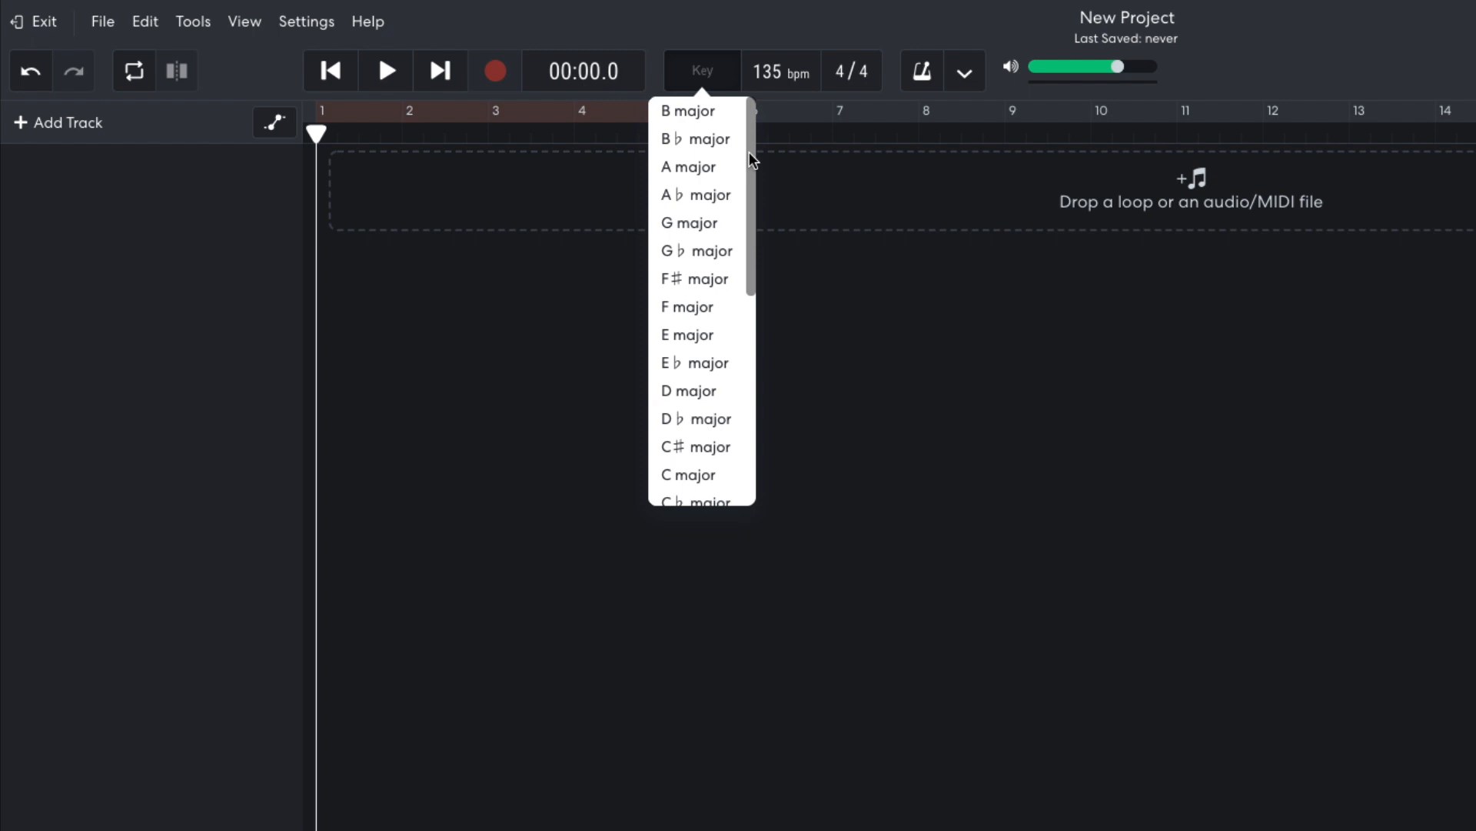
pyautogui.scroll(-3)
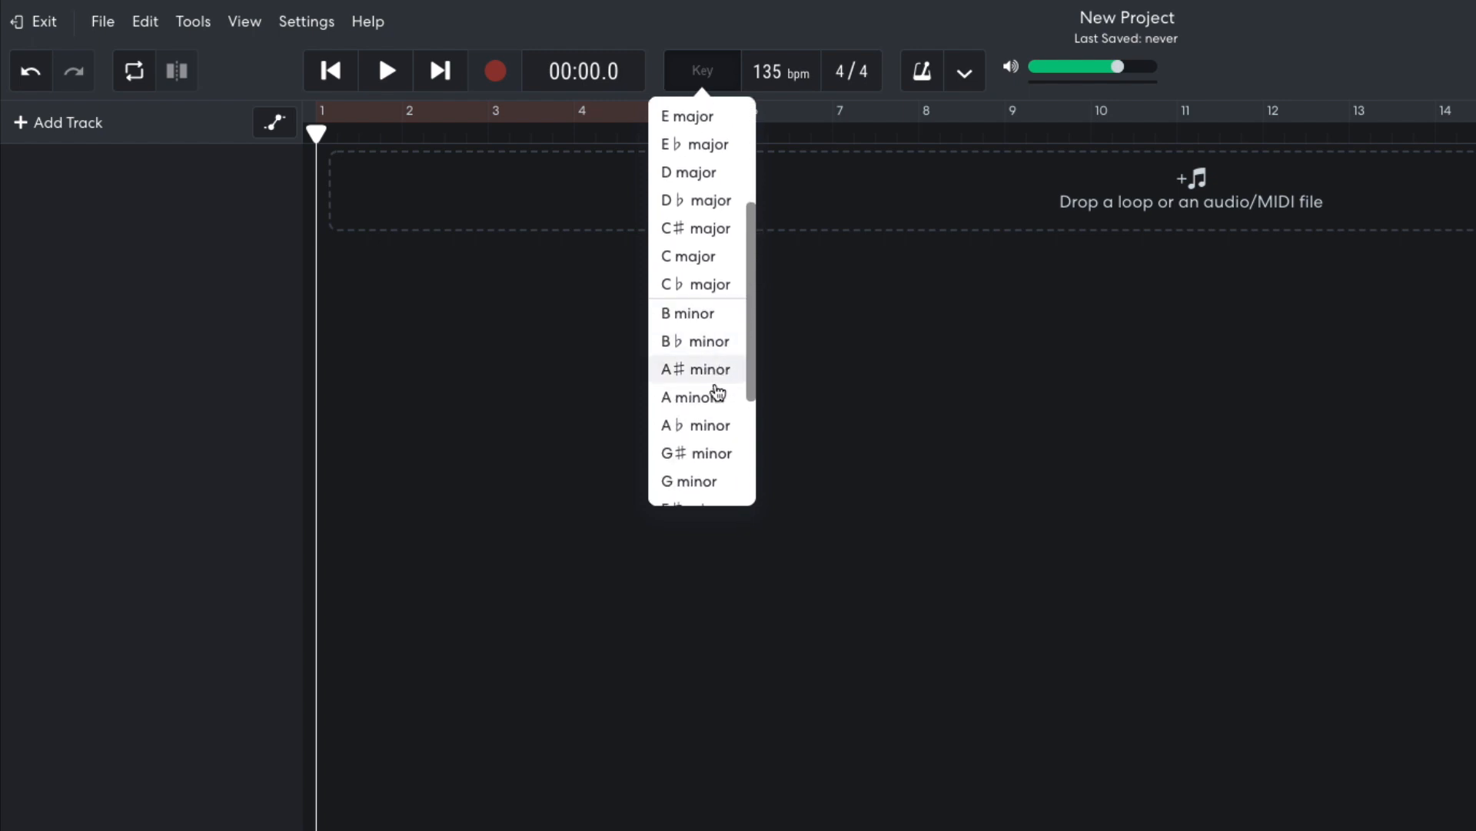
pyautogui.click(694, 395)
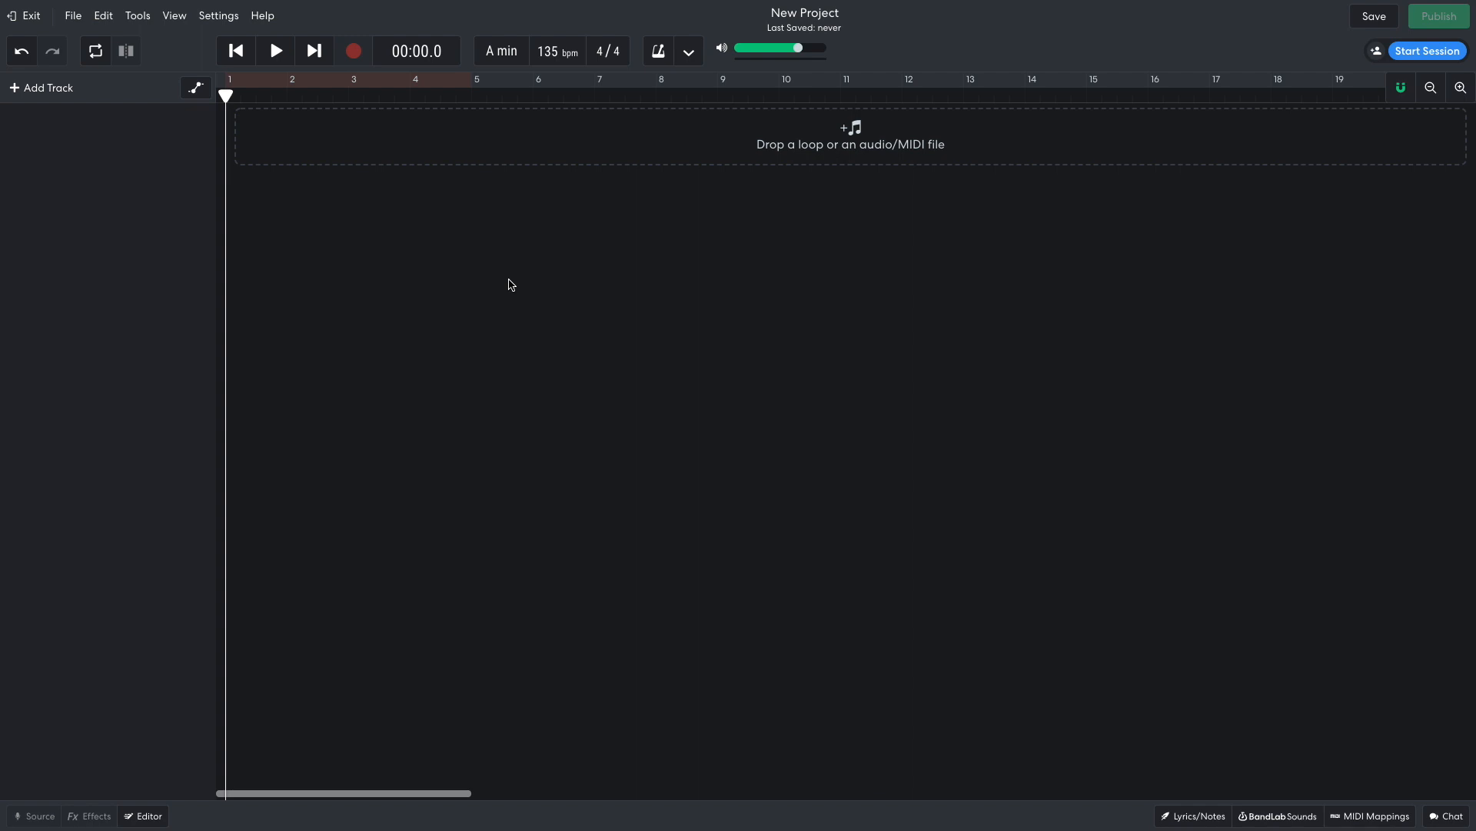
# - Add a drum kit track and program a bar of kick, snare, cymbal and hi-hat notes
pyautogui.click(46, 87)
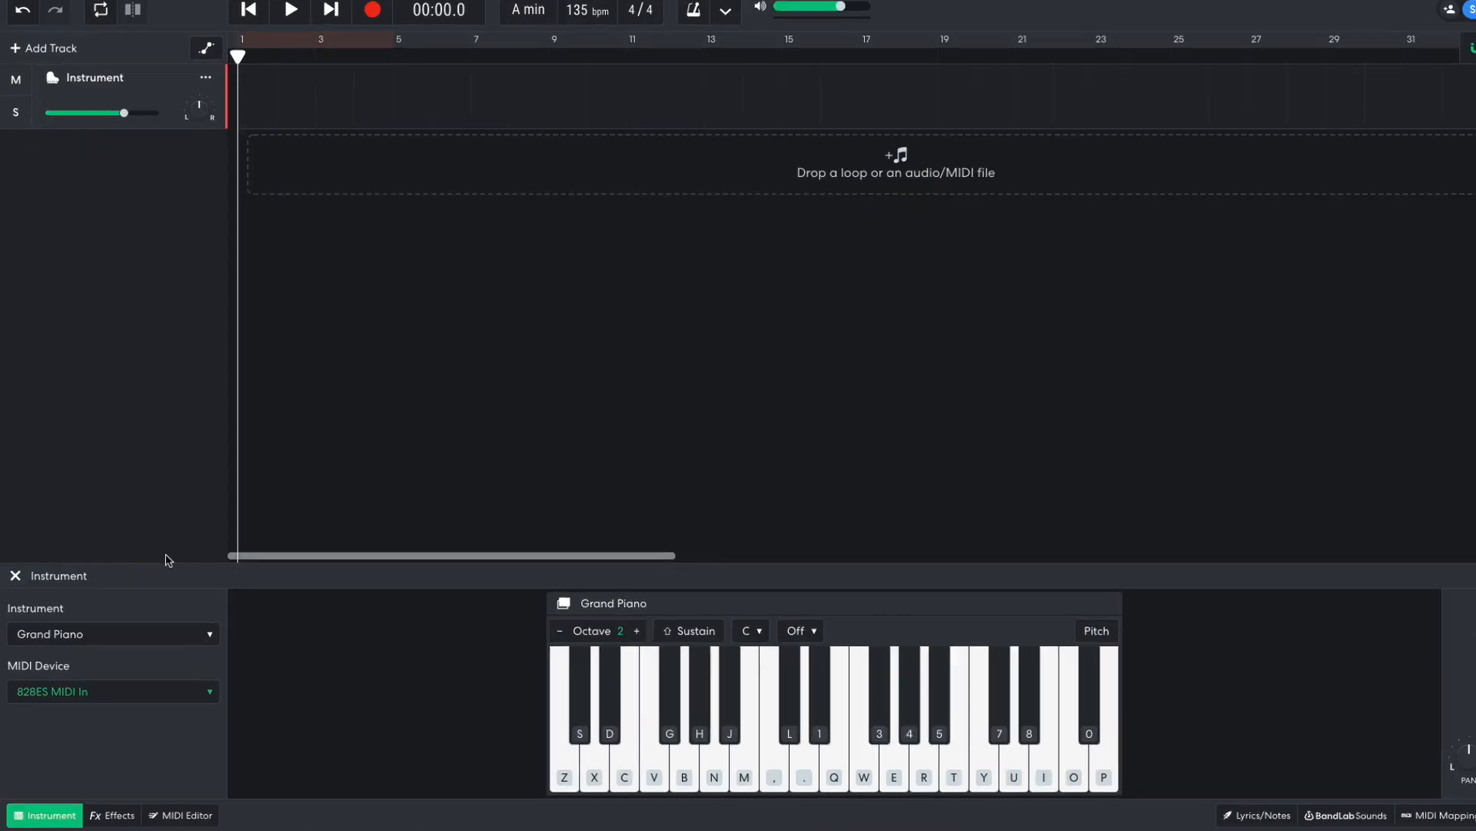
pyautogui.click(49, 633)
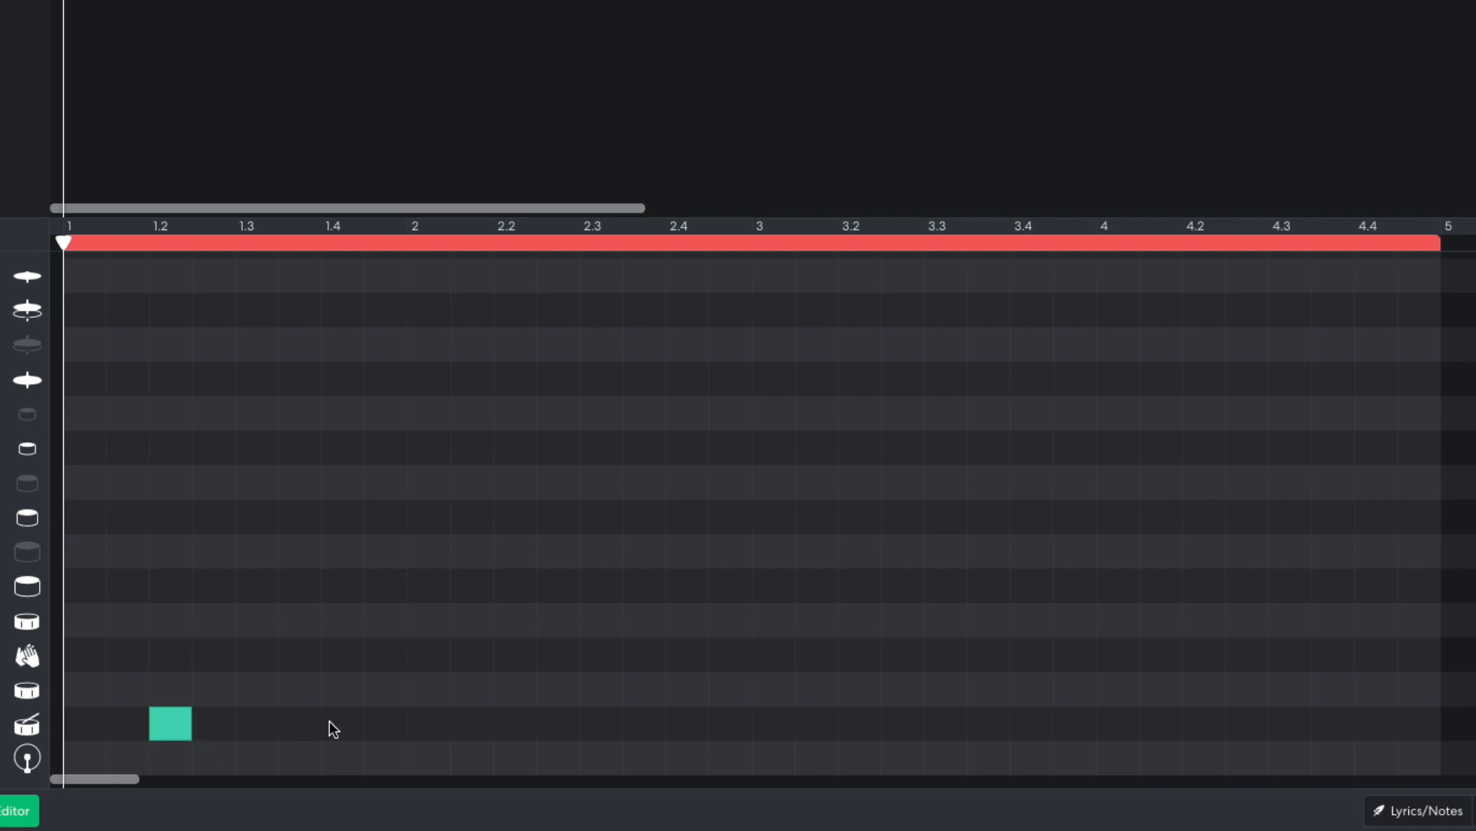
pyautogui.click(341, 723)
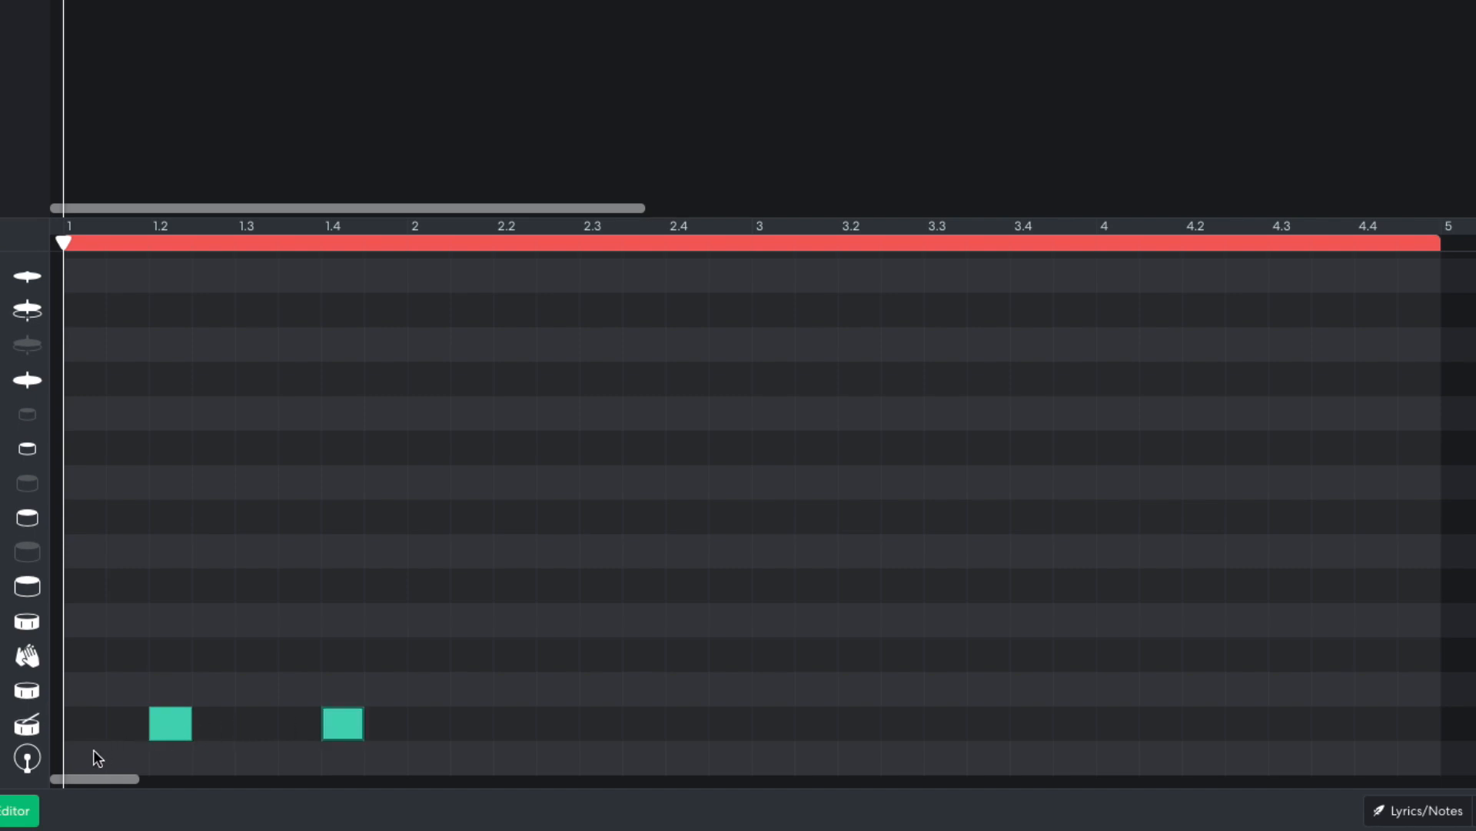
pyautogui.click(84, 756)
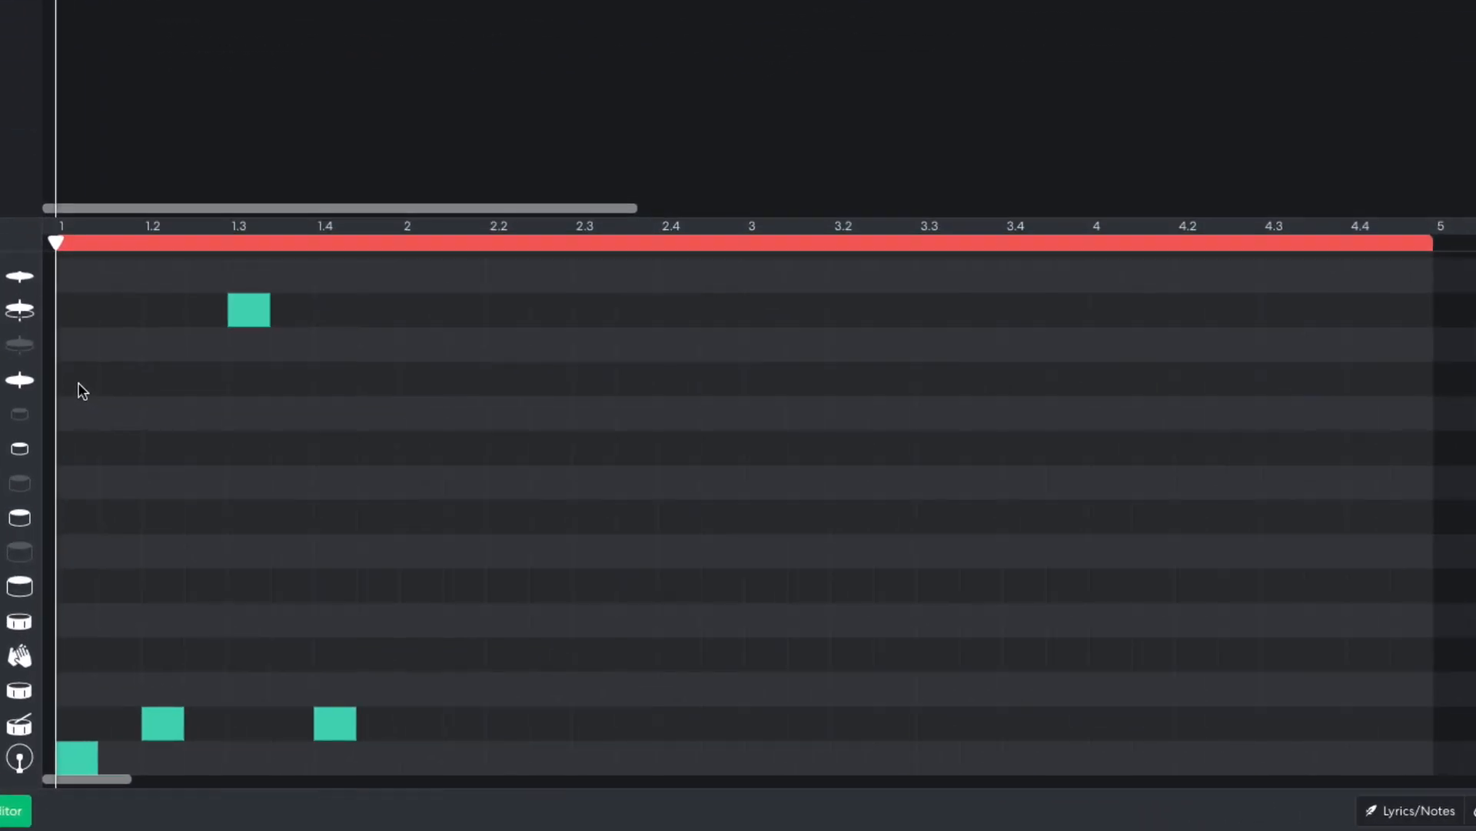
pyautogui.click(165, 379)
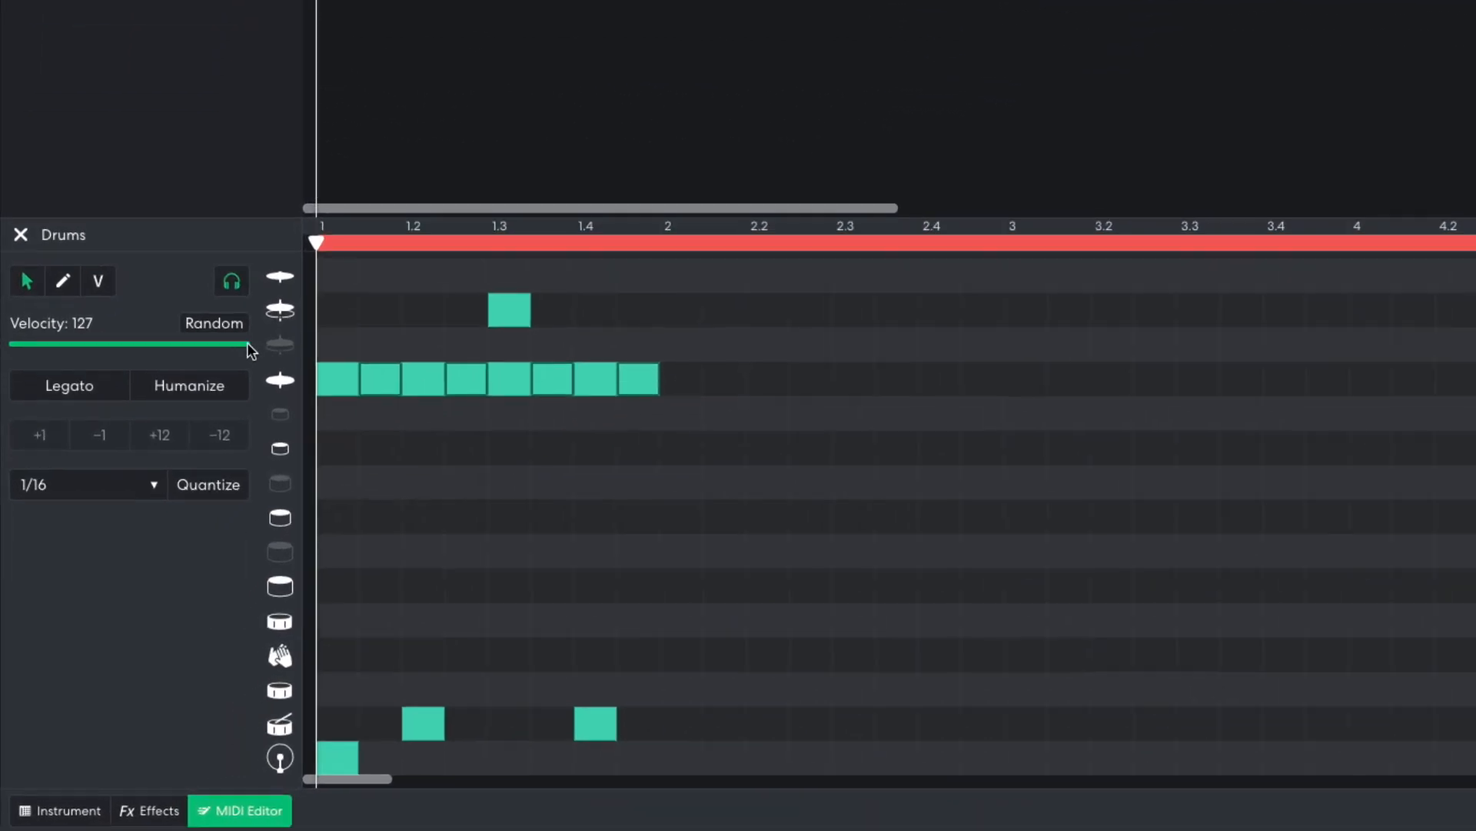
# - Drag alternate hi-hats' velocity down to soften them, then deselect the drum notes
pyautogui.moveTo(247, 344); pyautogui.dragTo(143, 345)
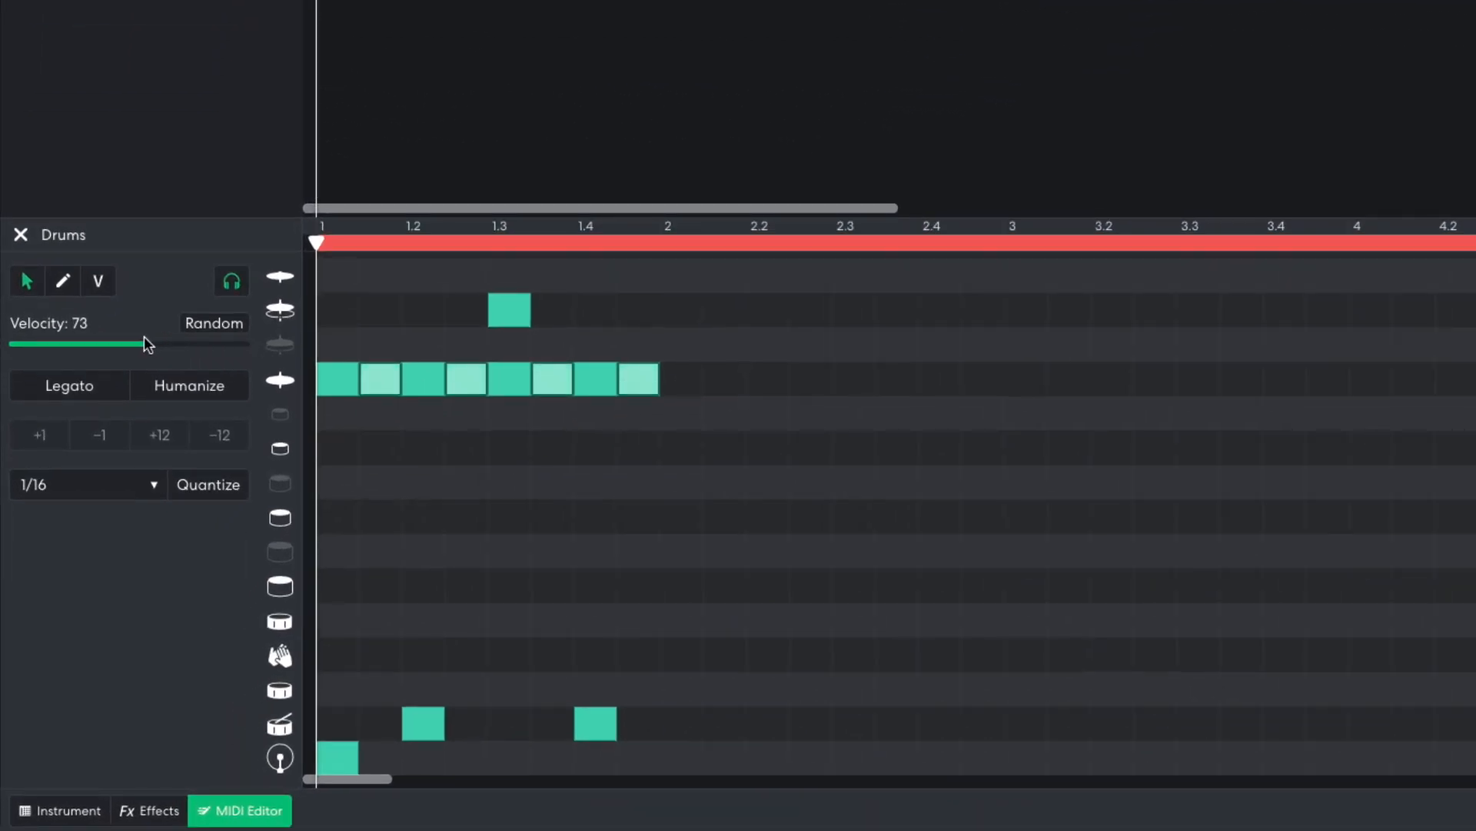
pyautogui.moveTo(147, 344); pyautogui.dragTo(139, 344)
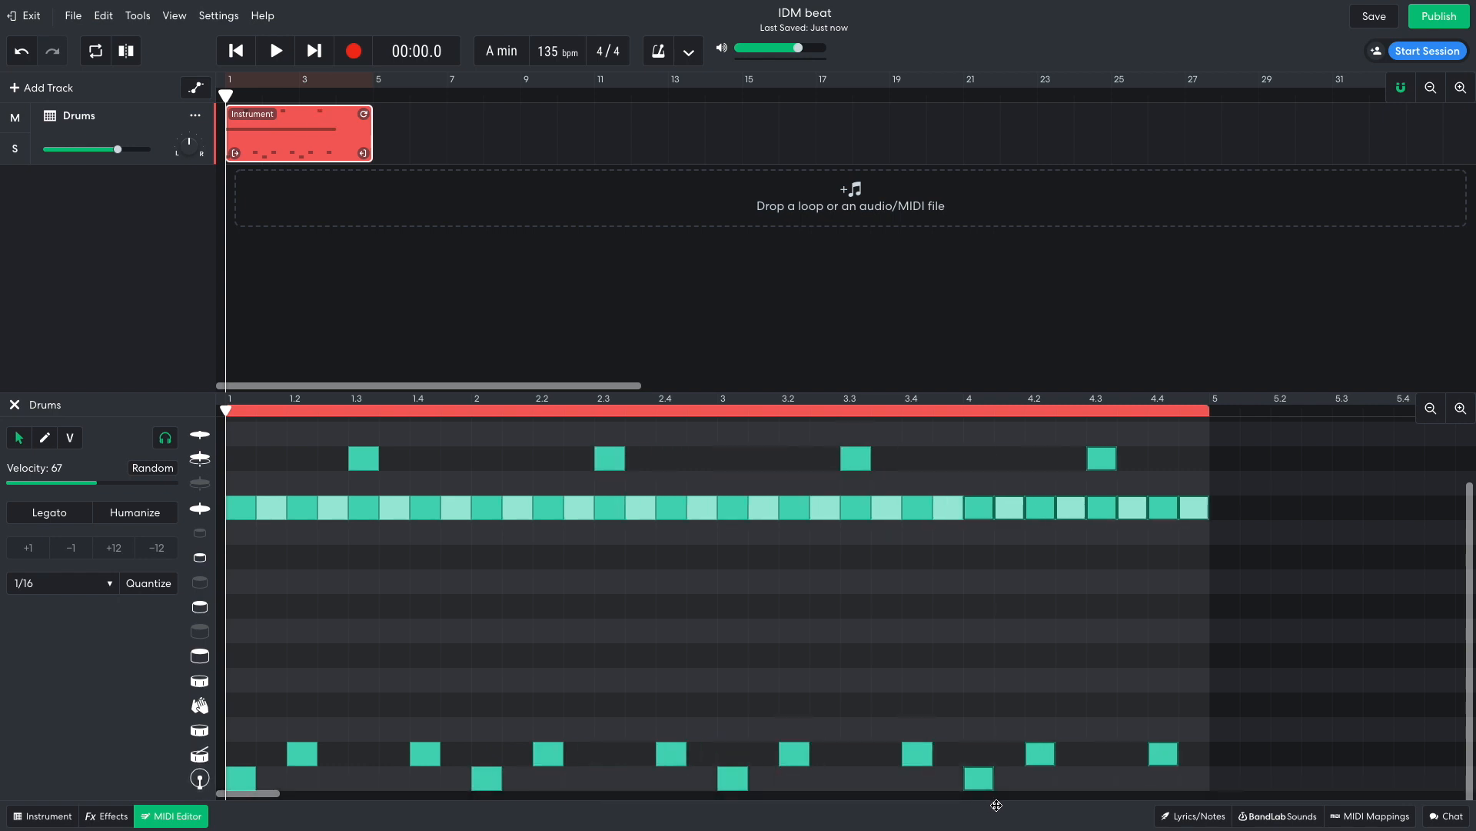
pyautogui.click(275, 50)
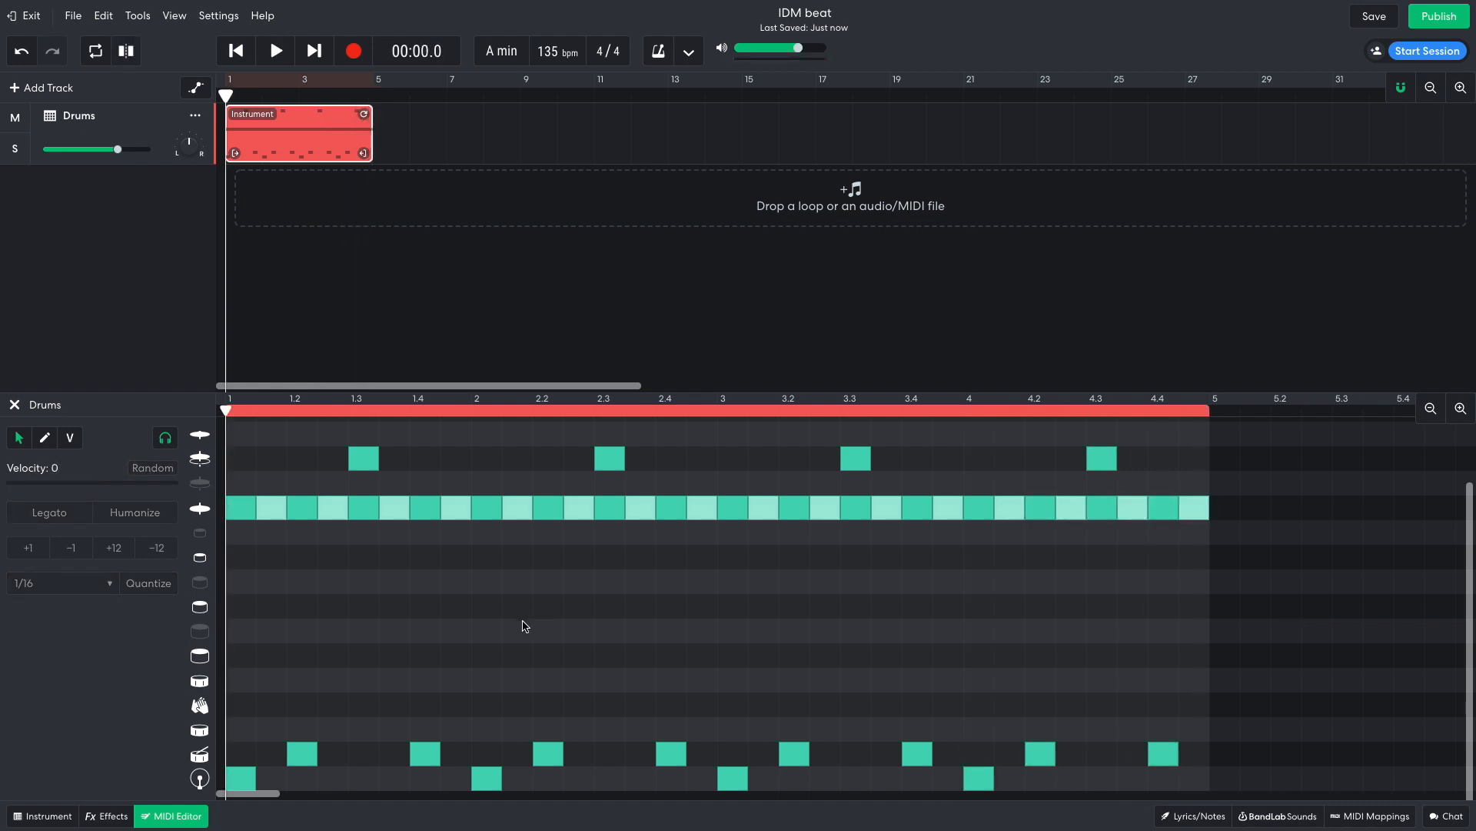
# - Put a Filter Echo delay on the drum track and turn its Cutoff knob
pyautogui.click(106, 815)
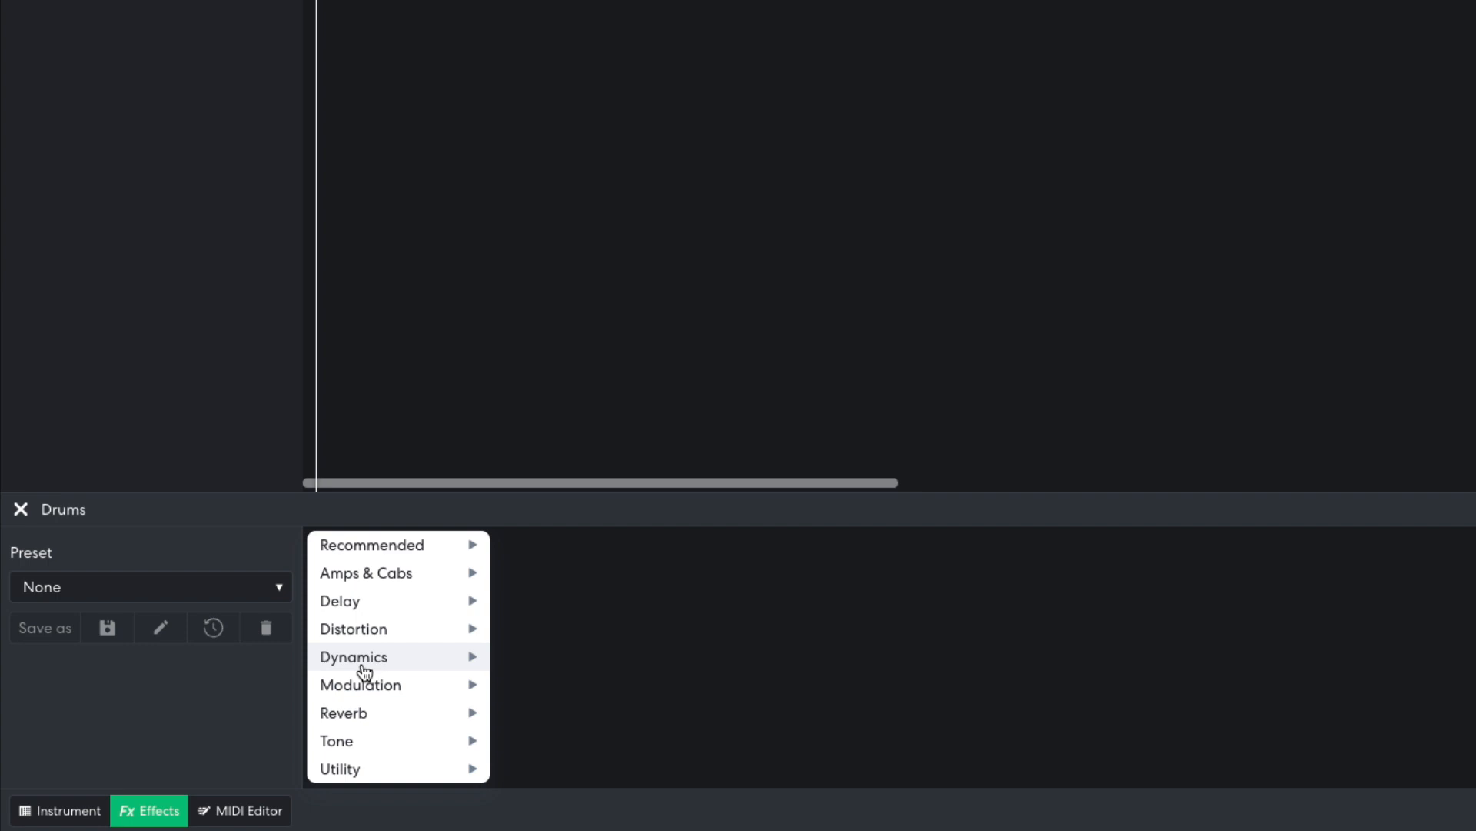
pyautogui.moveTo(339, 600)
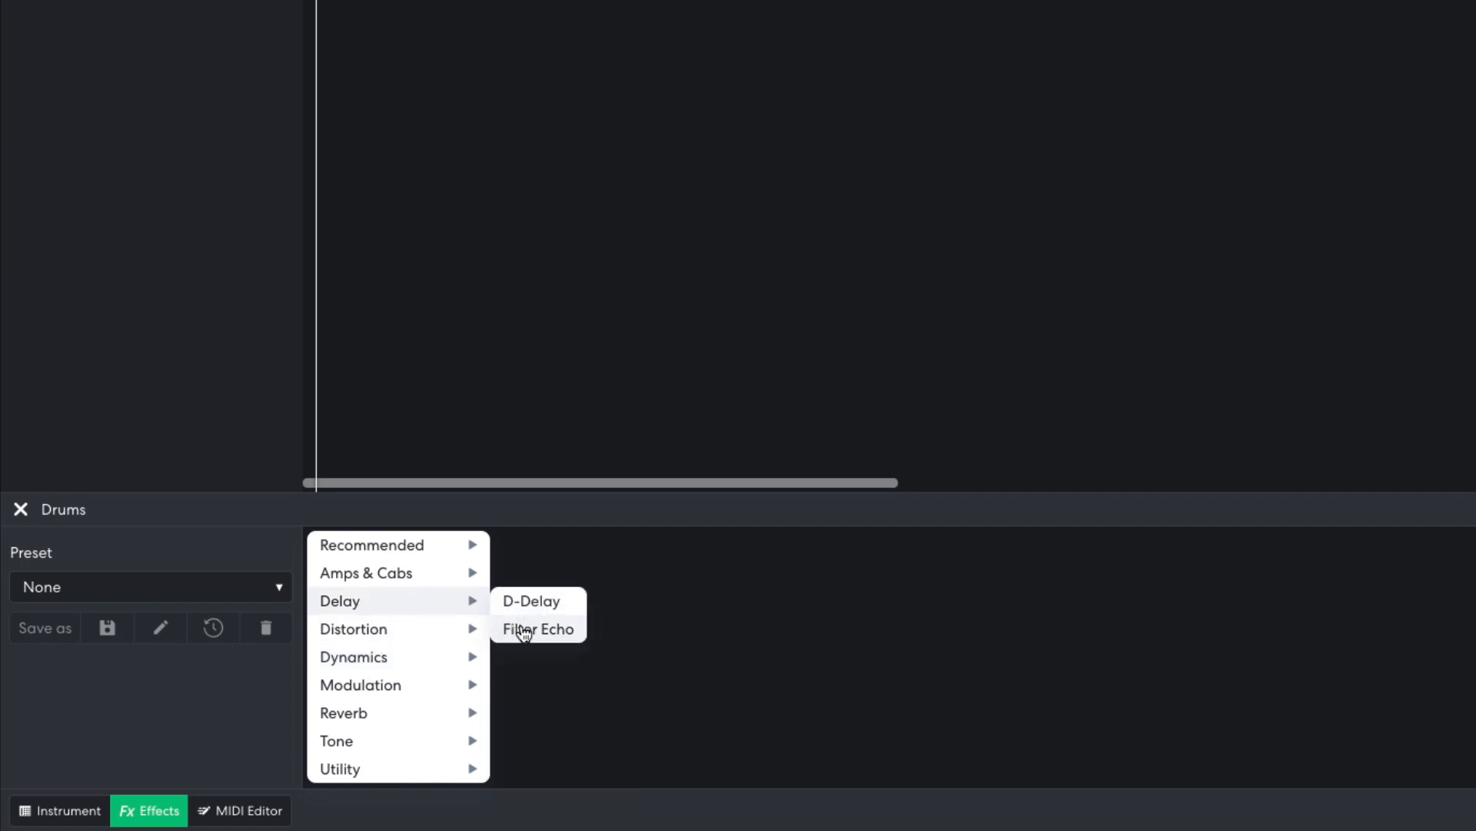
pyautogui.click(537, 628)
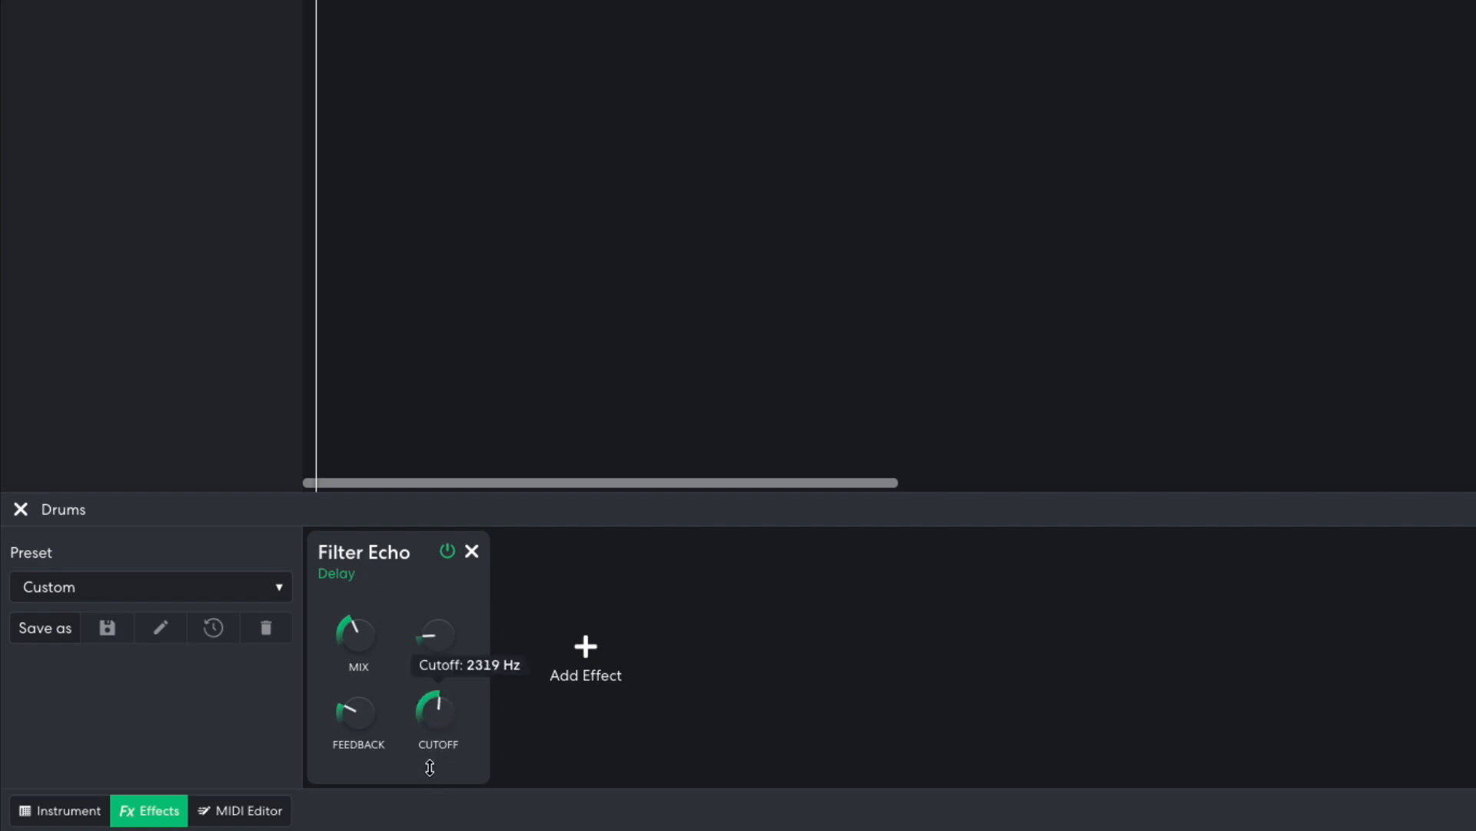
pyautogui.moveTo(436, 709); pyautogui.dragTo(426, 796)
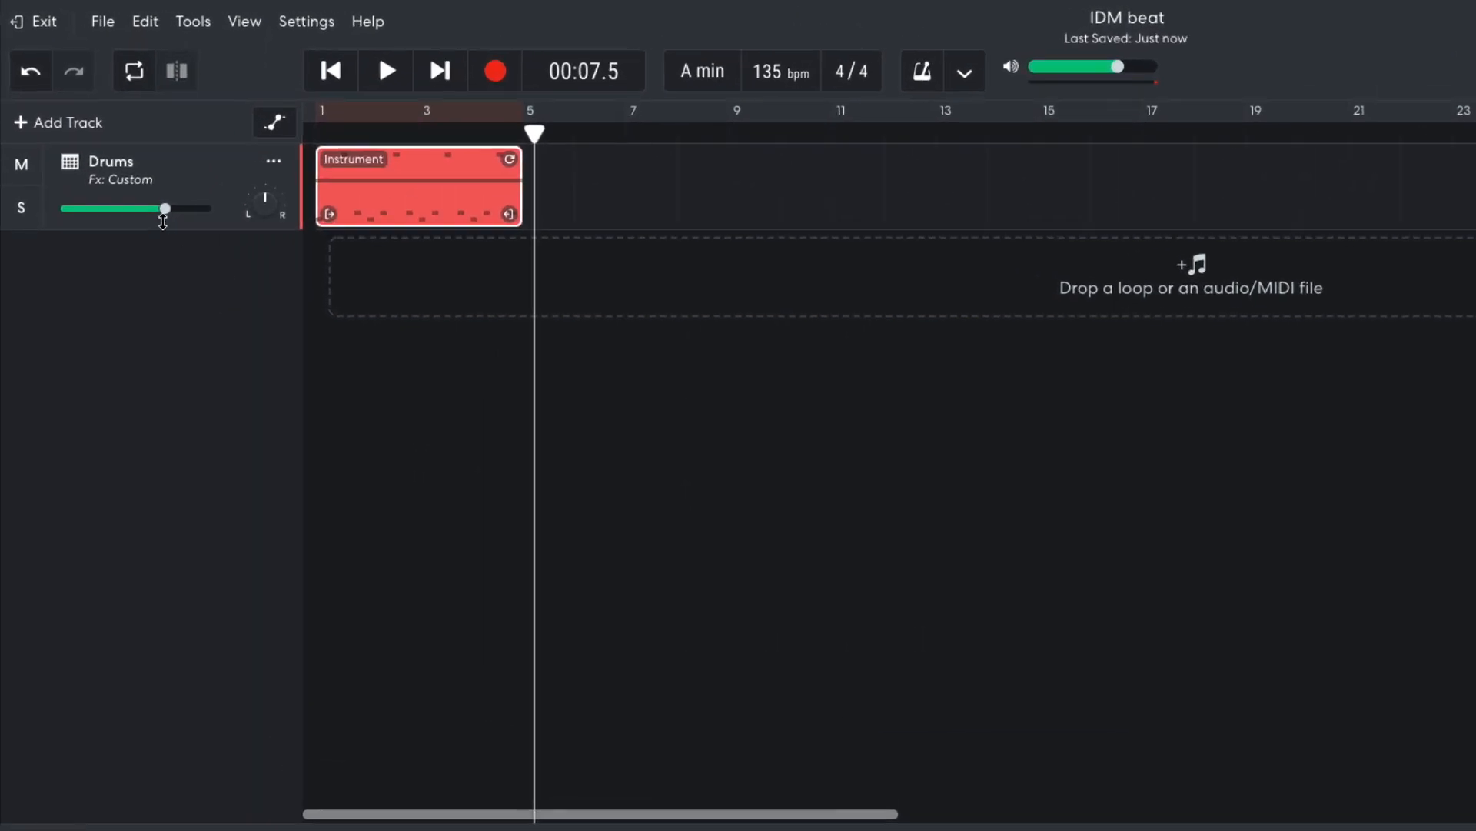
# - Lower the Drums volume to about -5.1 dB and start adding a new track
pyautogui.moveTo(167, 210); pyautogui.dragTo(141, 210)
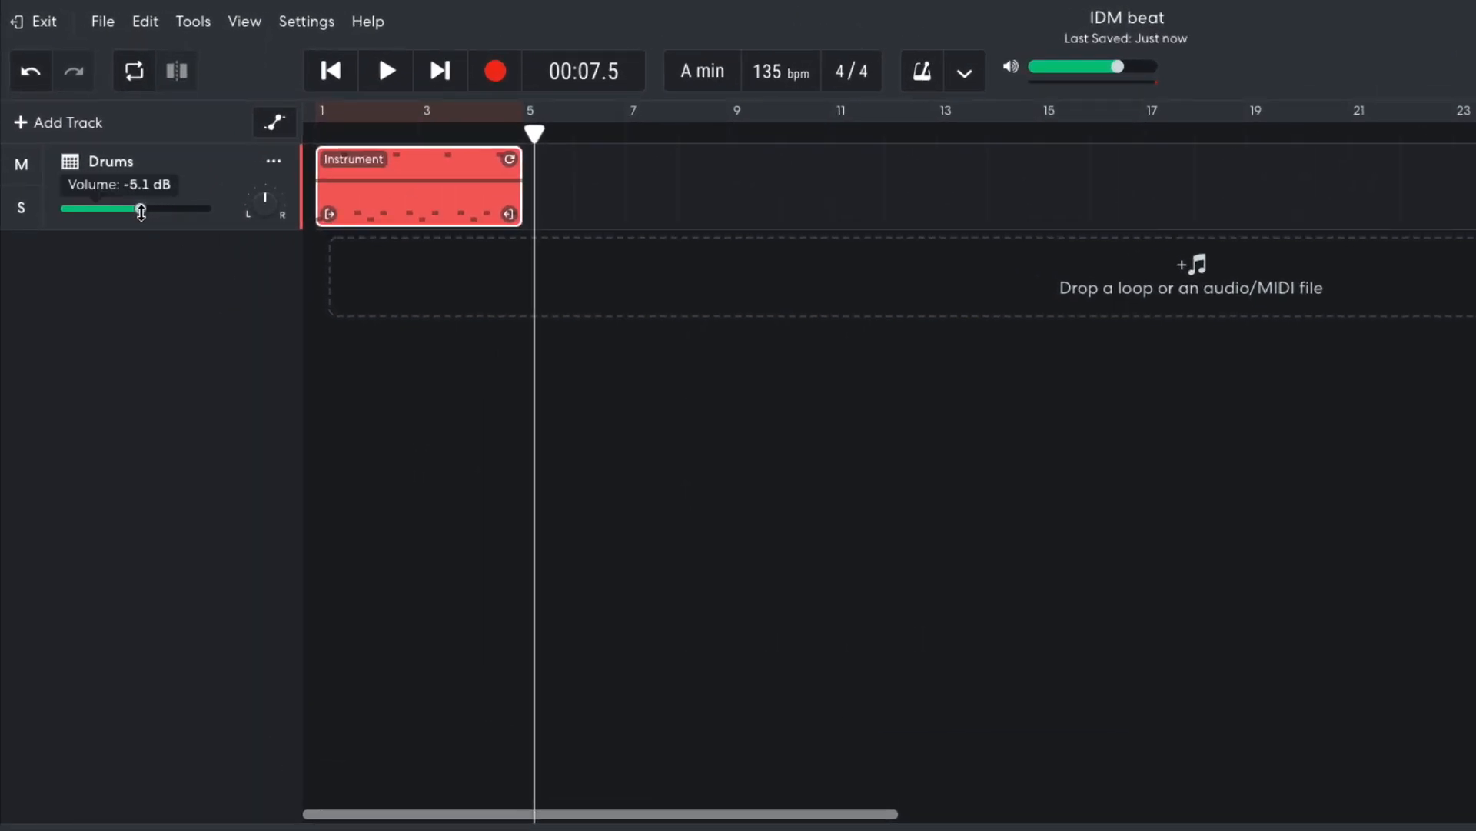
pyautogui.moveTo(142, 209); pyautogui.dragTo(136, 209)
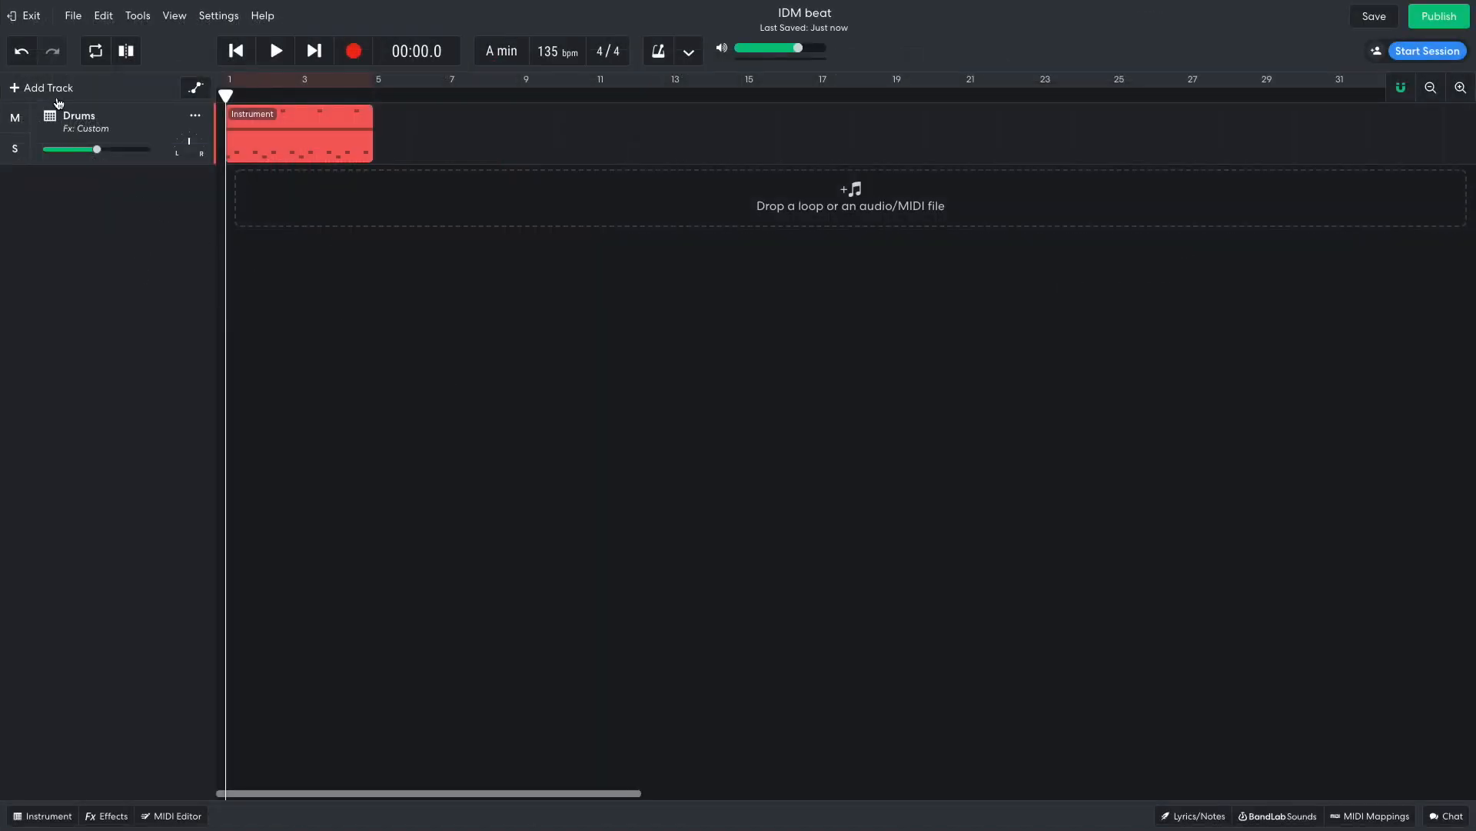
pyautogui.click(45, 88)
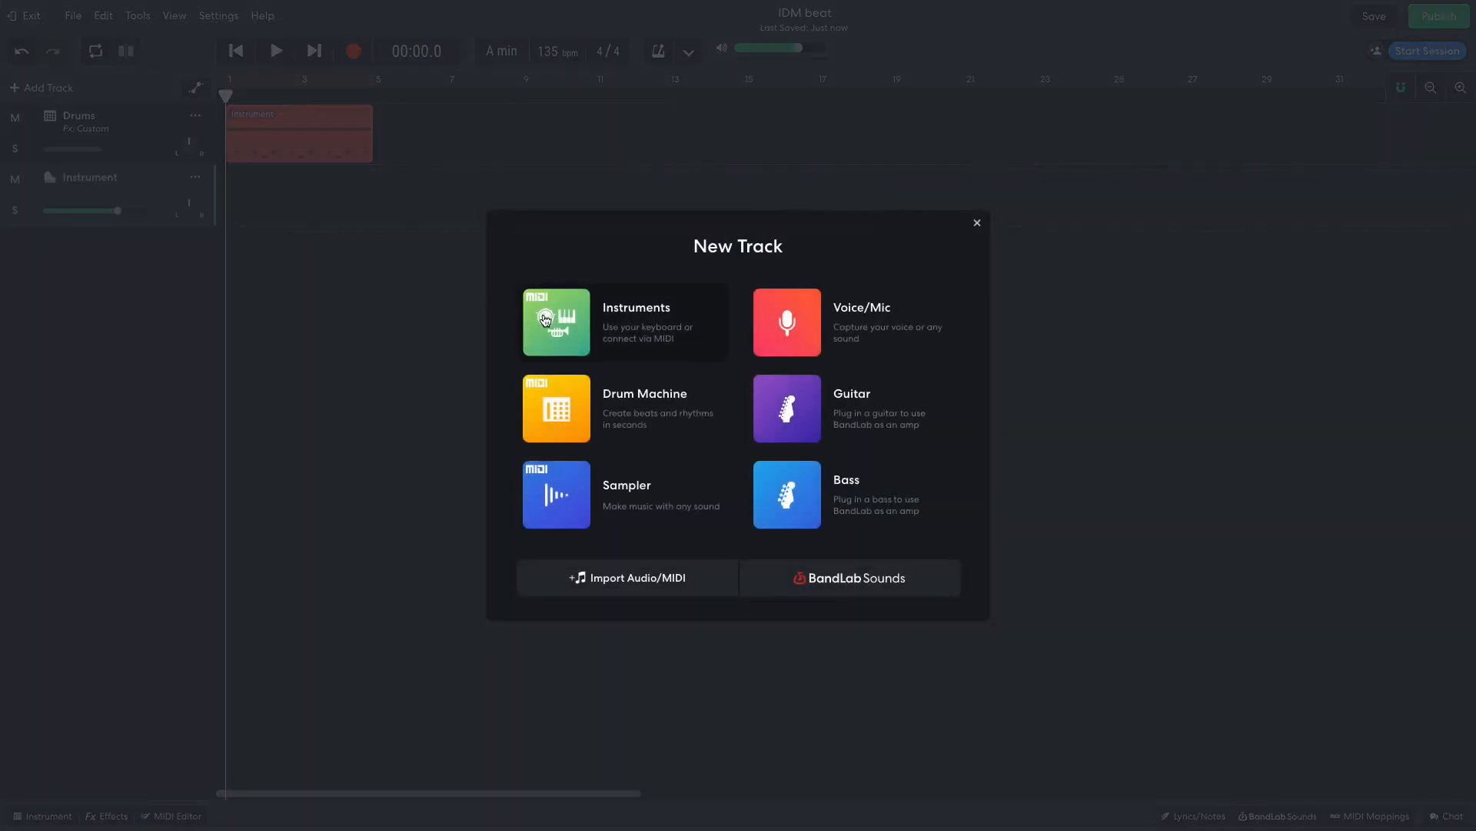
# - Create a Synth Pads instrument track and turn its volume down
pyautogui.click(555, 322)
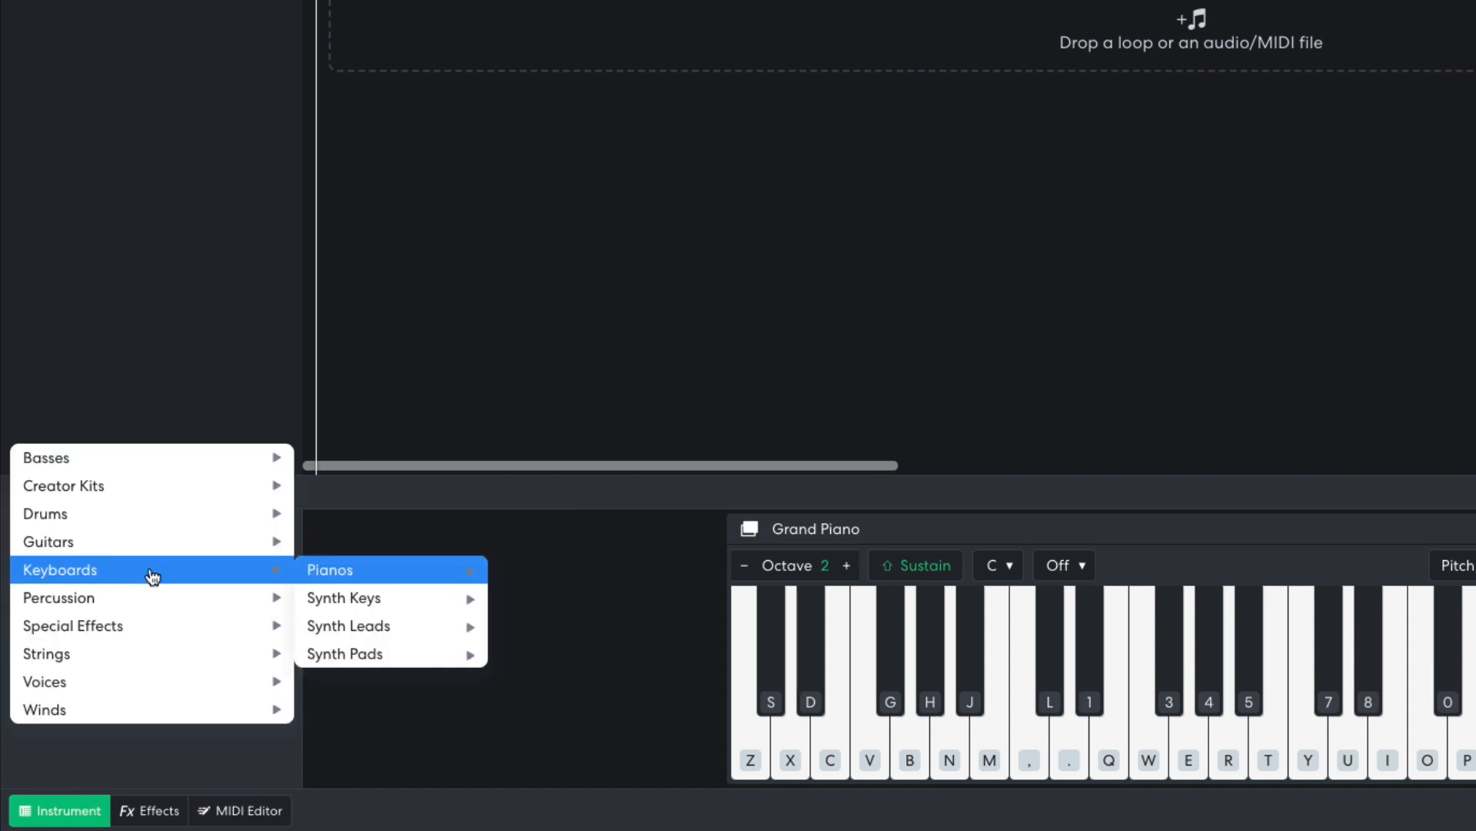
pyautogui.moveTo(345, 653)
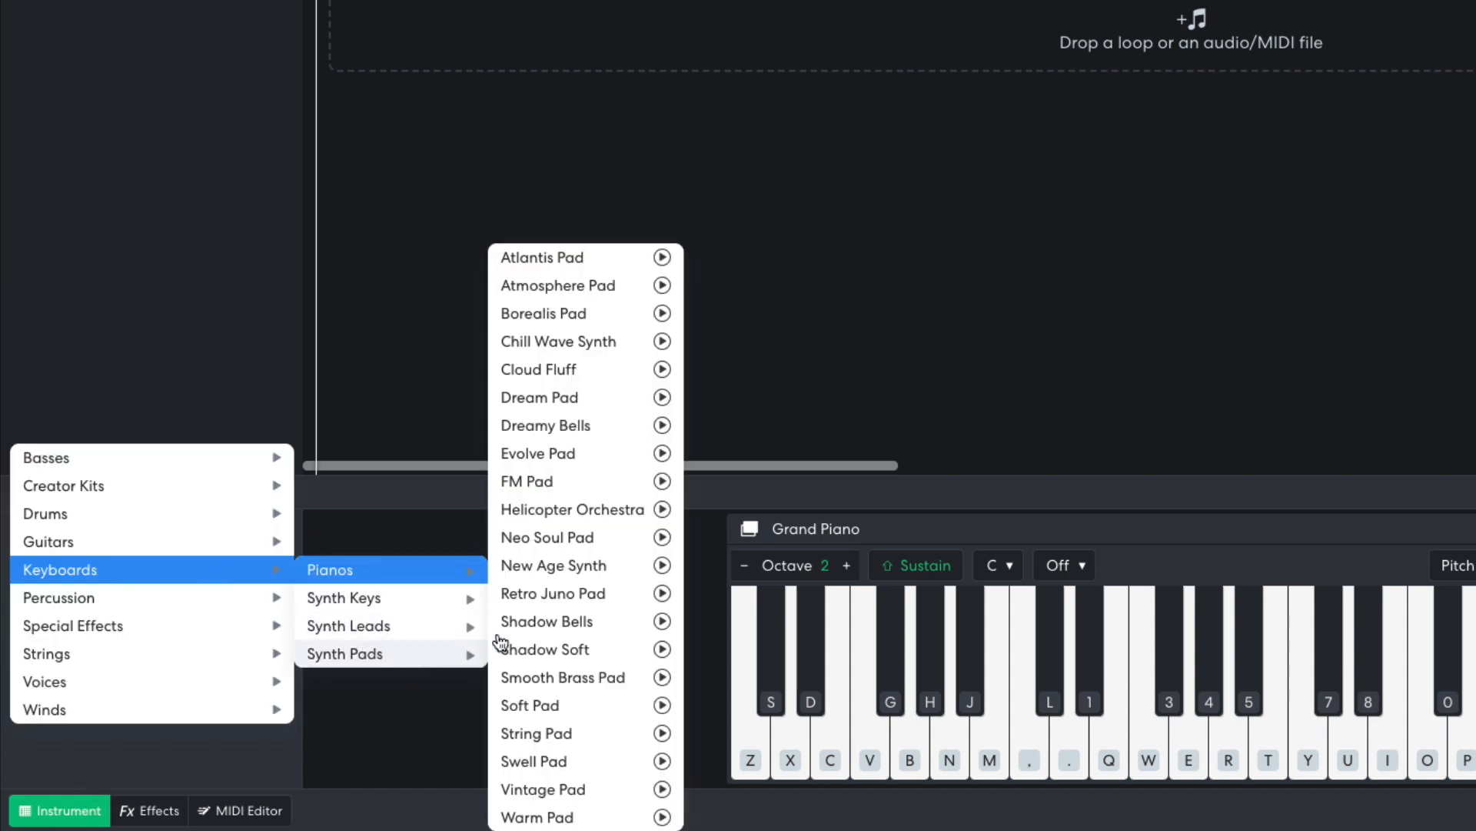
pyautogui.click(557, 285)
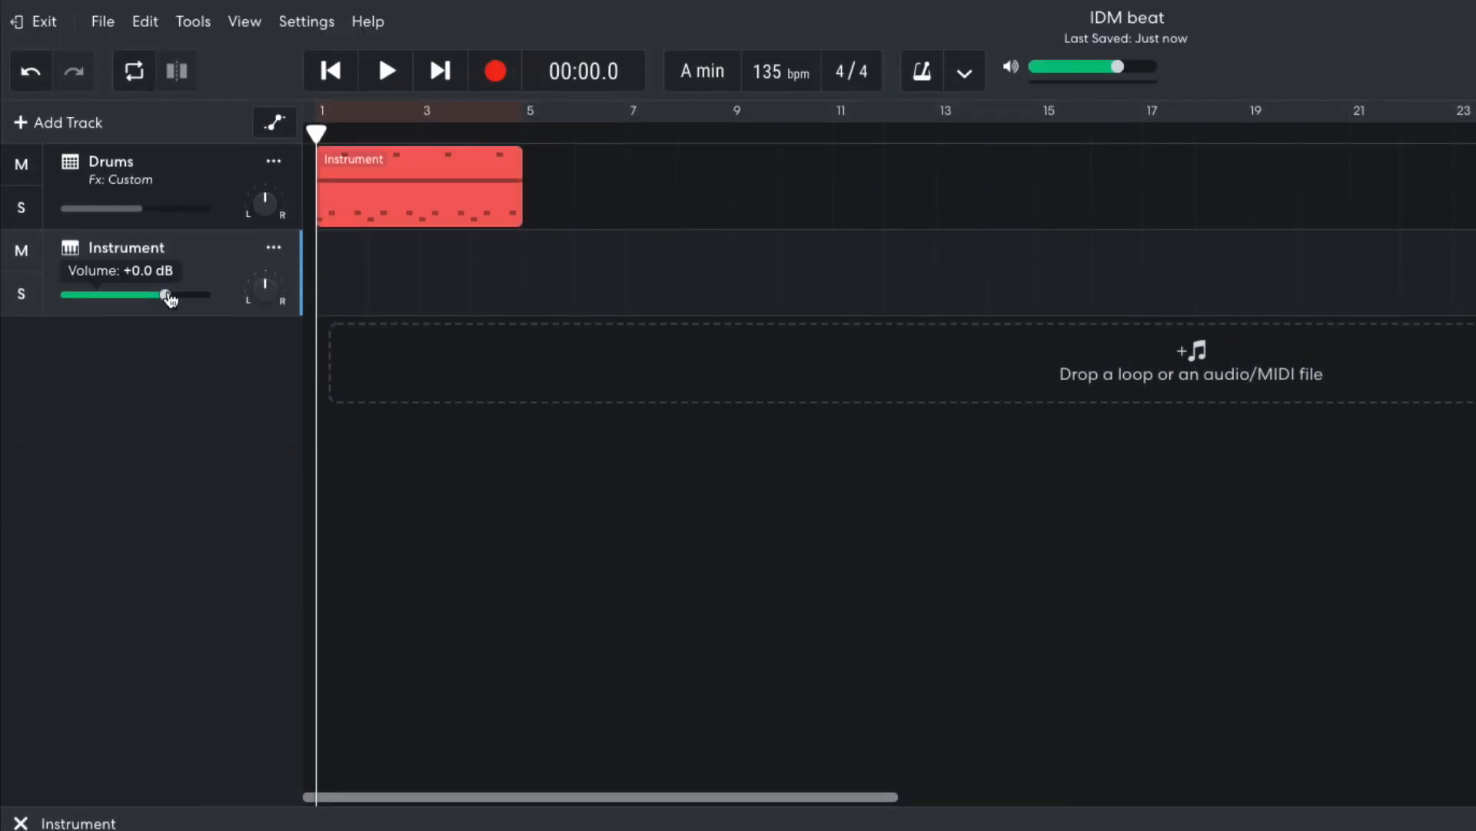
pyautogui.moveTo(168, 295); pyautogui.dragTo(138, 295)
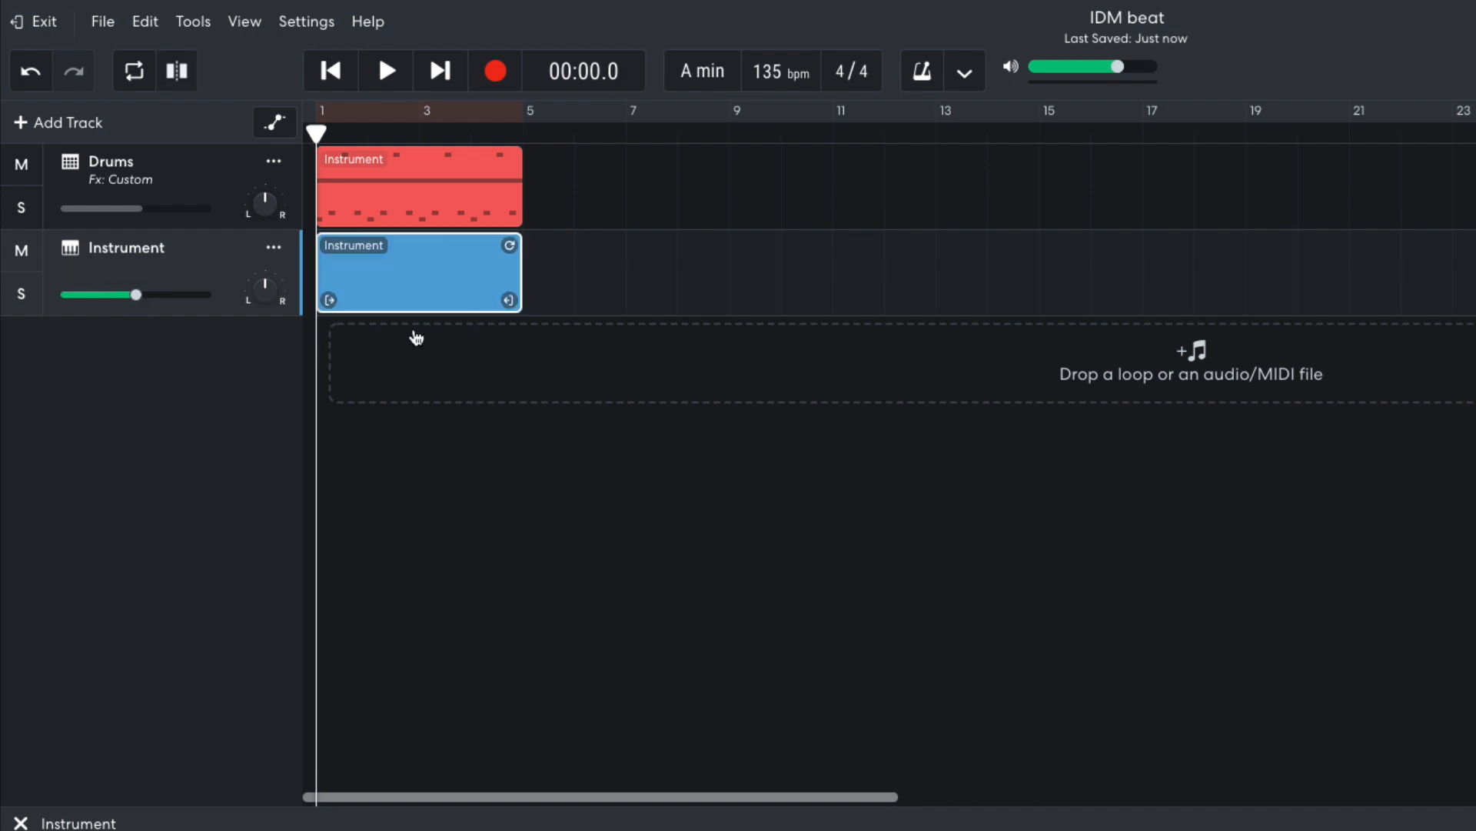
pyautogui.moveTo(508, 297)
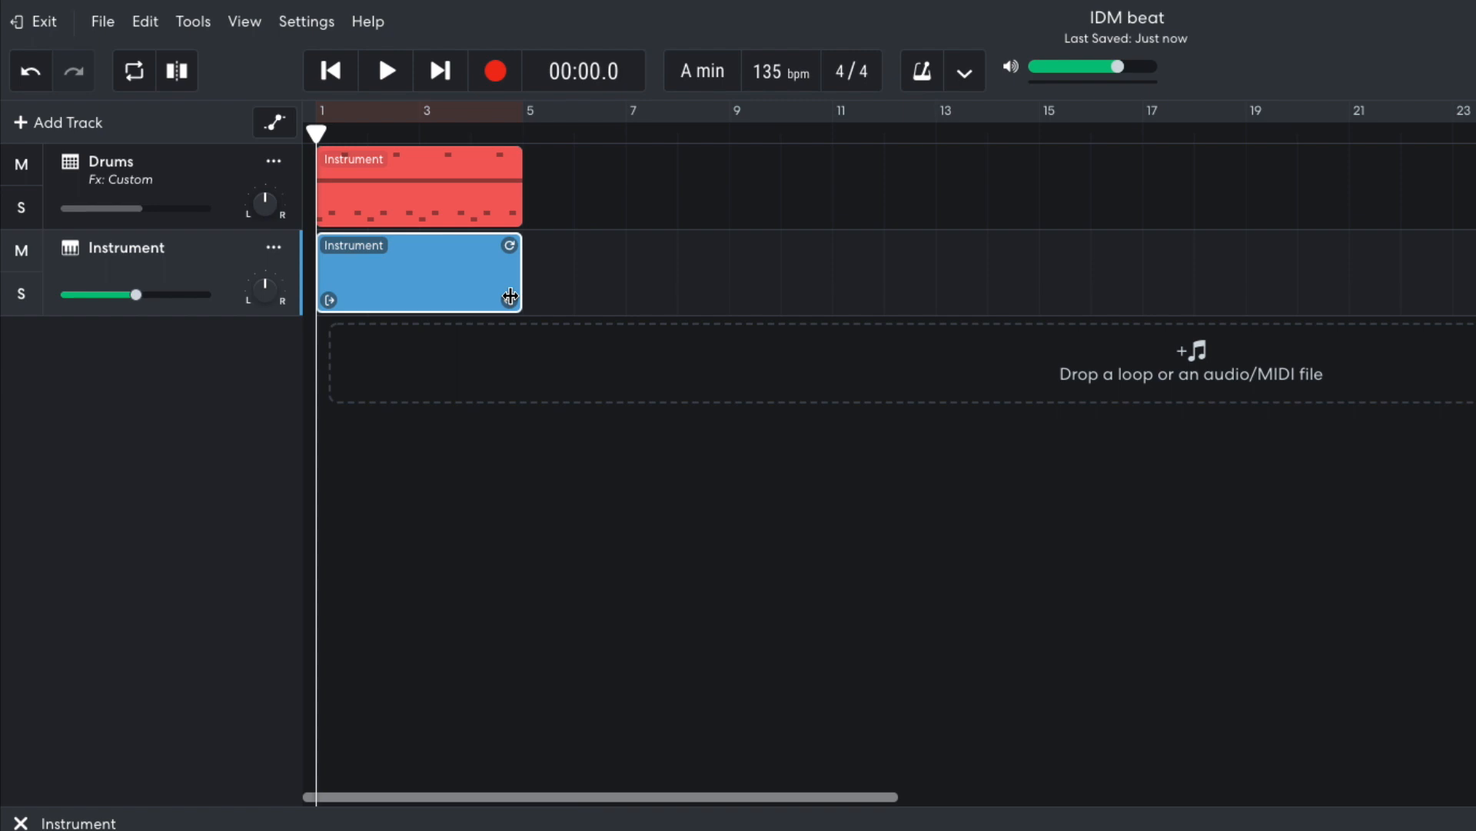
# - Stretch the pad region's loop edge out to bar 9
pyautogui.moveTo(508, 295); pyautogui.dragTo(716, 283)
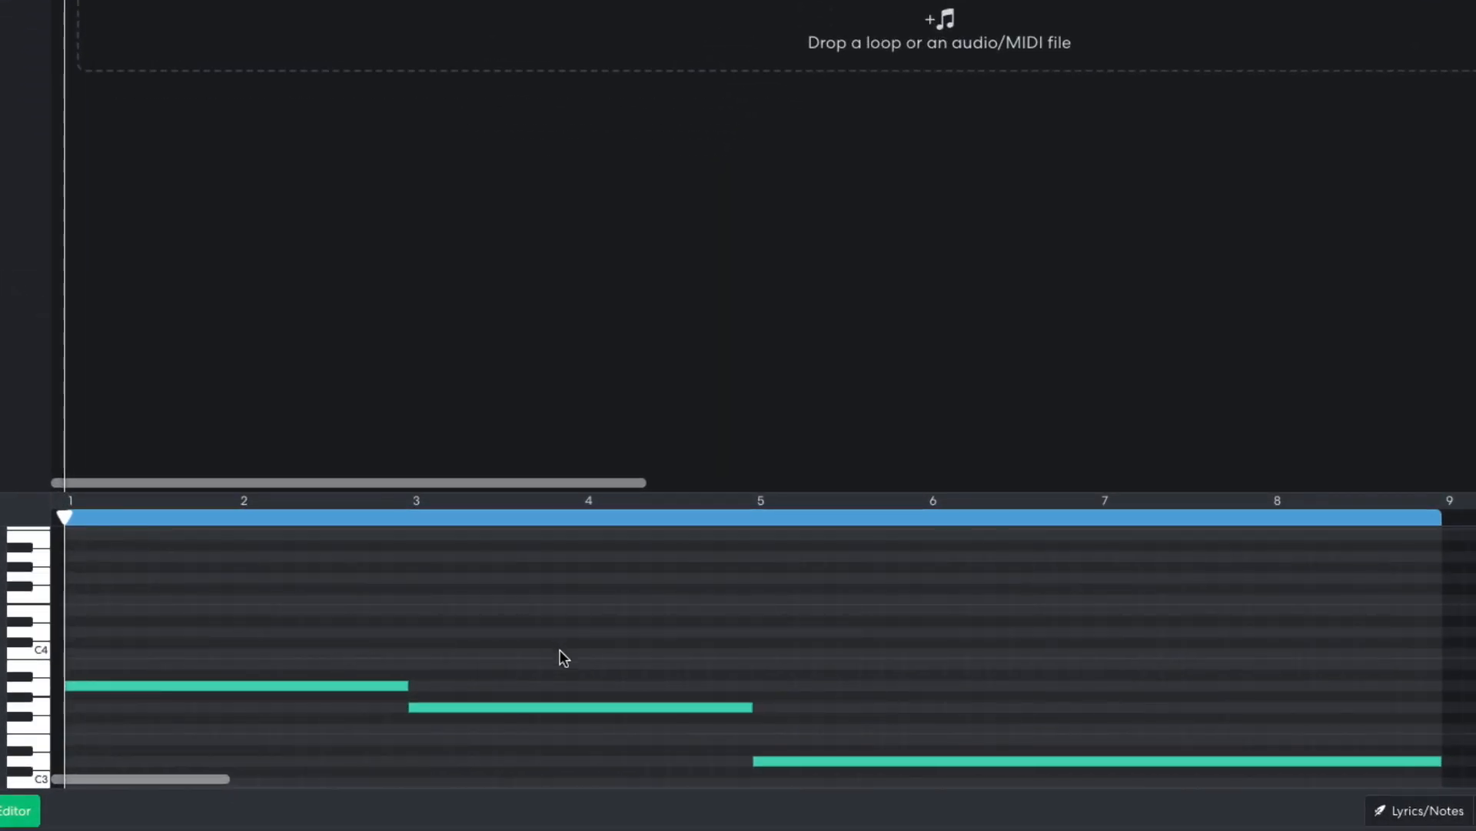
pyautogui.moveTo(896, 730)
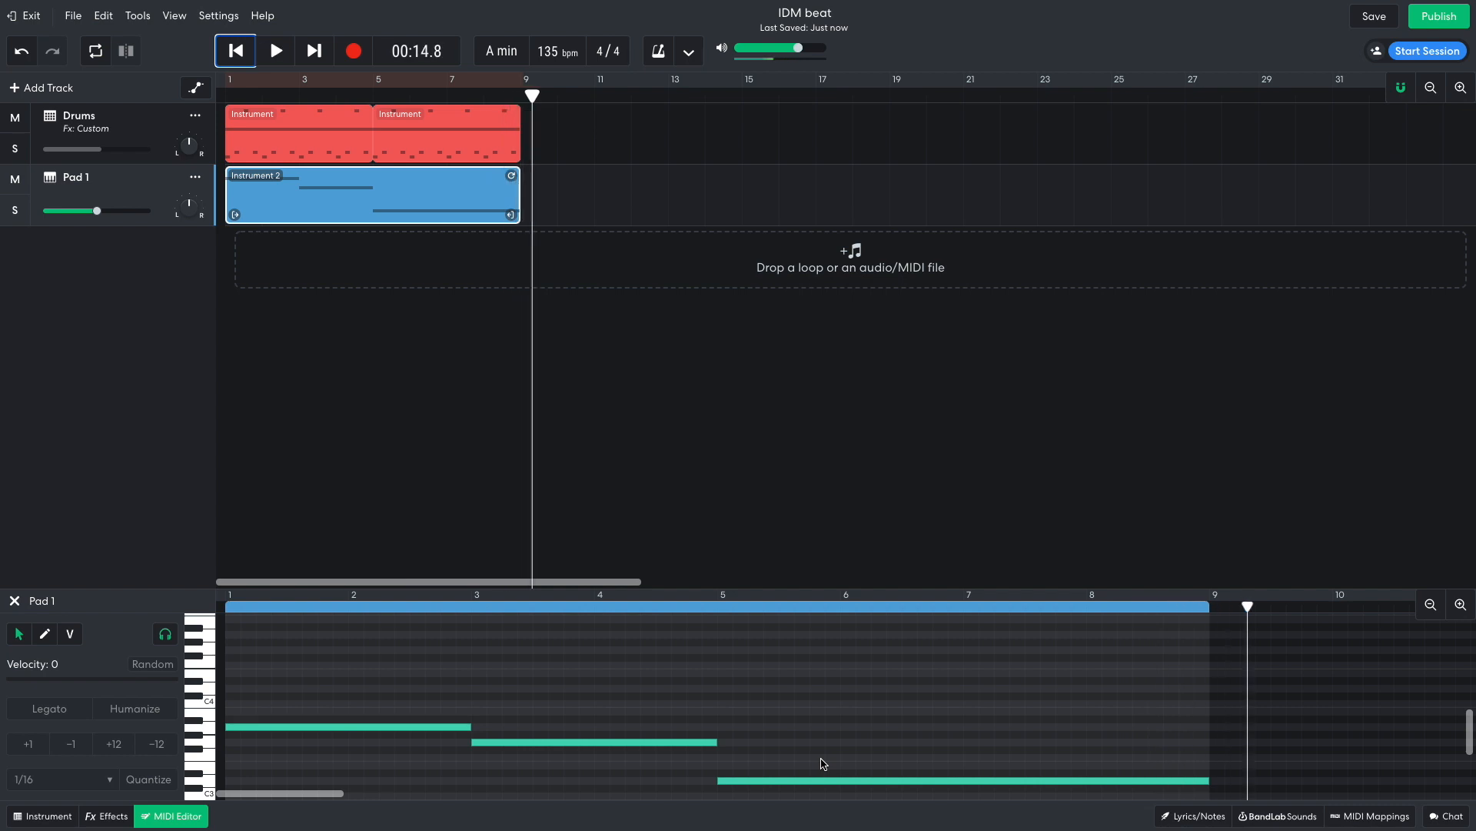
# - Add a Filter Echo to the pad track and set its delay to 200 ms
pyautogui.click(113, 815)
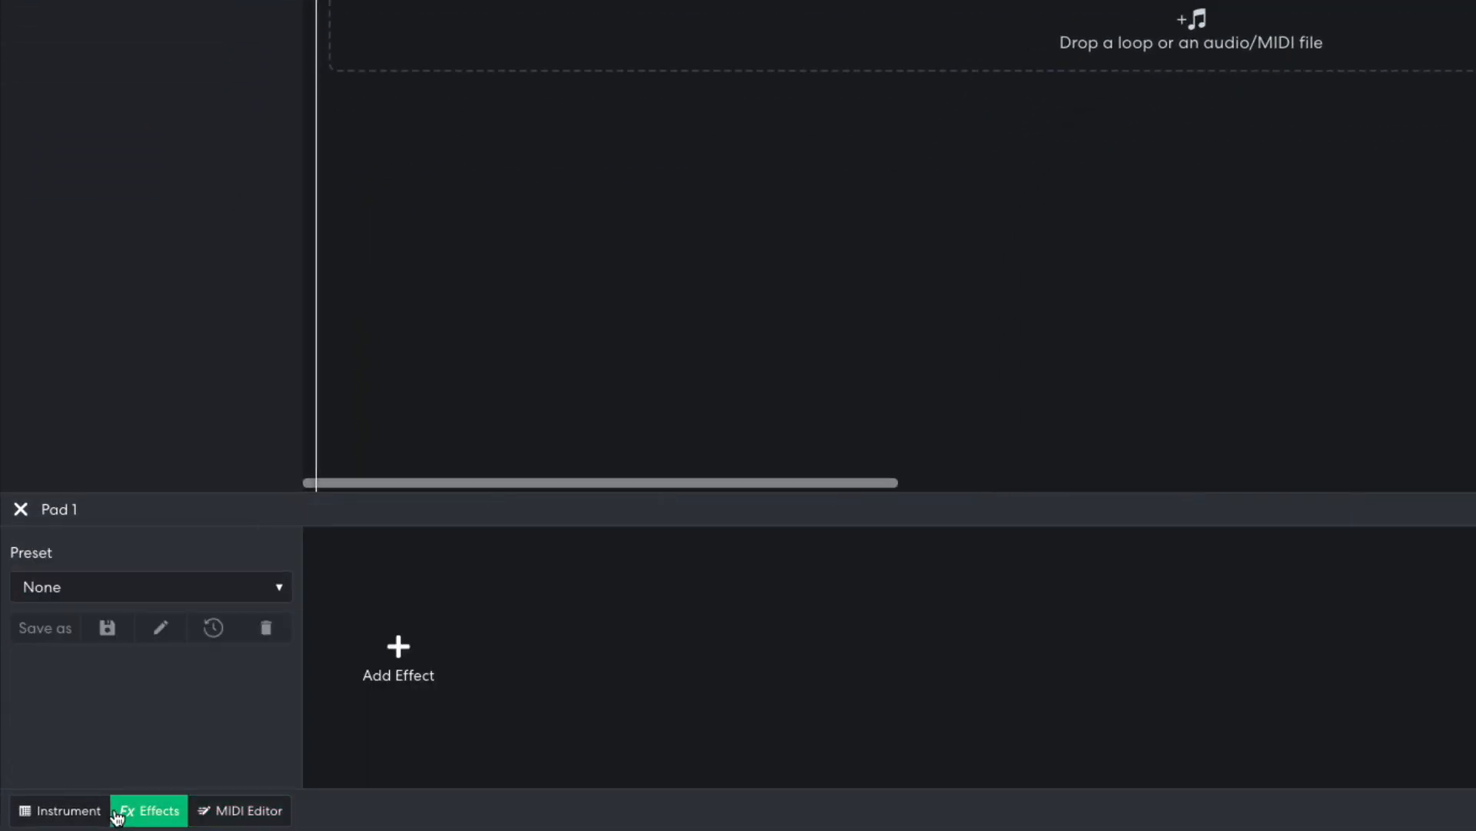
pyautogui.click(398, 657)
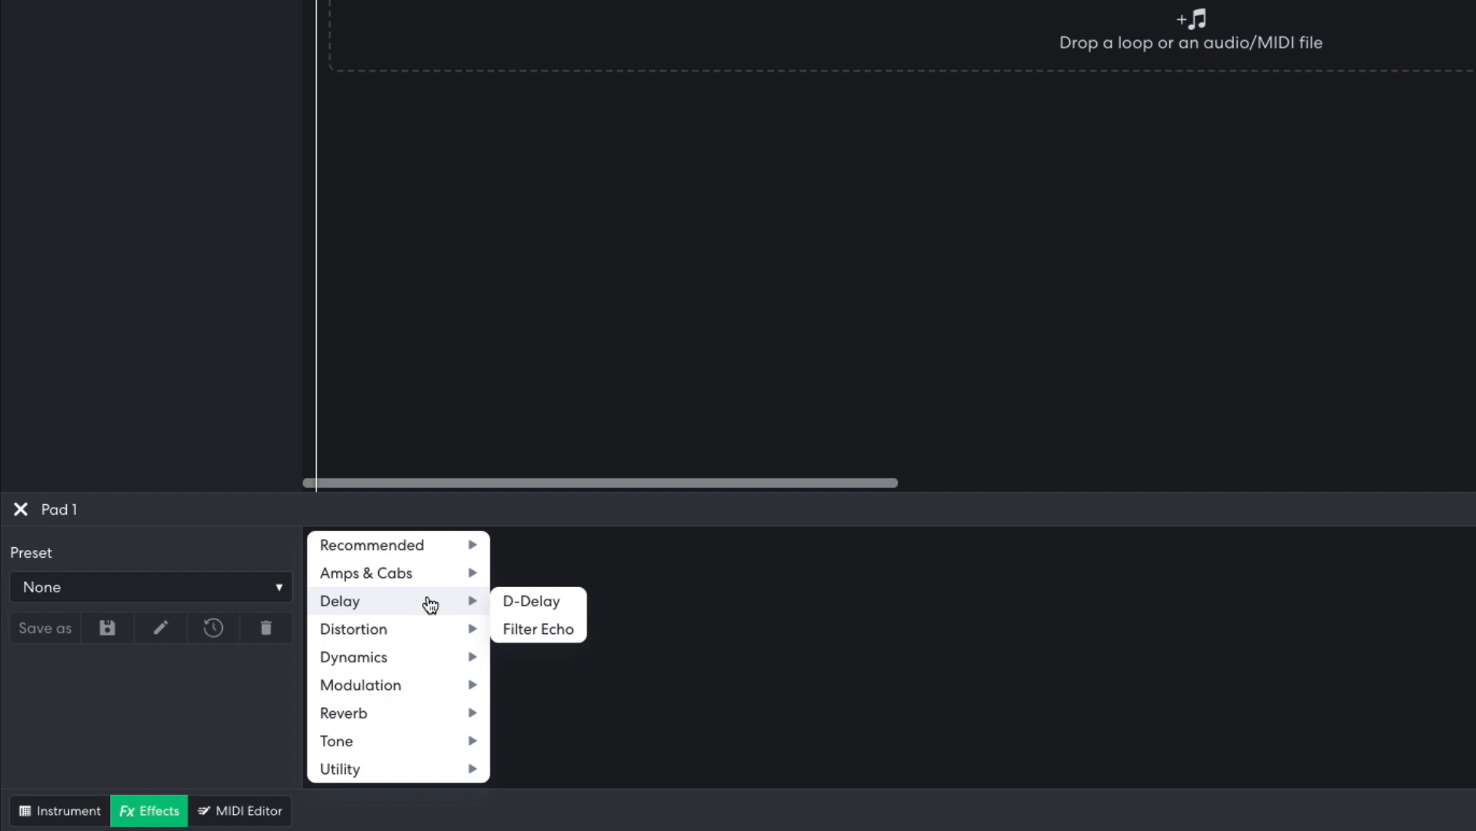
pyautogui.click(537, 628)
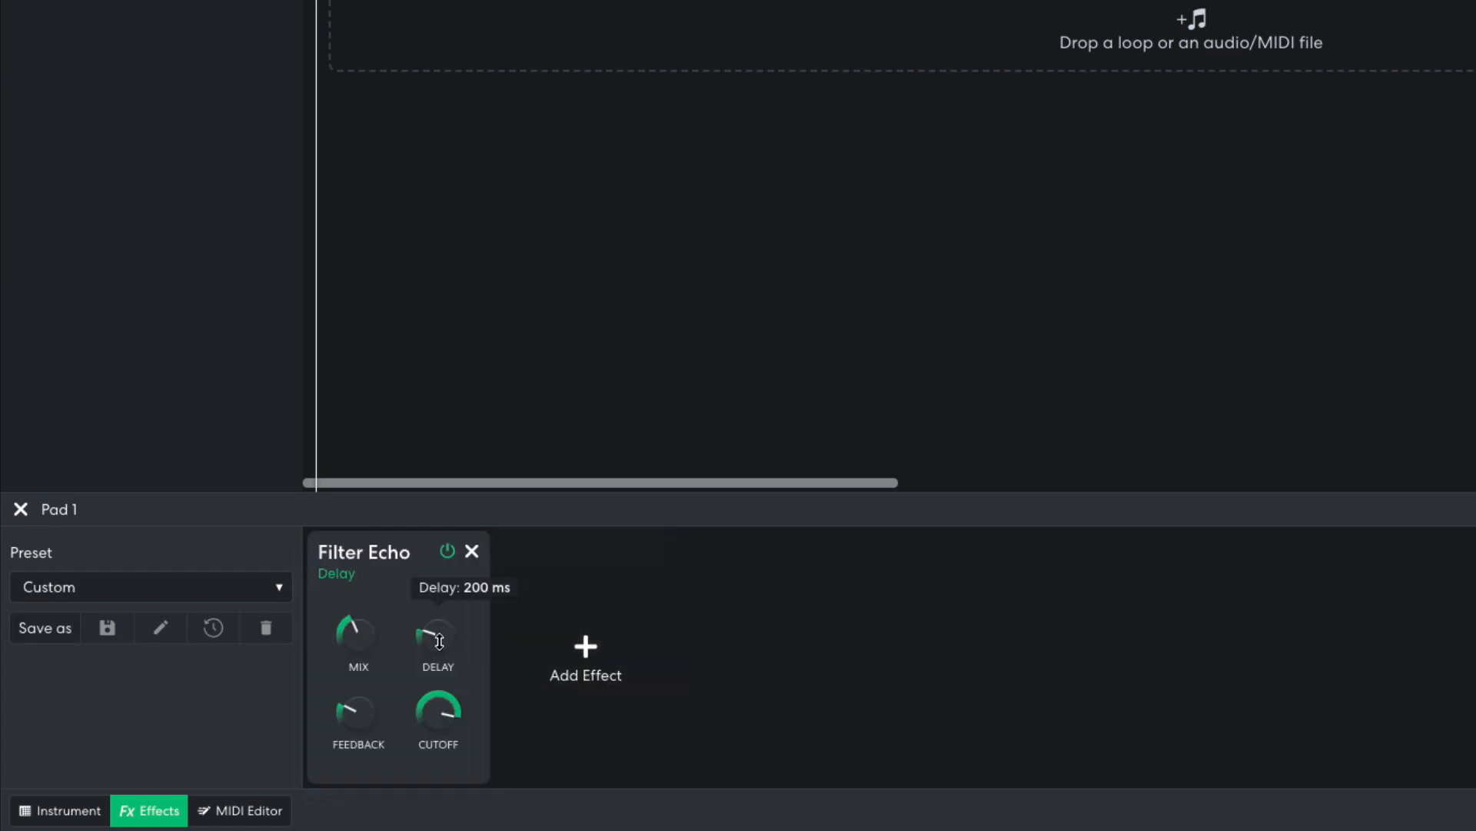
pyautogui.moveTo(438, 636); pyautogui.dragTo(438, 626)
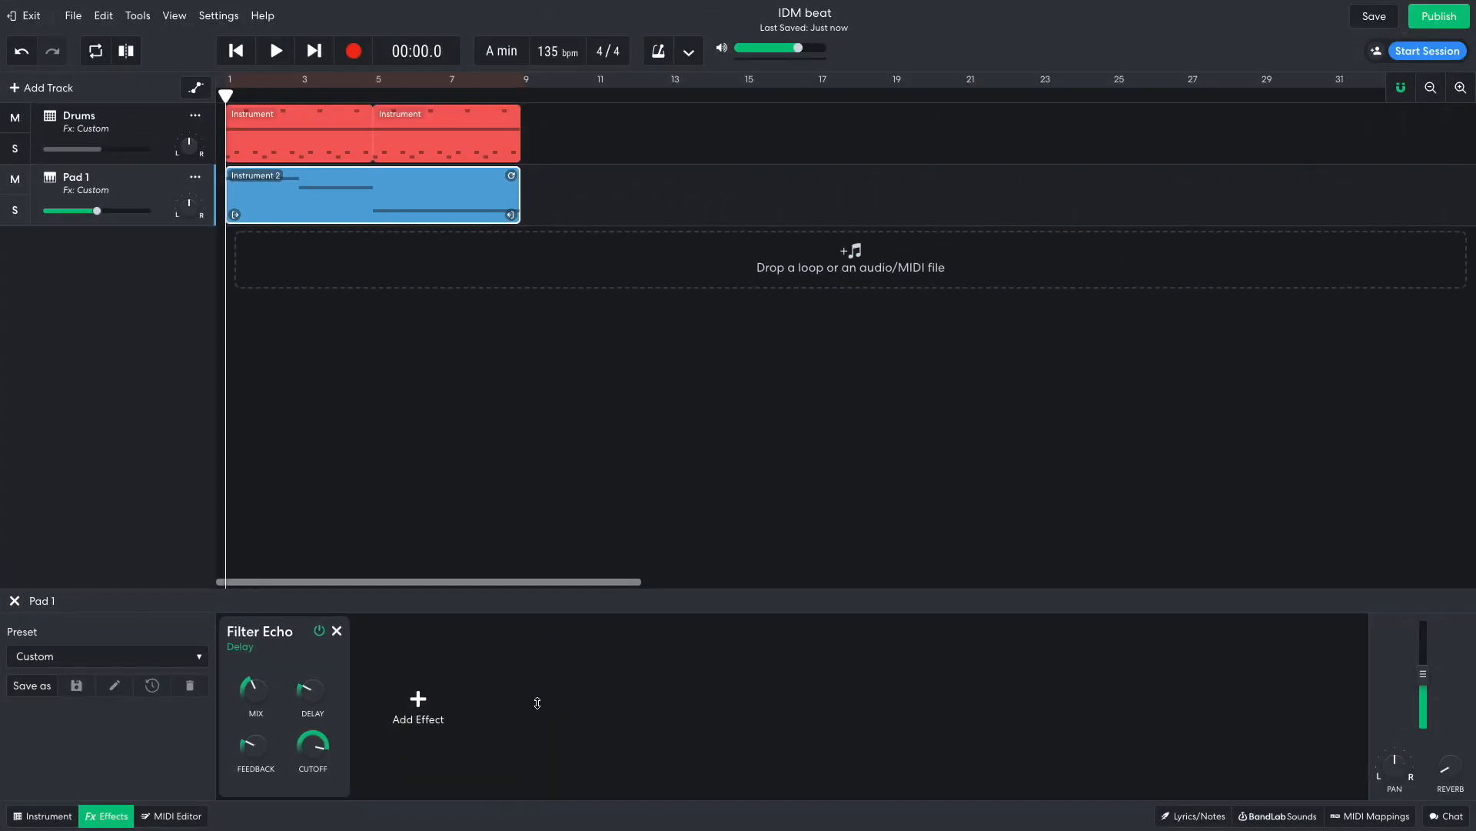
# - Play the beat to audition the echo, then stop and return to the start
pyautogui.click(276, 51)
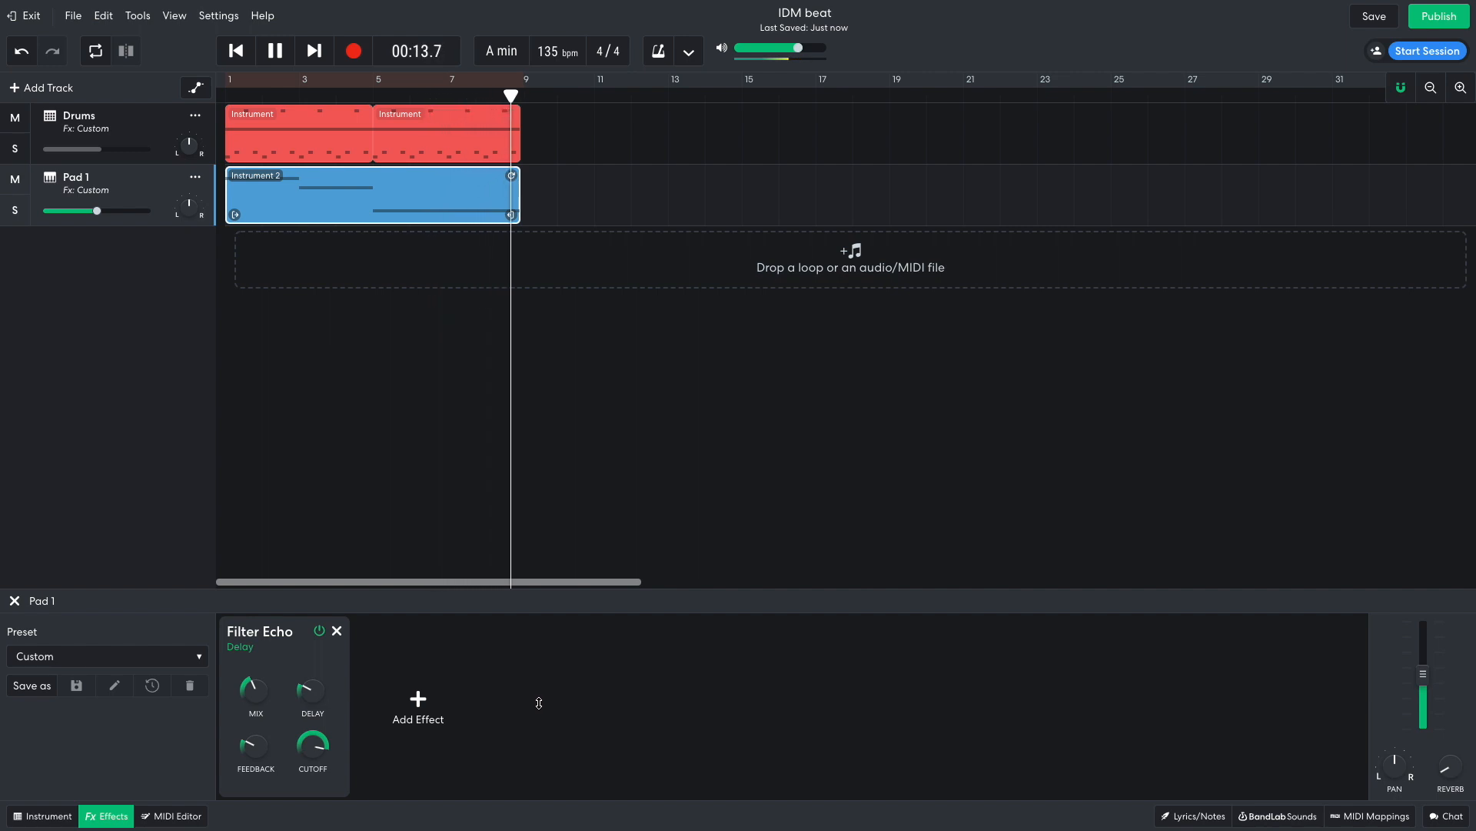
pyautogui.click(274, 50)
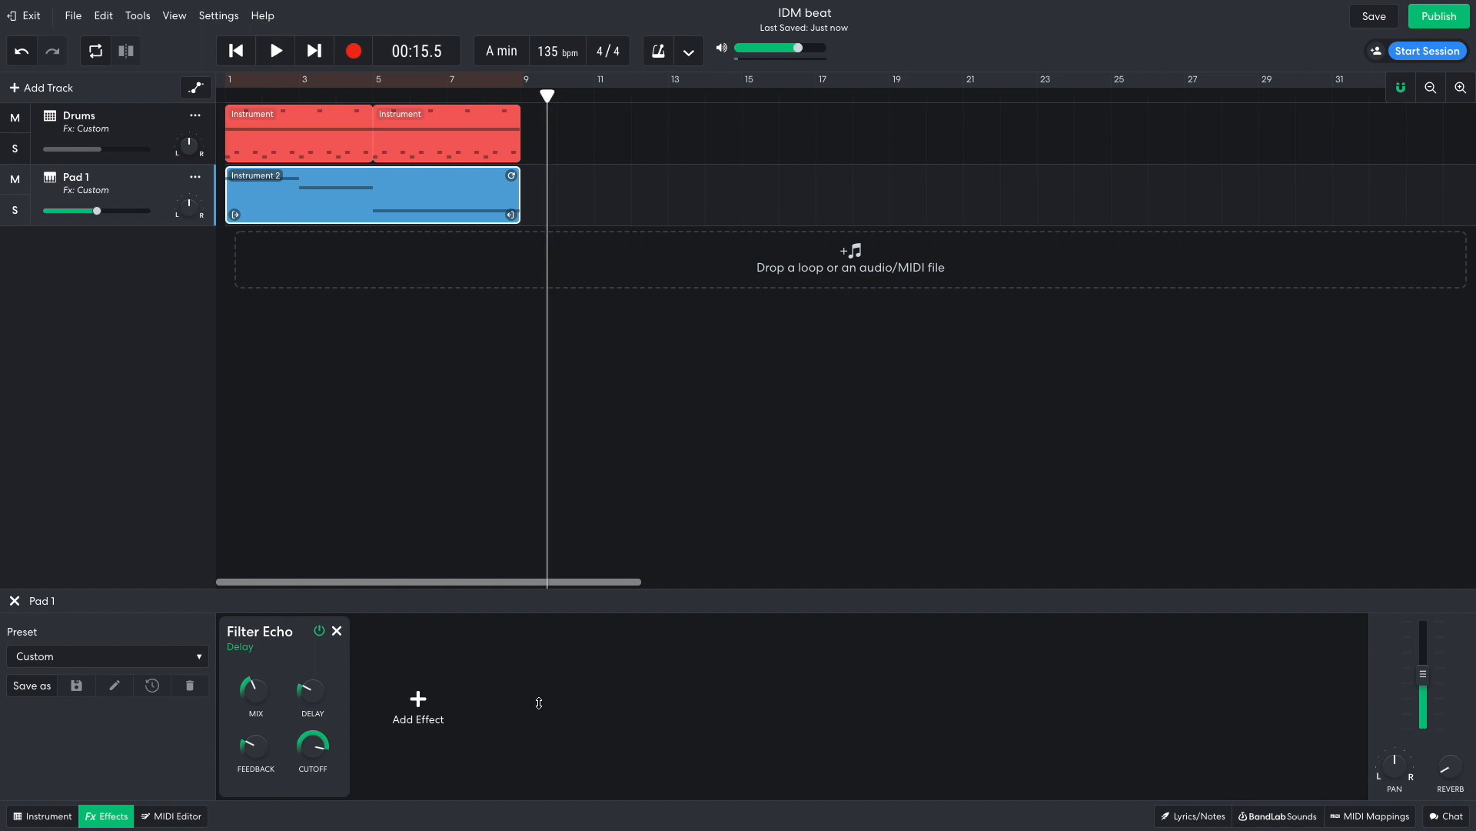
pyautogui.click(42, 88)
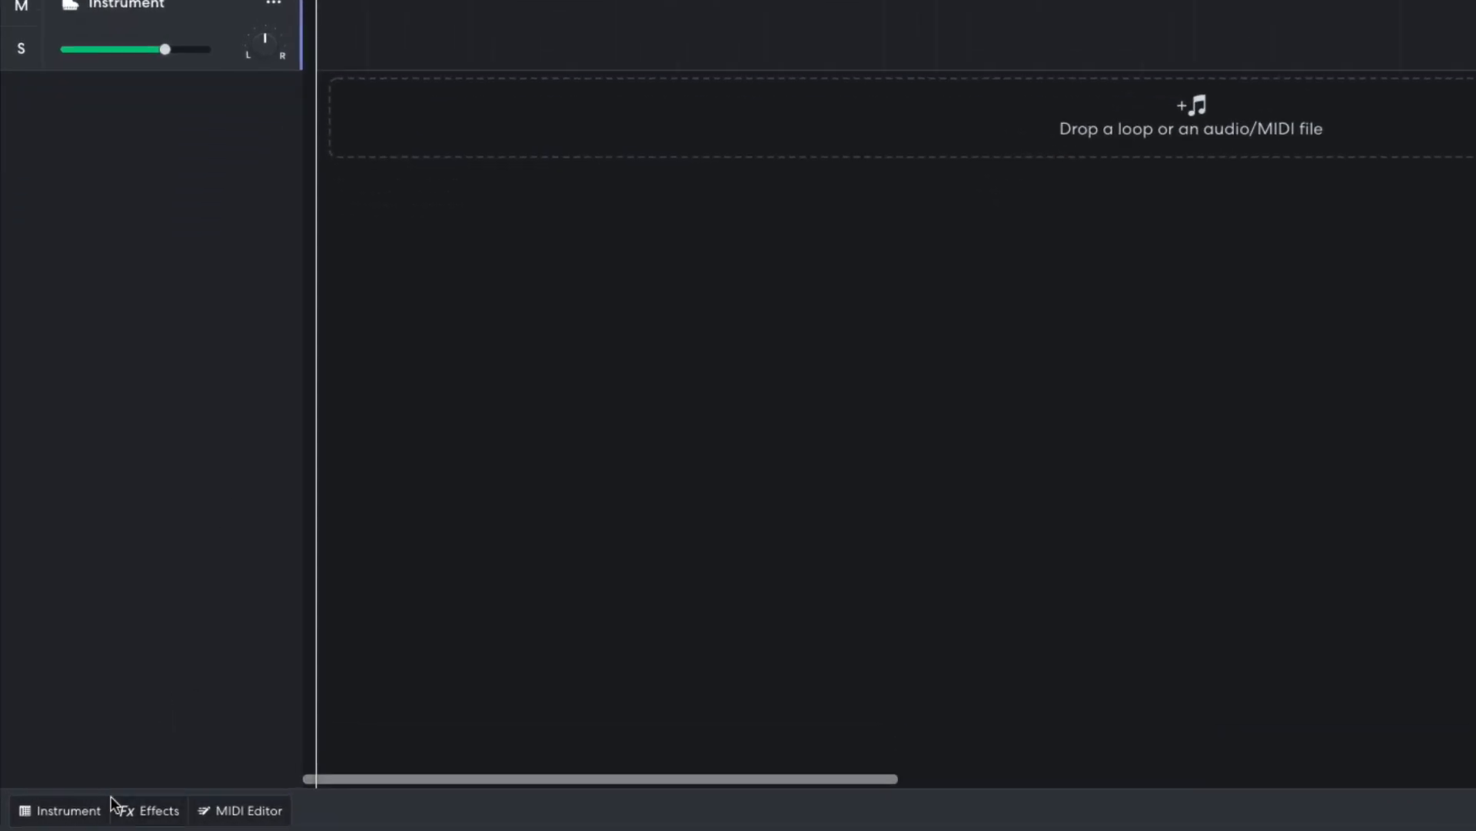
# - Add an instrument track with a Synth Basses sound and adjust its volume
pyautogui.click(66, 809)
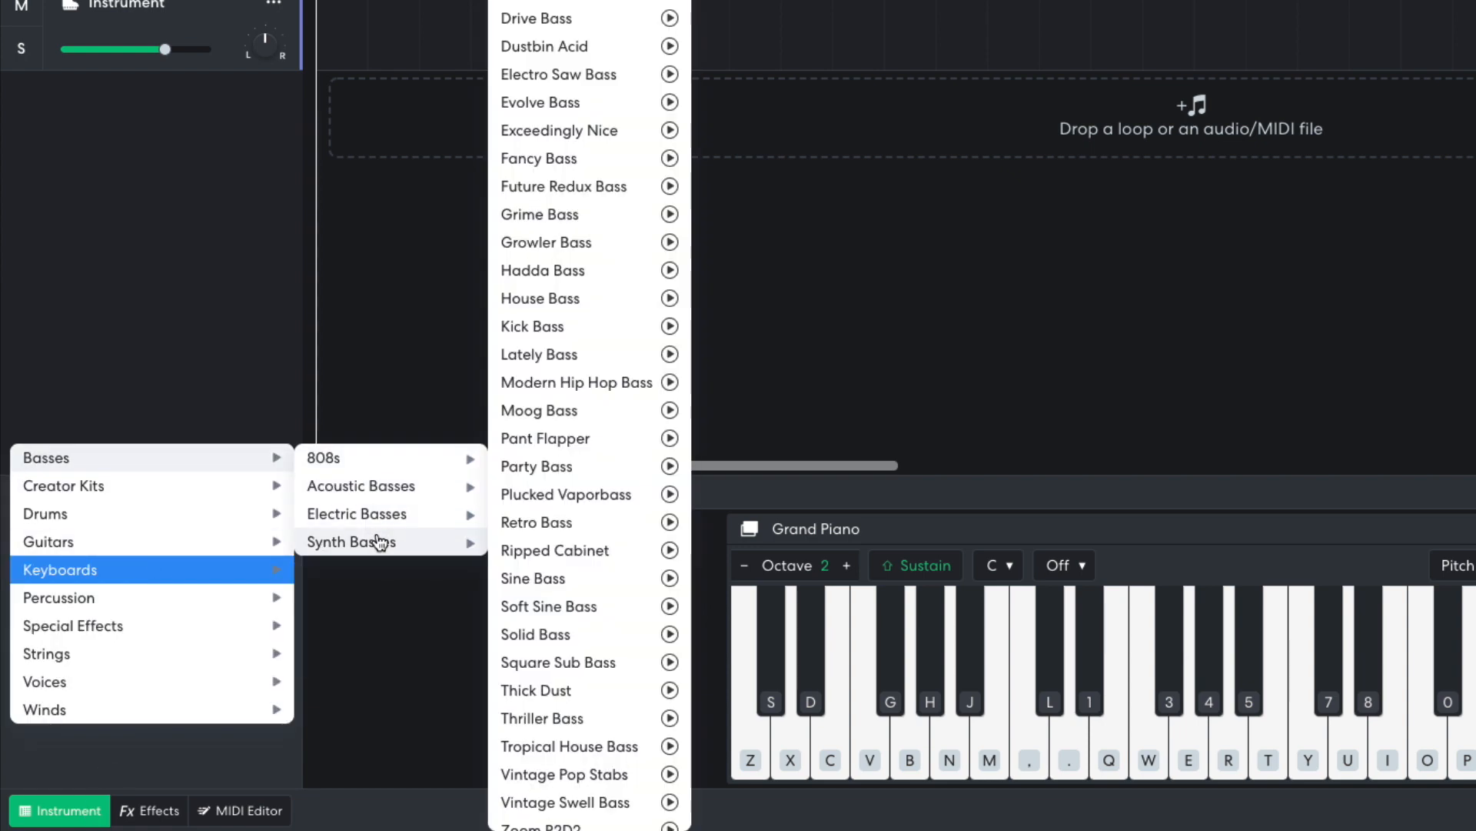
pyautogui.click(548, 605)
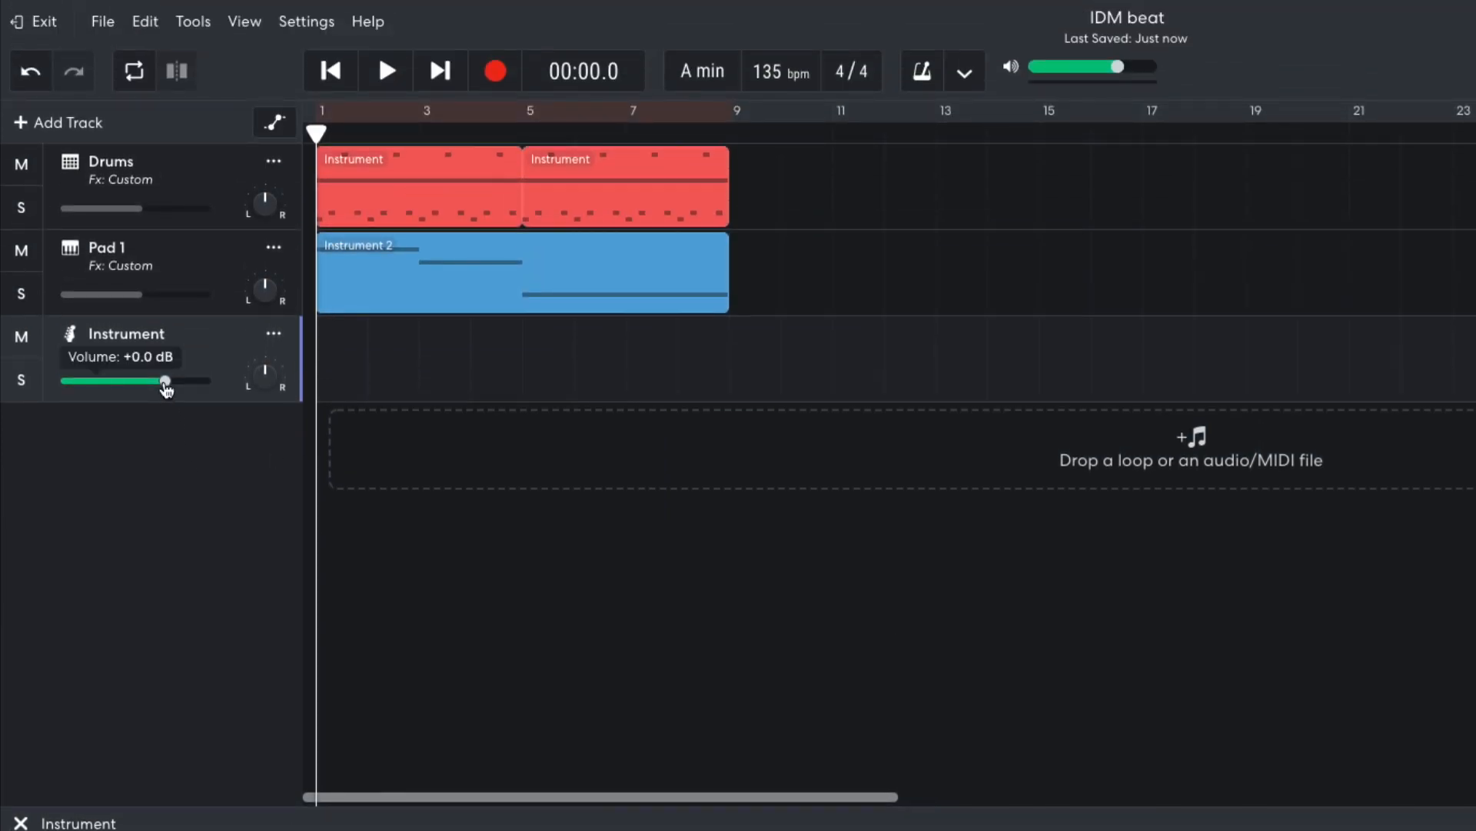
pyautogui.moveTo(167, 381); pyautogui.dragTo(137, 381)
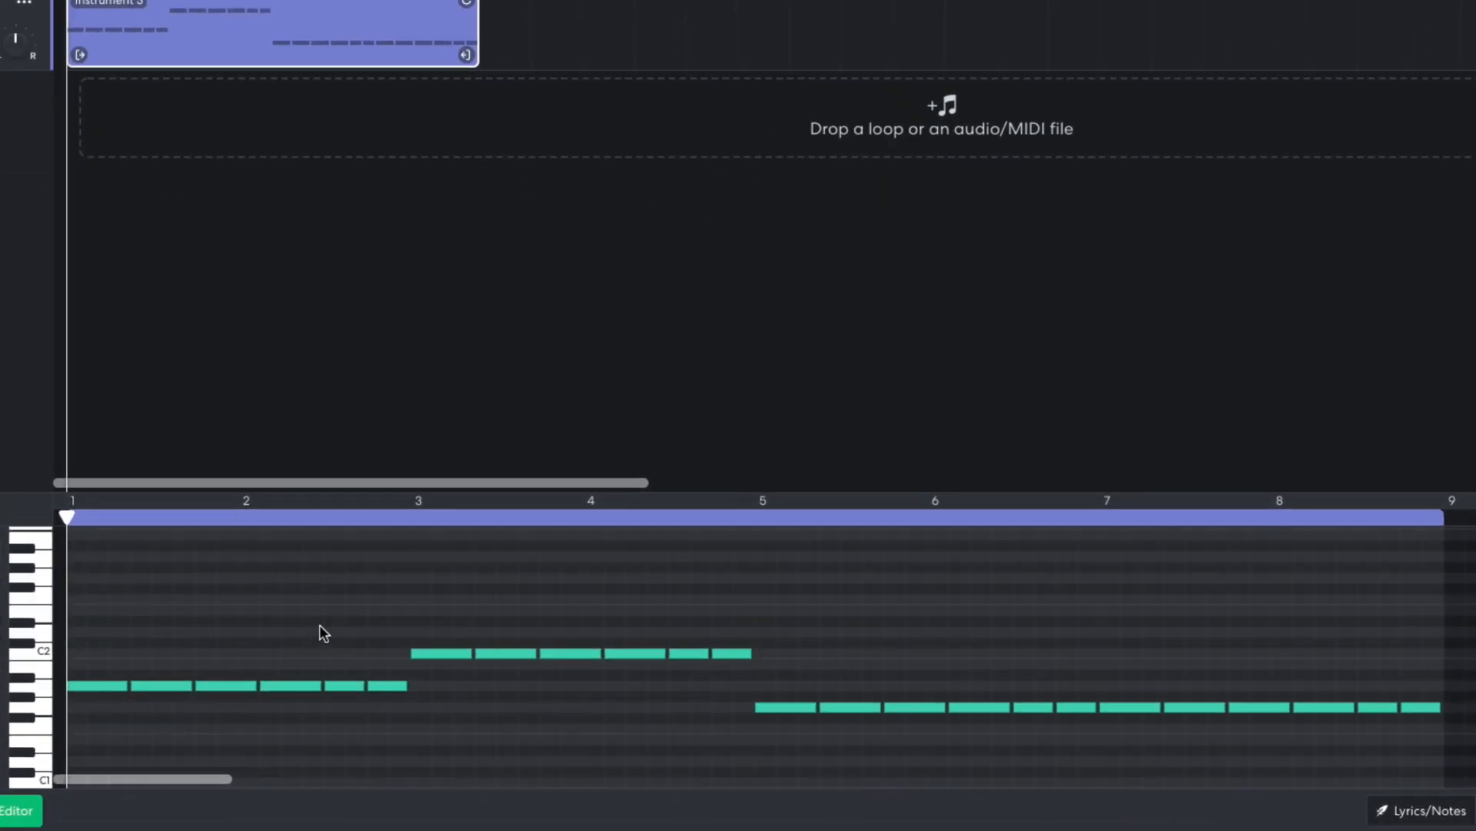
pyautogui.moveTo(899, 686)
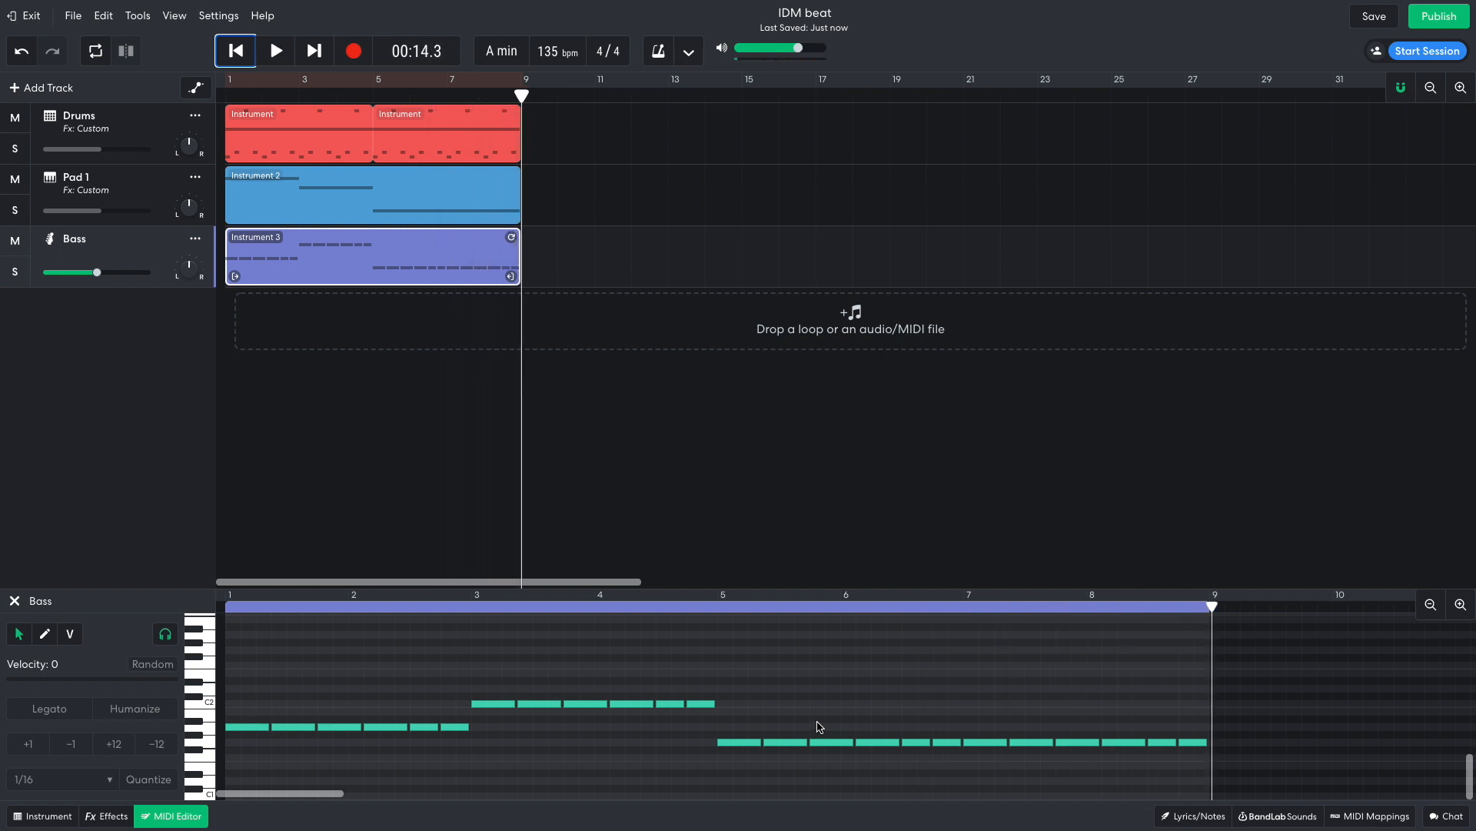
# - Add a Borealis Pad instrument track and lower its volume to about -1.3 dB
pyautogui.click(46, 88)
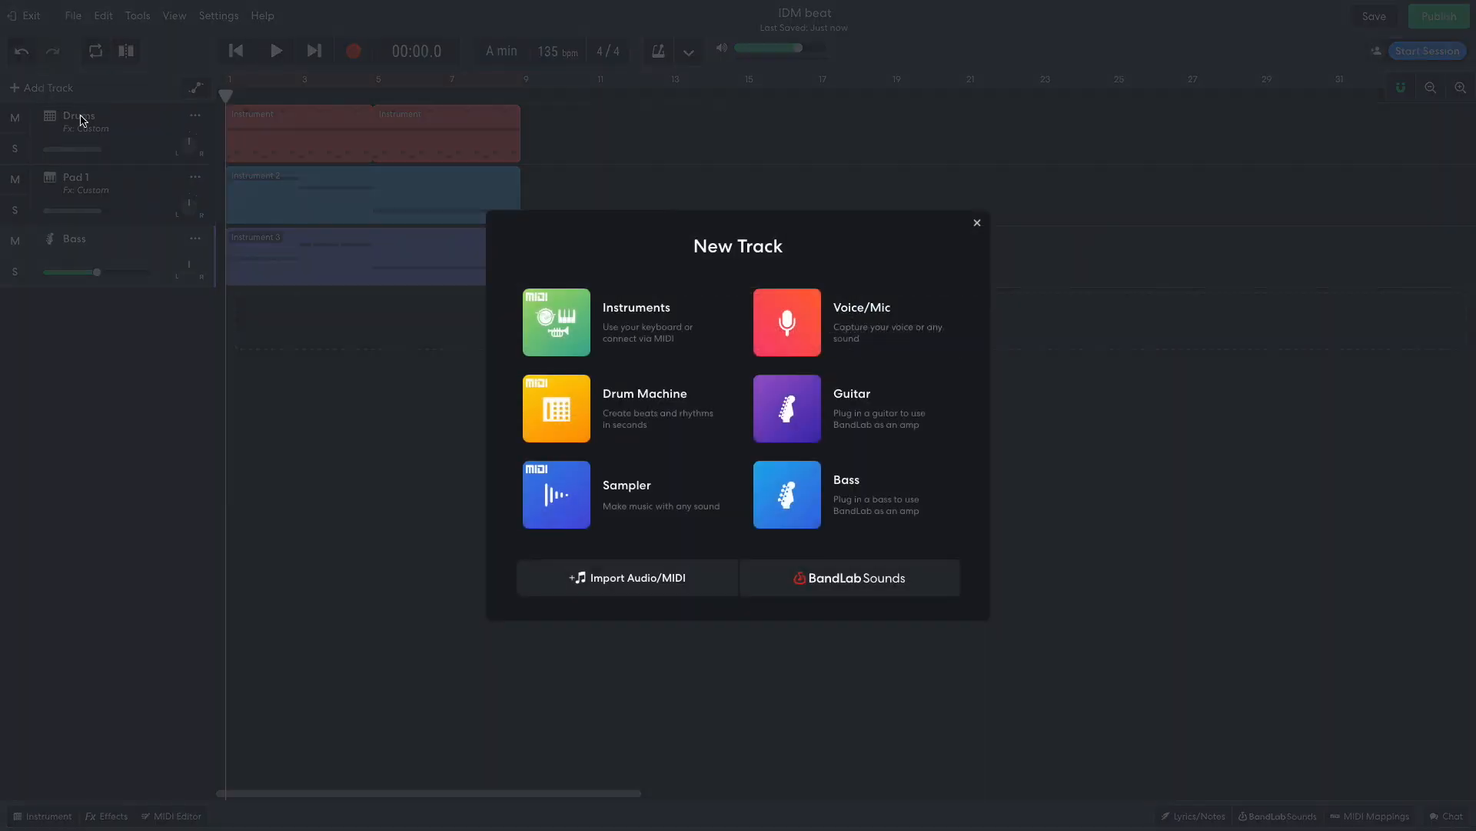
pyautogui.click(555, 322)
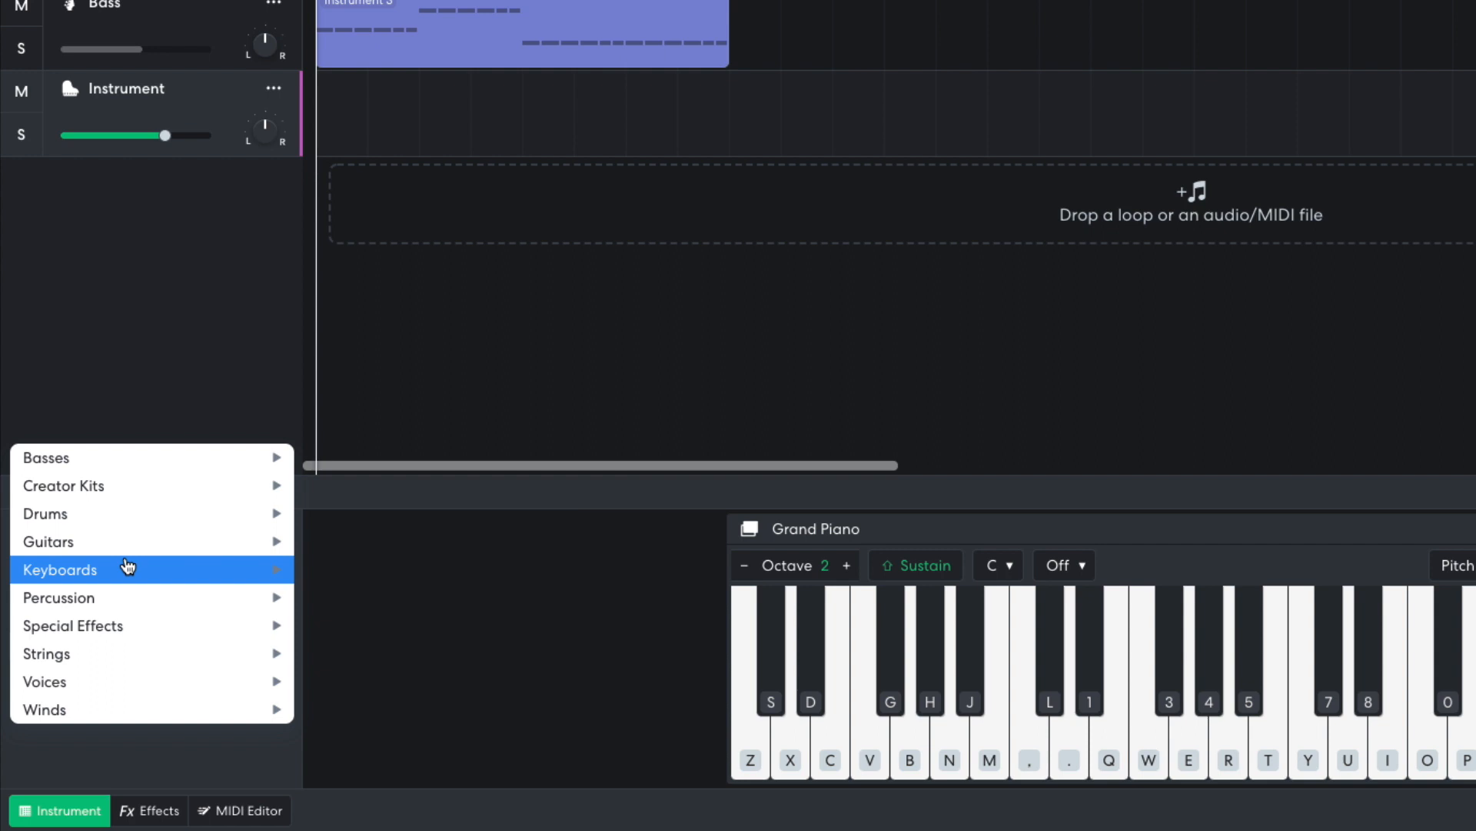
pyautogui.moveTo(60, 569)
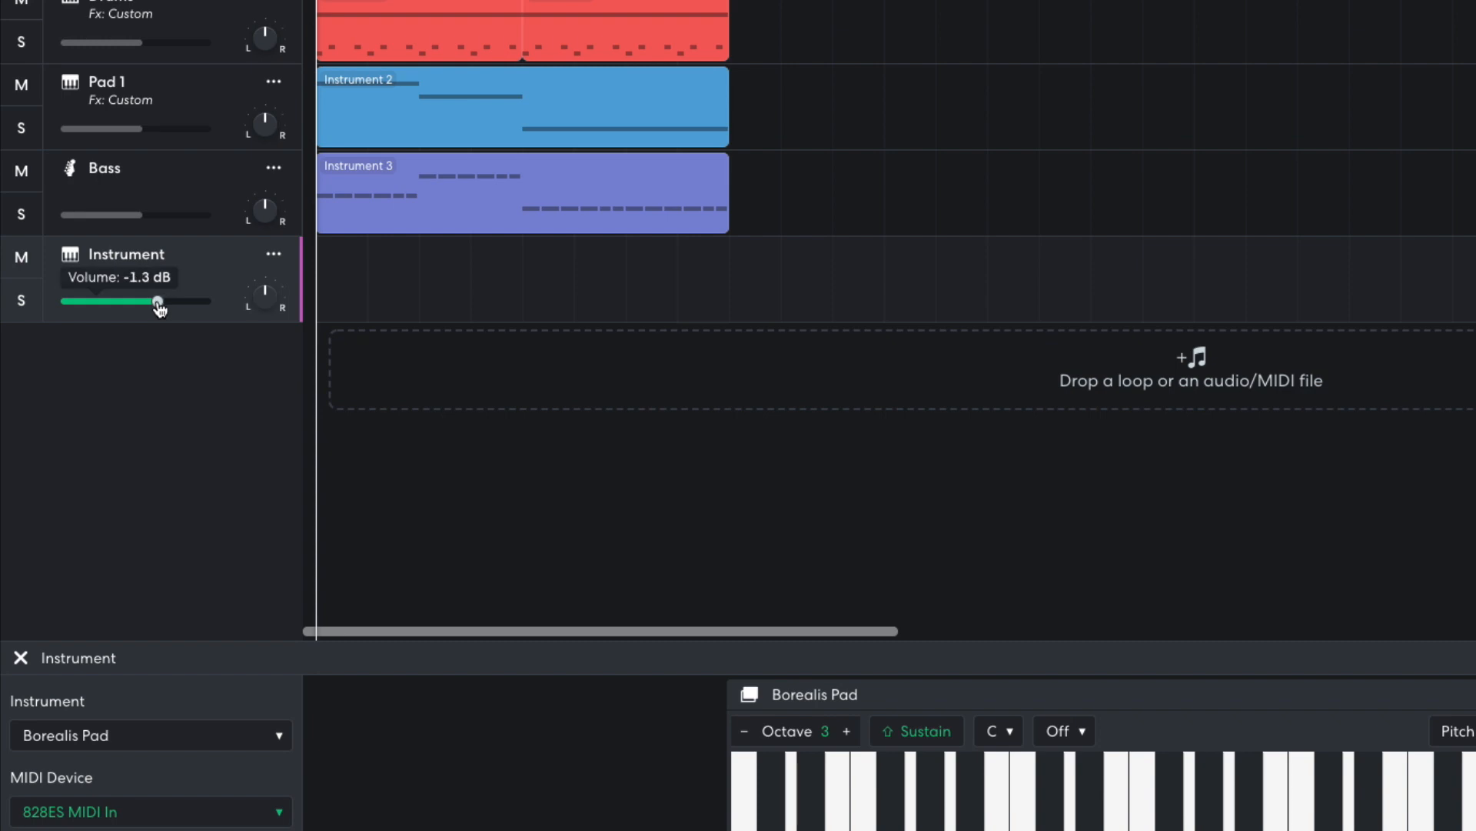
pyautogui.moveTo(159, 302); pyautogui.dragTo(137, 303)
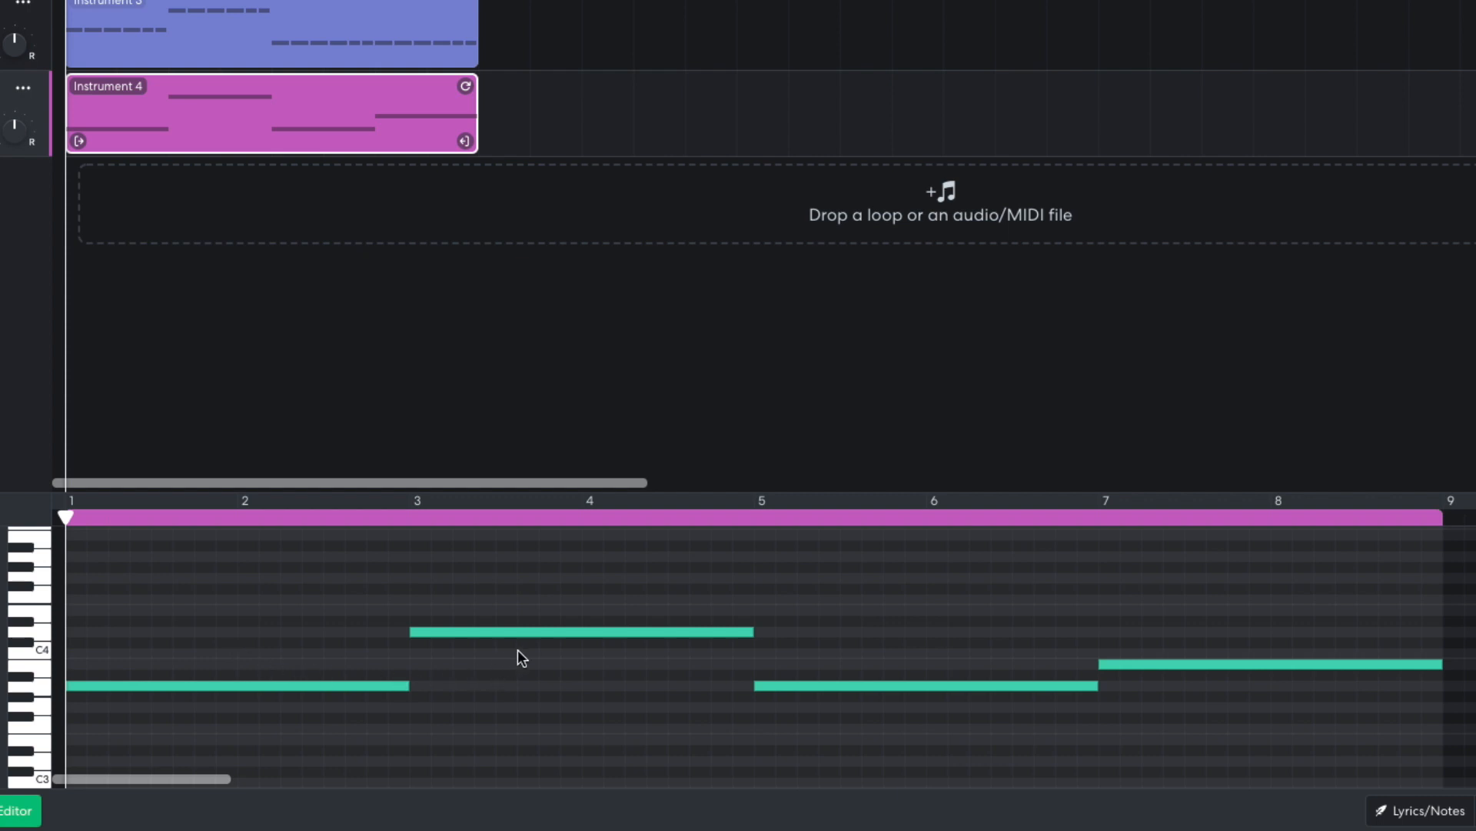
pyautogui.moveTo(1114, 596)
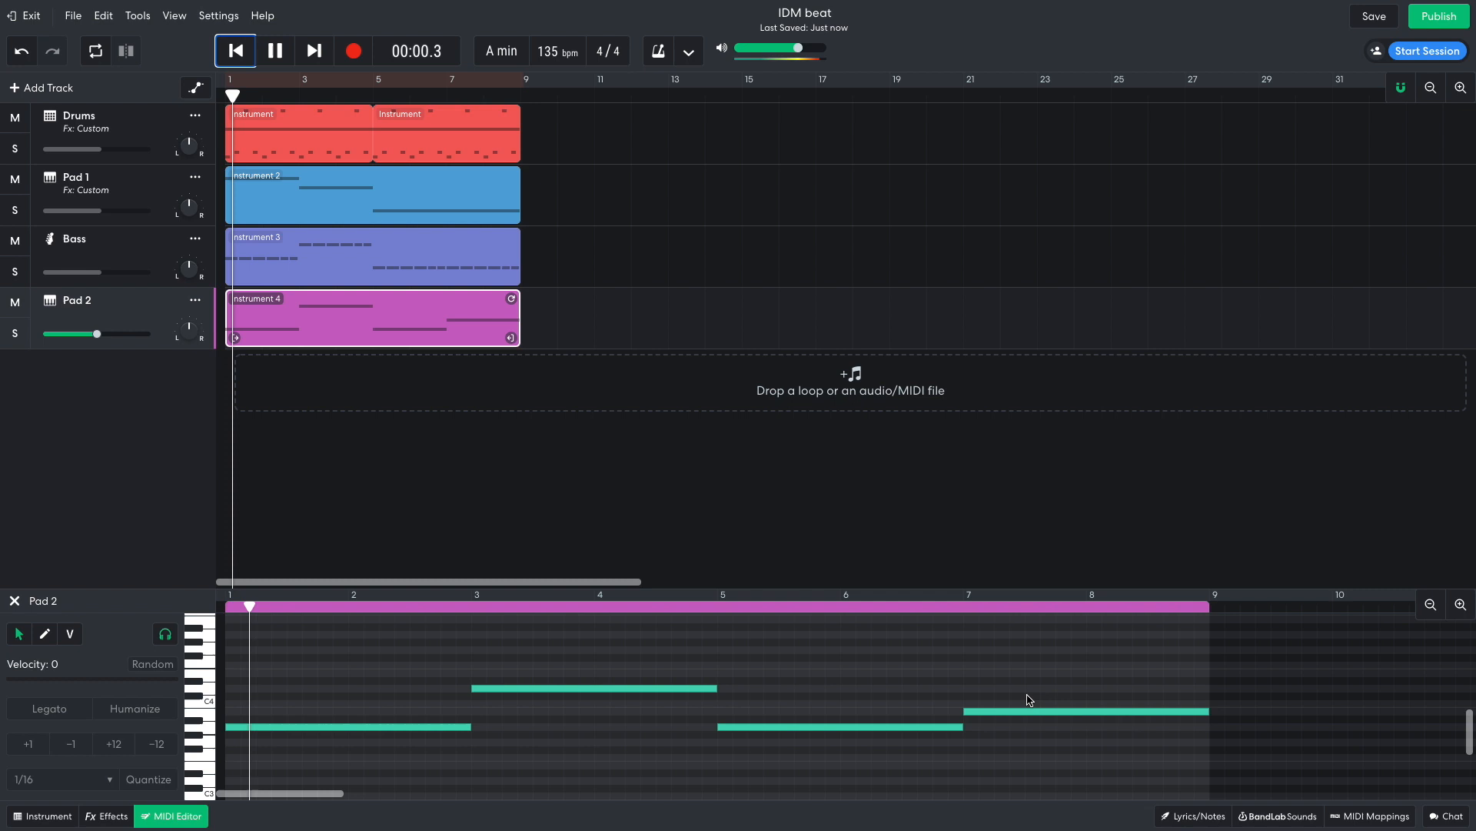
# - Play back the eight-bar Pad 2 part and bring up its effects chain
pyautogui.click(276, 51)
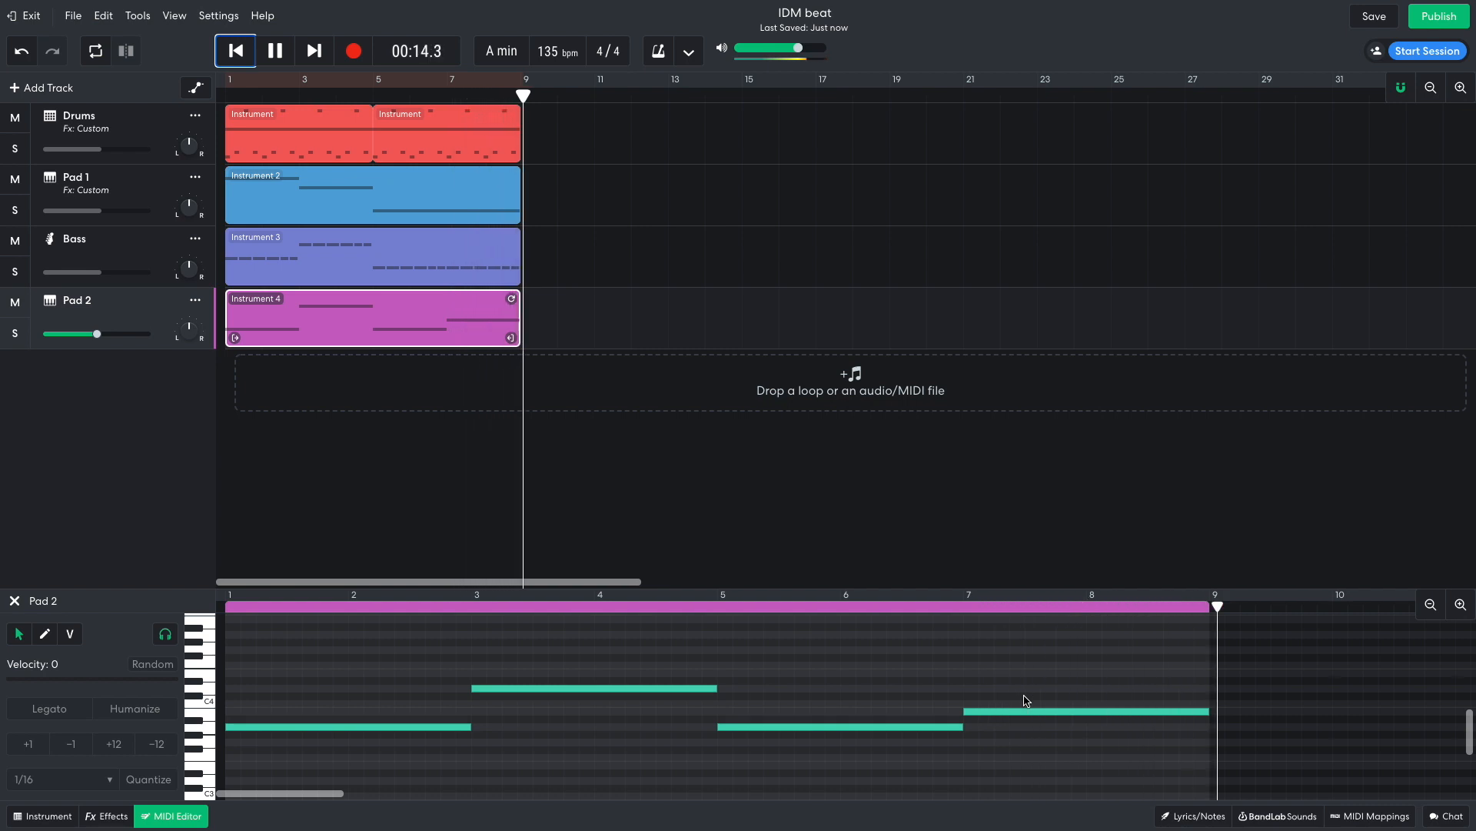
pyautogui.click(106, 815)
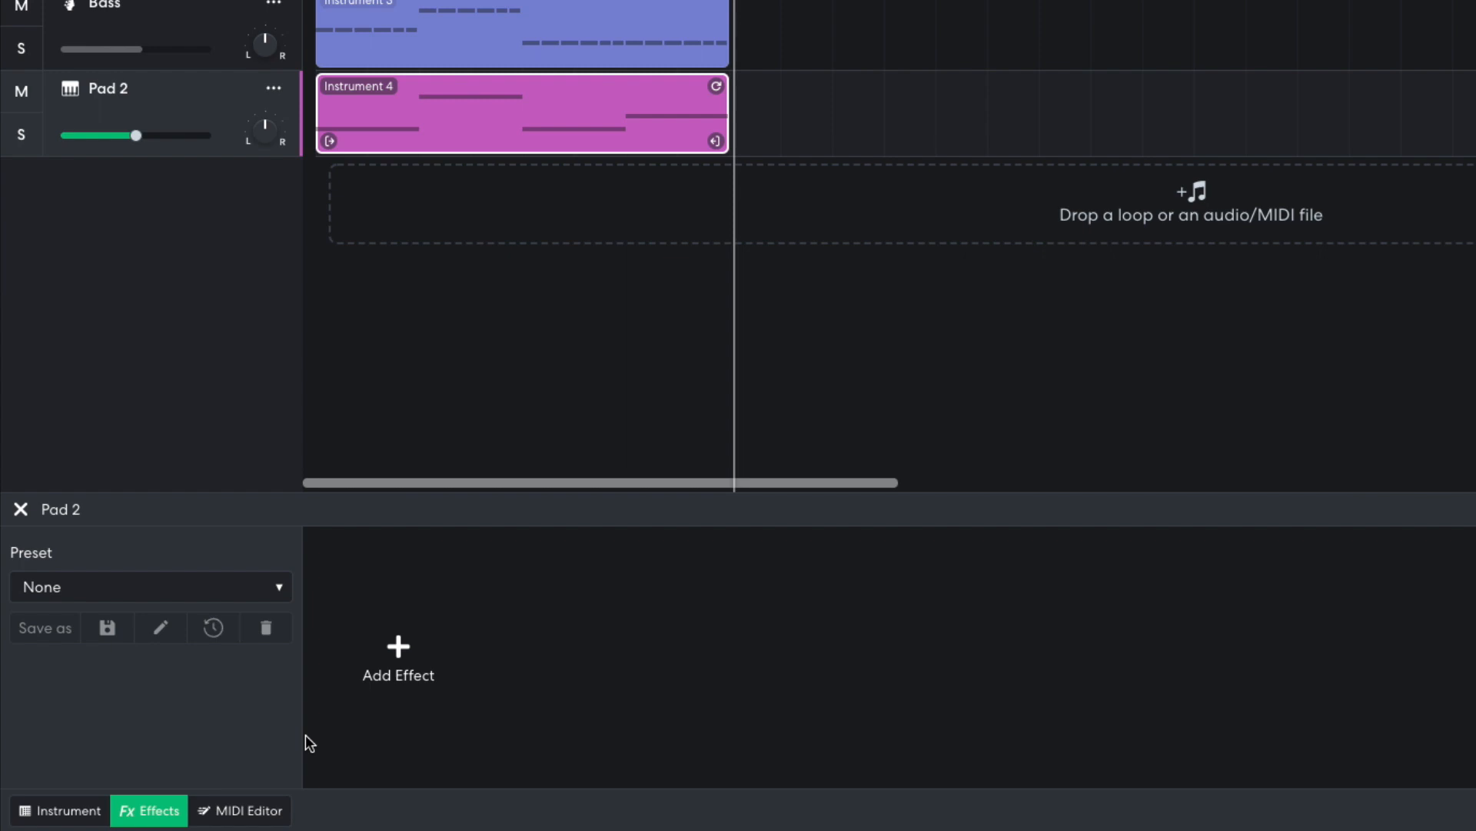
# - Add Studio Reverb from the Reverb effects to Pad 2, then toggle playback
pyautogui.click(397, 655)
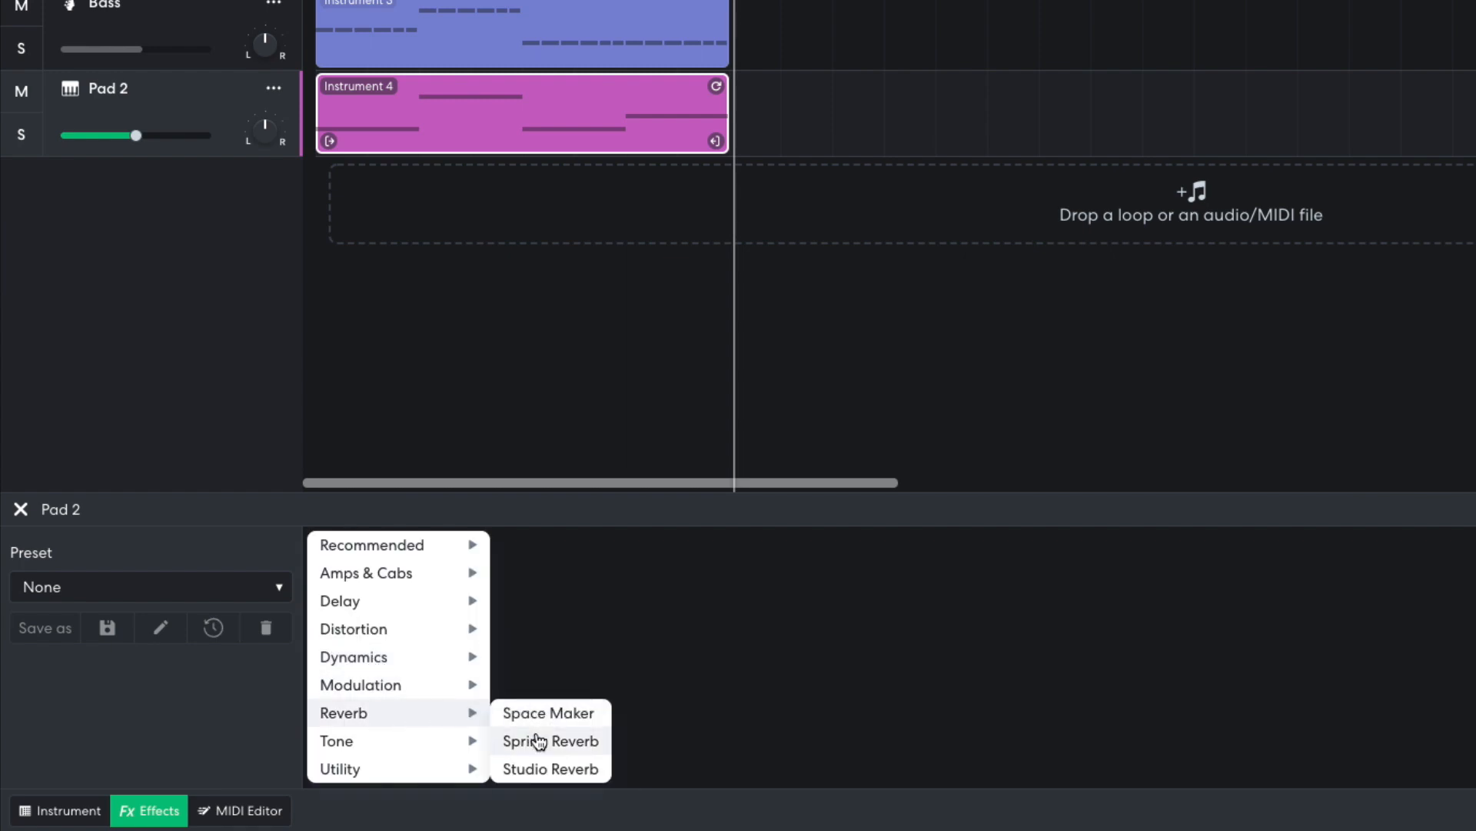
pyautogui.click(549, 768)
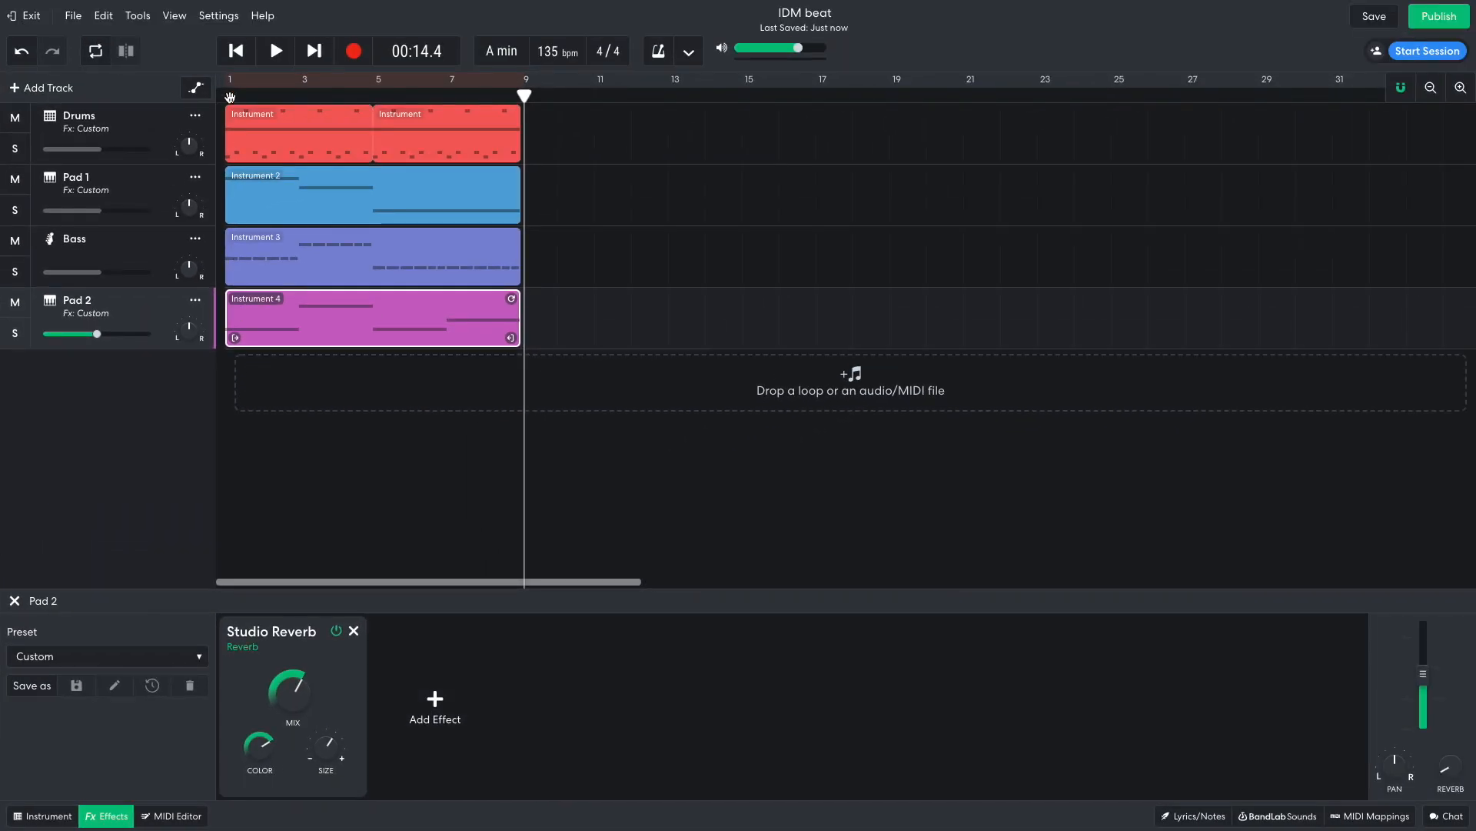
pyautogui.click(275, 51)
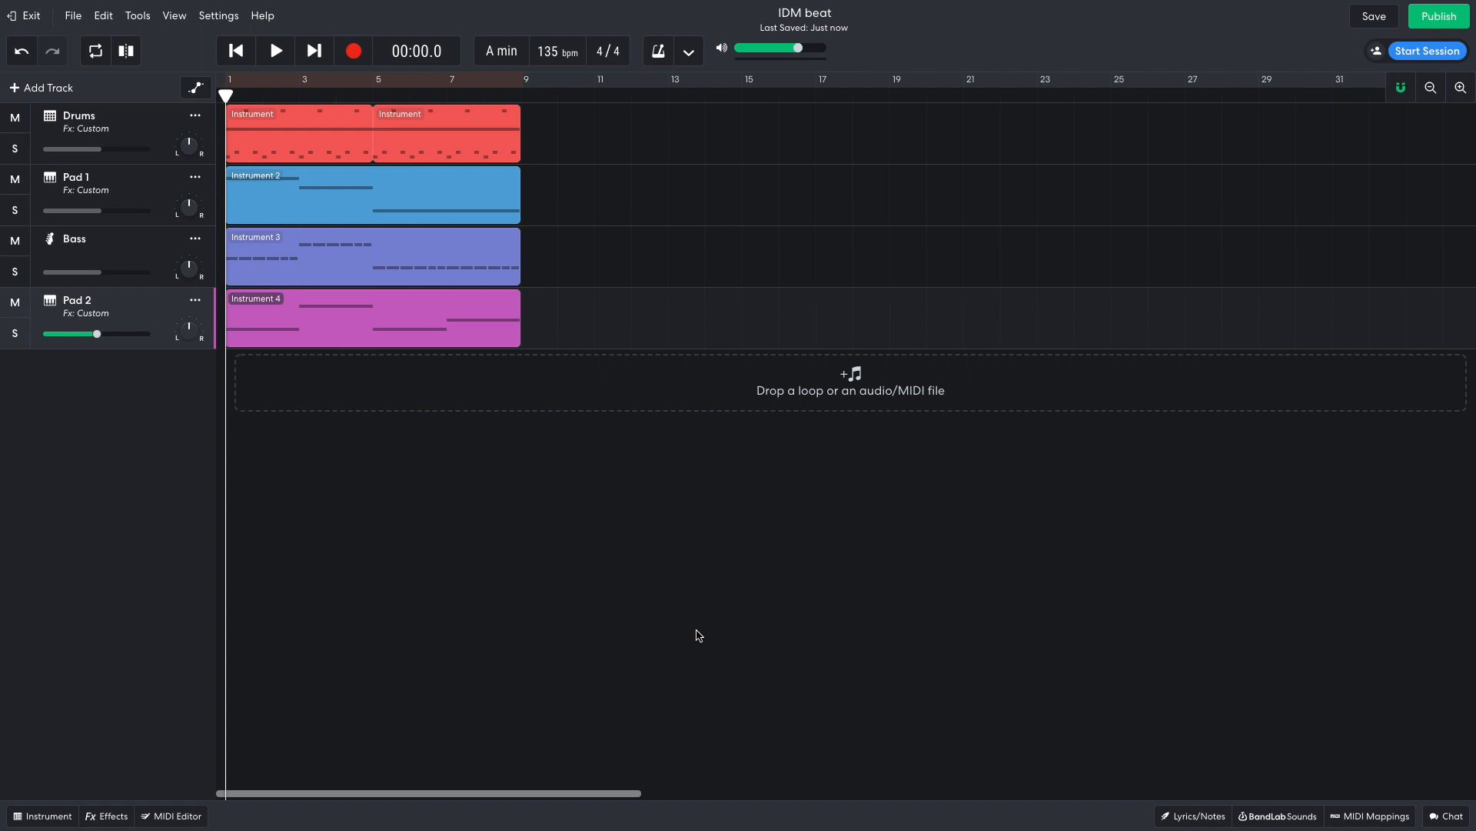
pyautogui.moveTo(1259, 809)
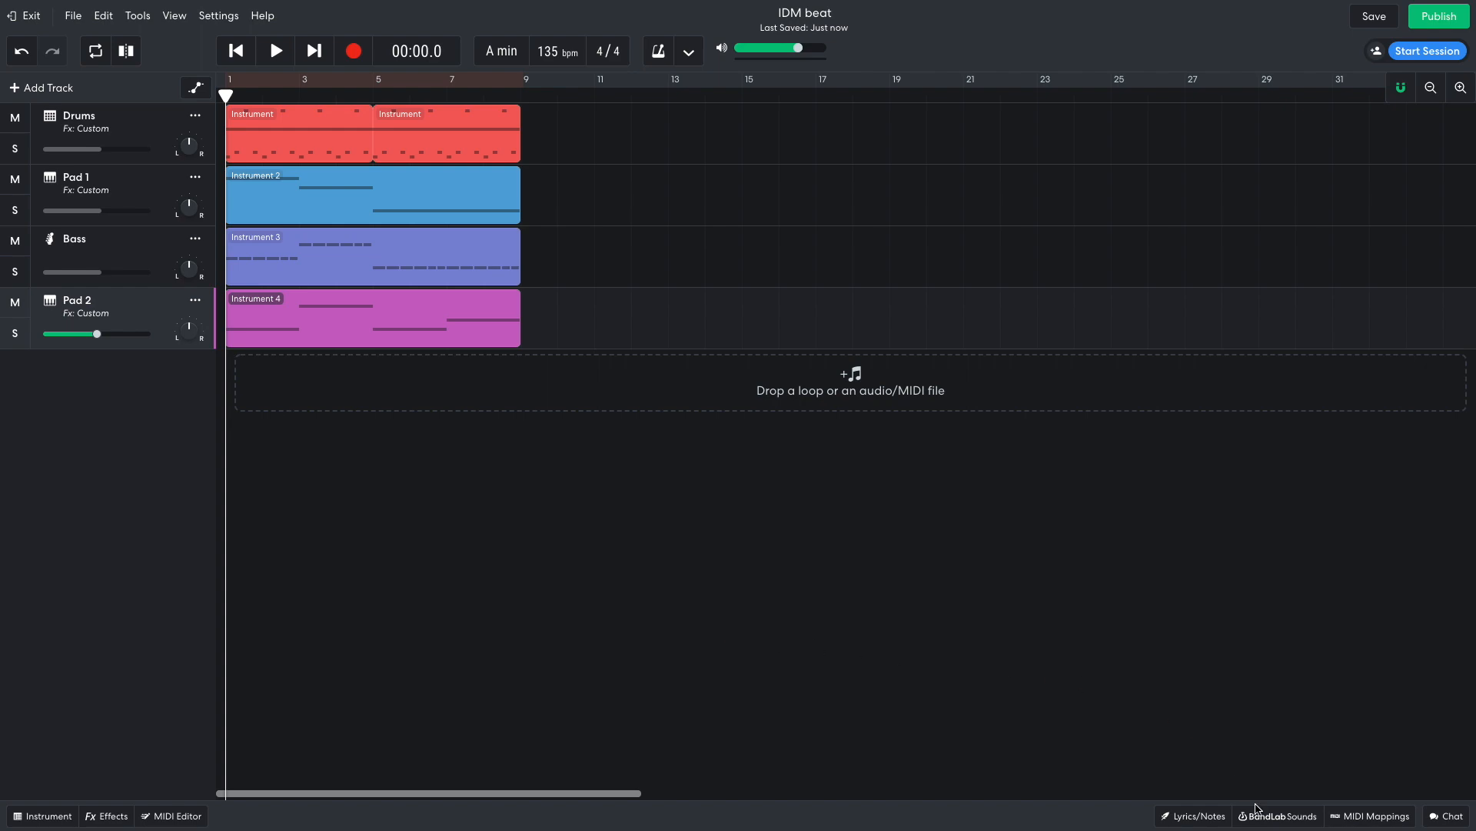
# - Search the sound library for 'cowbell' and preview the 808_cowbell sample
pyautogui.click(1279, 815)
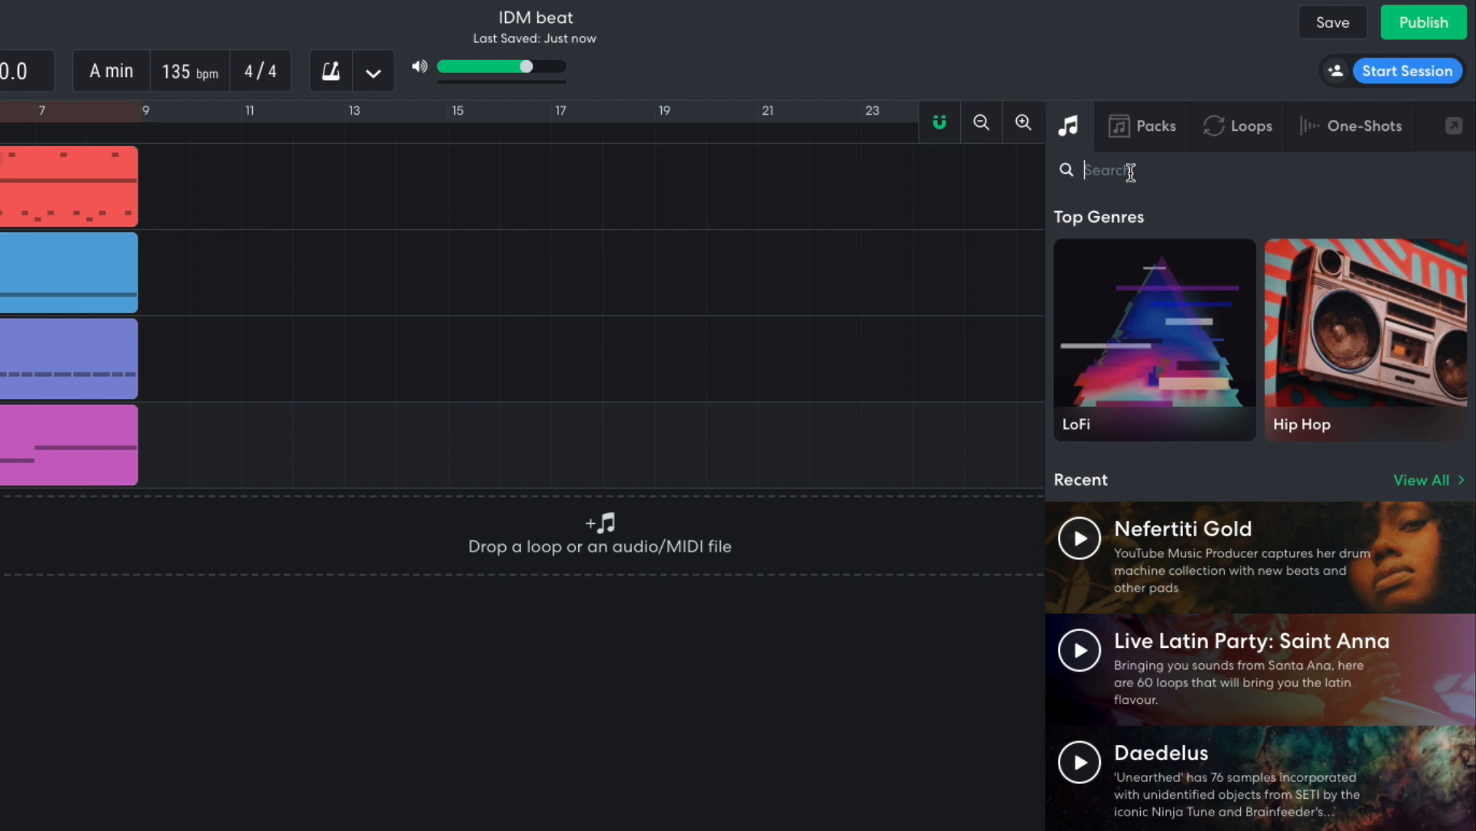
pyautogui.write('cowbell')
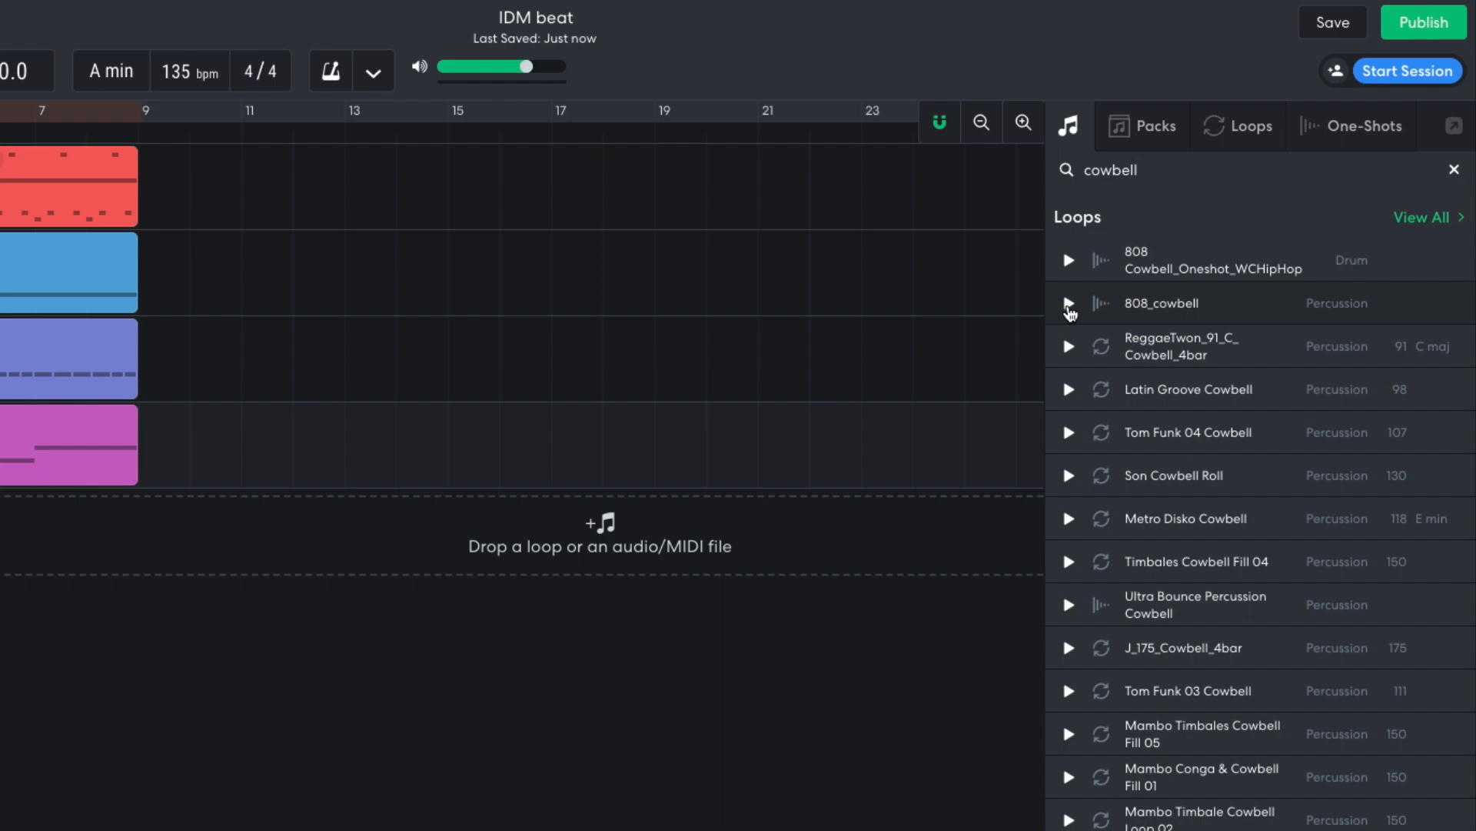
pyautogui.click(1069, 313)
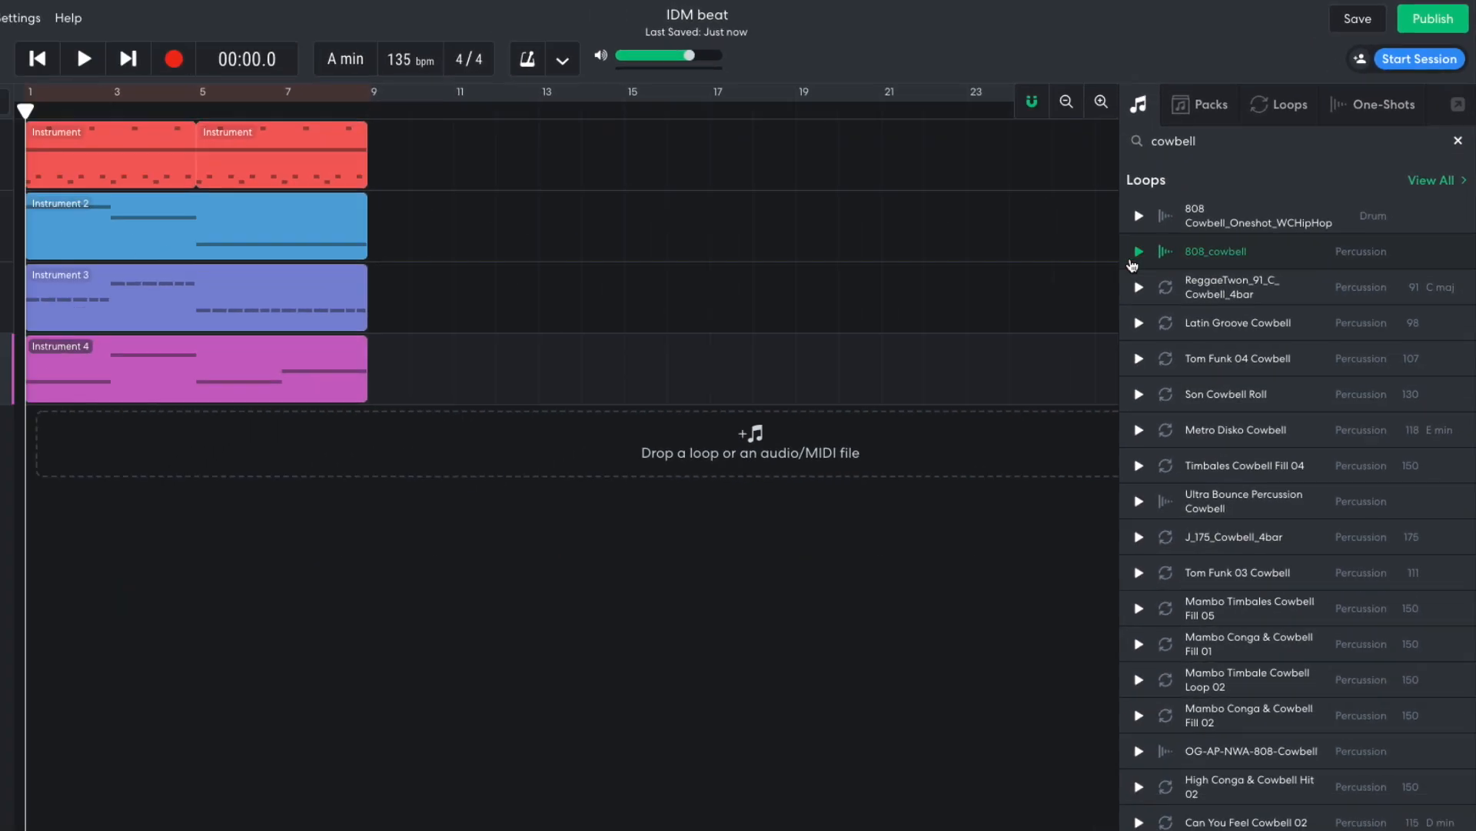
pyautogui.click(42, 87)
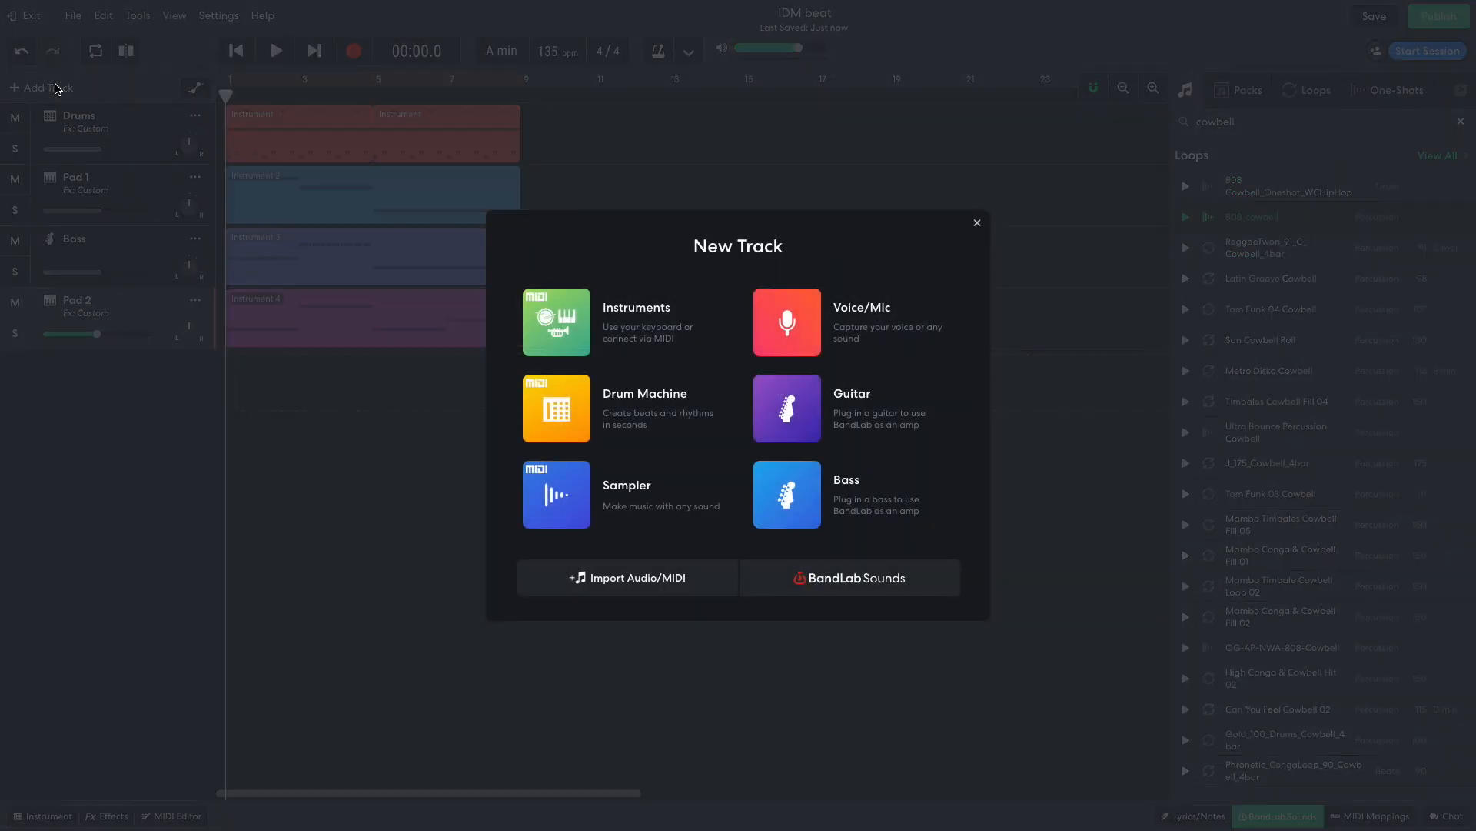
# - Create a sampler track with the 808_cowbell sample pitched to -1.00 st and preview it
pyautogui.click(555, 494)
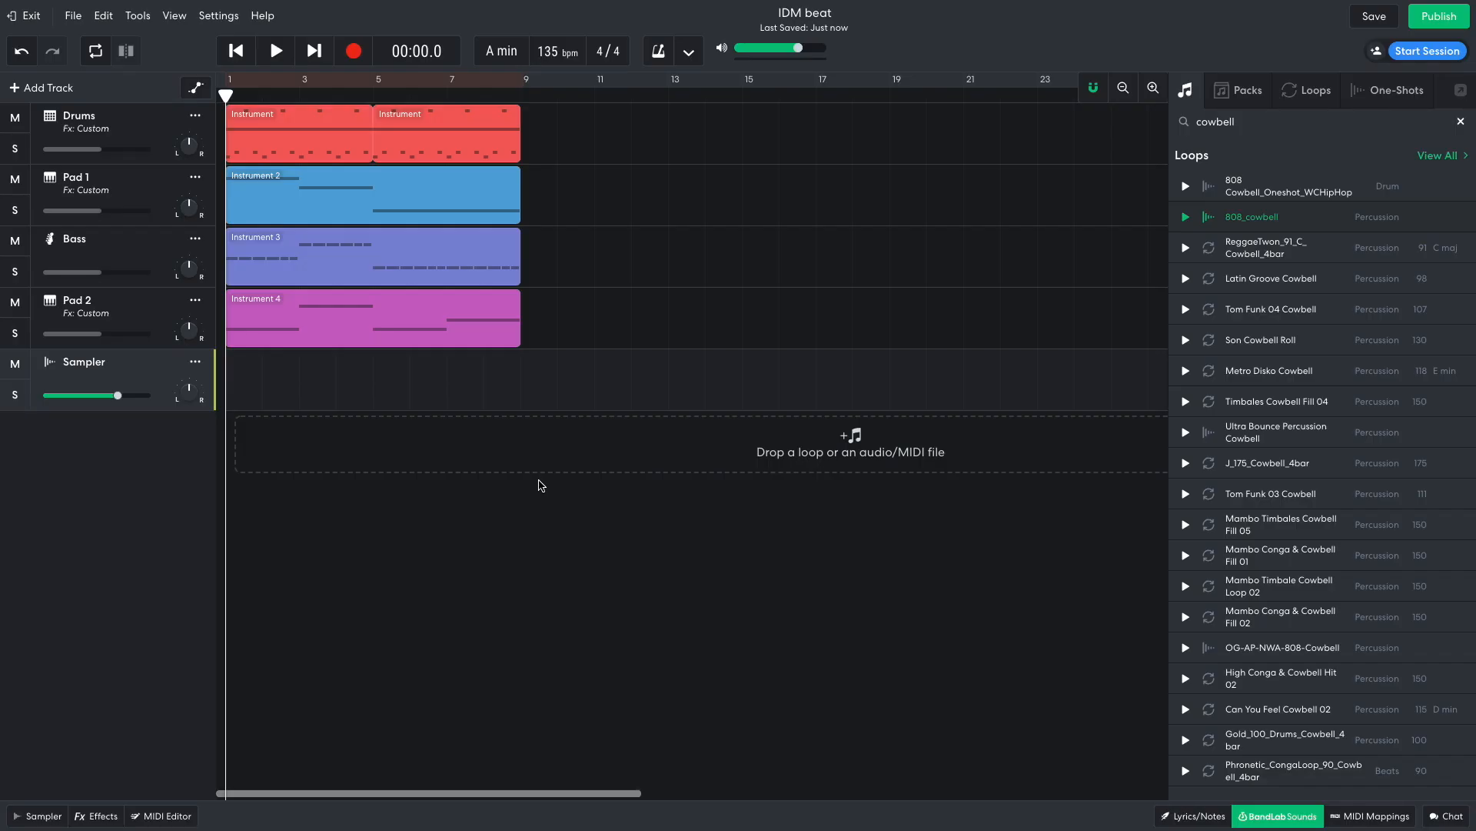
pyautogui.click(42, 815)
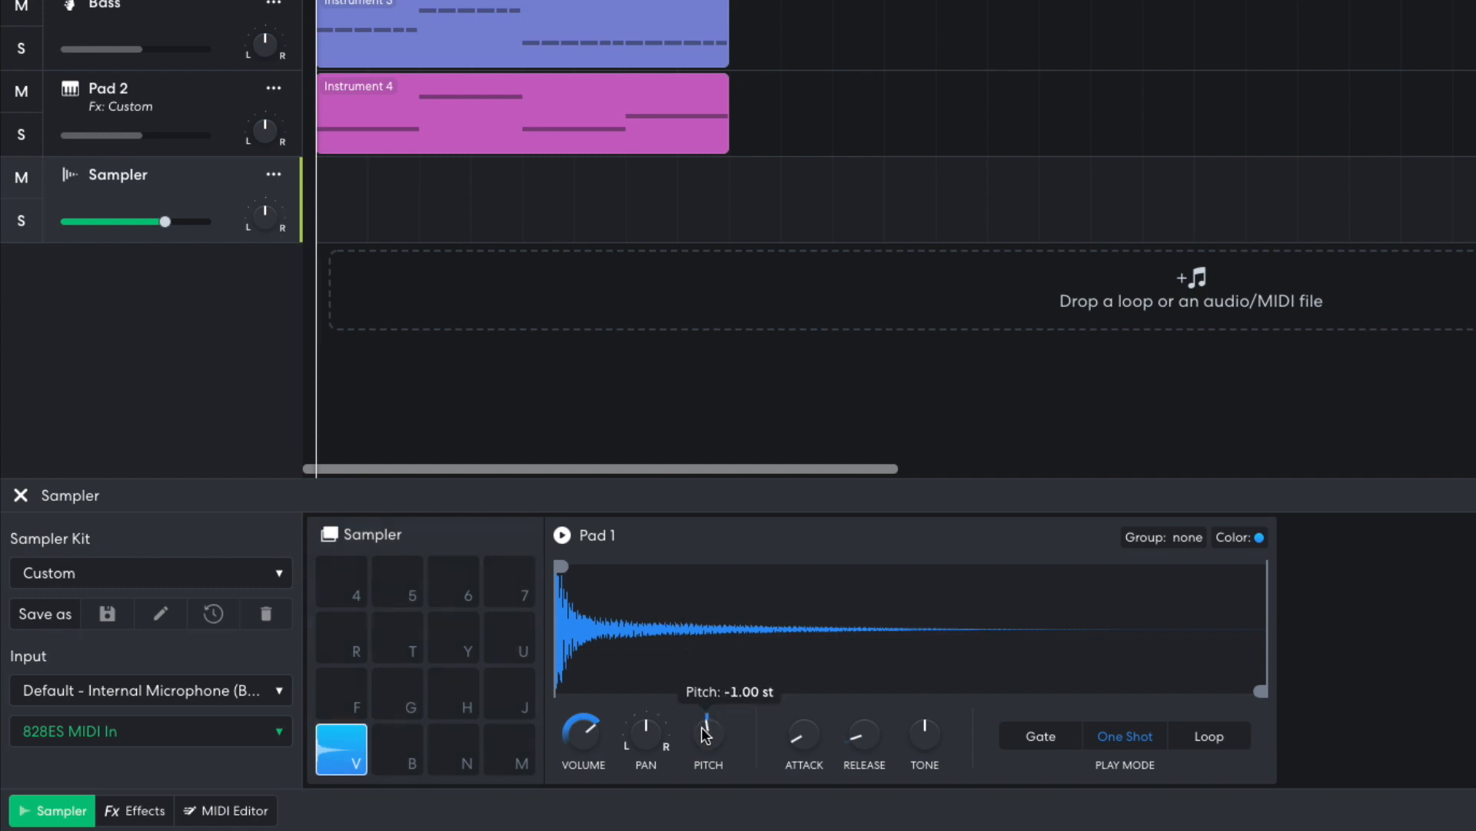
pyautogui.moveTo(707, 725); pyautogui.dragTo(707, 744)
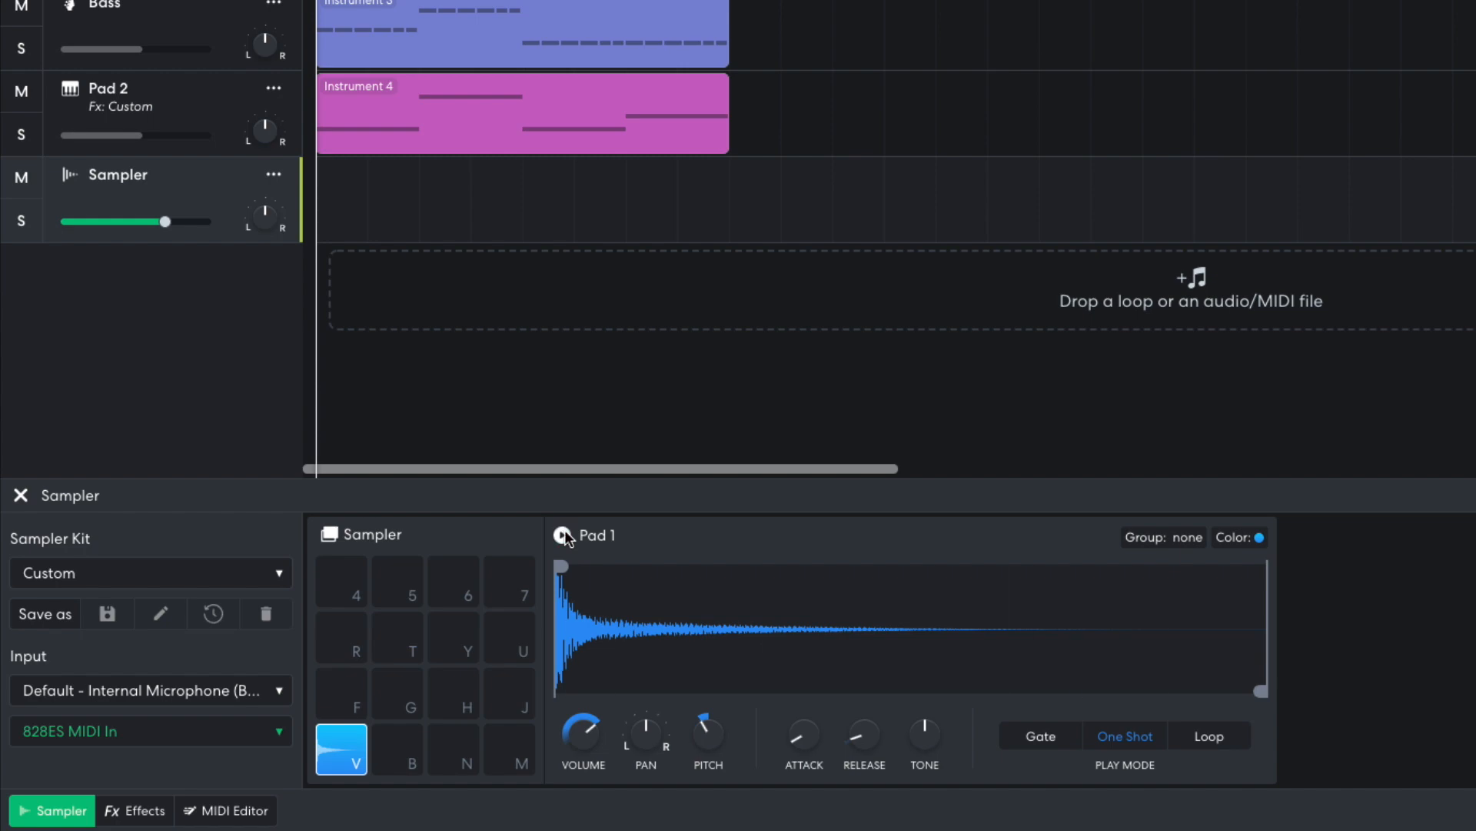
pyautogui.click(234, 810)
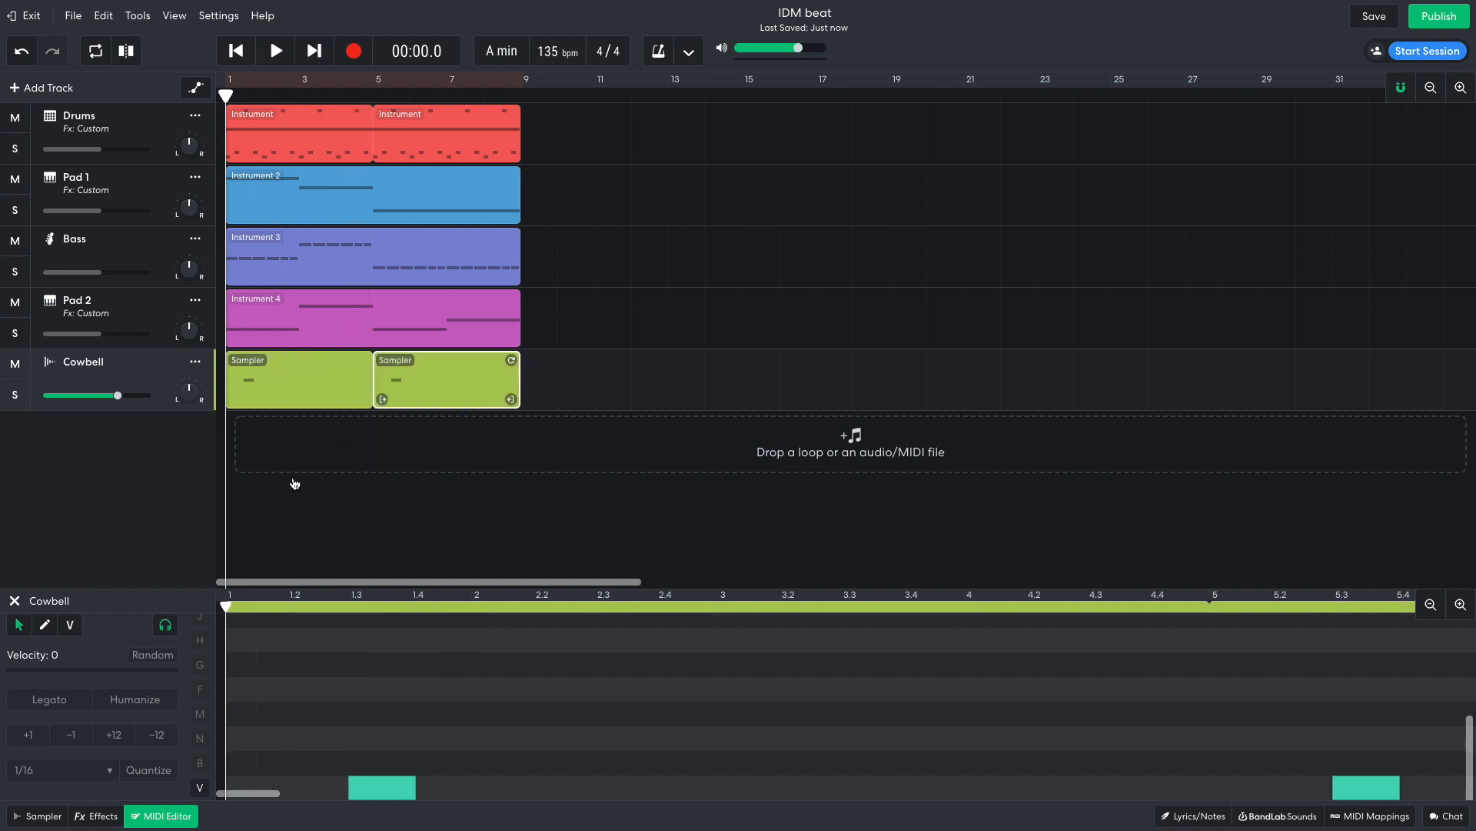
# - Solo the Cowbell track and show its empty effects chain
pyautogui.click(275, 51)
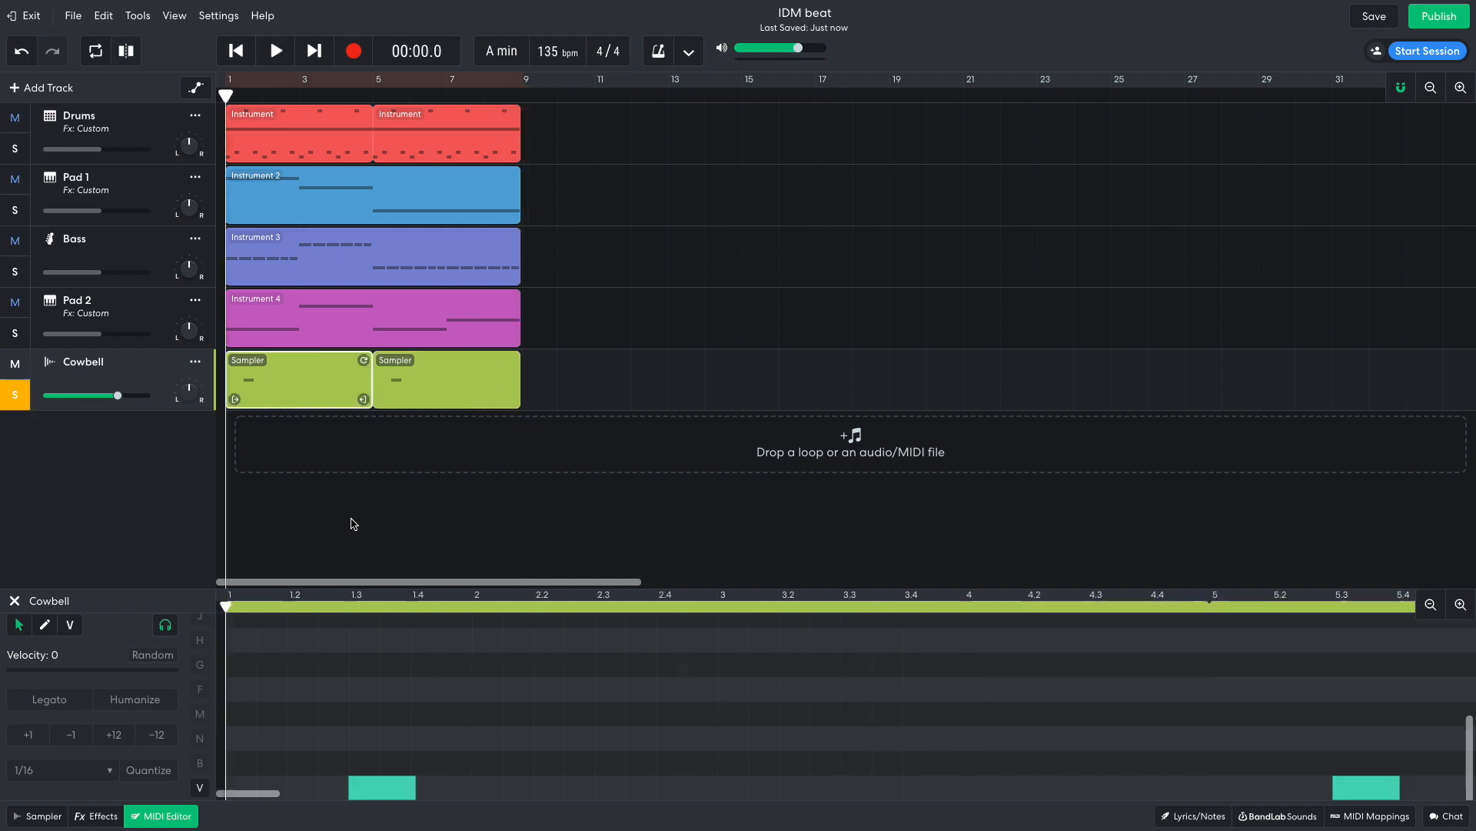
pyautogui.click(95, 815)
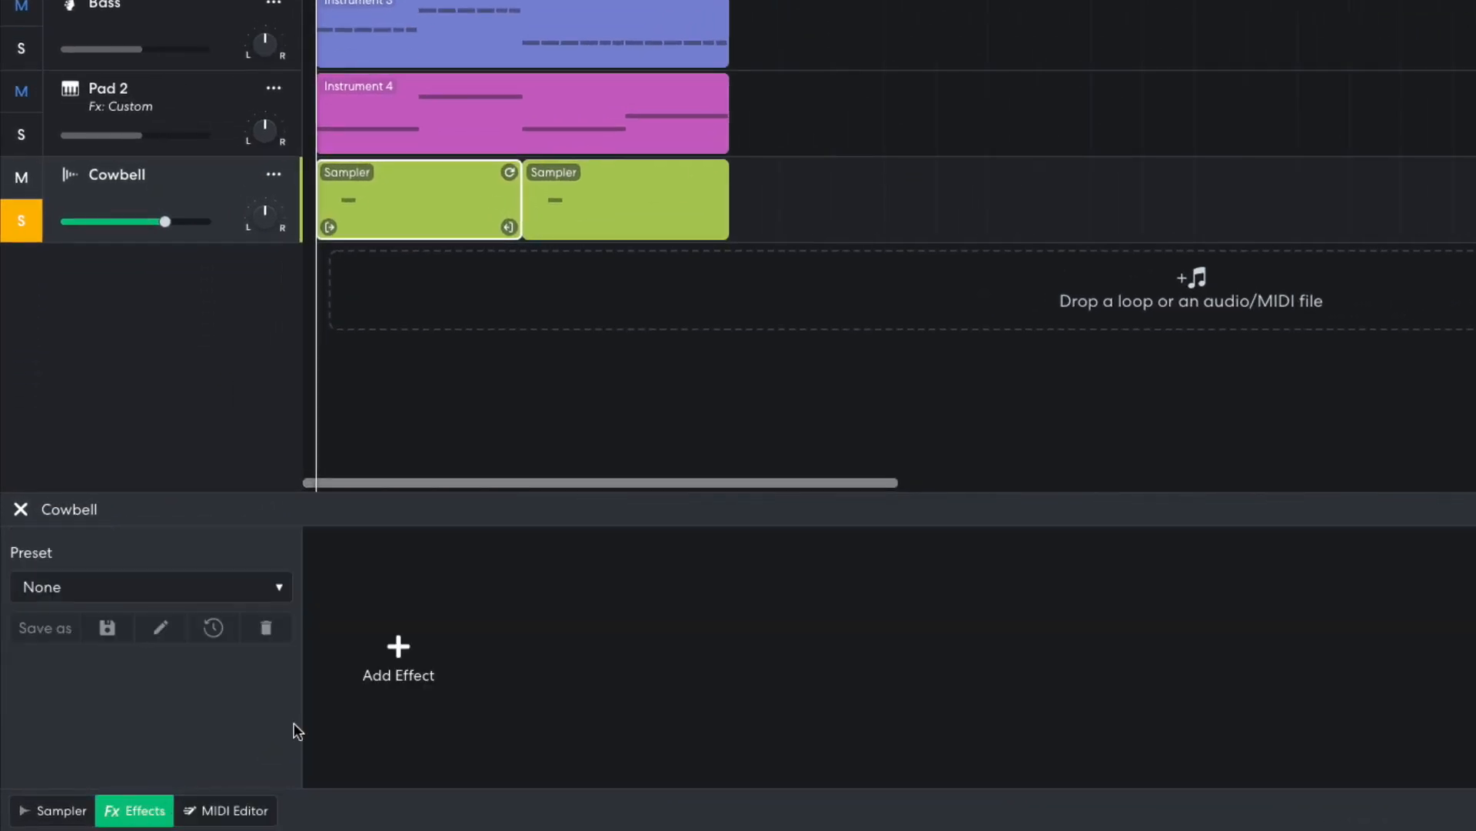
# - Add Studio Reverb to the Cowbell track and audition it
pyautogui.click(397, 656)
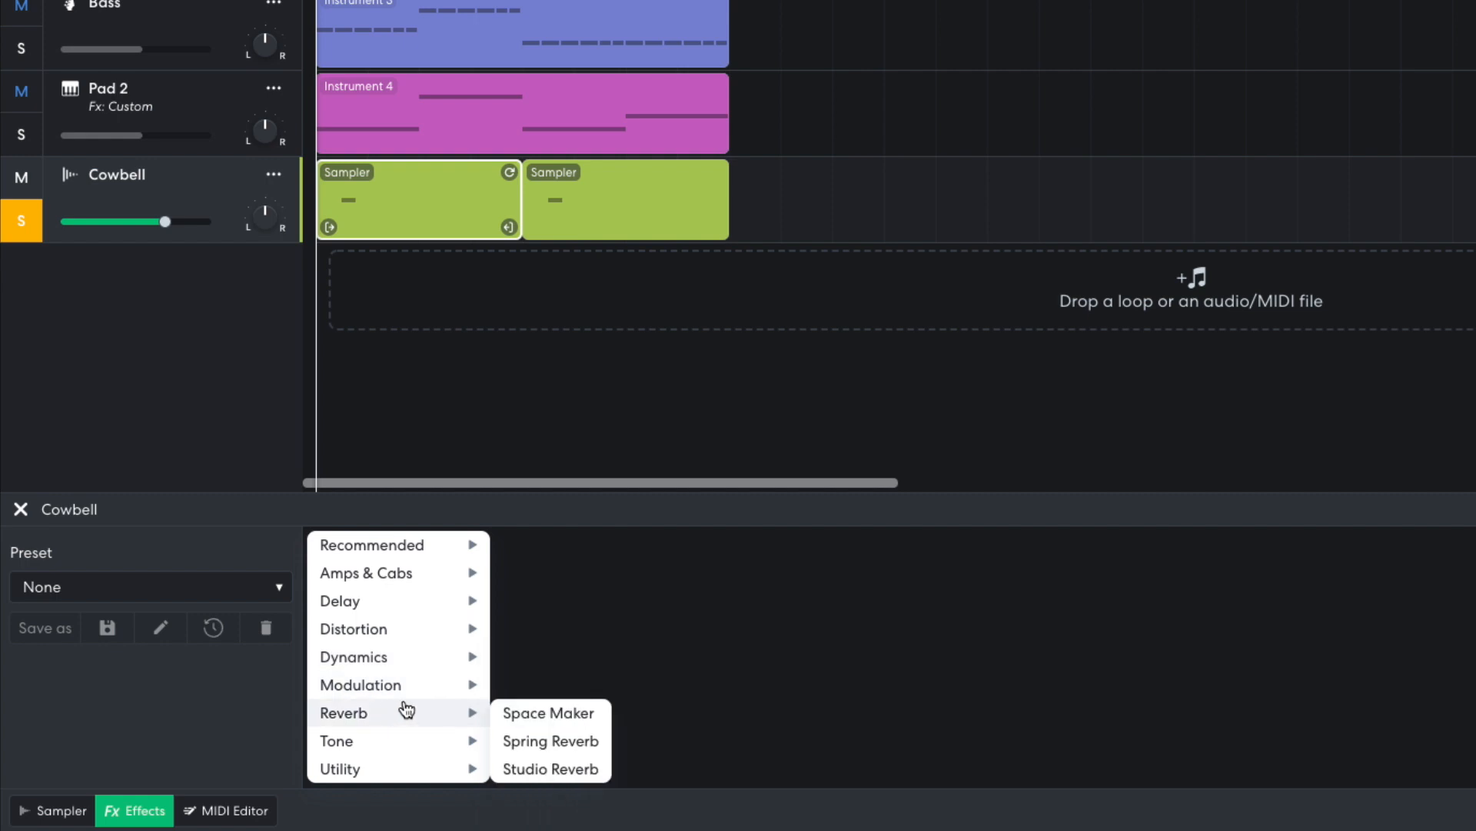
pyautogui.click(549, 768)
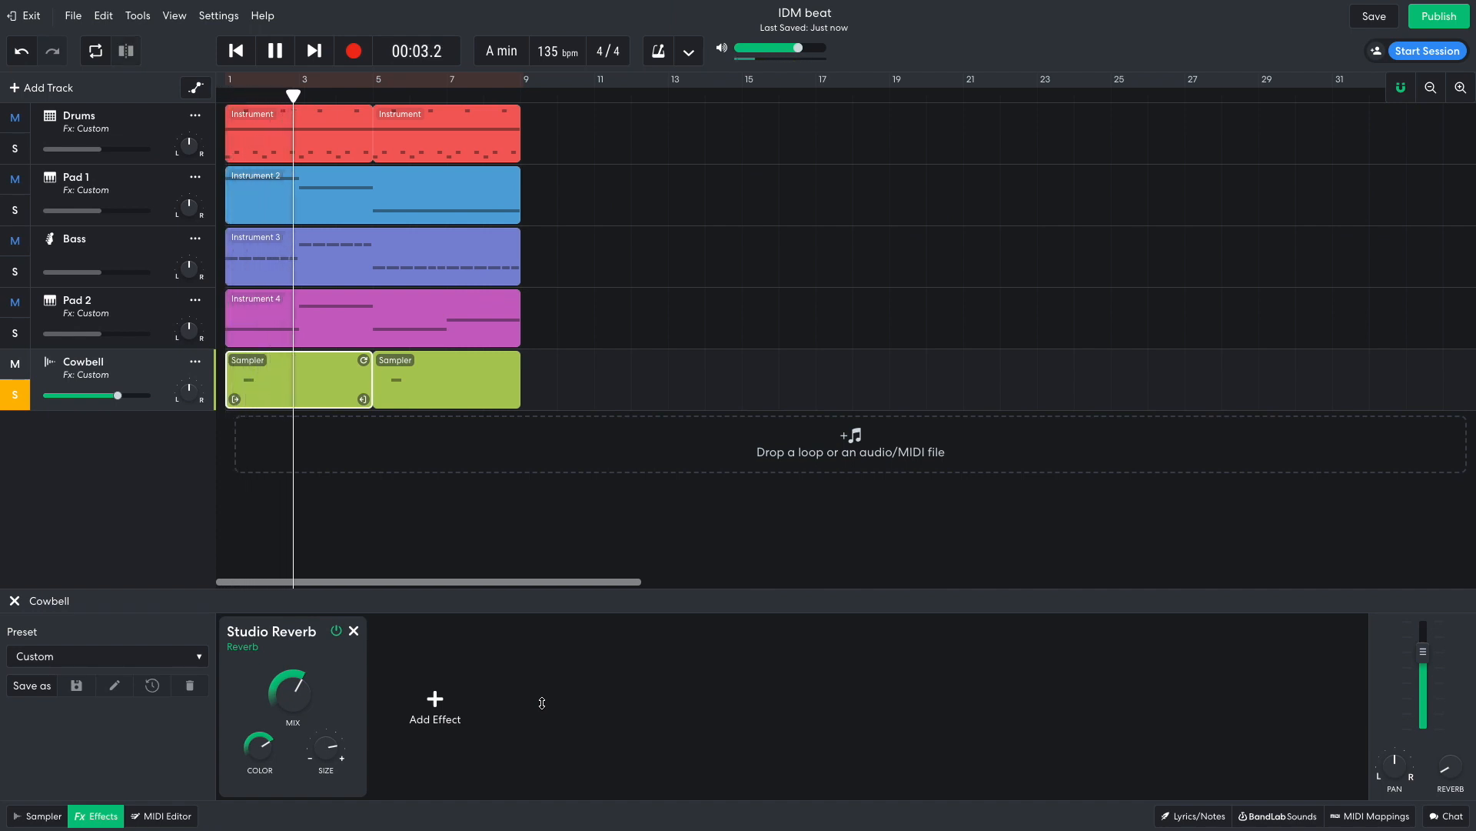
pyautogui.click(276, 51)
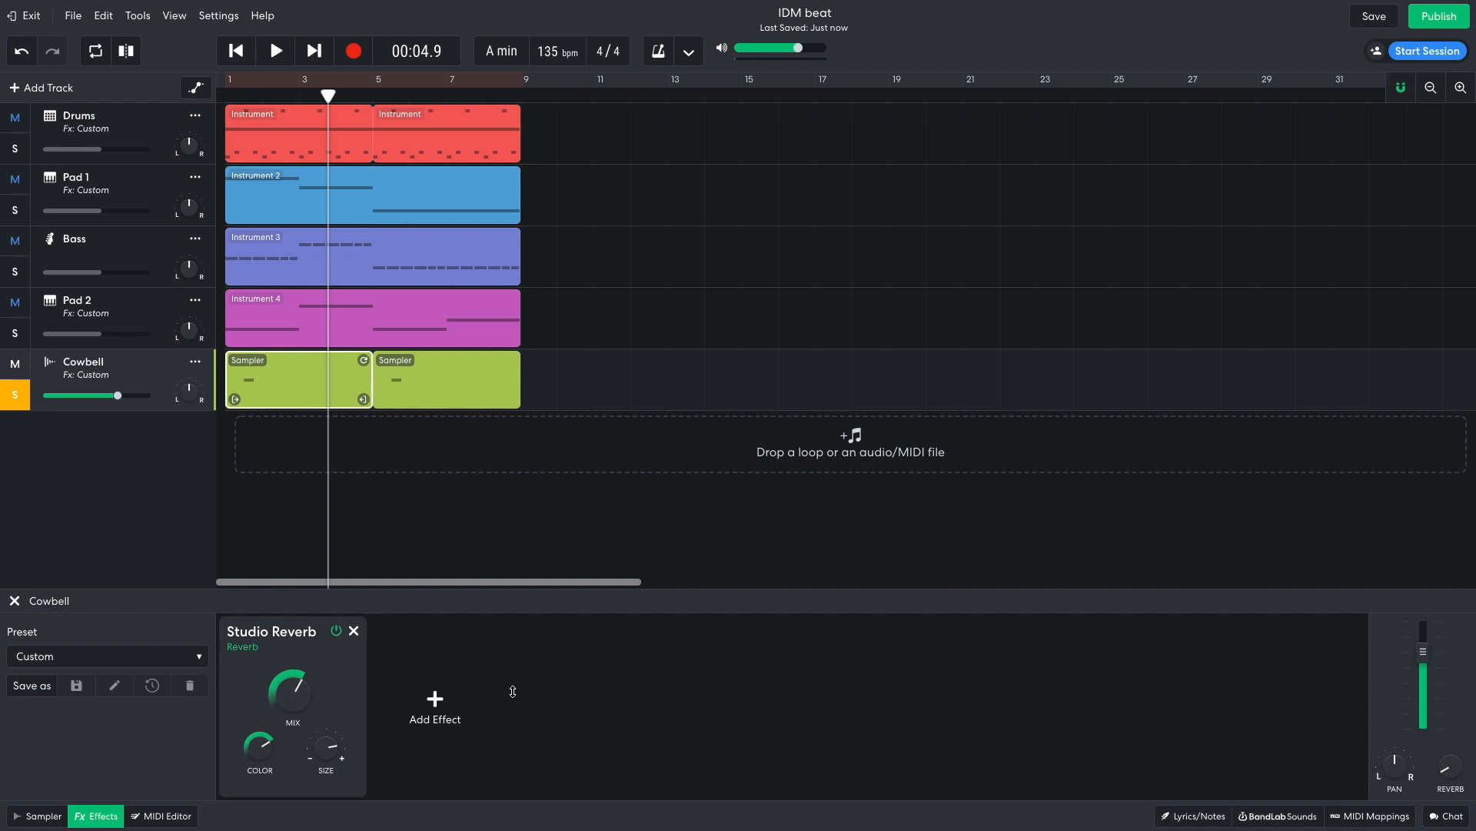
# - Lower the Cowbell track volume and stop playback at the start
pyautogui.moveTo(117, 394); pyautogui.dragTo(116, 395)
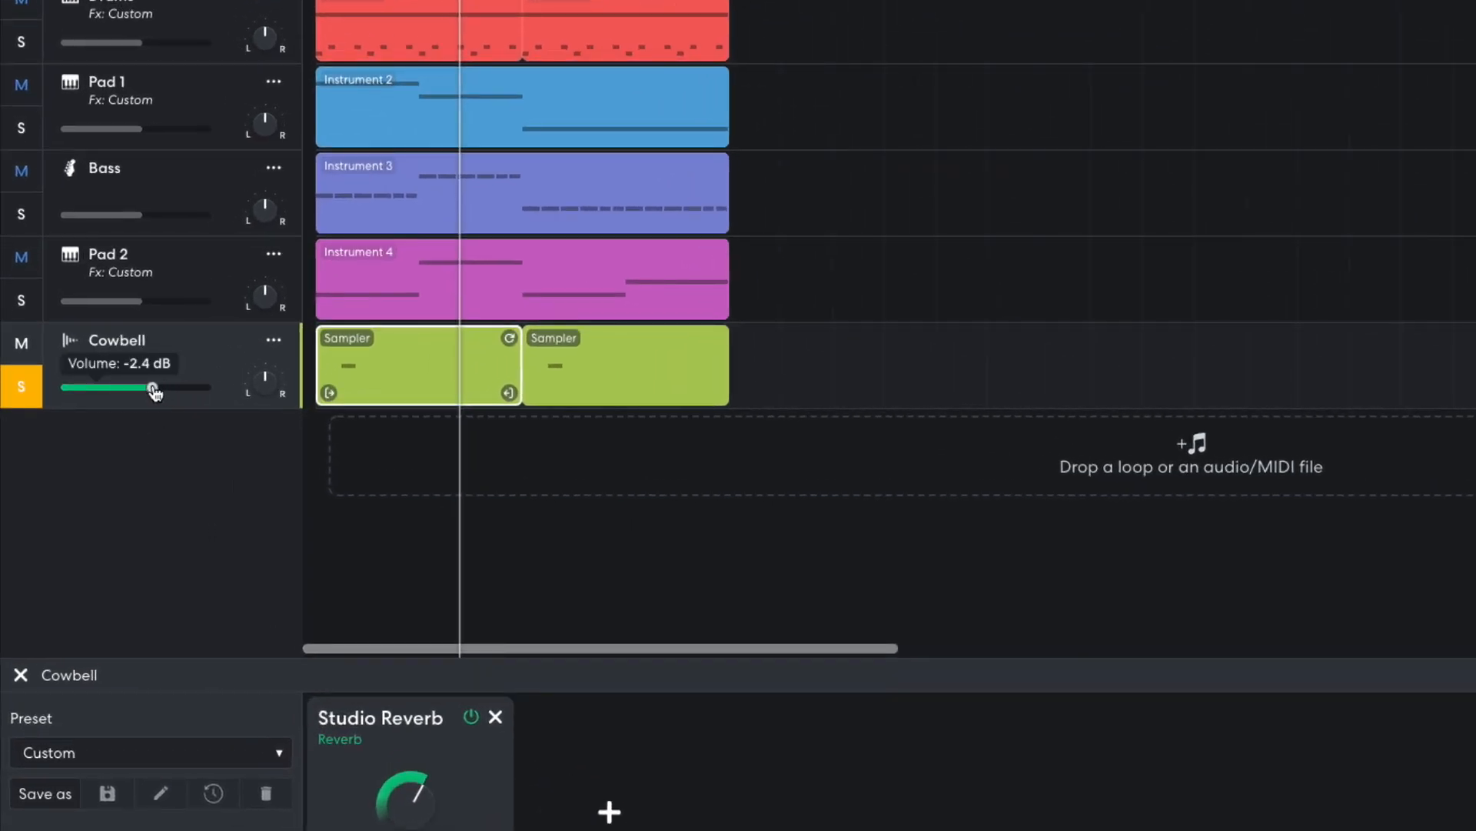
pyautogui.moveTo(153, 387); pyautogui.dragTo(132, 387)
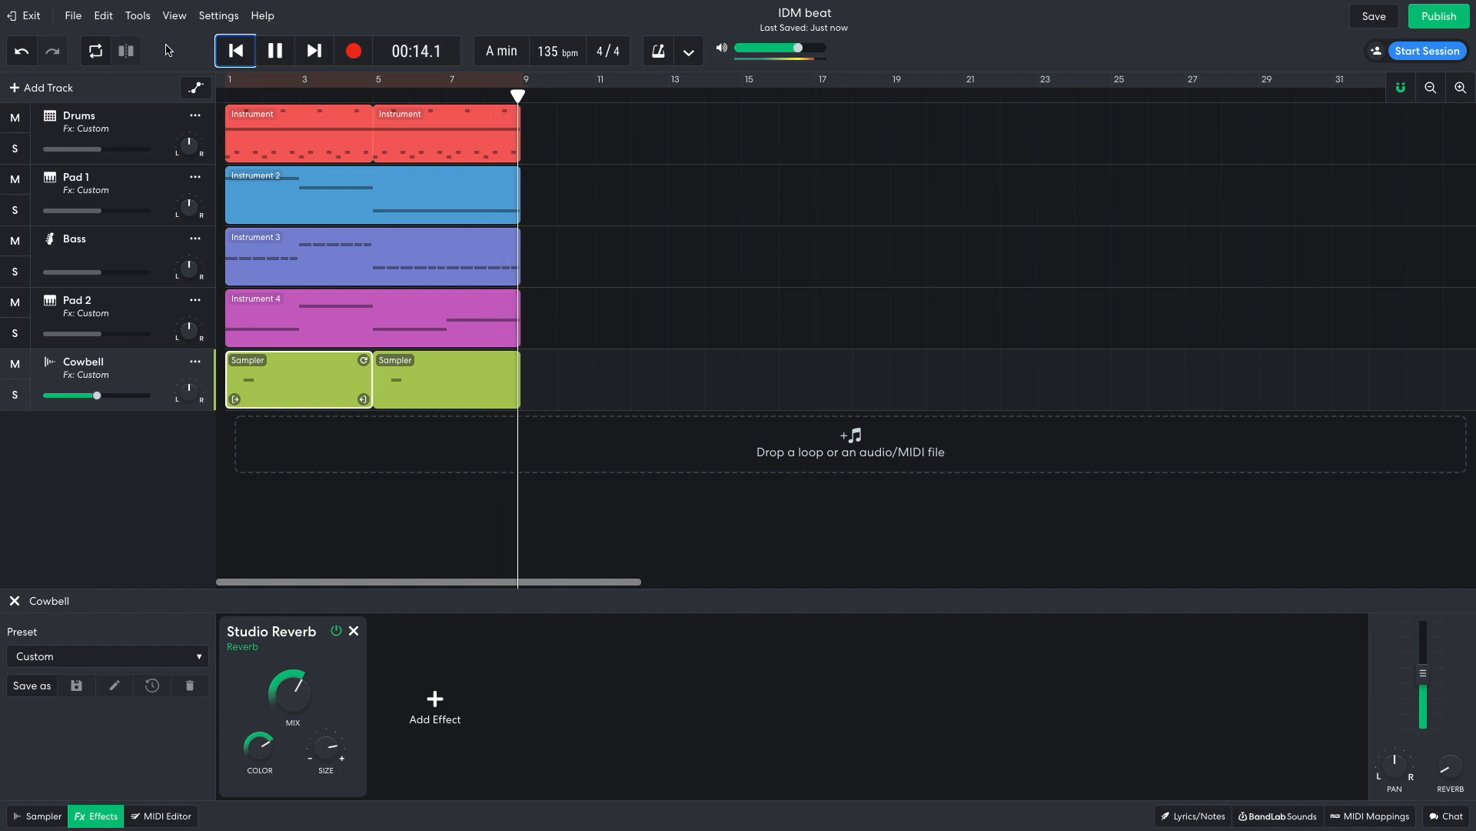
pyautogui.click(235, 51)
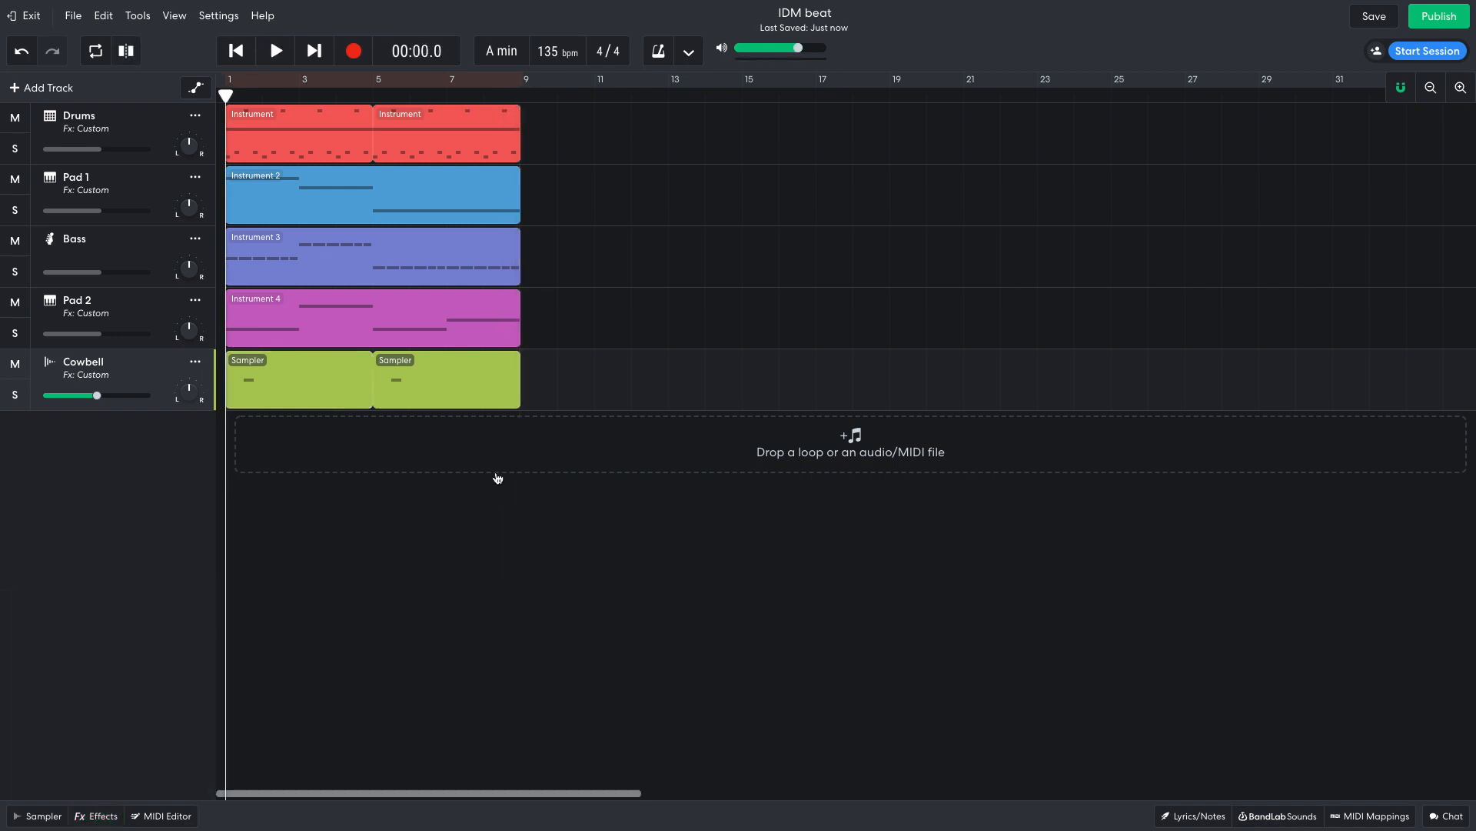
pyautogui.moveTo(1121, 654)
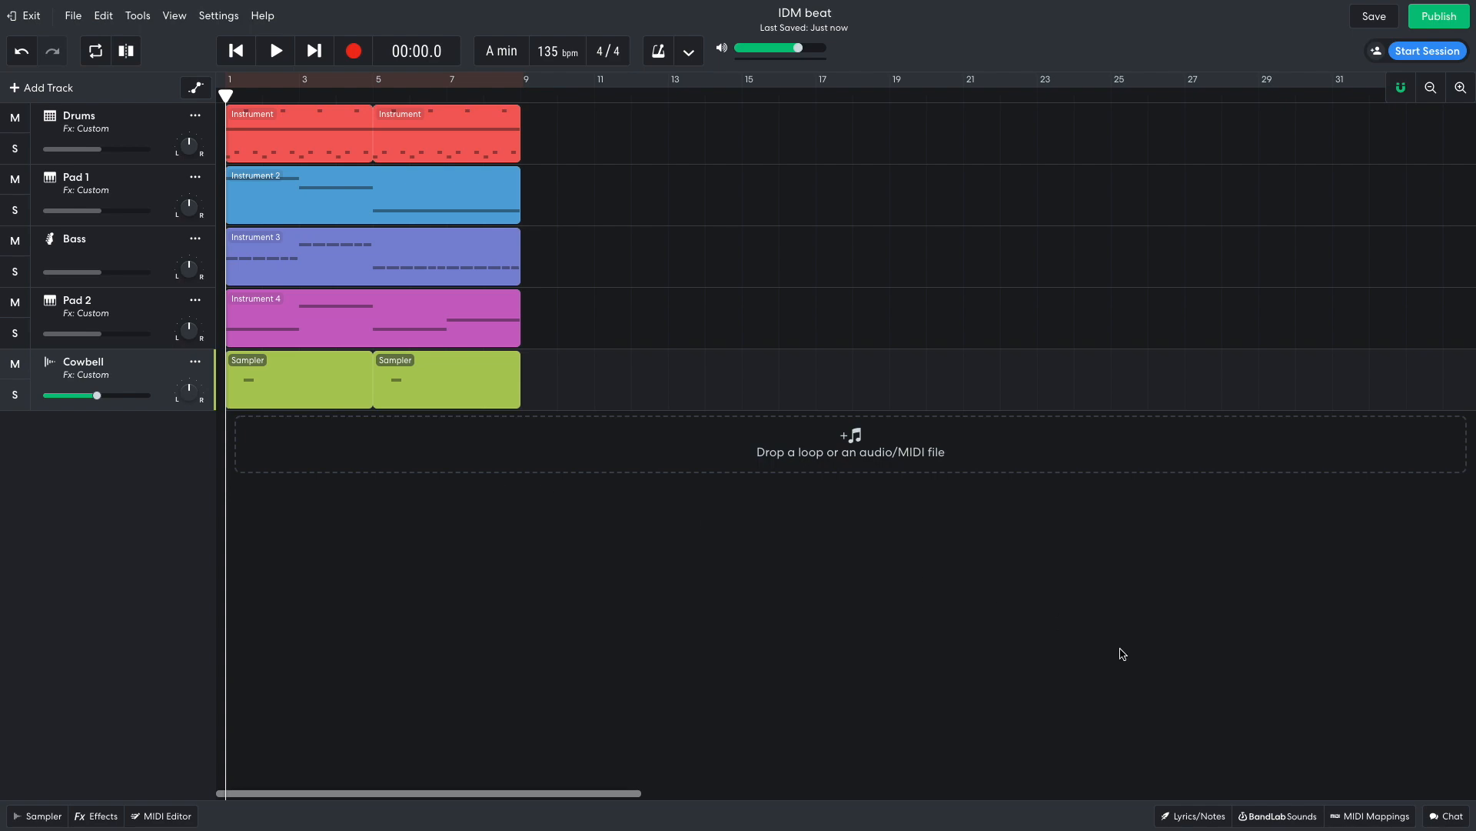
# - Find the Rave 2020 pack via a 'rave' search and solo the added Beat 13 track
pyautogui.click(1279, 815)
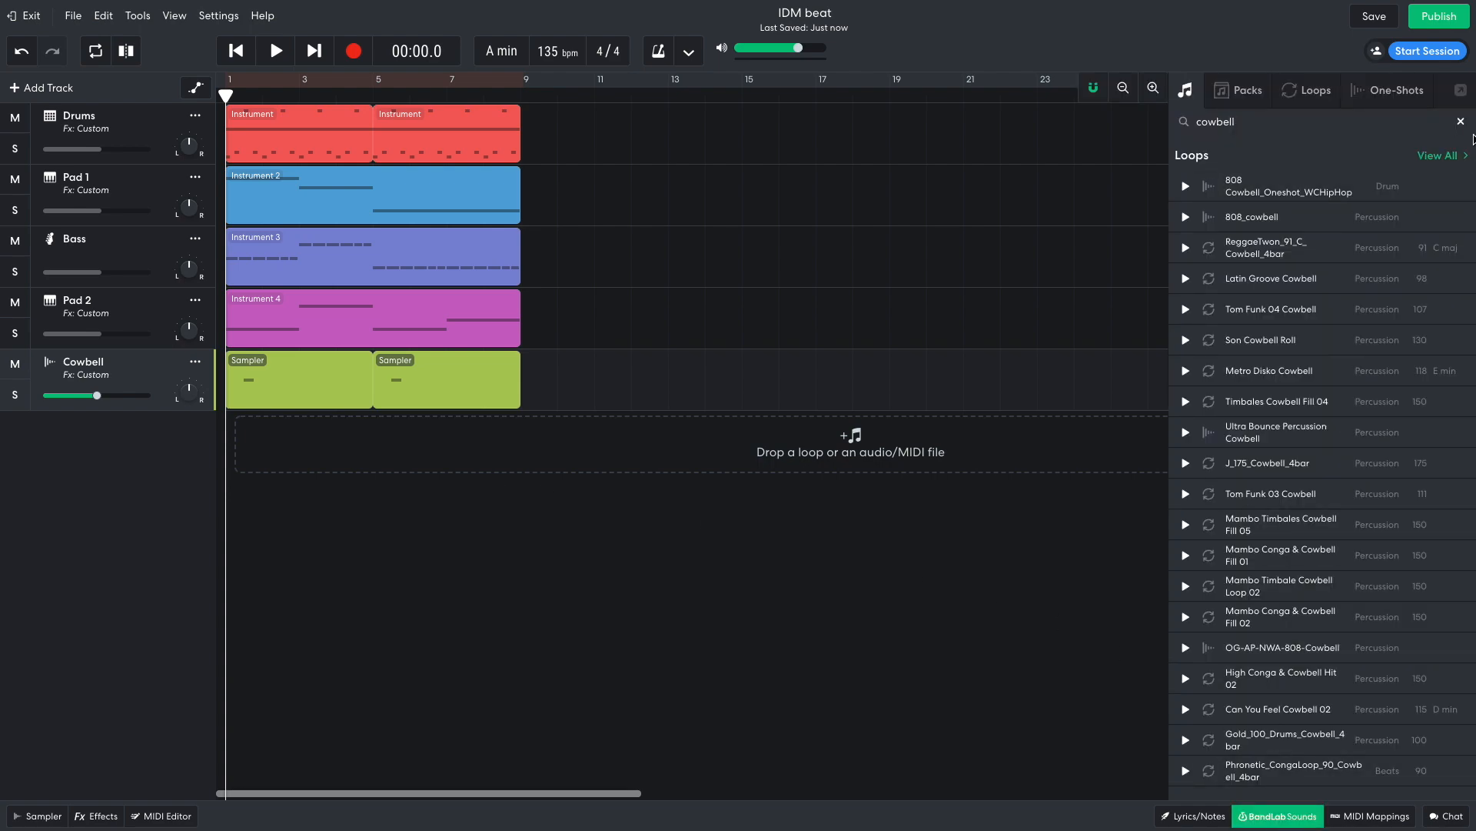
pyautogui.click(1459, 121)
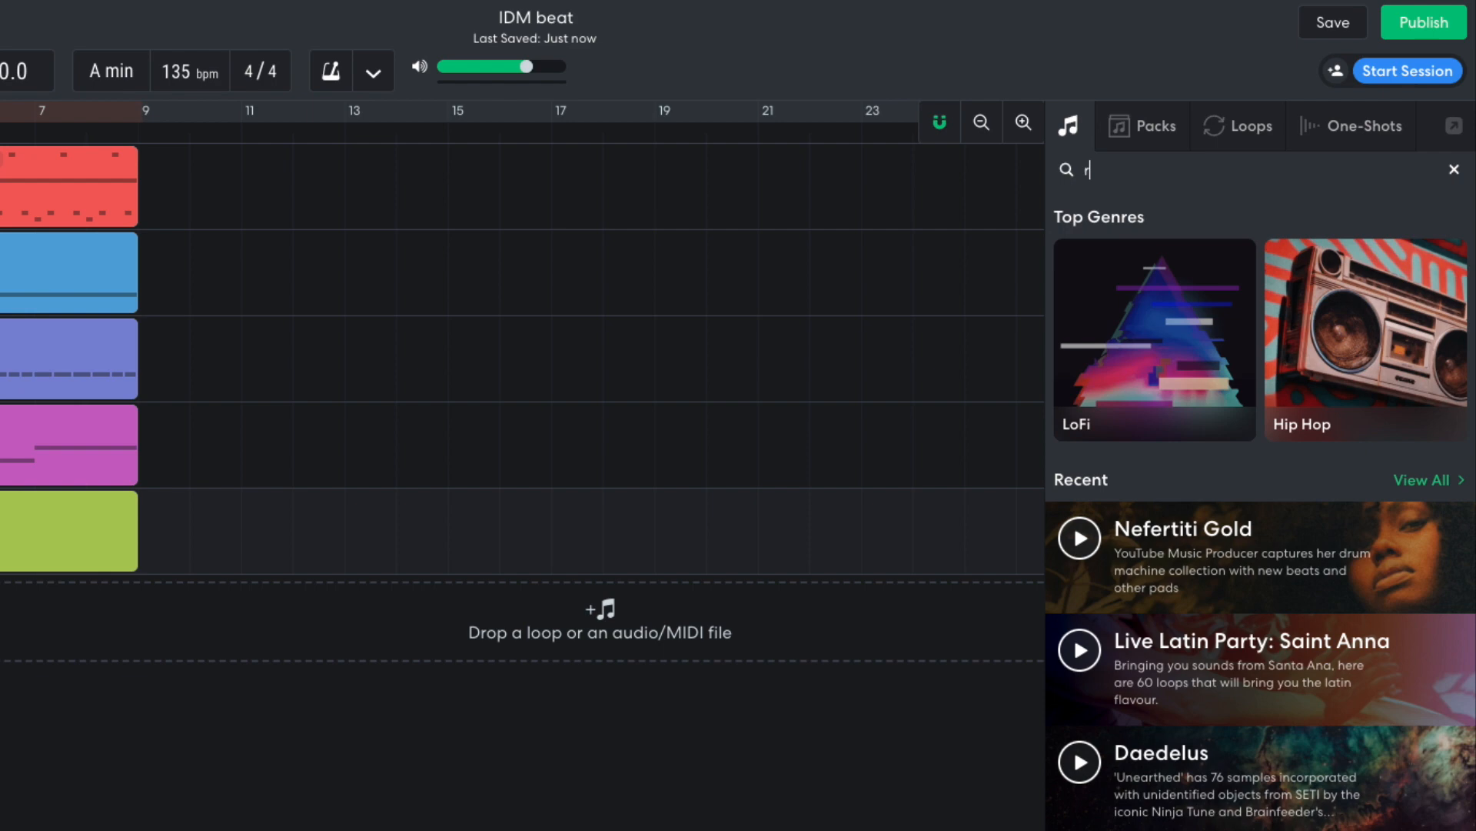
pyautogui.write('ave')
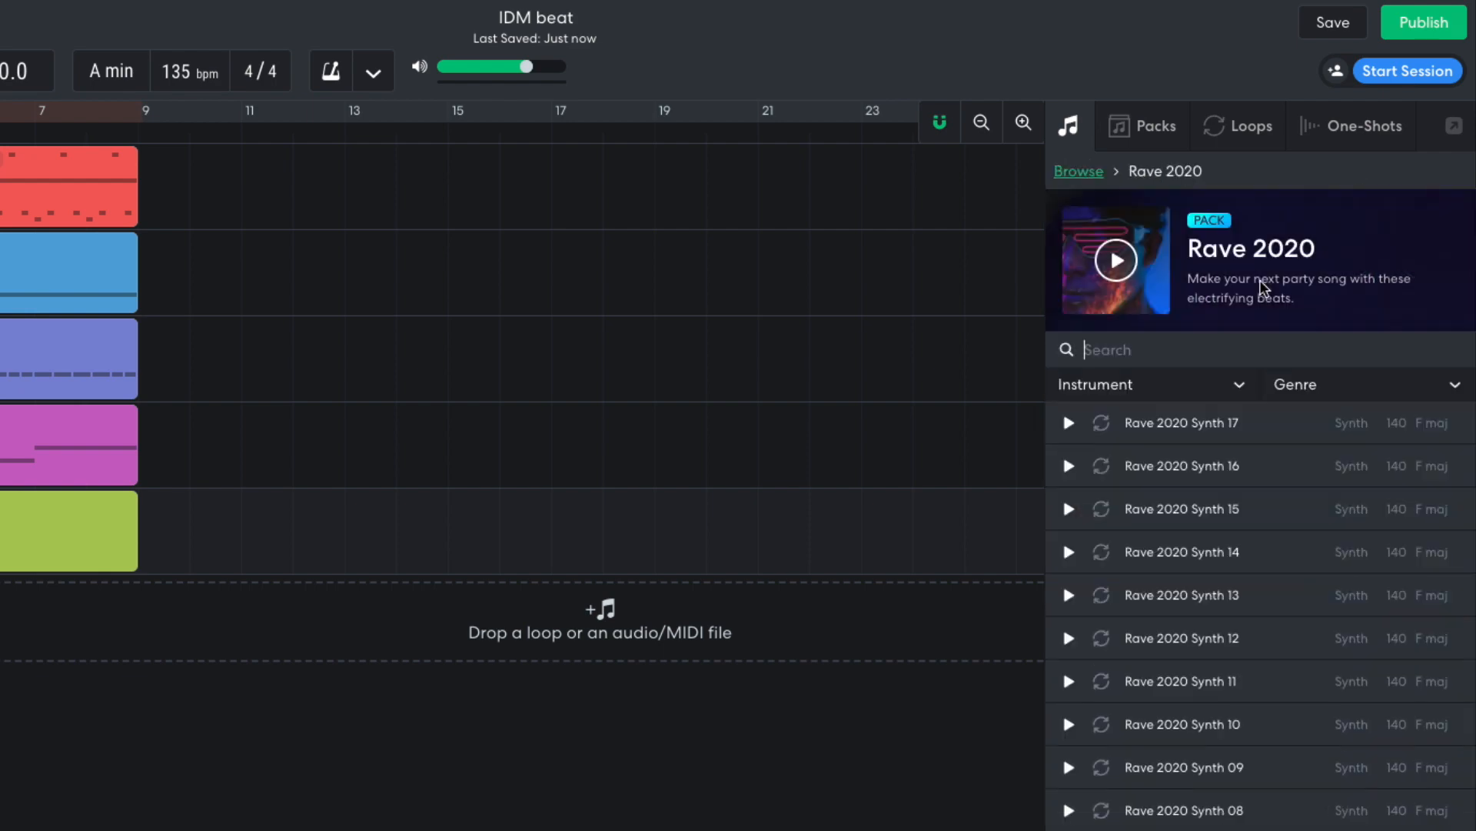
pyautogui.click(1146, 385)
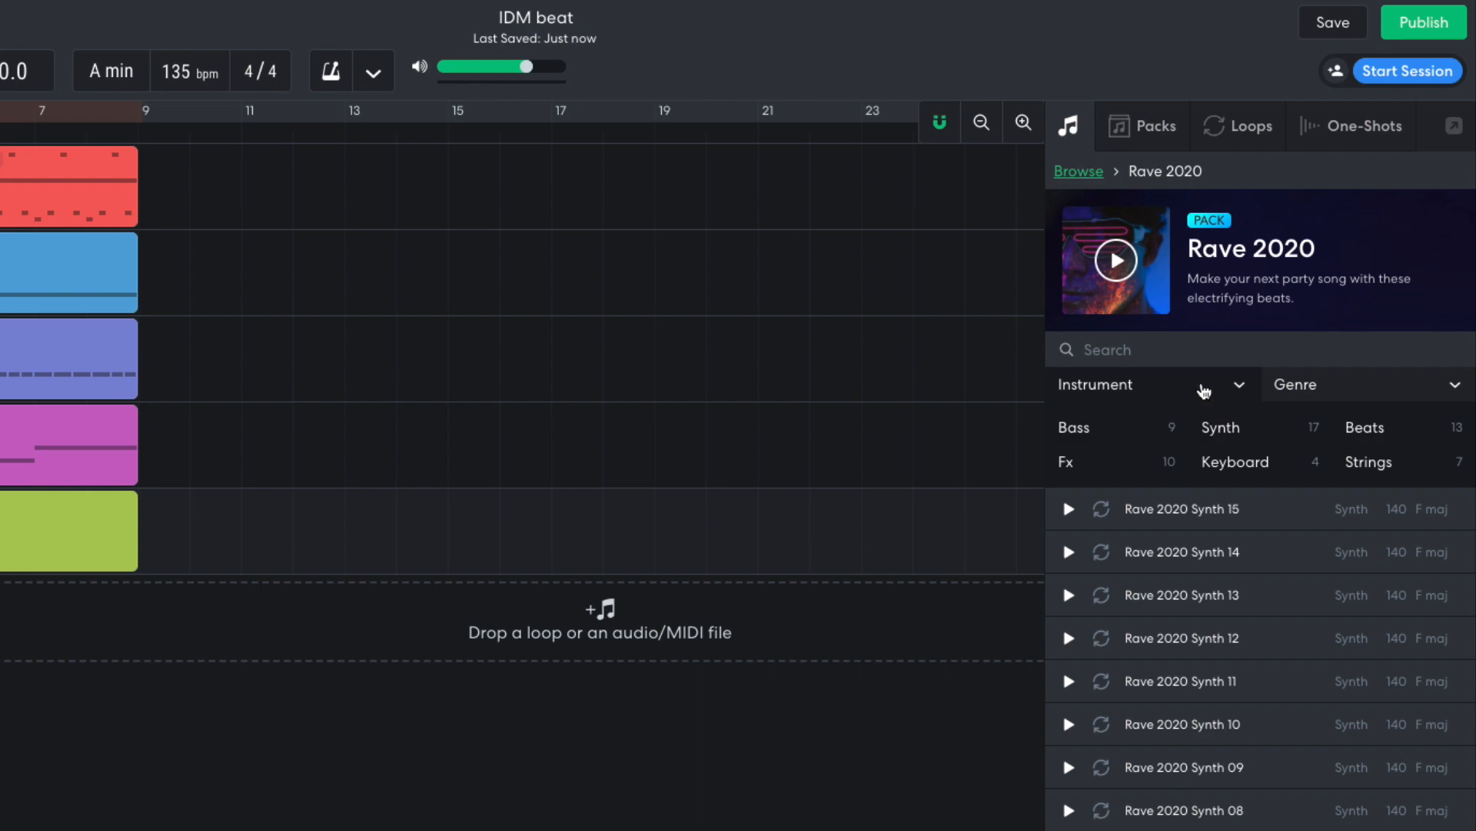
pyautogui.click(1363, 427)
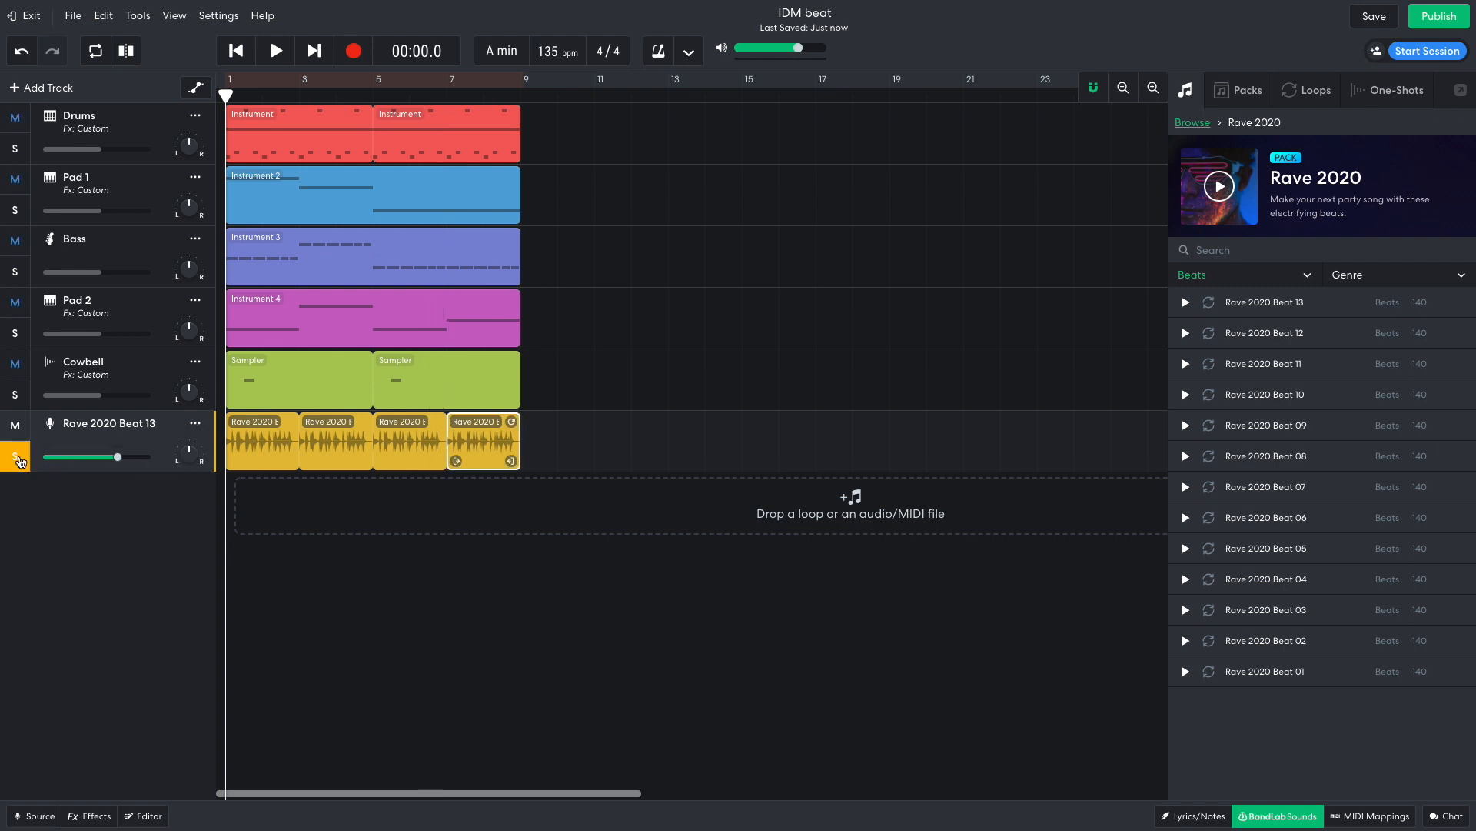
pyautogui.click(275, 51)
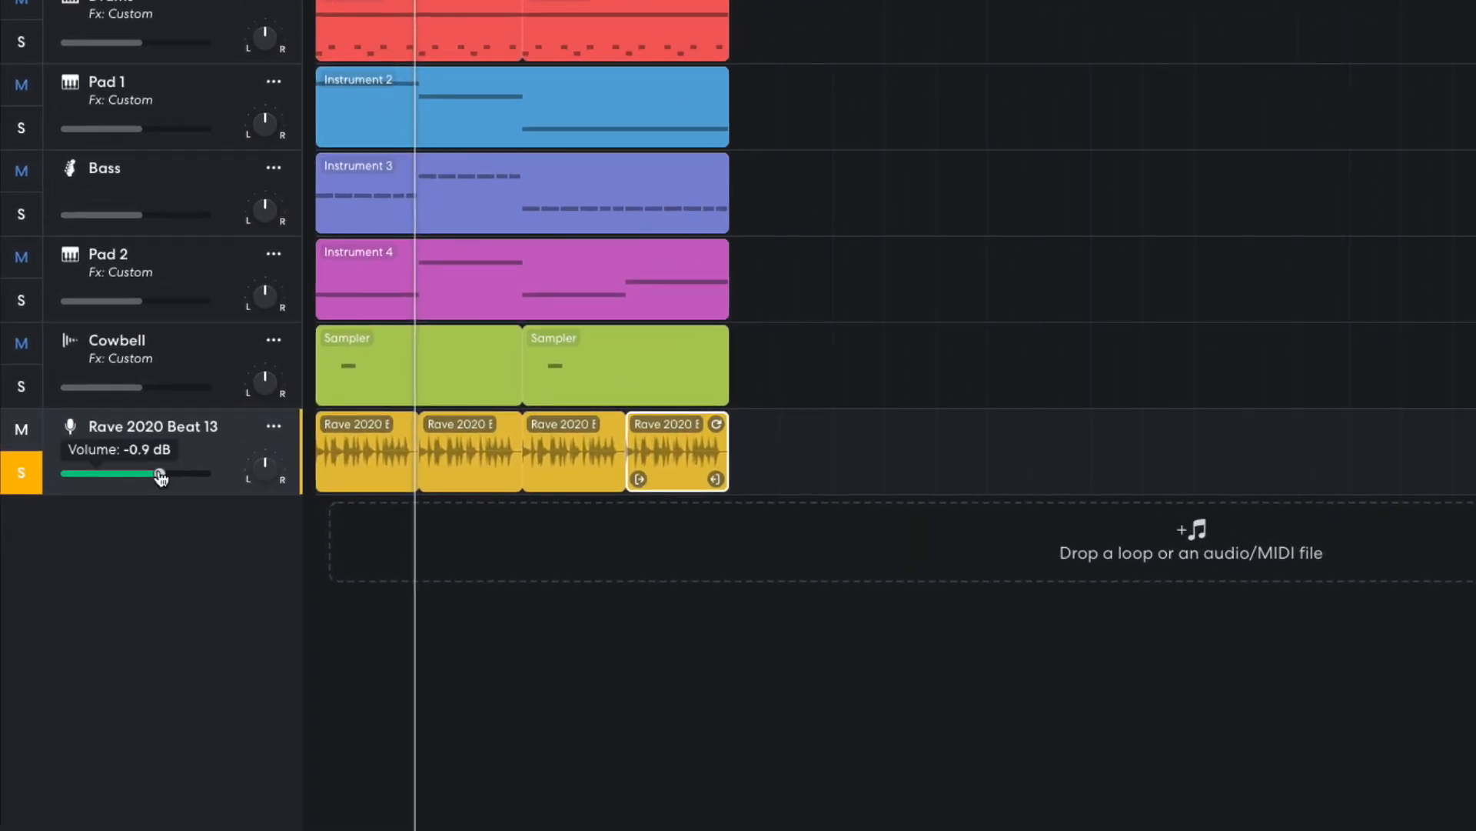
# - Nudge the Rave 2020 Beat 13 volume slider down slightly
pyautogui.moveTo(159, 474); pyautogui.dragTo(134, 474)
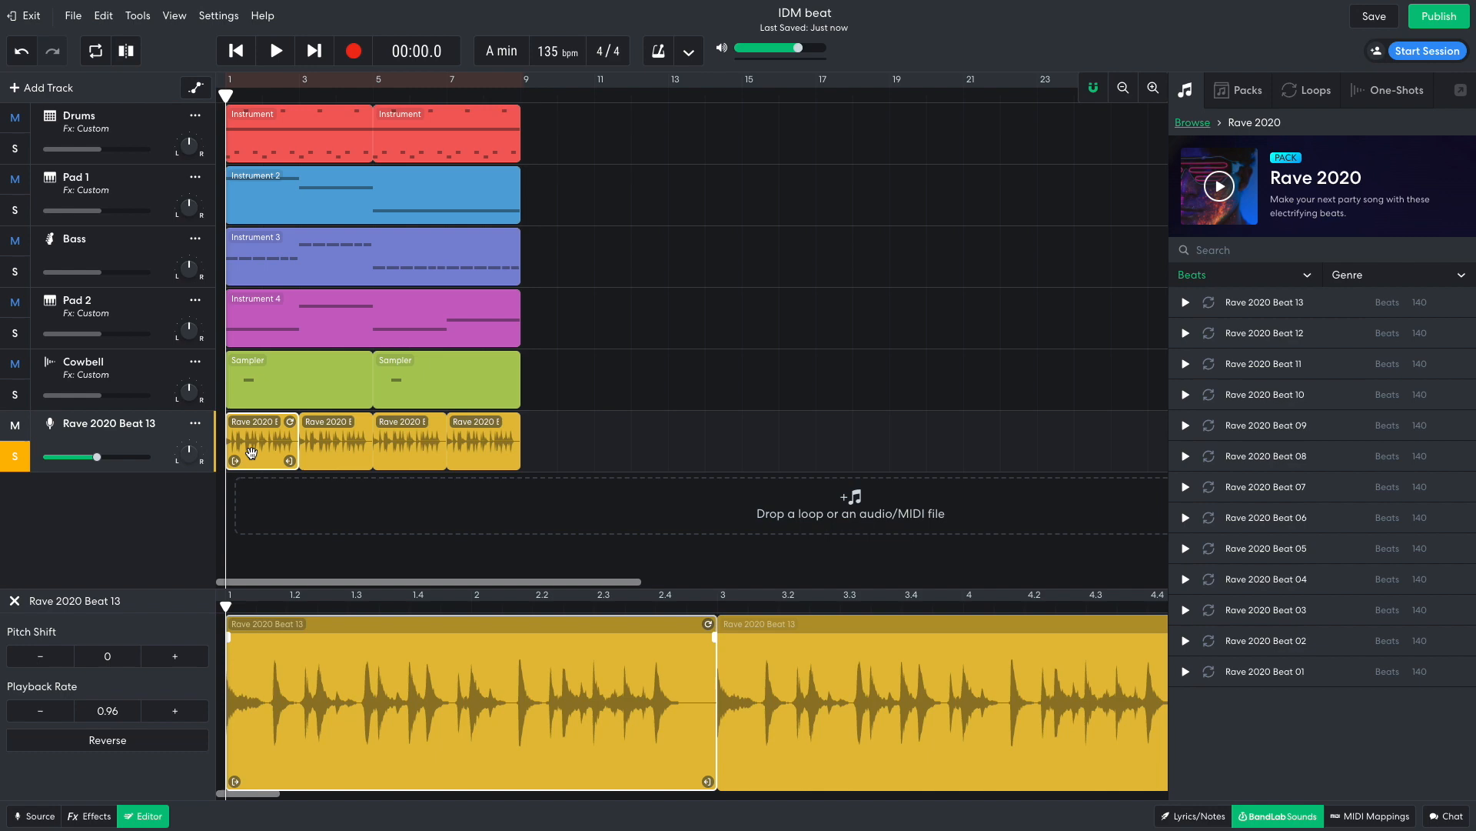
# - Set the Beat 13 loop's pitch shift to -12 and play it to check
pyautogui.click(39, 655)
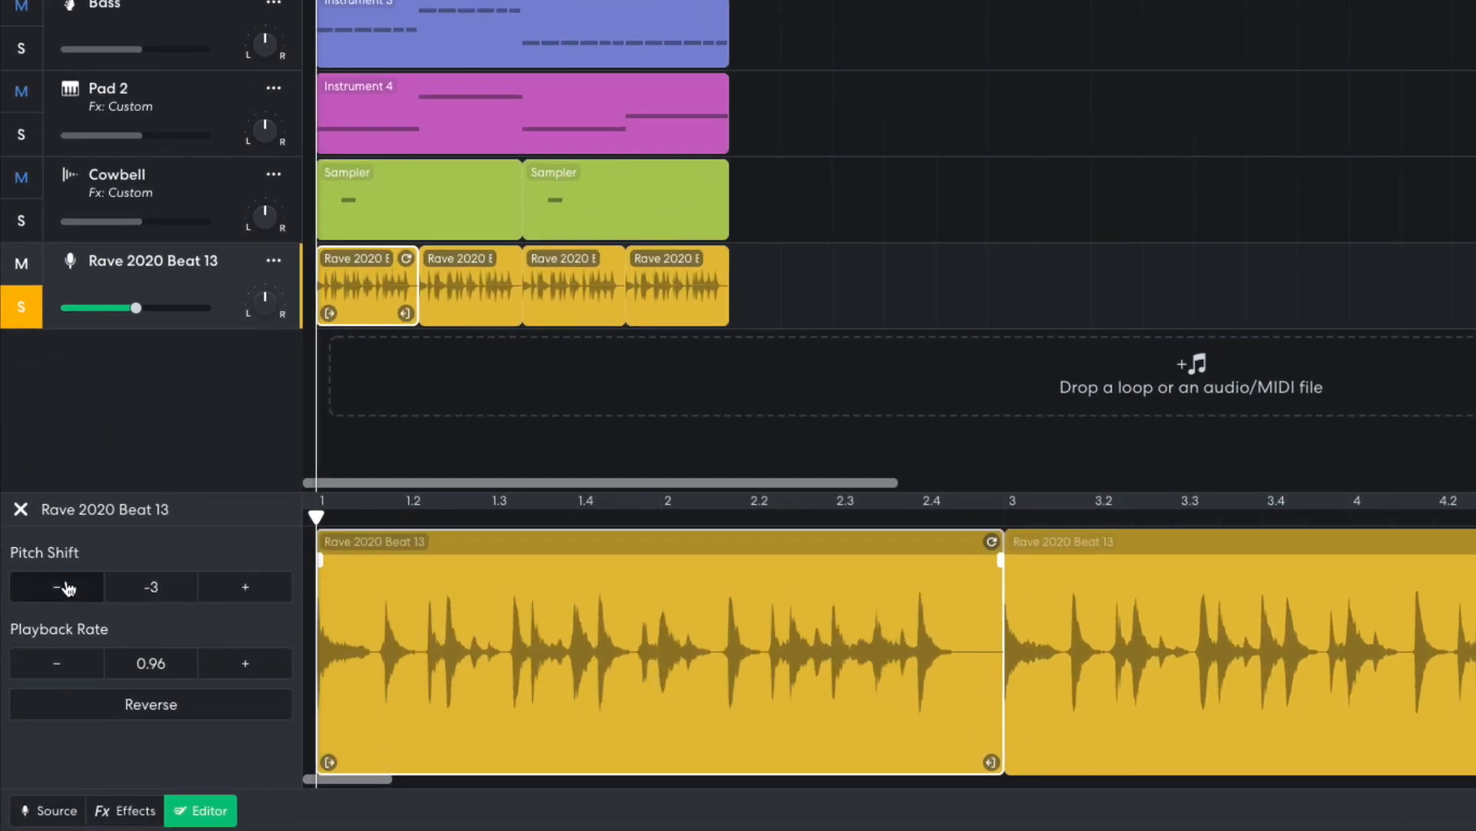
pyautogui.click(55, 587)
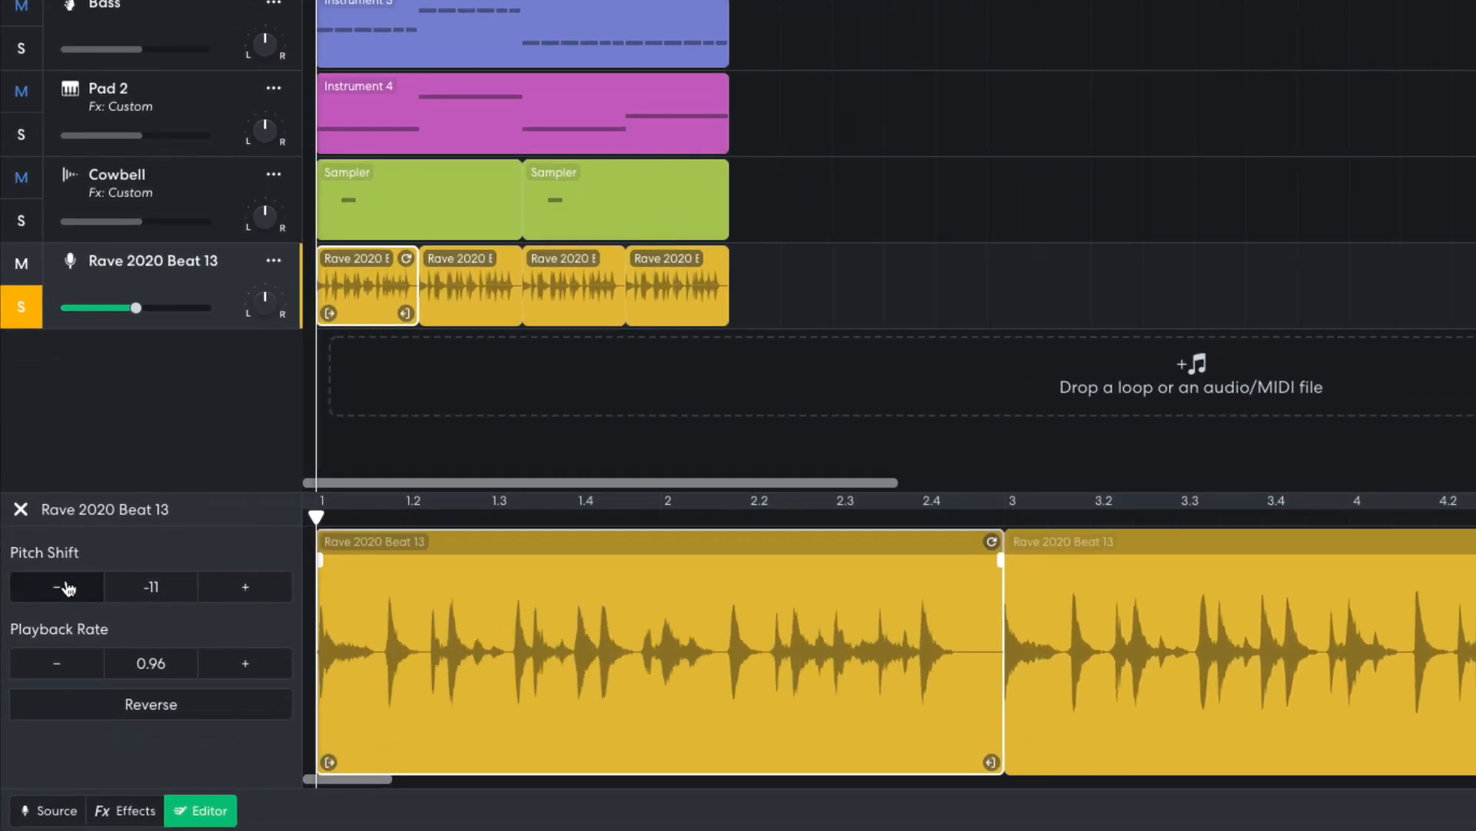
pyautogui.click(55, 586)
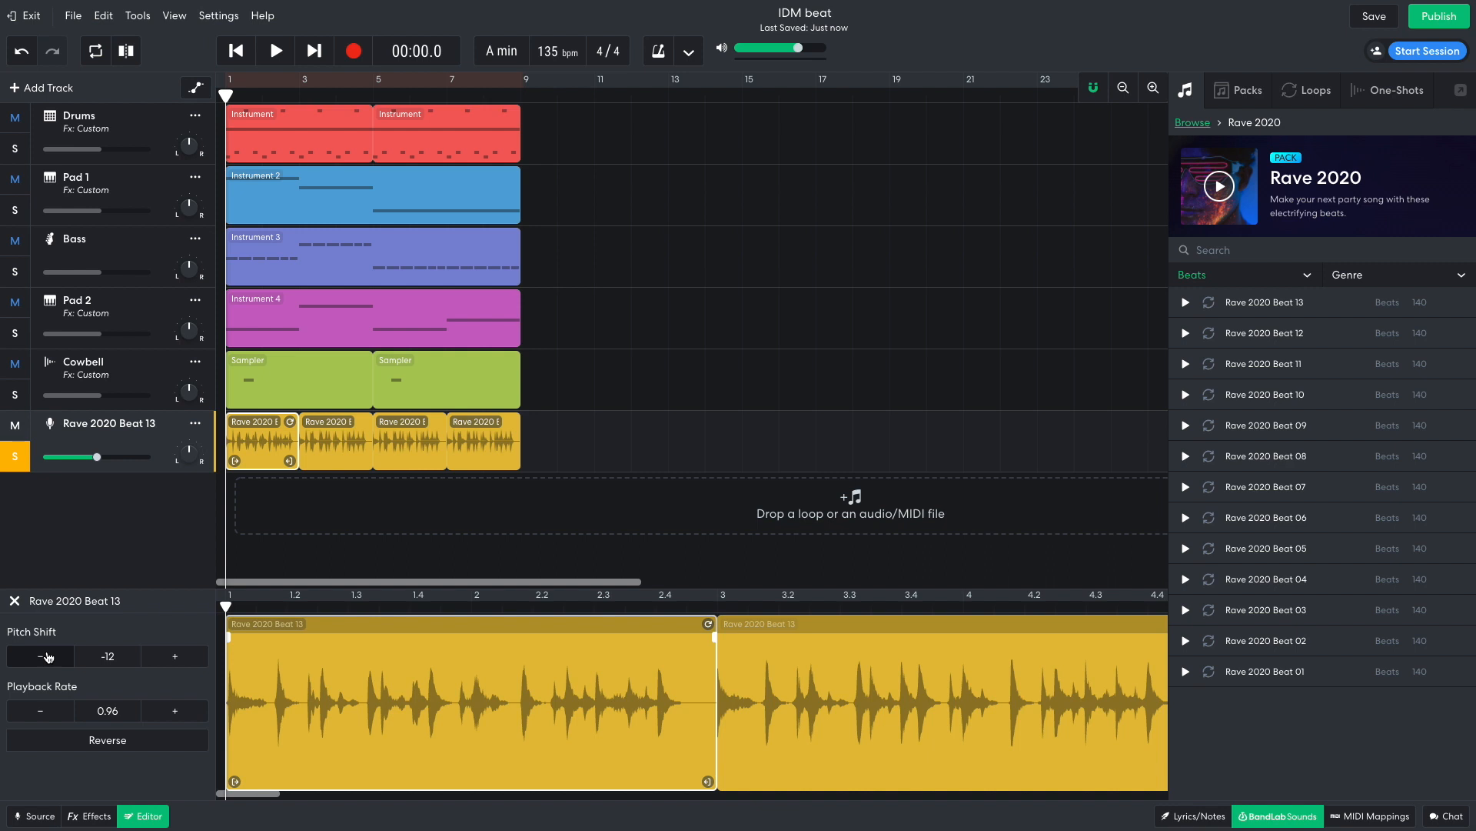
pyautogui.click(275, 51)
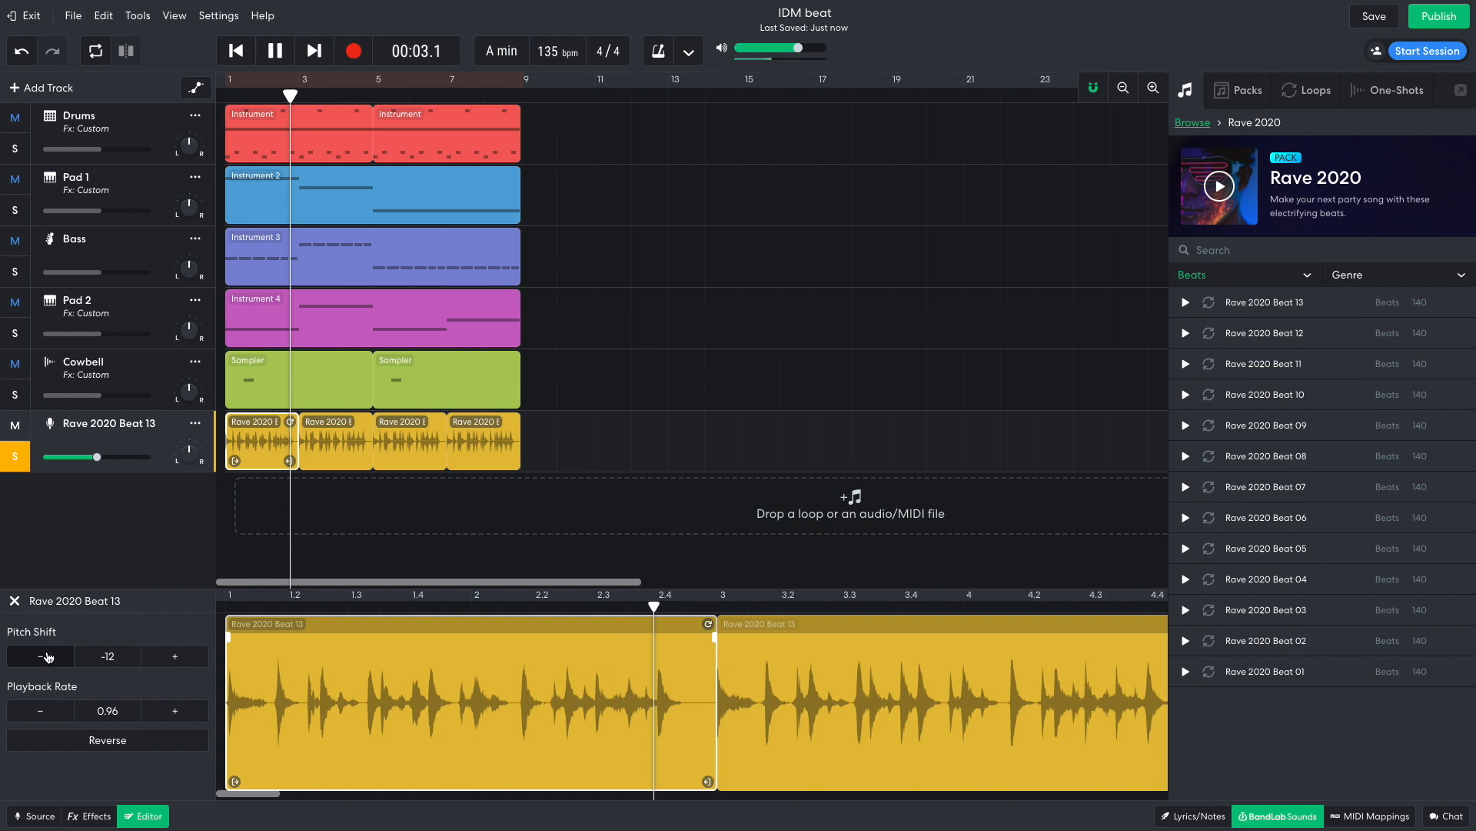
pyautogui.click(88, 815)
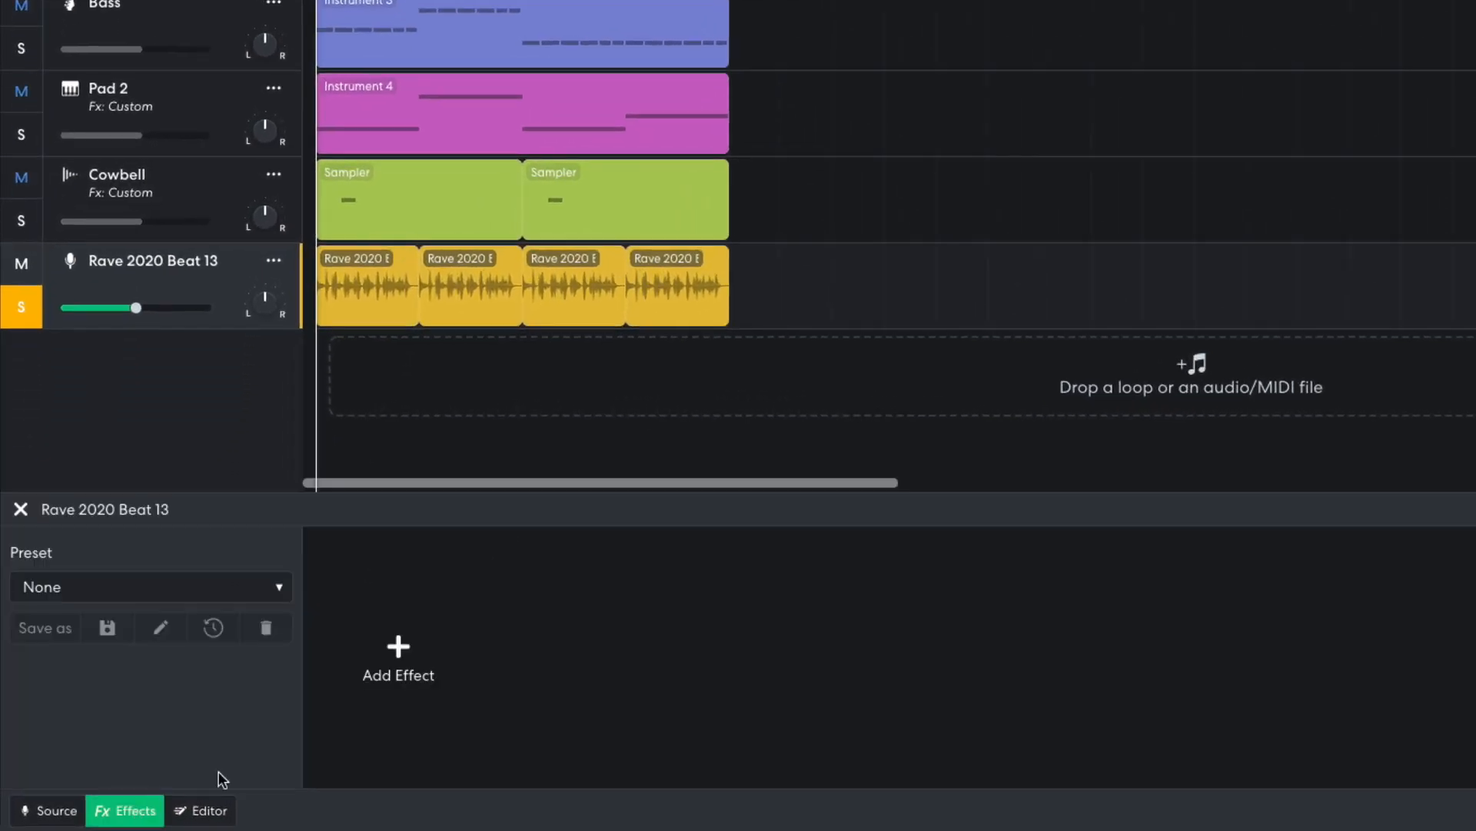
# - Add Phase 45 and Studio Reverb to the Beat 13 track and audition the result
pyautogui.click(397, 659)
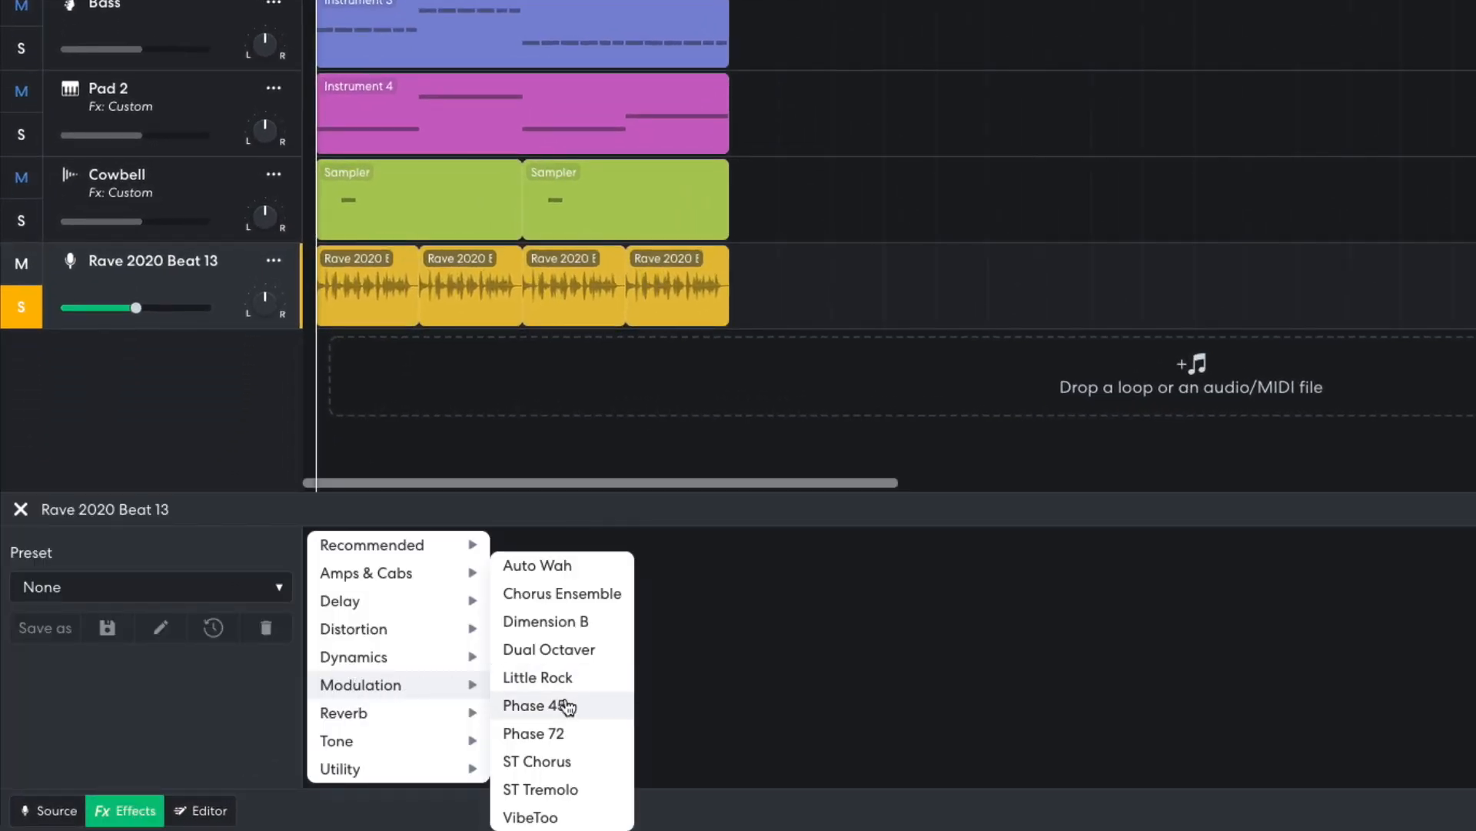
pyautogui.click(538, 706)
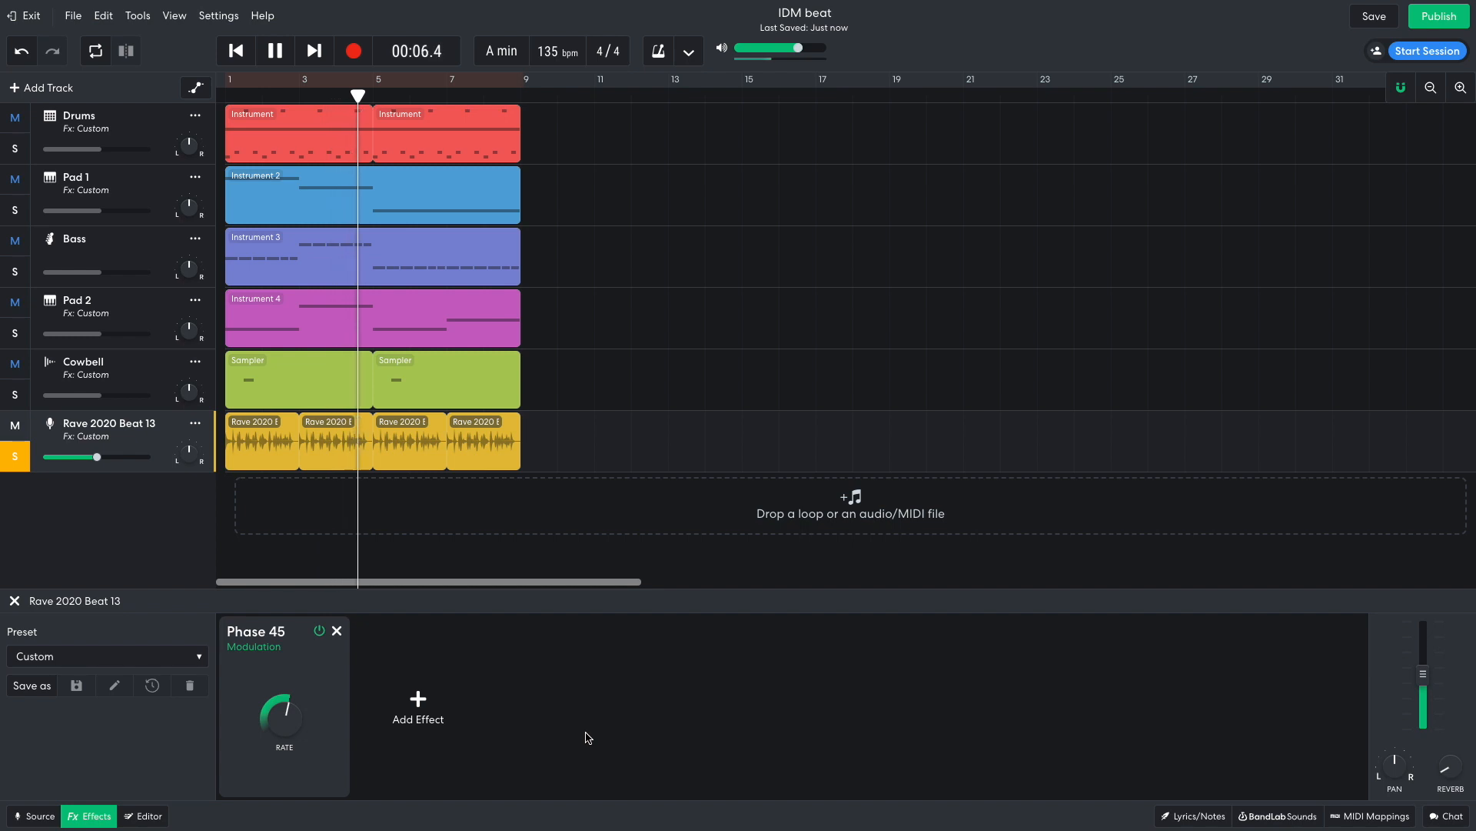
pyautogui.click(417, 704)
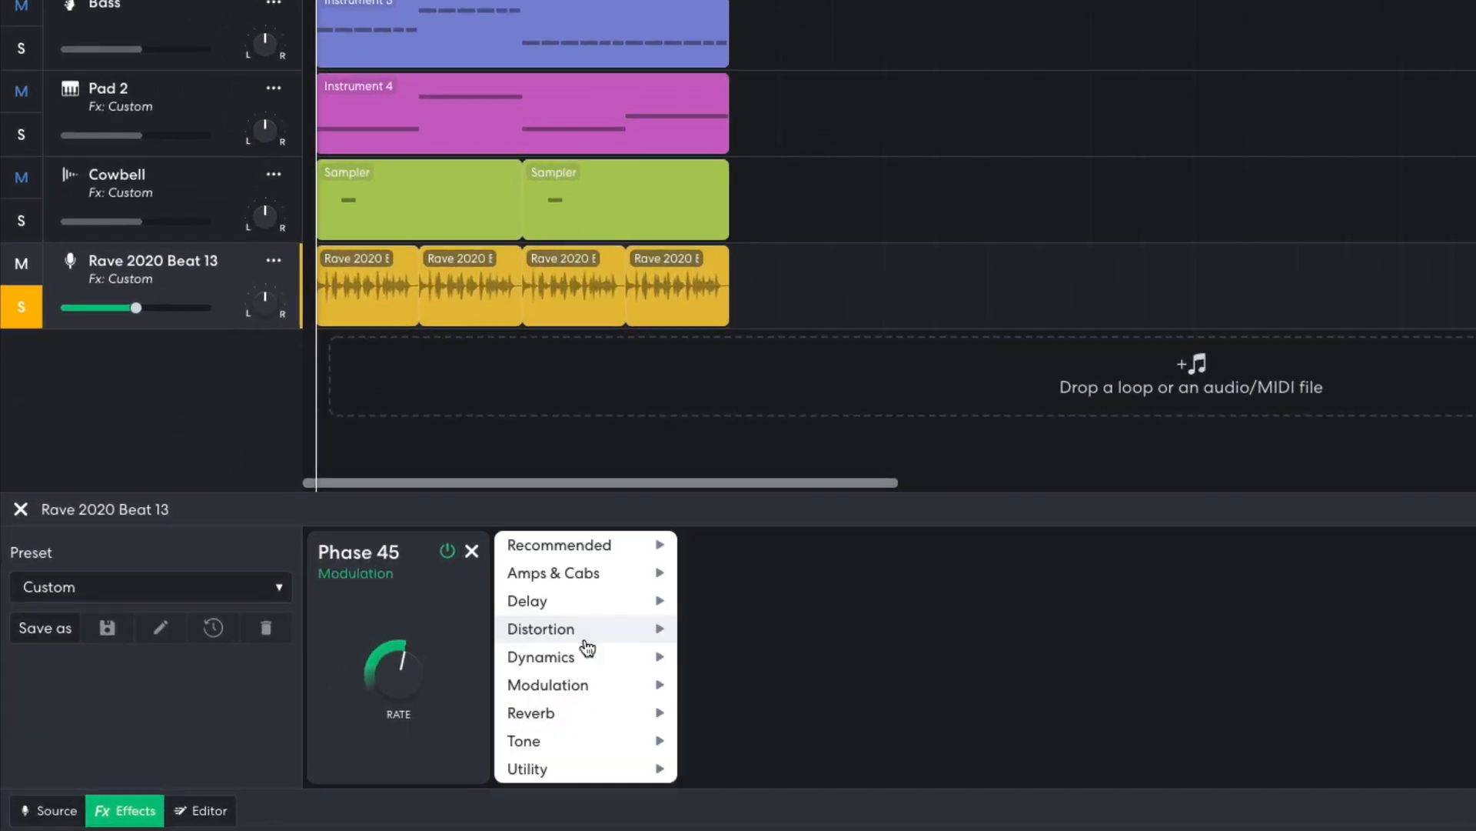
pyautogui.moveTo(531, 712)
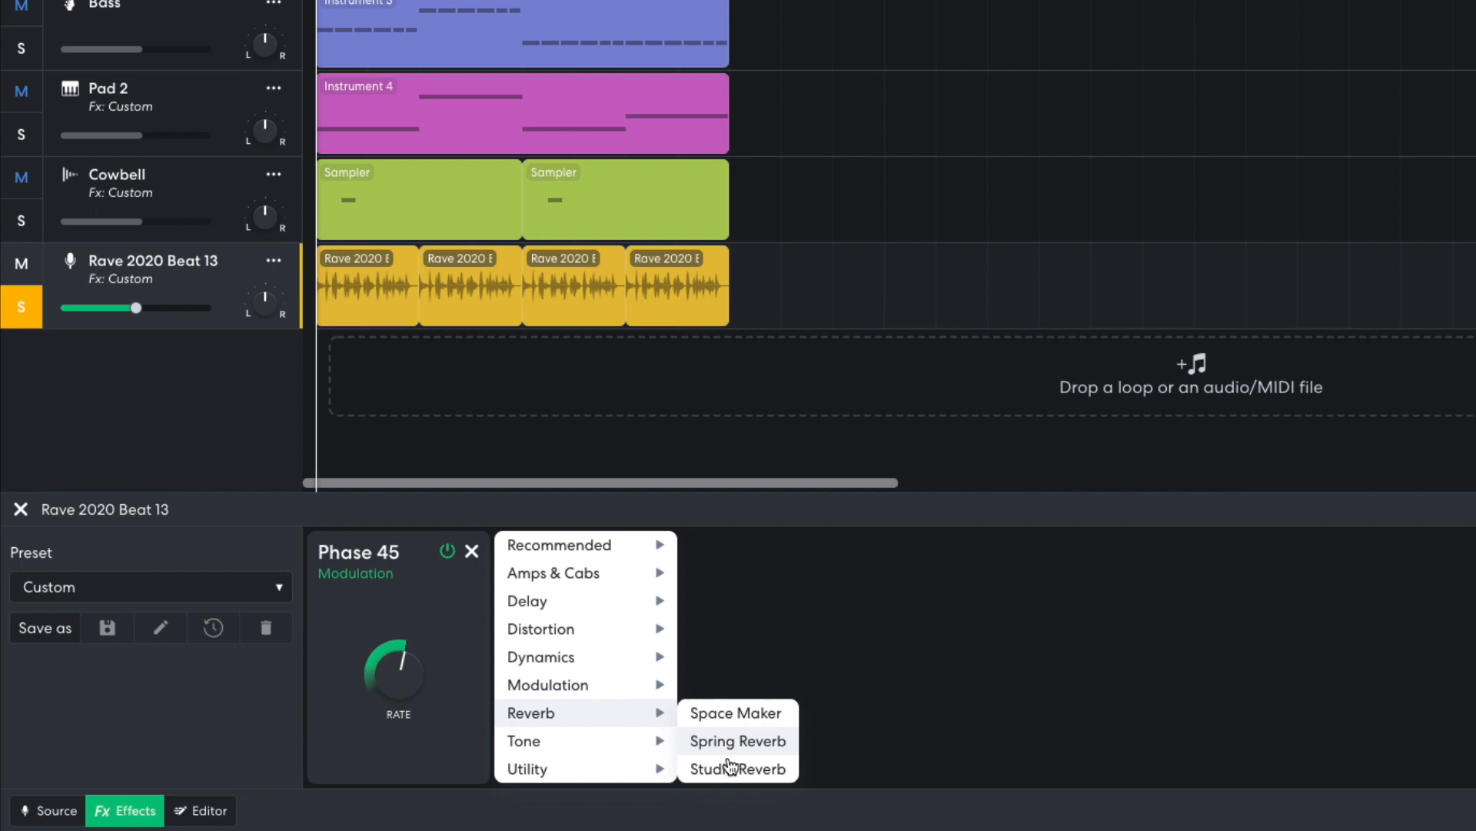
pyautogui.click(737, 769)
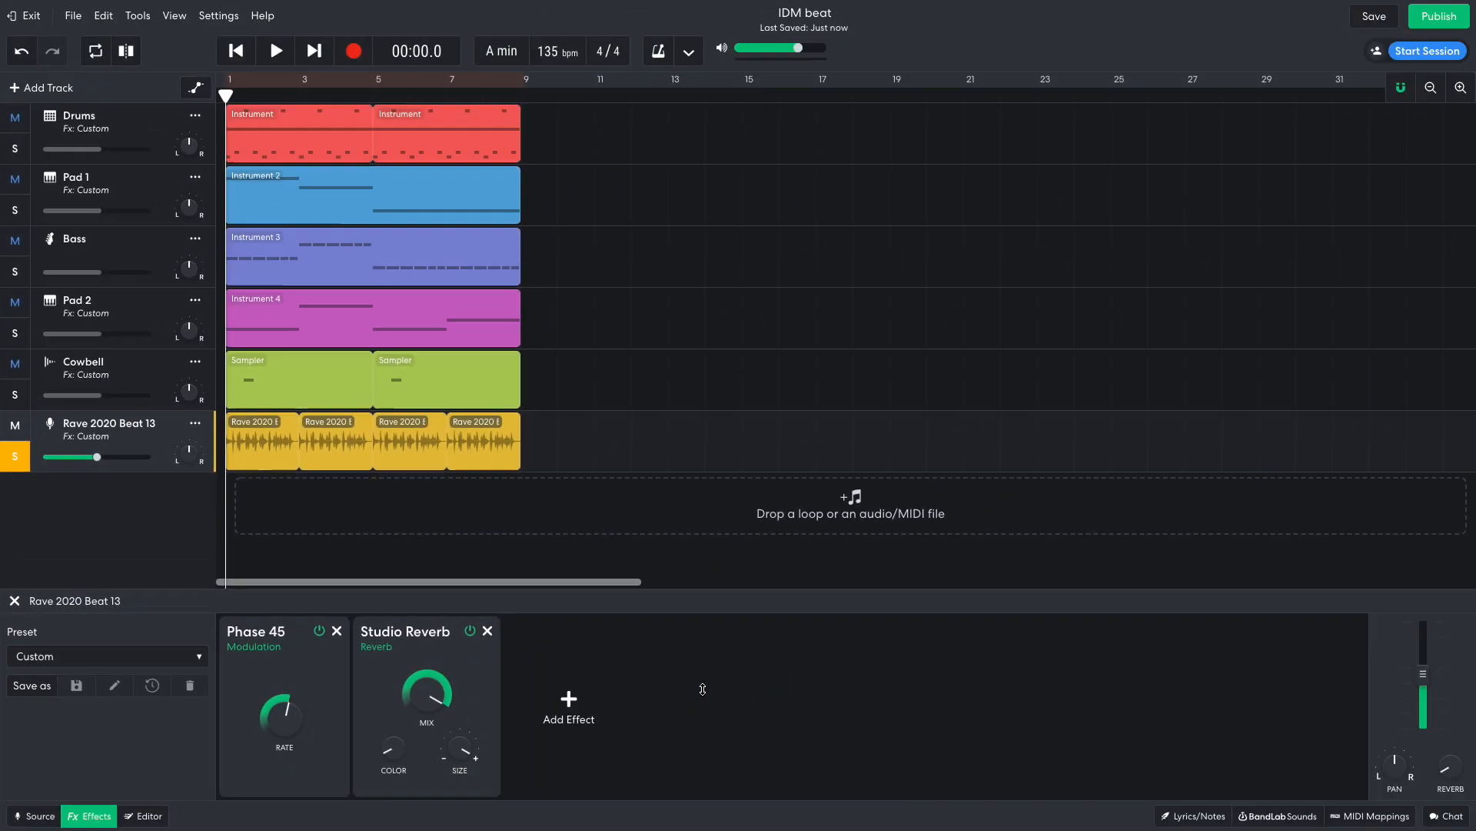
pyautogui.click(275, 51)
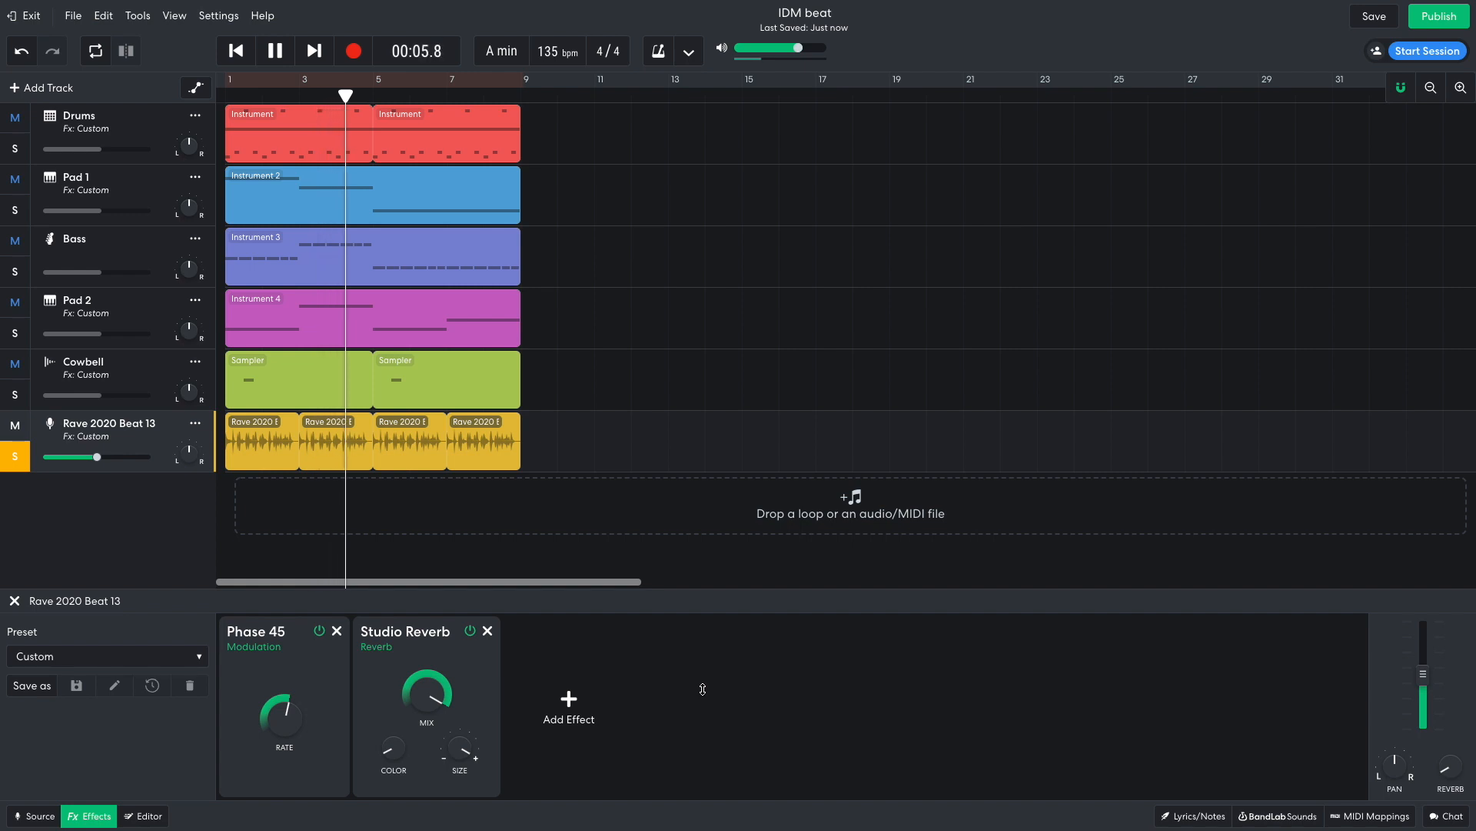
pyautogui.click(274, 51)
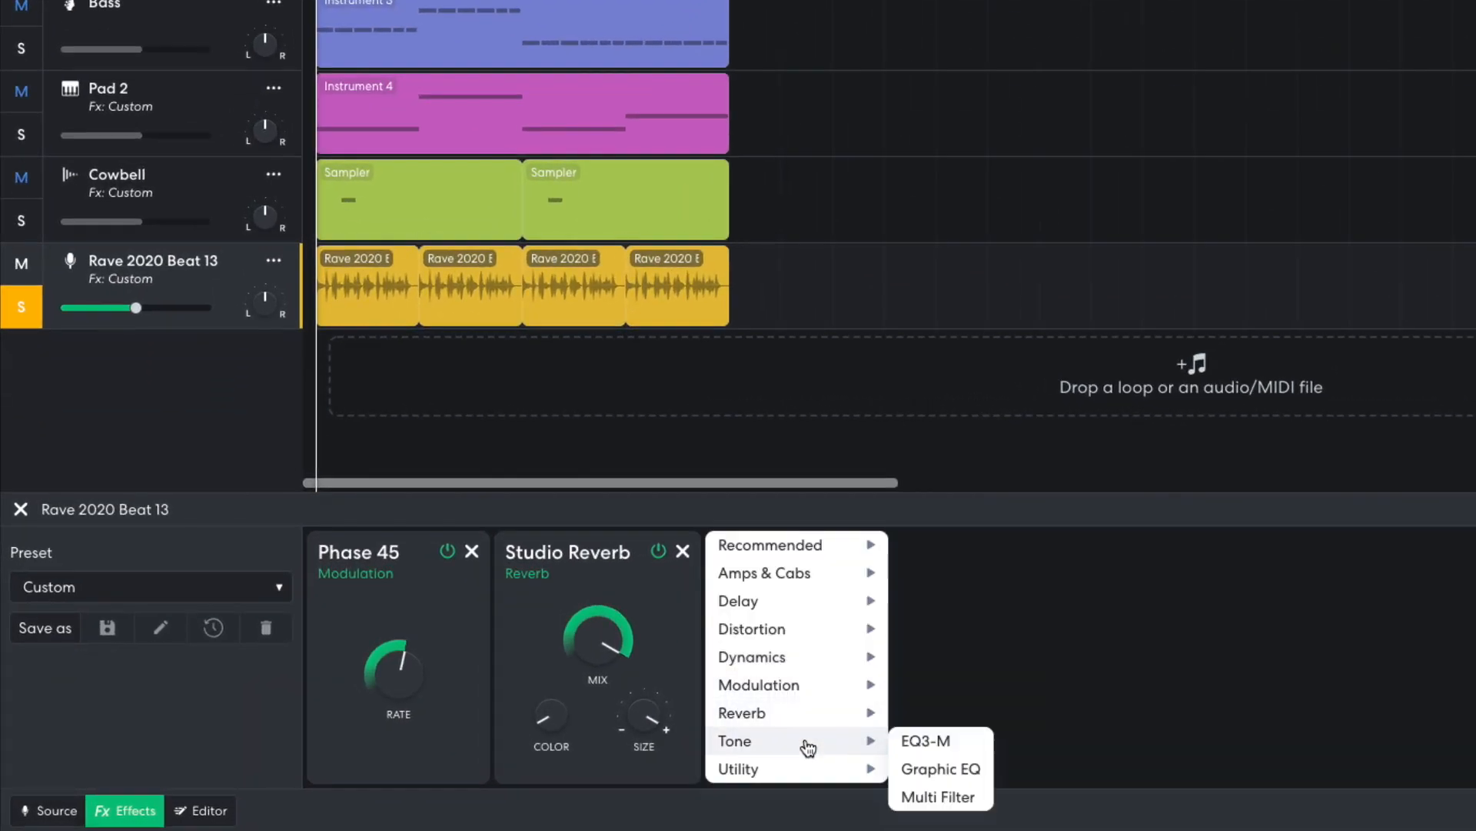
# - Add a highpass Multi Filter to Rave 2020 Beat 13, adjust its cutoff, and play
pyautogui.click(939, 796)
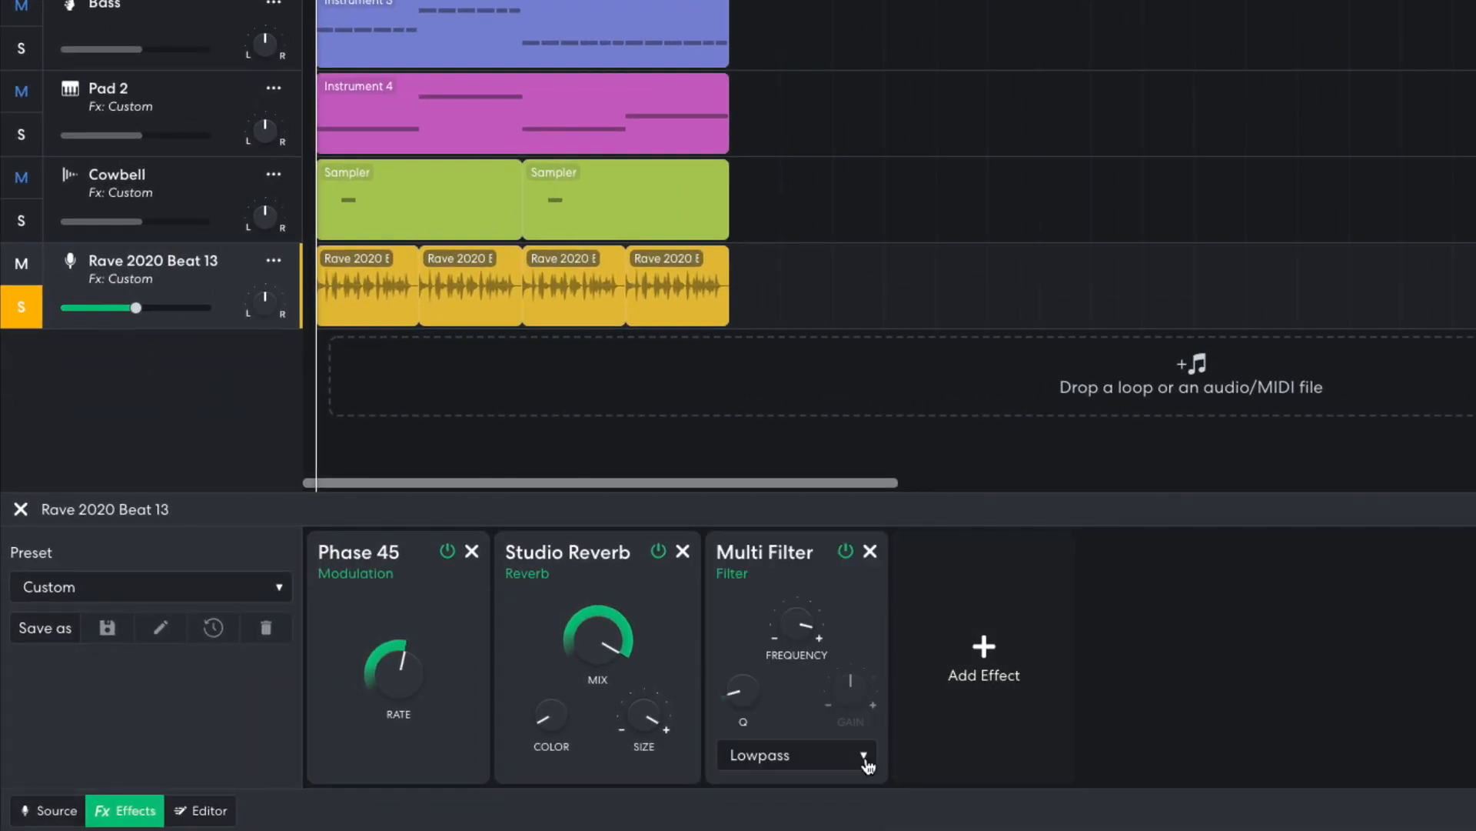
pyautogui.click(796, 754)
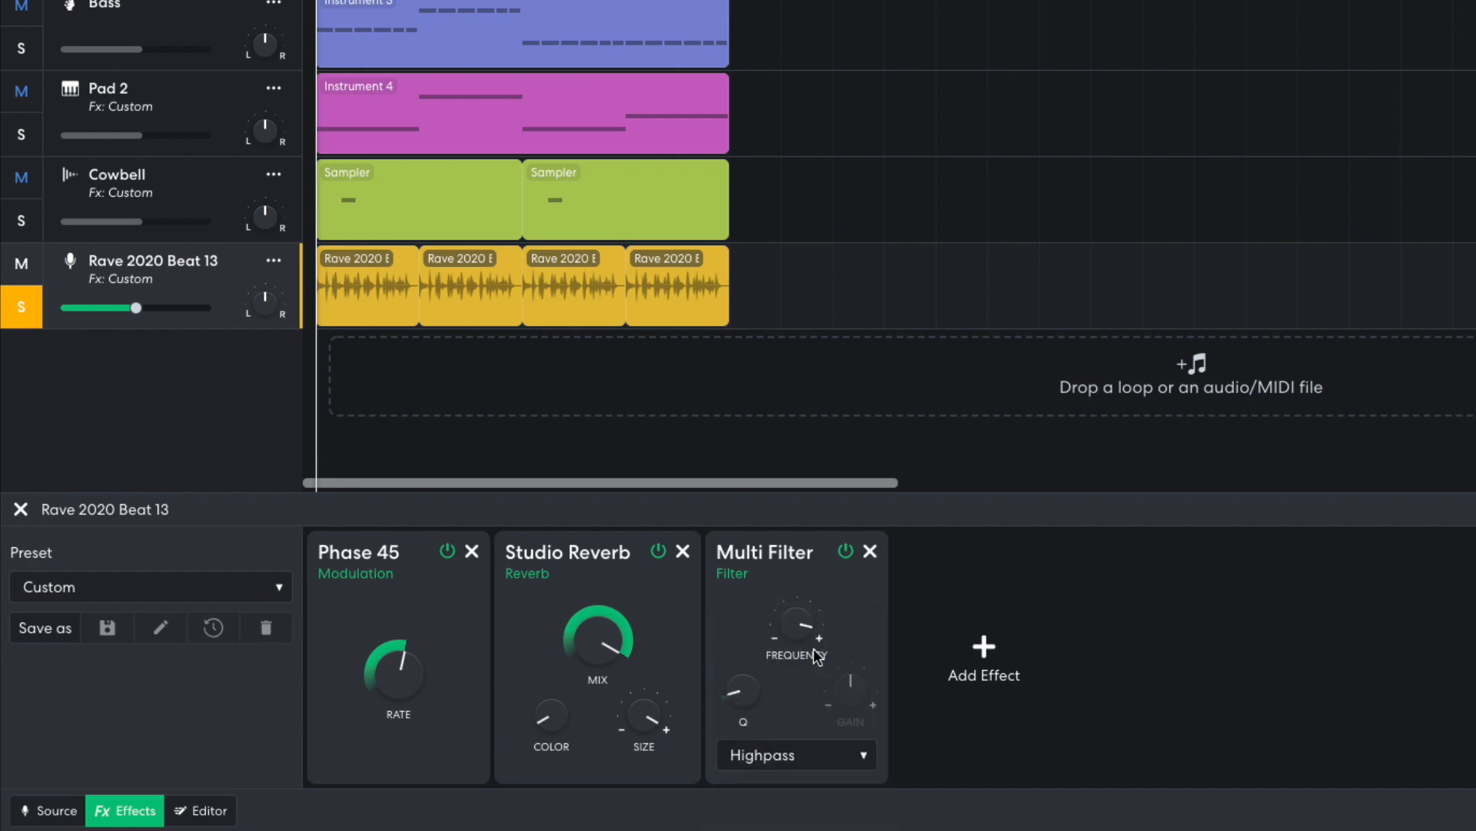
pyautogui.moveTo(796, 631); pyautogui.dragTo(793, 689)
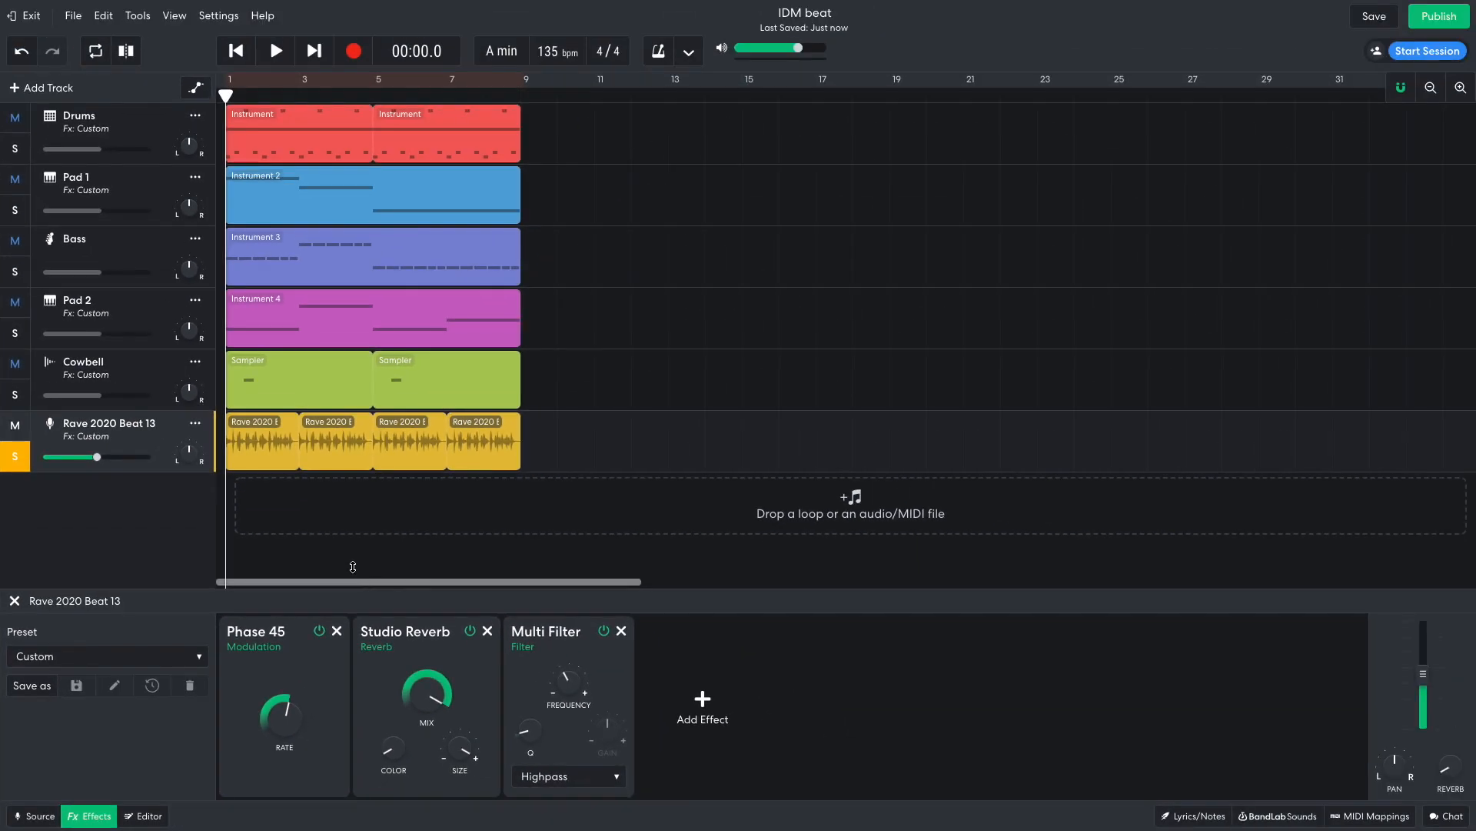
pyautogui.click(275, 50)
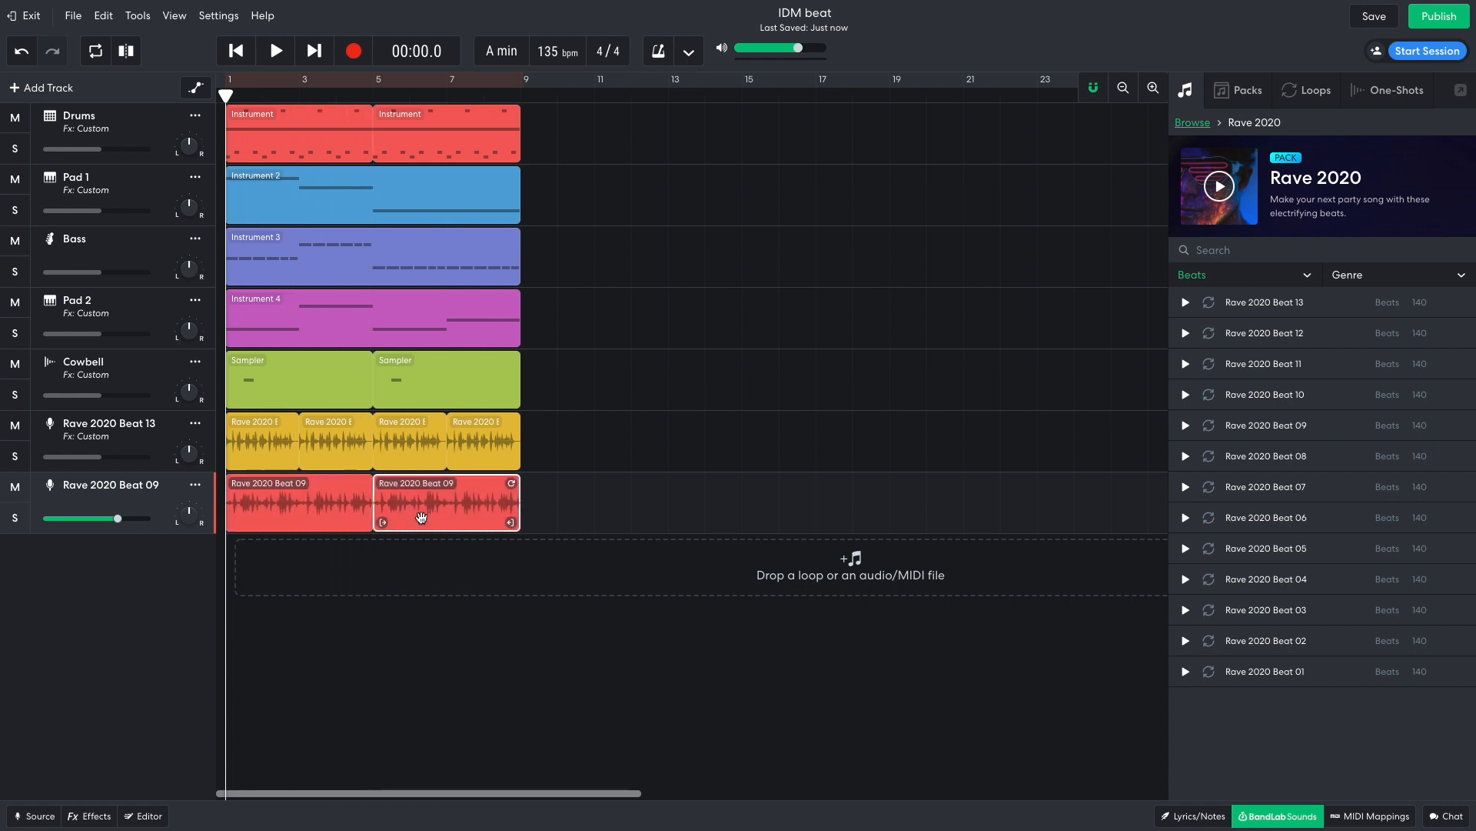
# - Solo Rave 2020 Beat 09, audition it alone, and bring up its effects chain
pyautogui.click(14, 517)
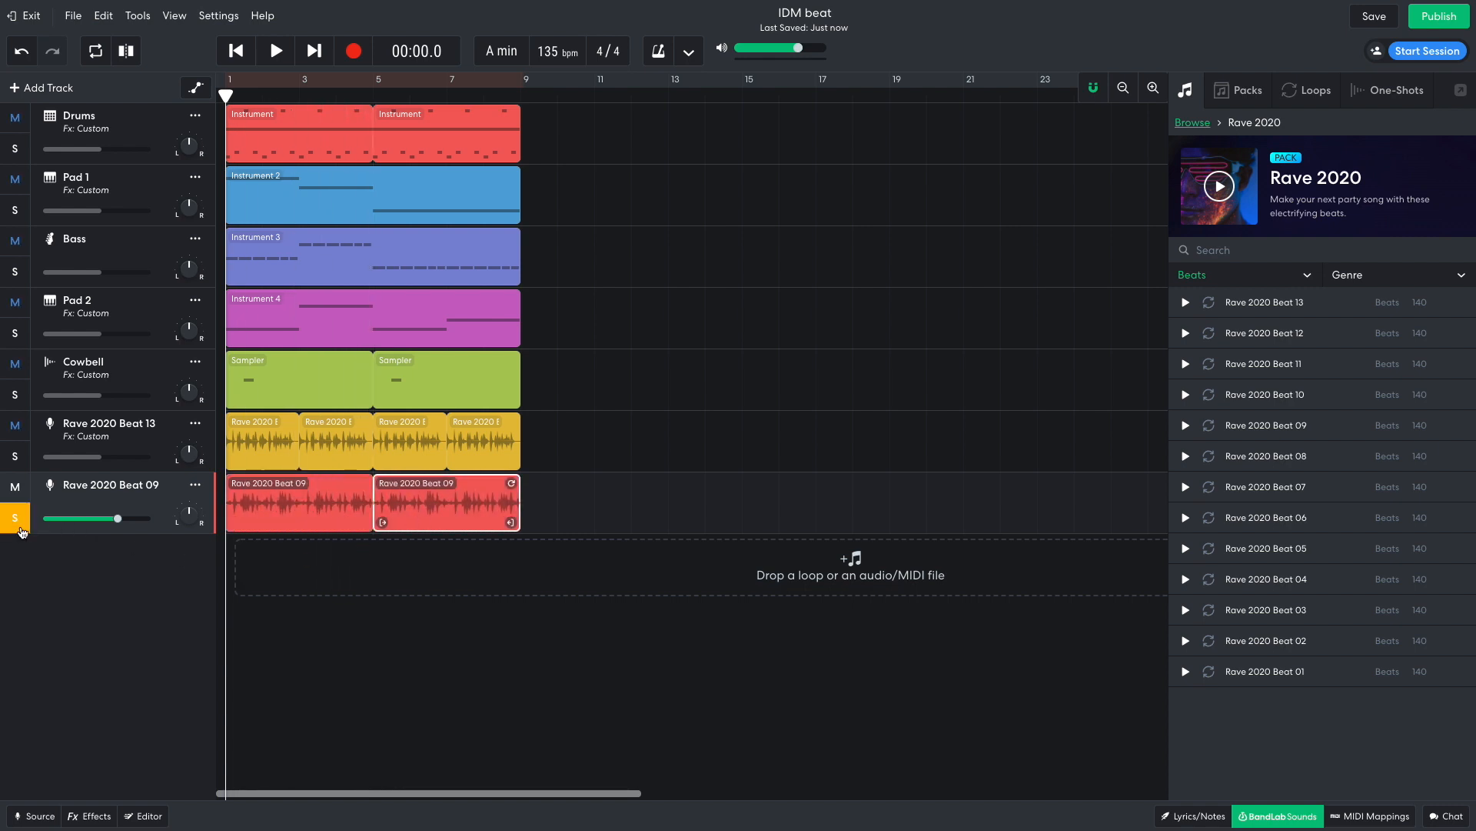
pyautogui.click(275, 51)
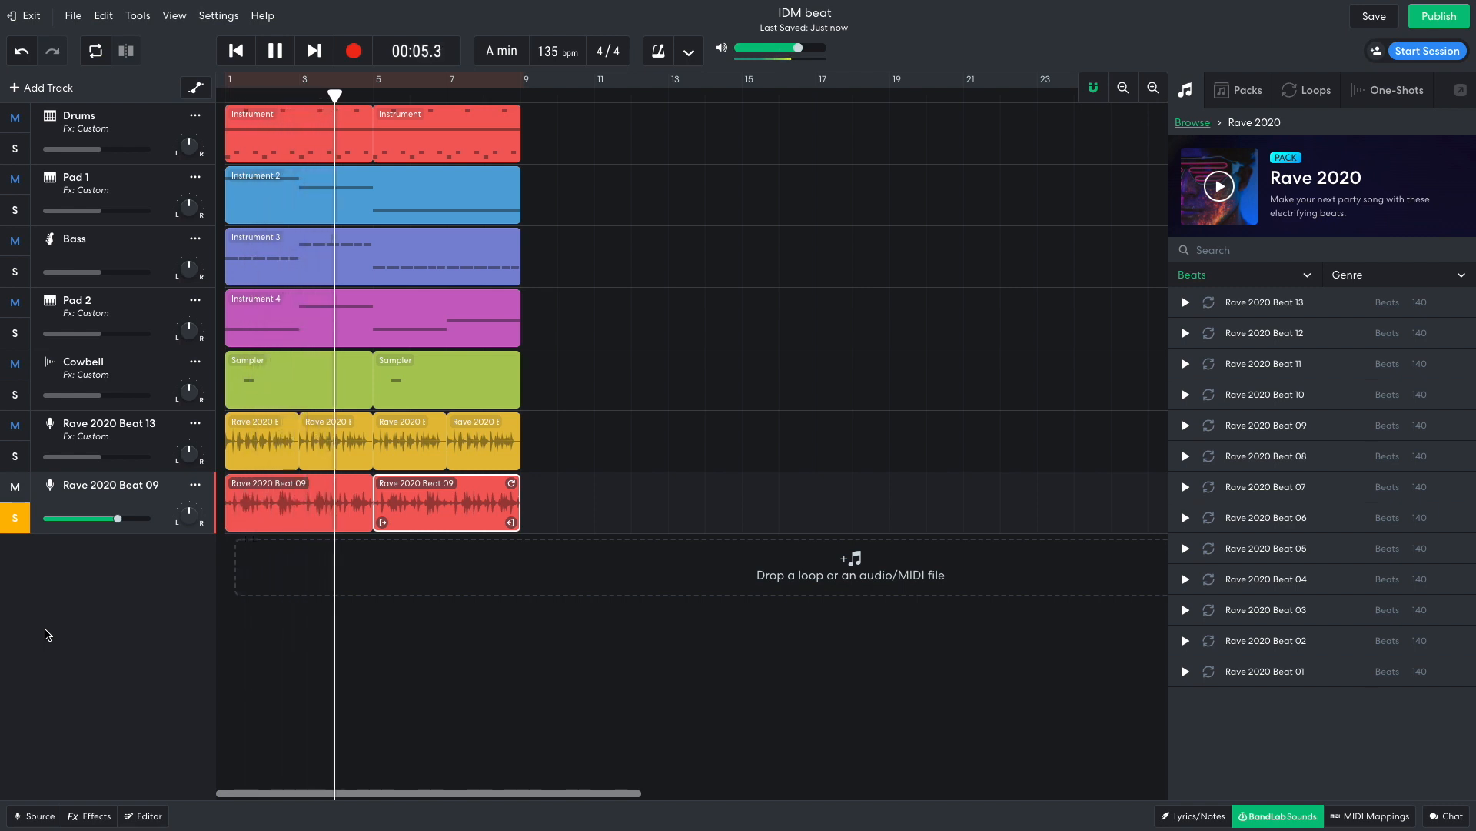
pyautogui.click(275, 51)
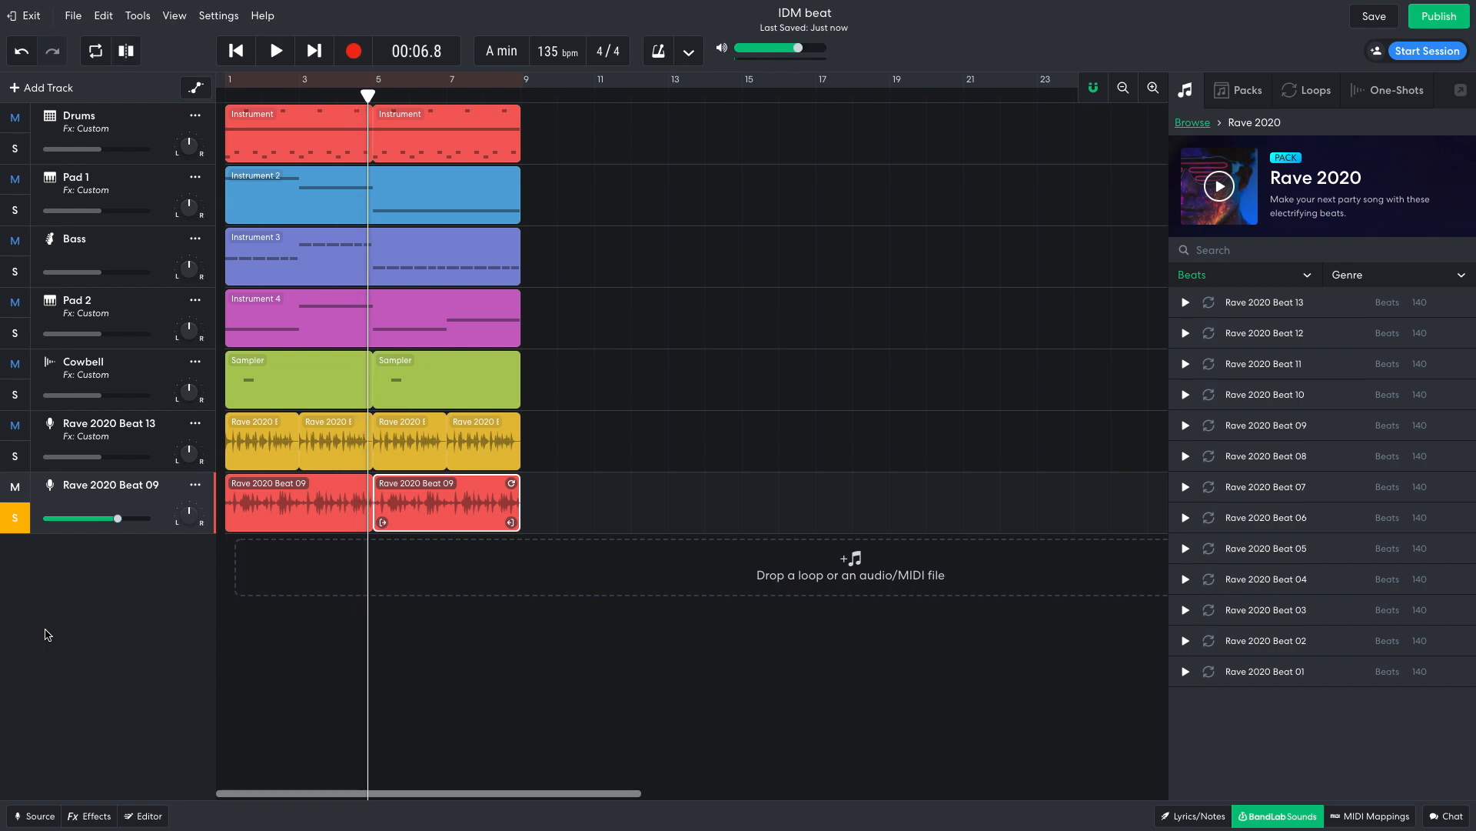
pyautogui.click(88, 816)
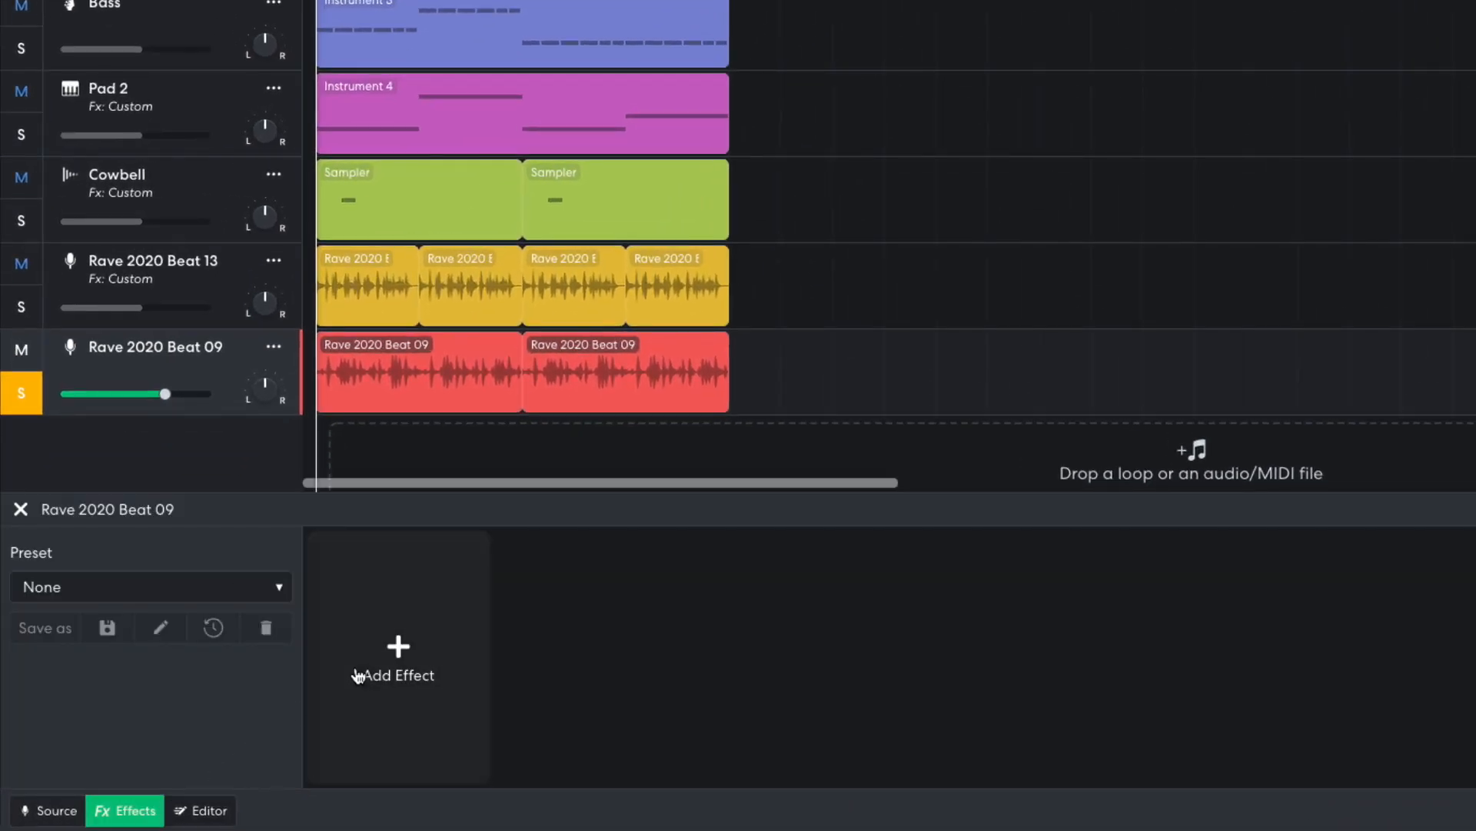
# - Add a Noise Gate to Rave 2020 Beat 09, set volume to -5.6 dB, and replay
pyautogui.click(396, 656)
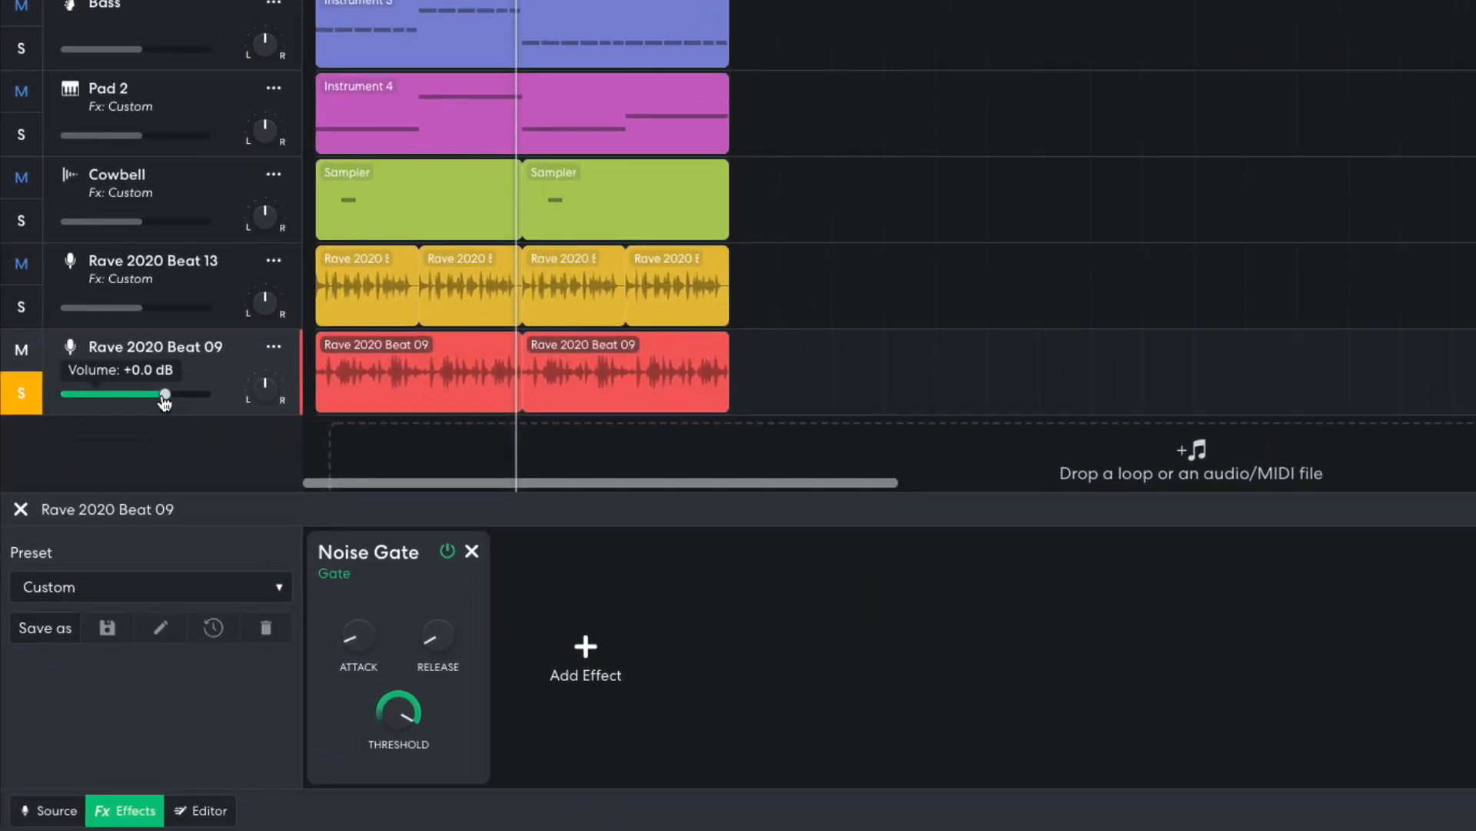
pyautogui.moveTo(166, 395); pyautogui.dragTo(133, 394)
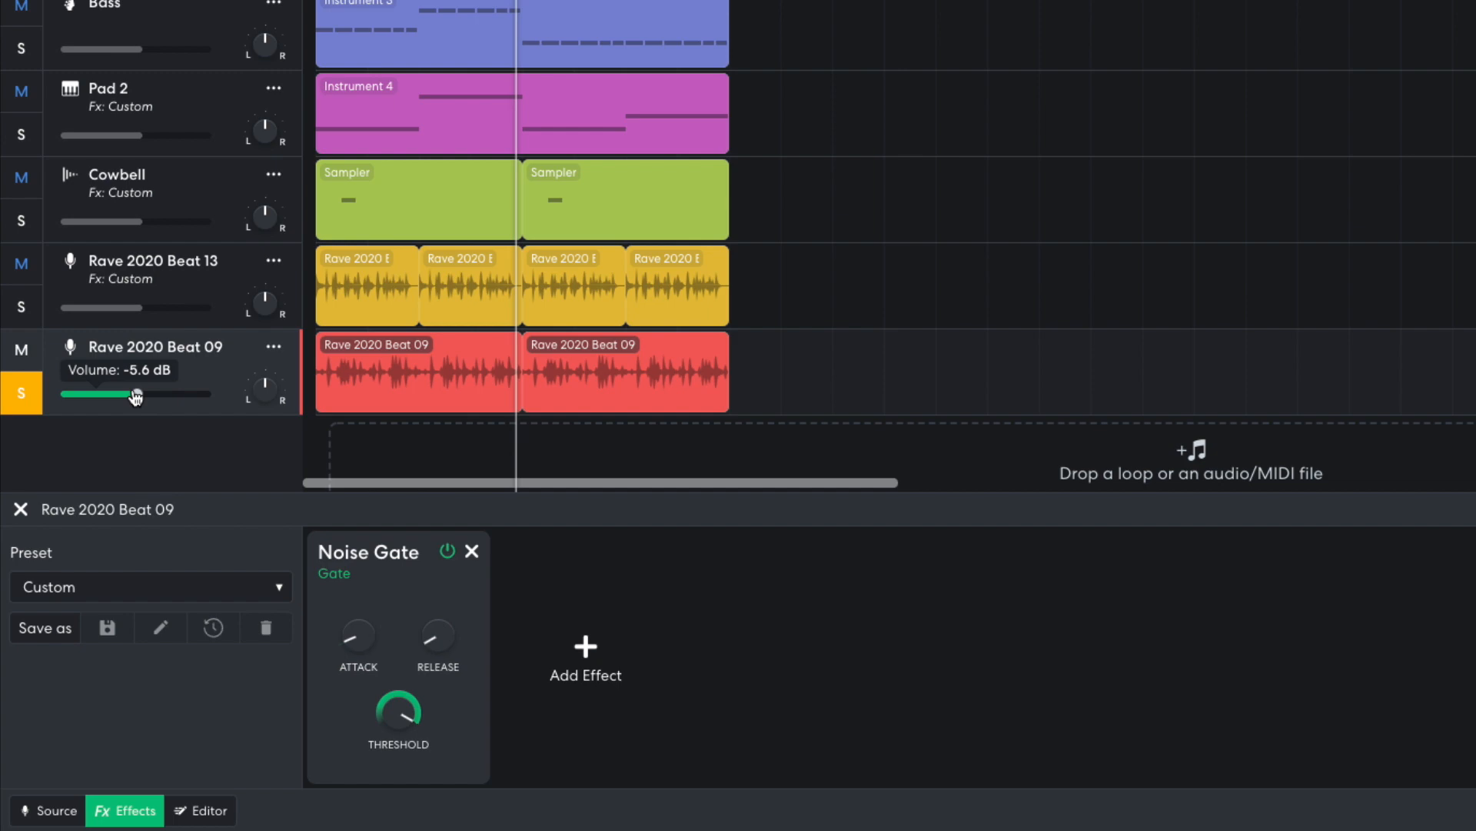
pyautogui.moveTo(130, 394); pyautogui.dragTo(135, 394)
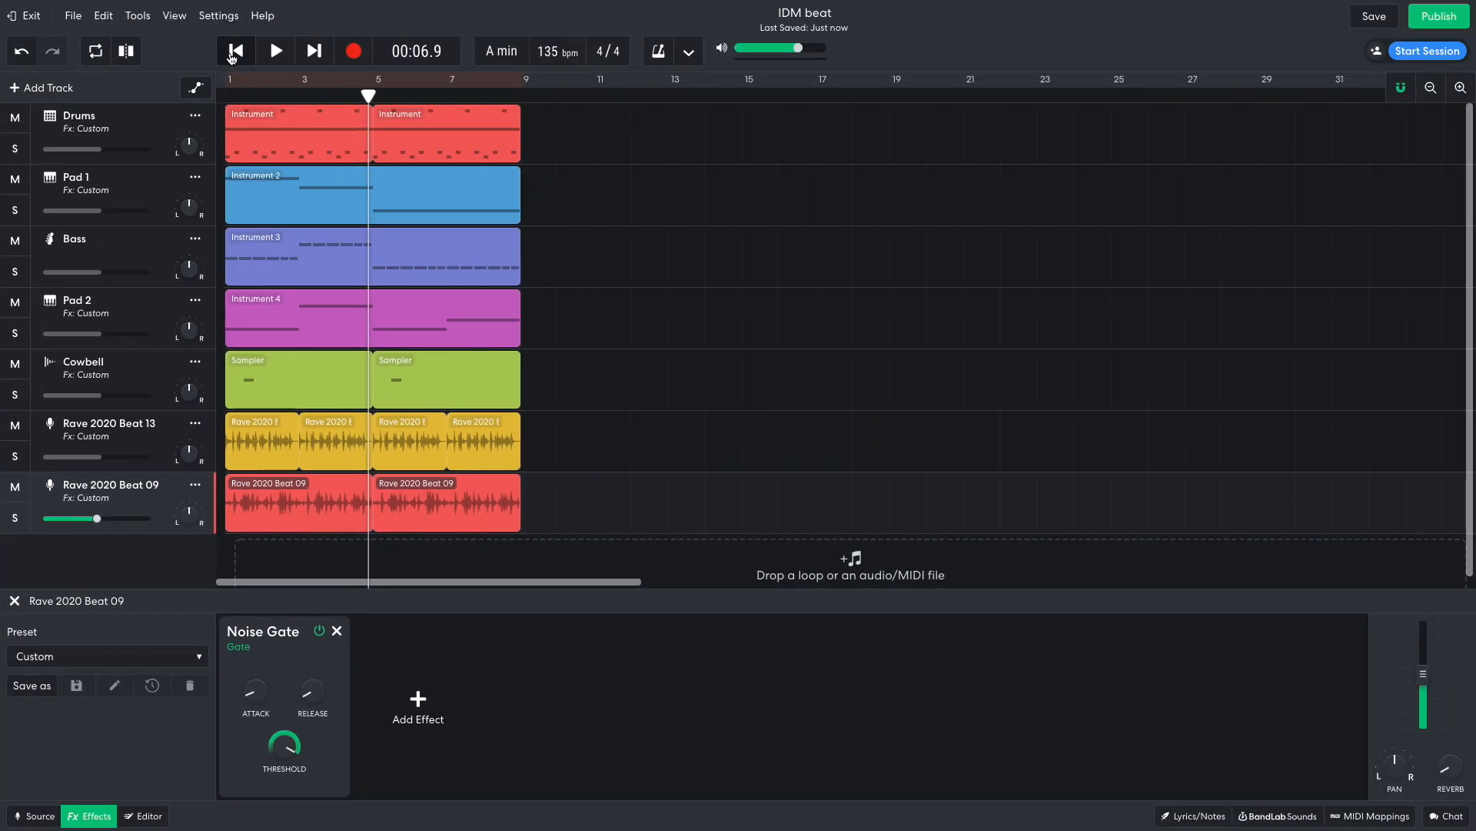
pyautogui.click(275, 50)
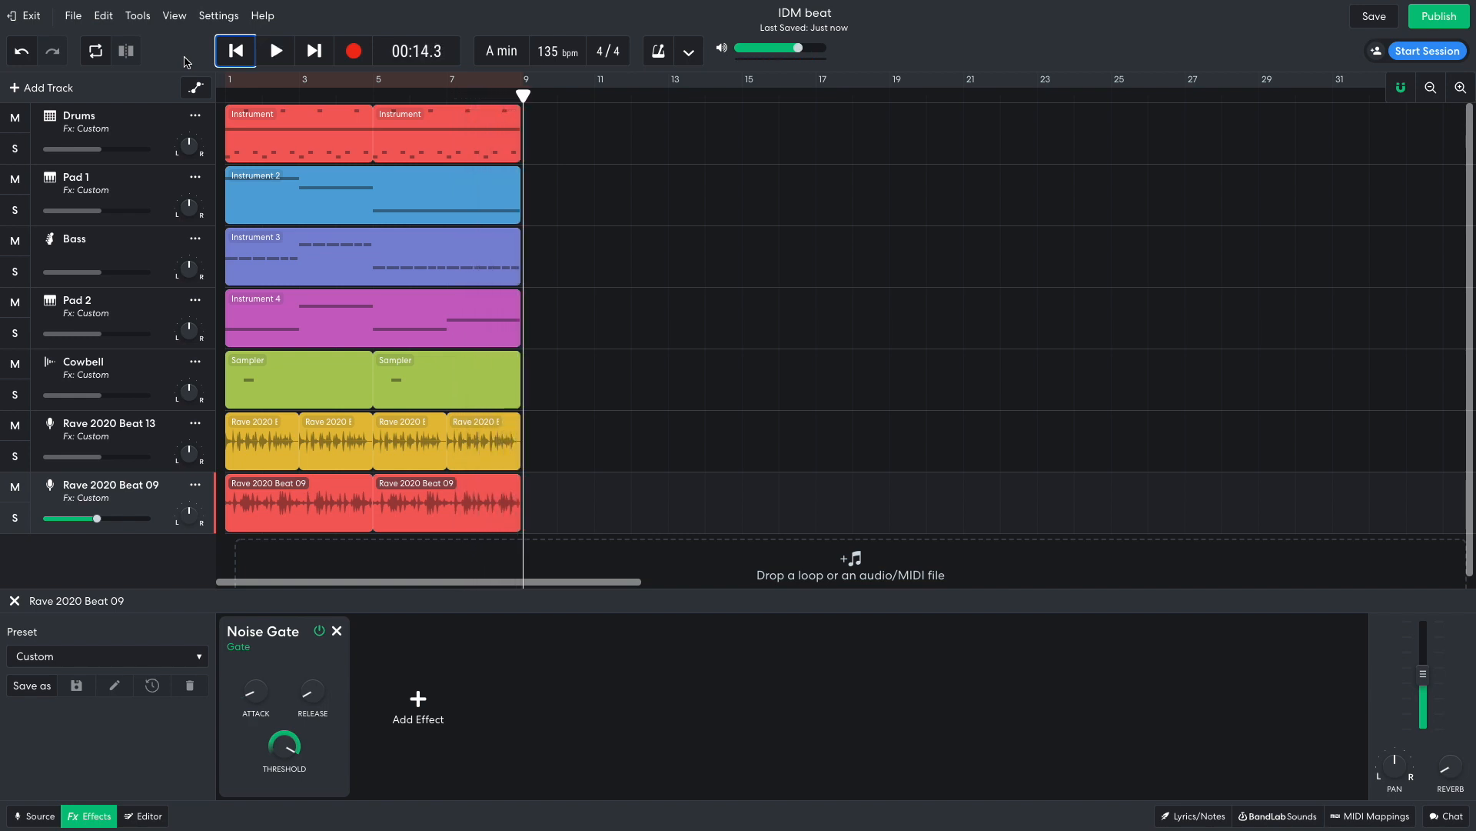
# - Create a new instrument track and choose a different instrument sound for it
pyautogui.click(43, 88)
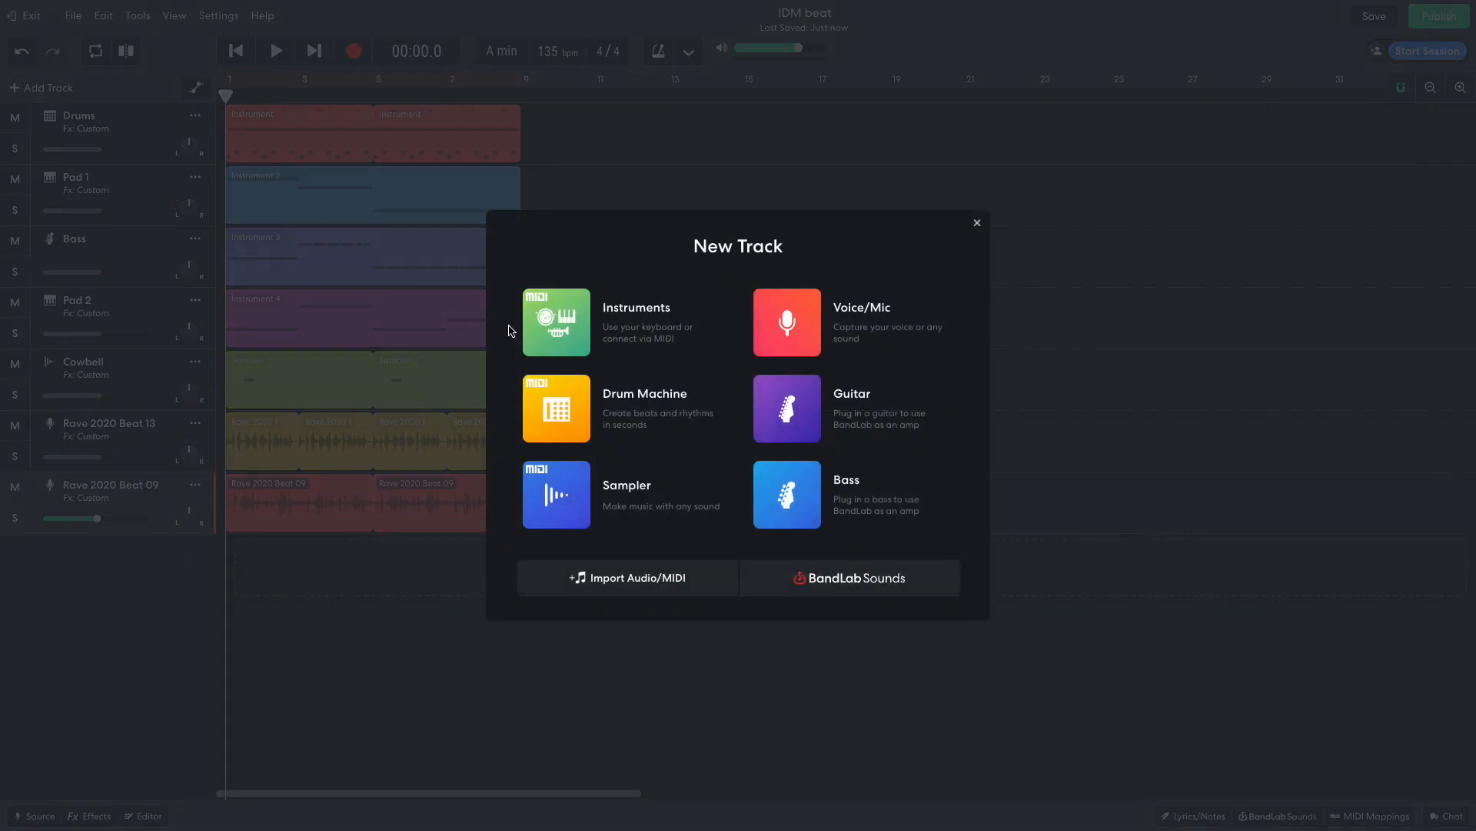
pyautogui.click(555, 322)
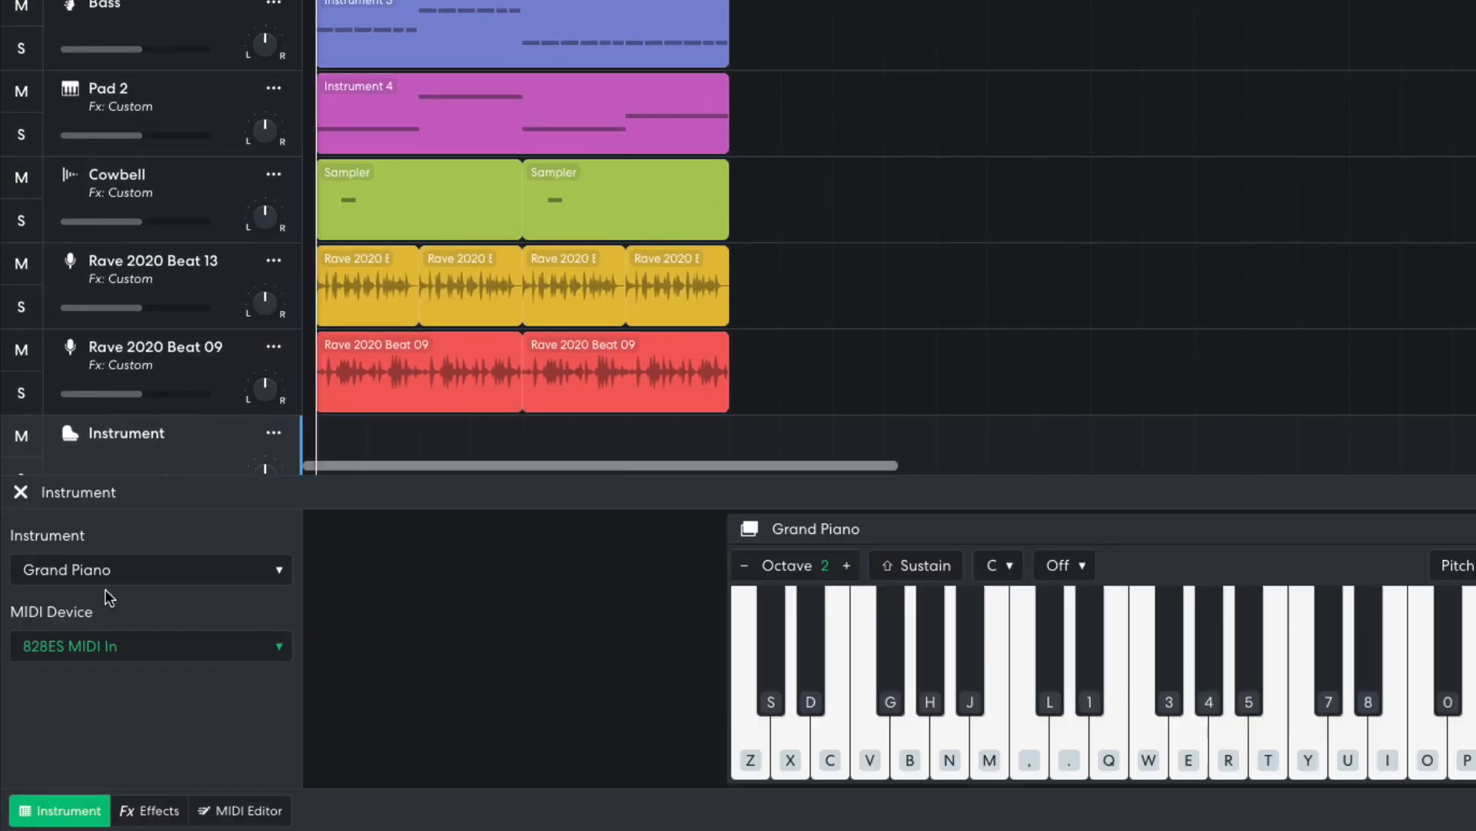
pyautogui.click(151, 569)
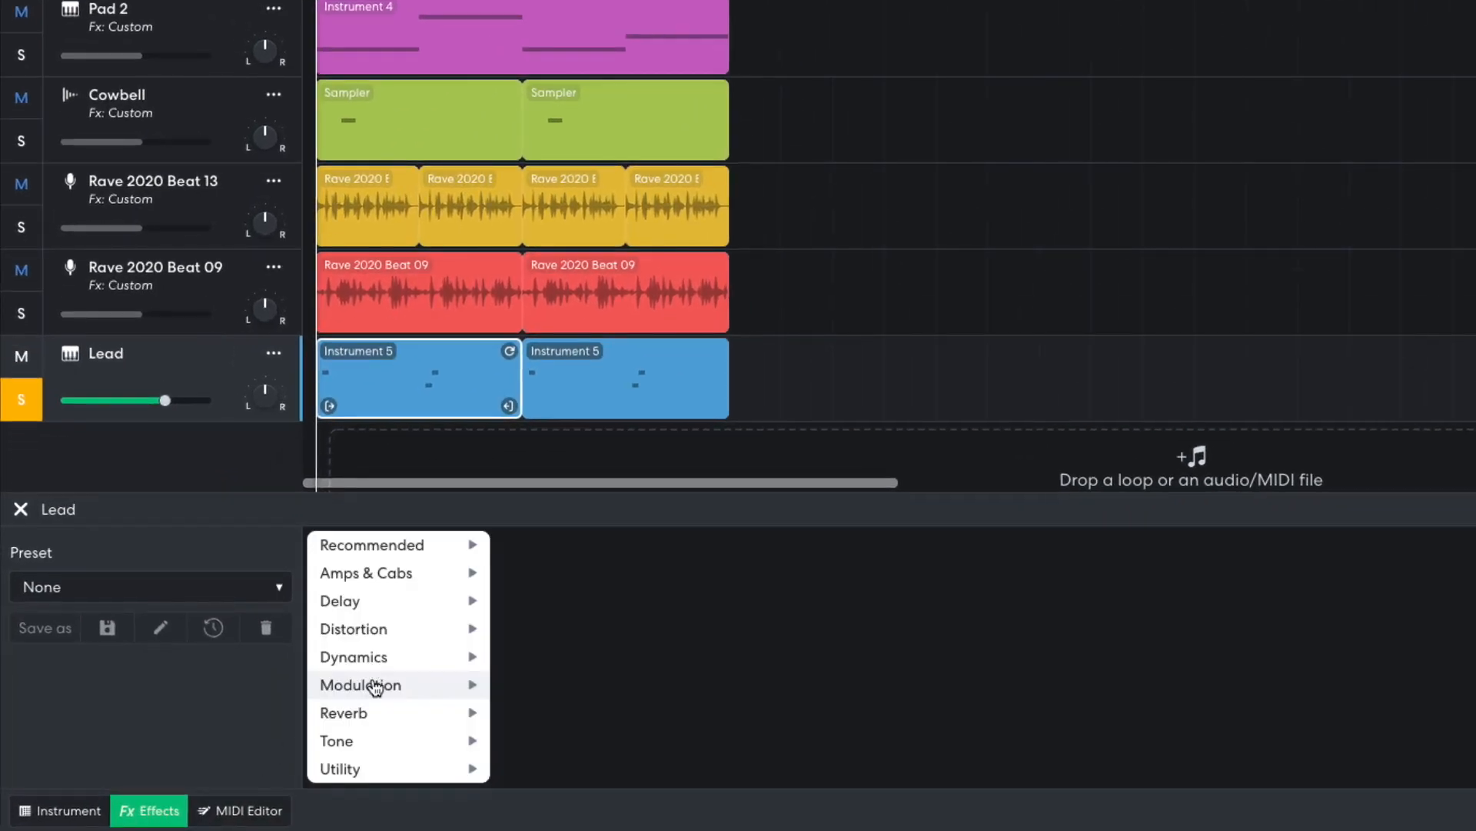
# - Add Filter Echo and Studio Reverb to Lead, lower its volume to -3.9 dB, and replay
pyautogui.click(339, 601)
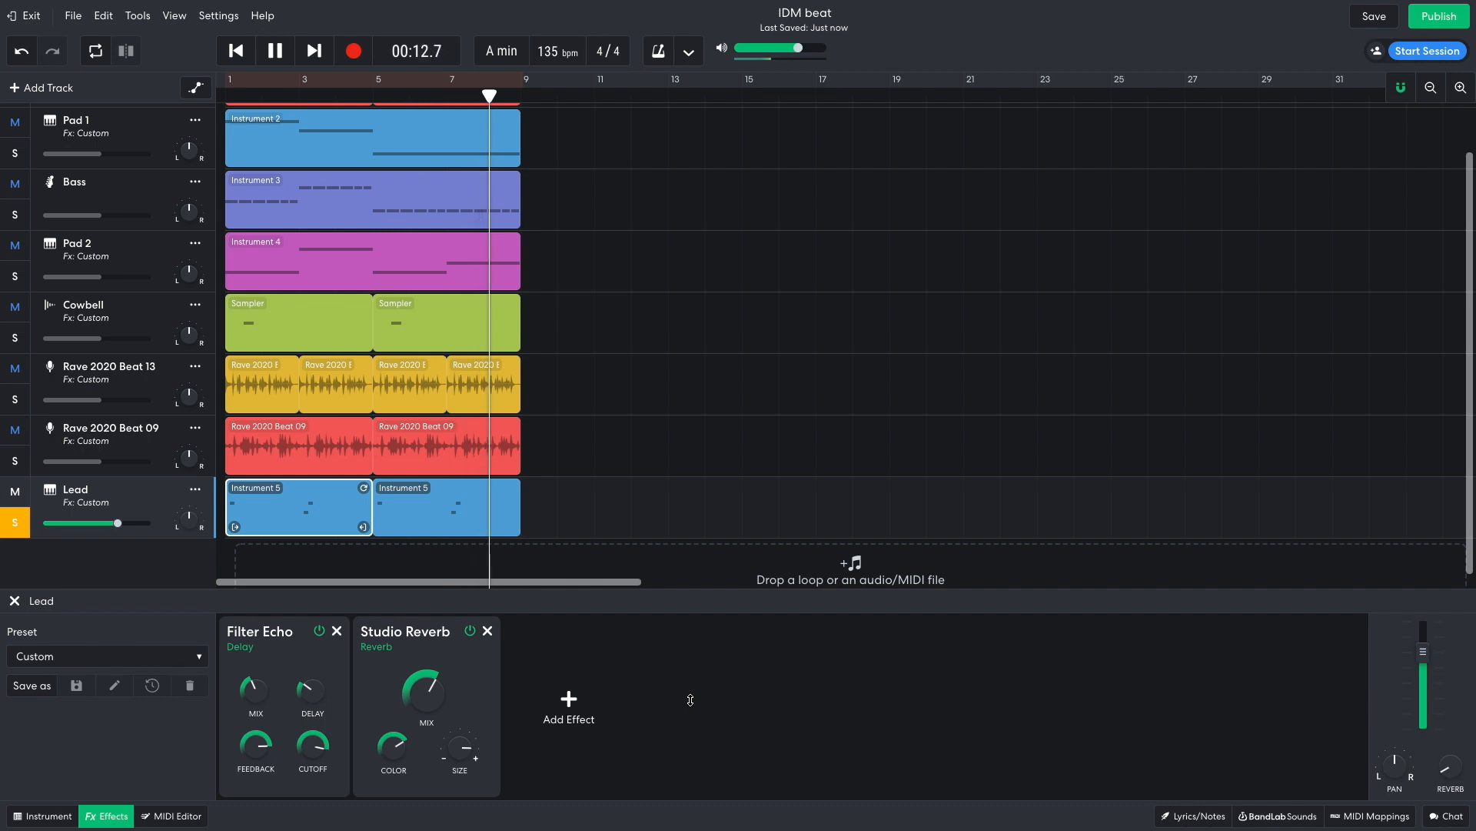
pyautogui.click(274, 50)
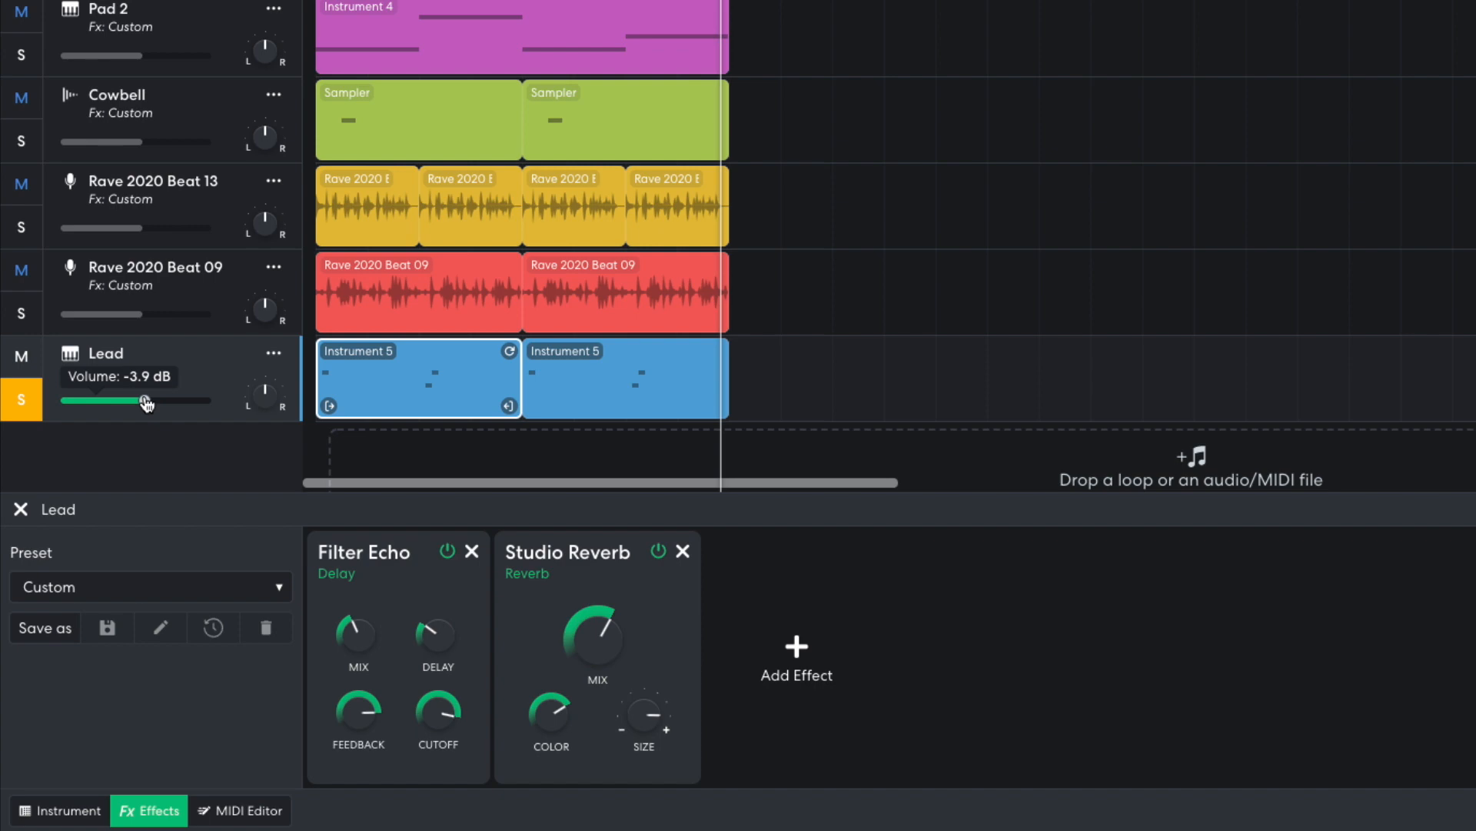
pyautogui.moveTo(146, 401); pyautogui.dragTo(134, 401)
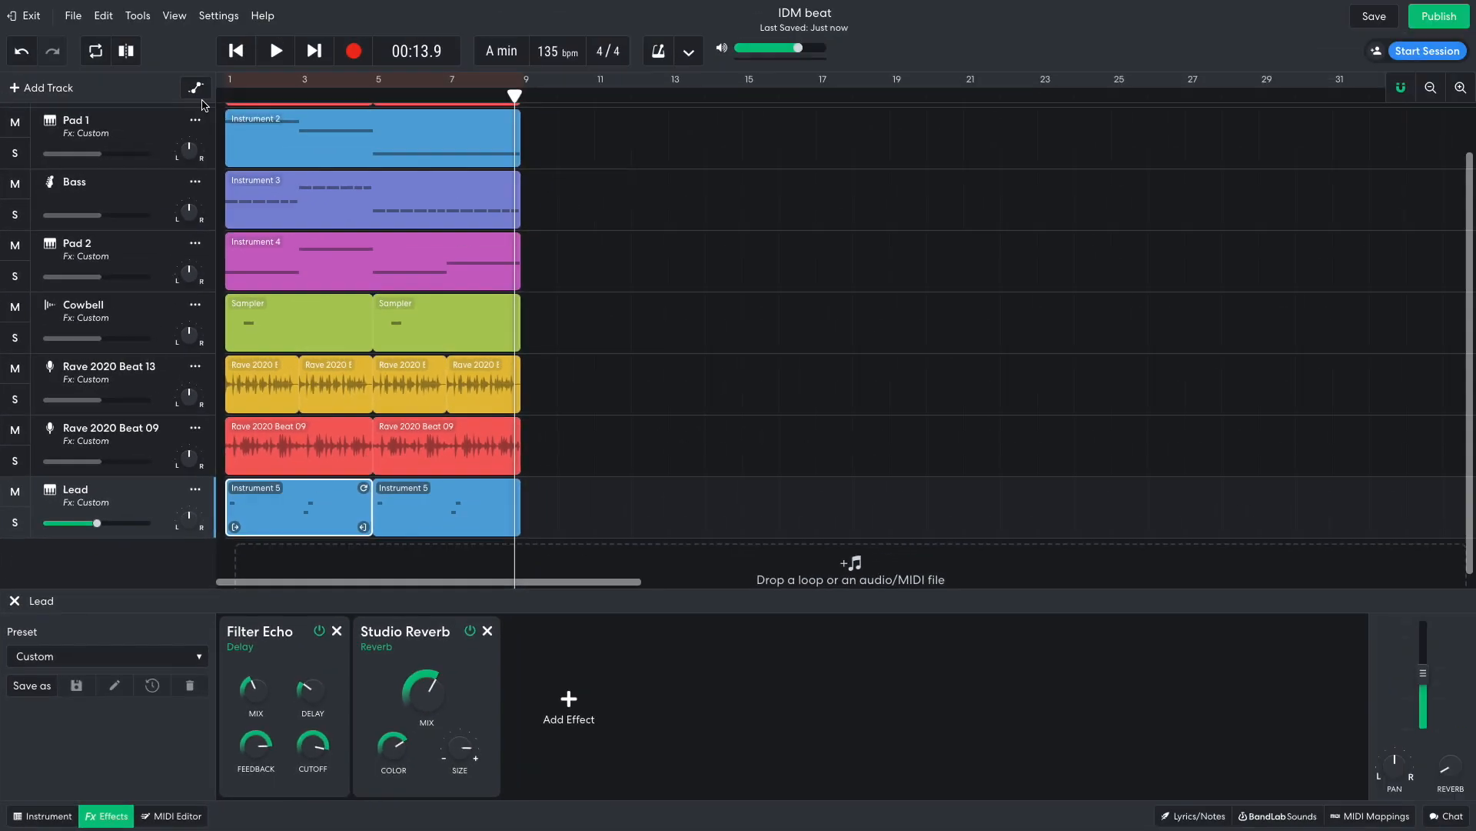
pyautogui.click(275, 50)
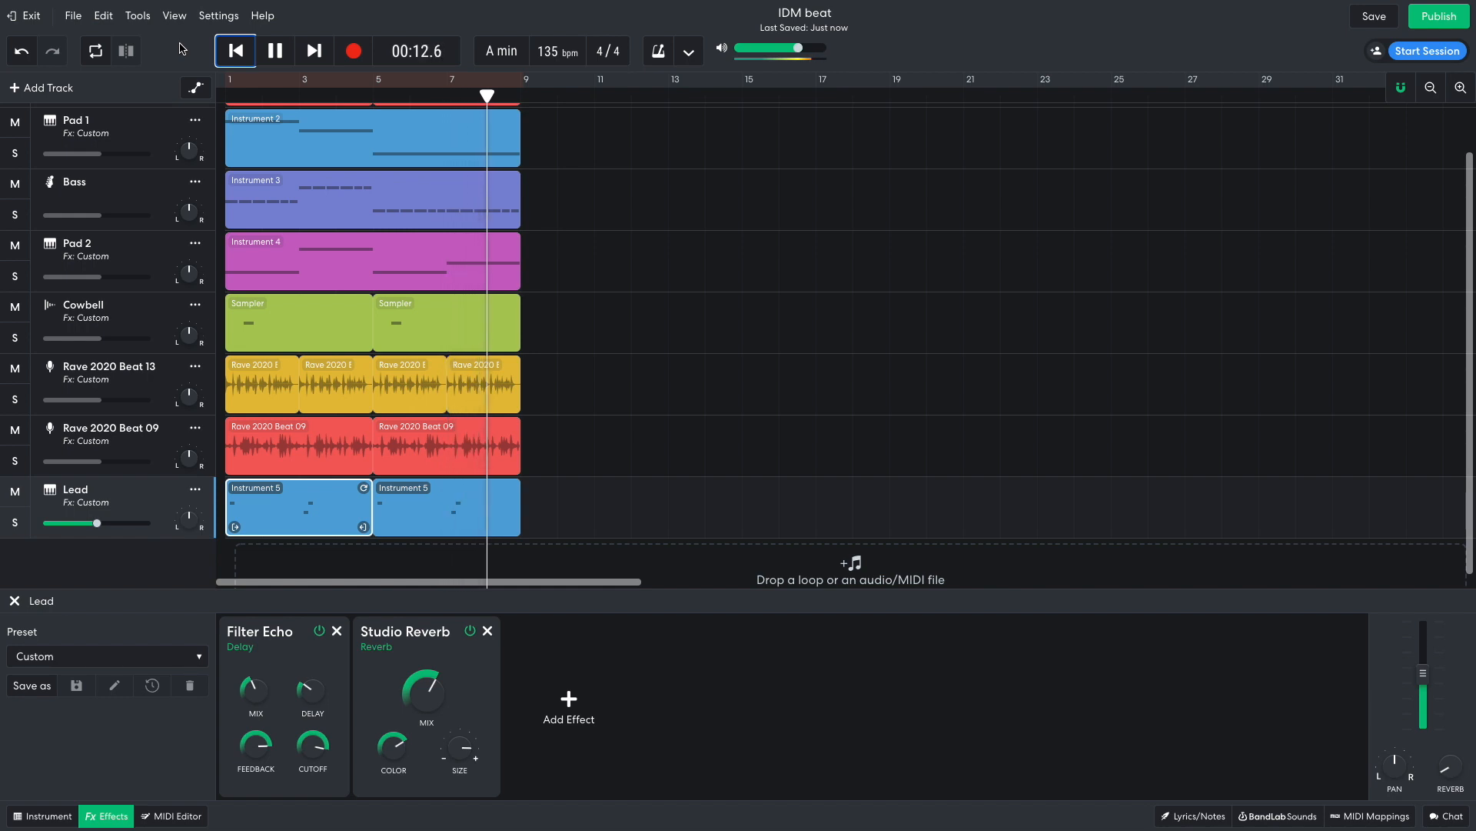
pyautogui.click(273, 51)
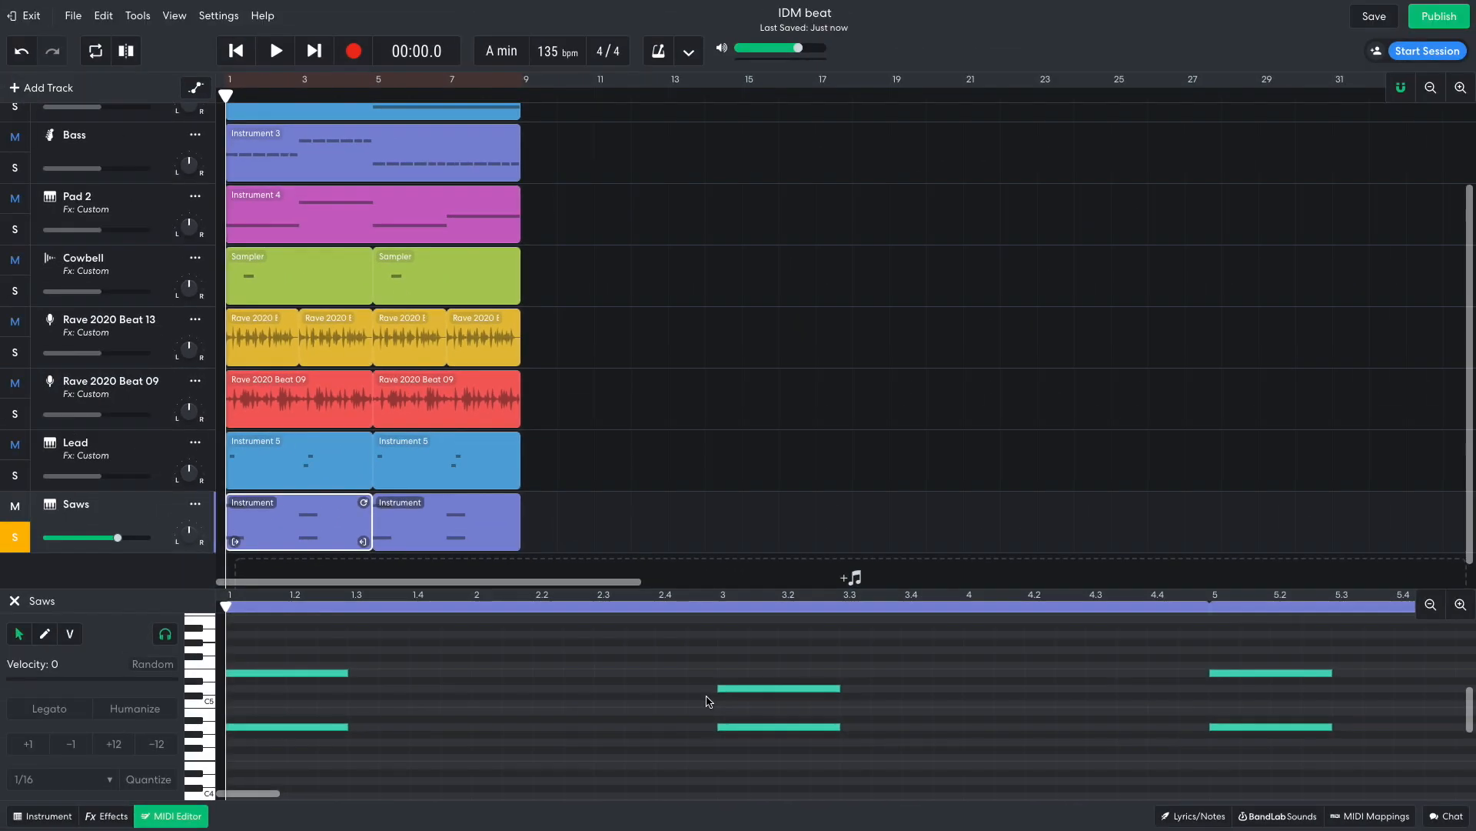
# - Switch to the Saws track's effects
pyautogui.click(275, 51)
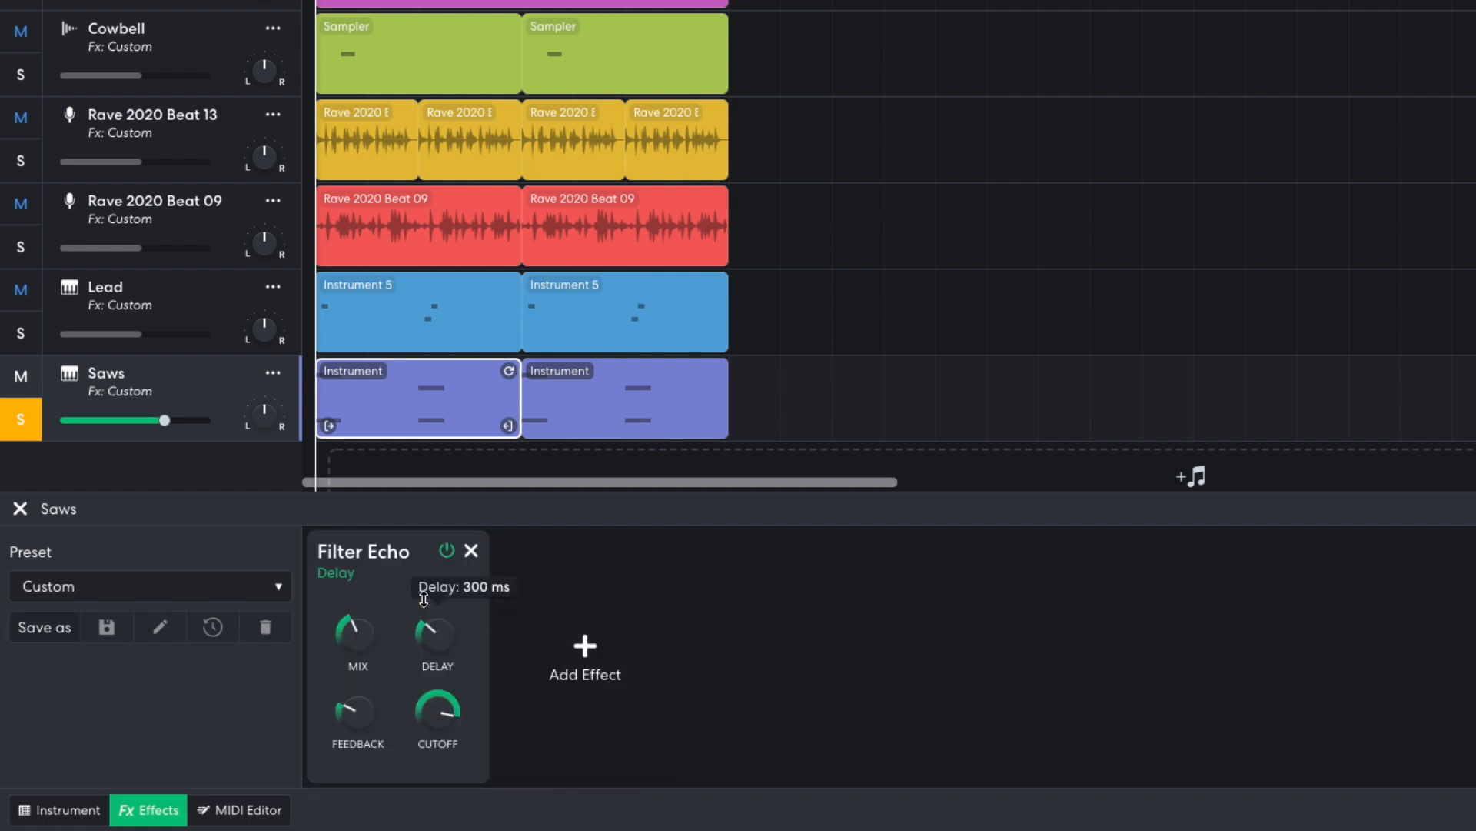
# - Set Saws echo delay to 300 ms, add Studio Reverb, and lower volume to -1.8 dB
pyautogui.moveTo(436, 630); pyautogui.dragTo(437, 612)
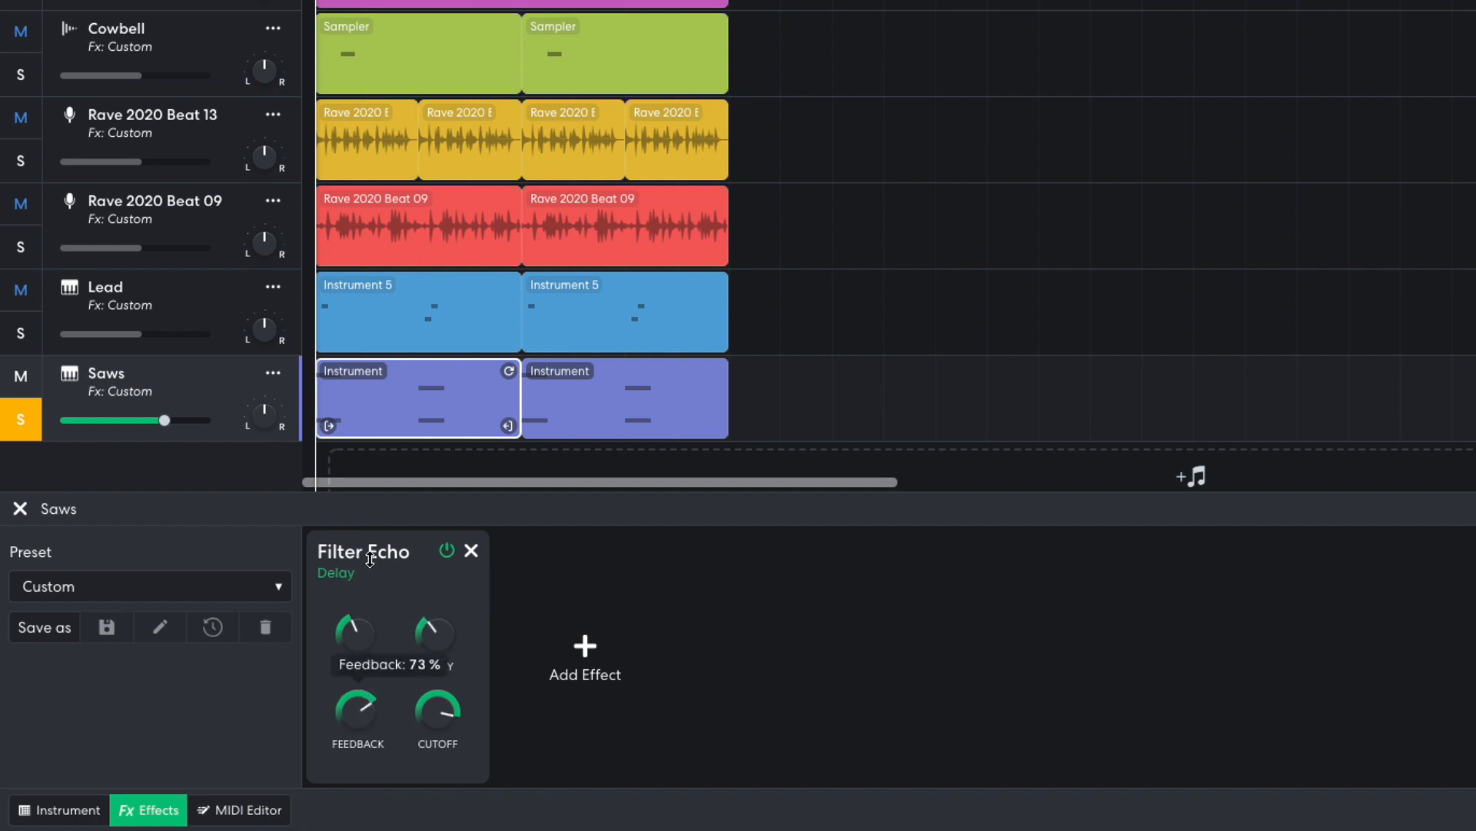
pyautogui.moveTo(372, 544)
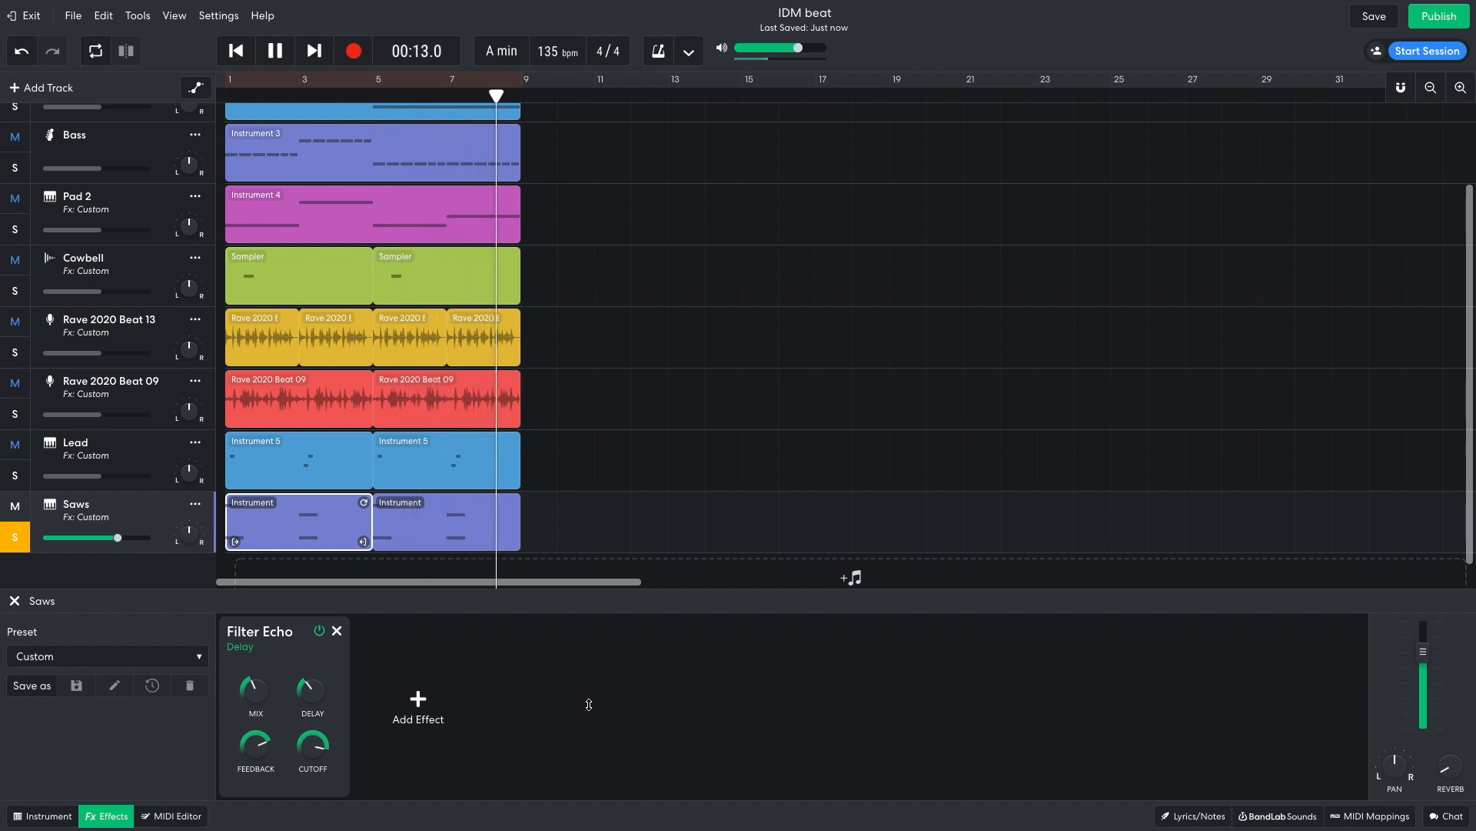
pyautogui.click(274, 51)
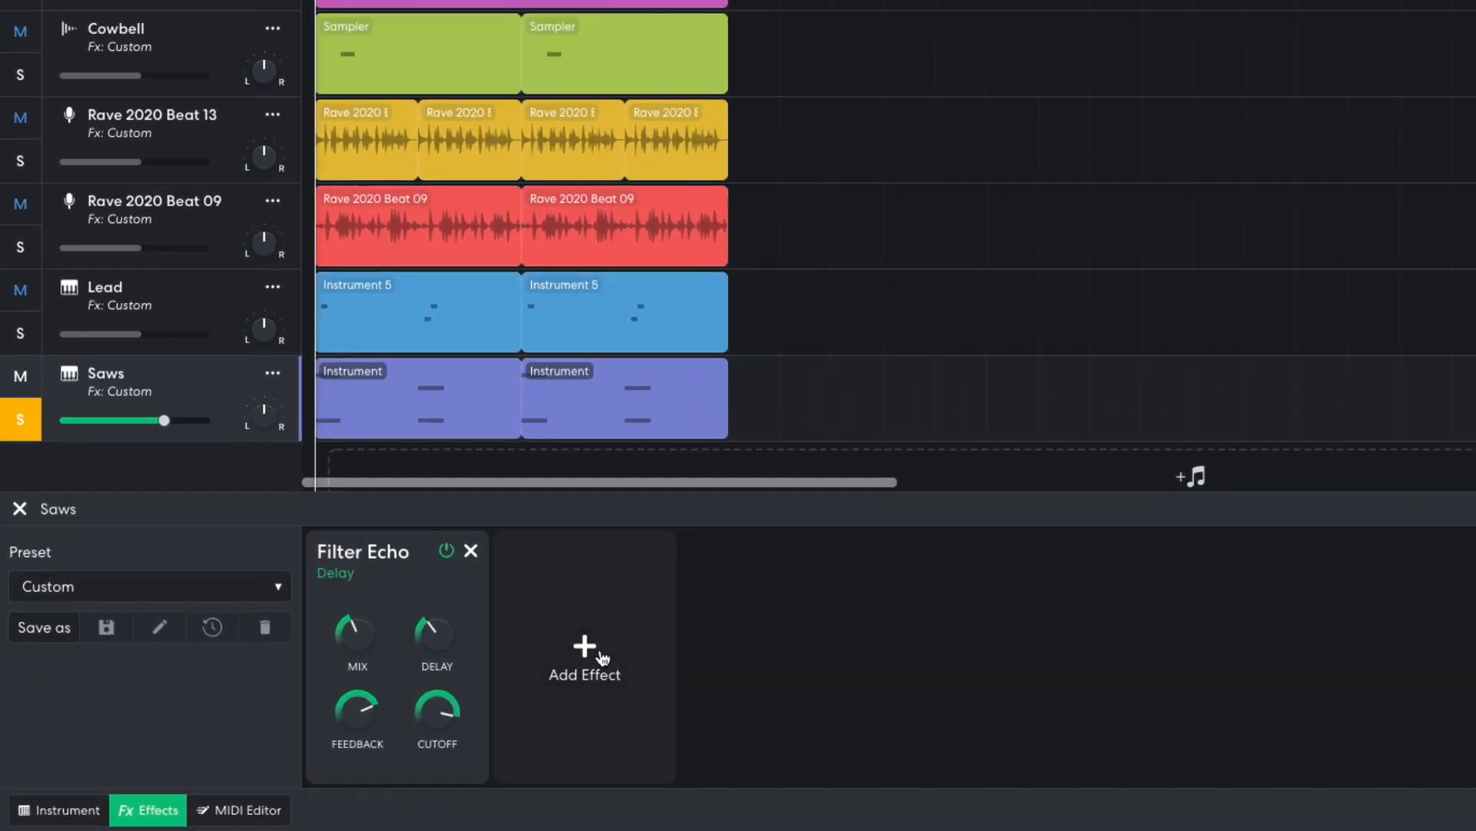
pyautogui.click(583, 656)
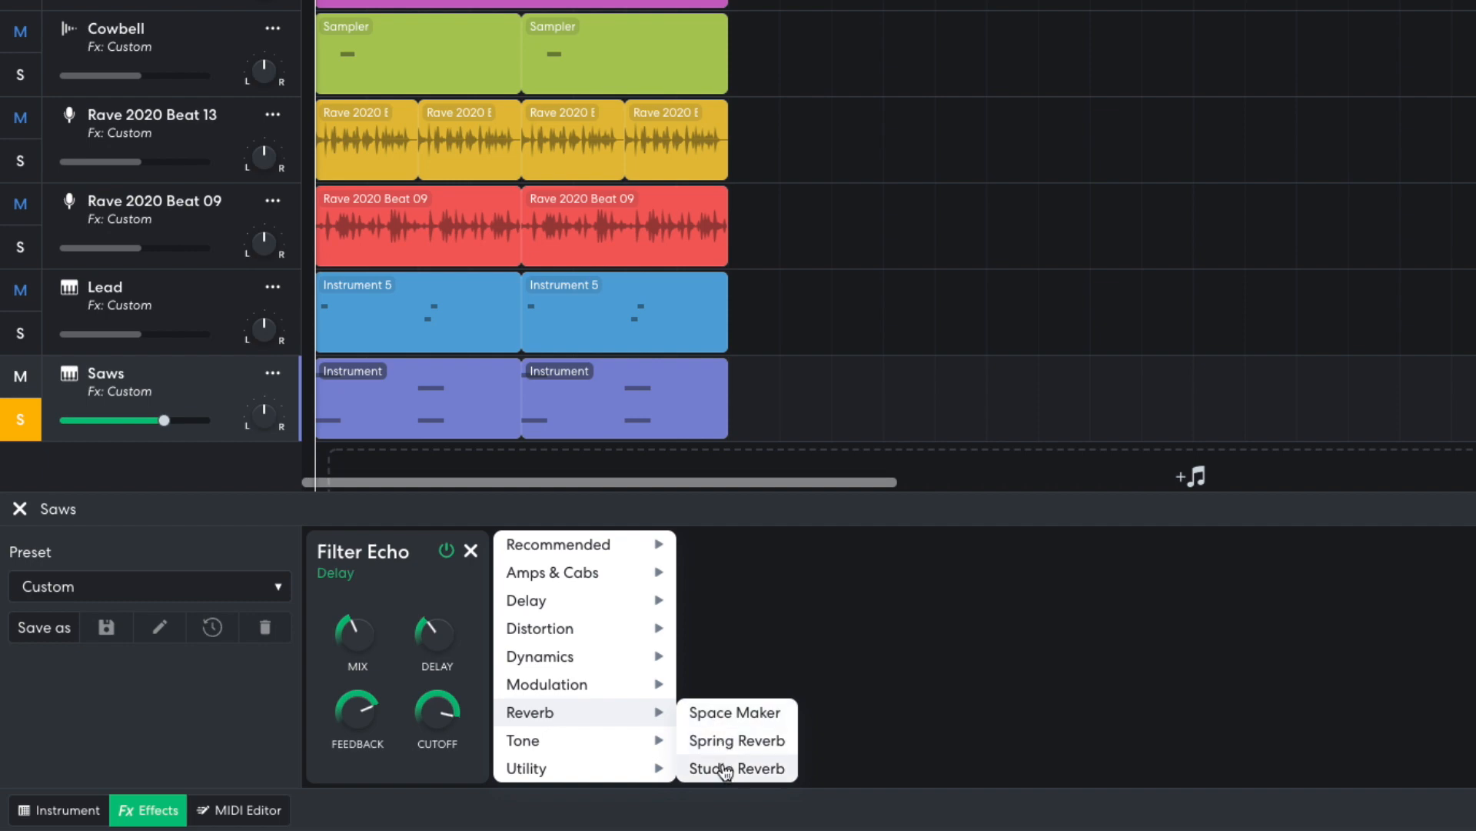
pyautogui.click(738, 768)
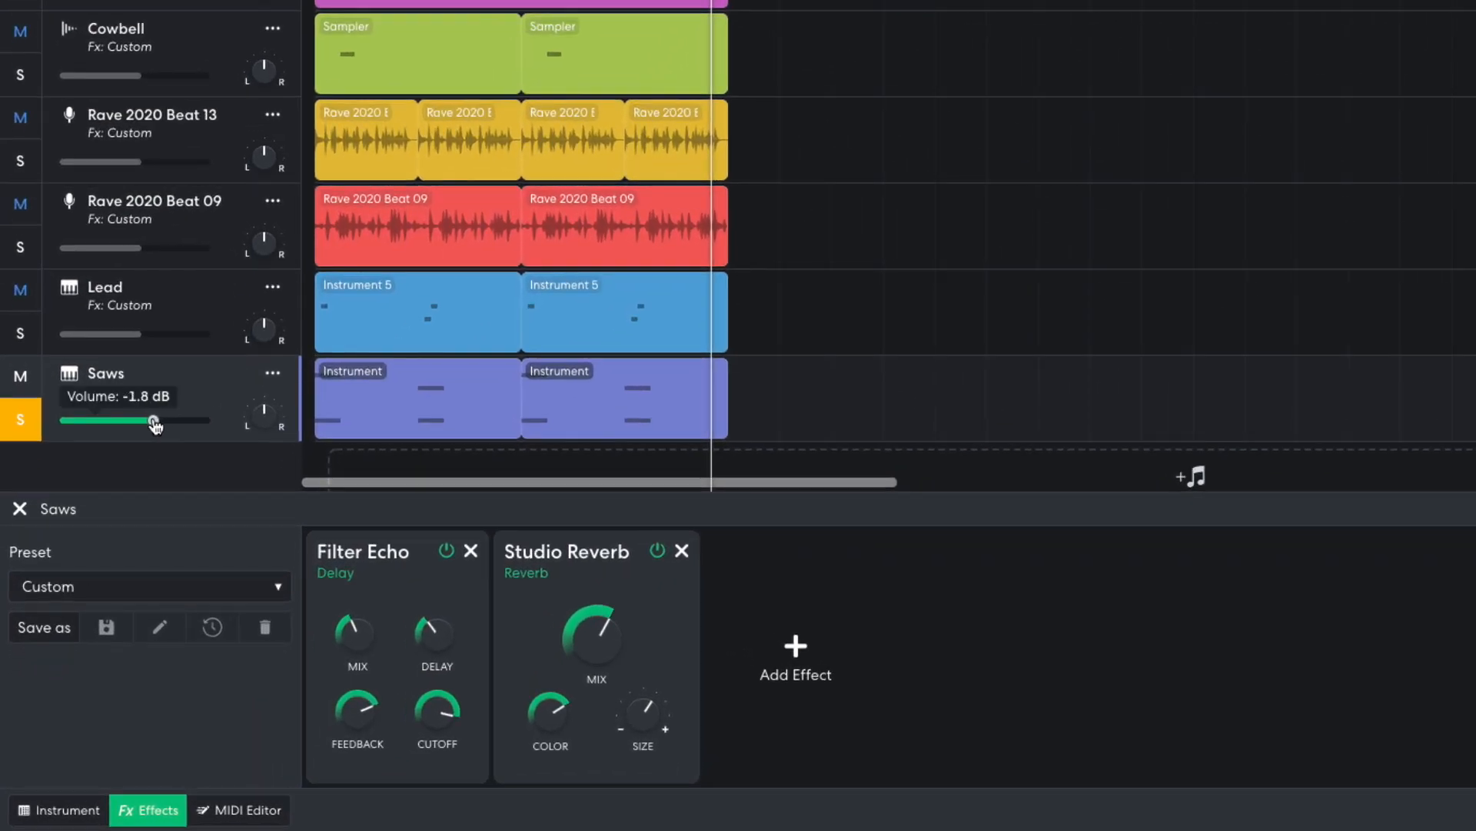
pyautogui.moveTo(156, 421); pyautogui.dragTo(137, 420)
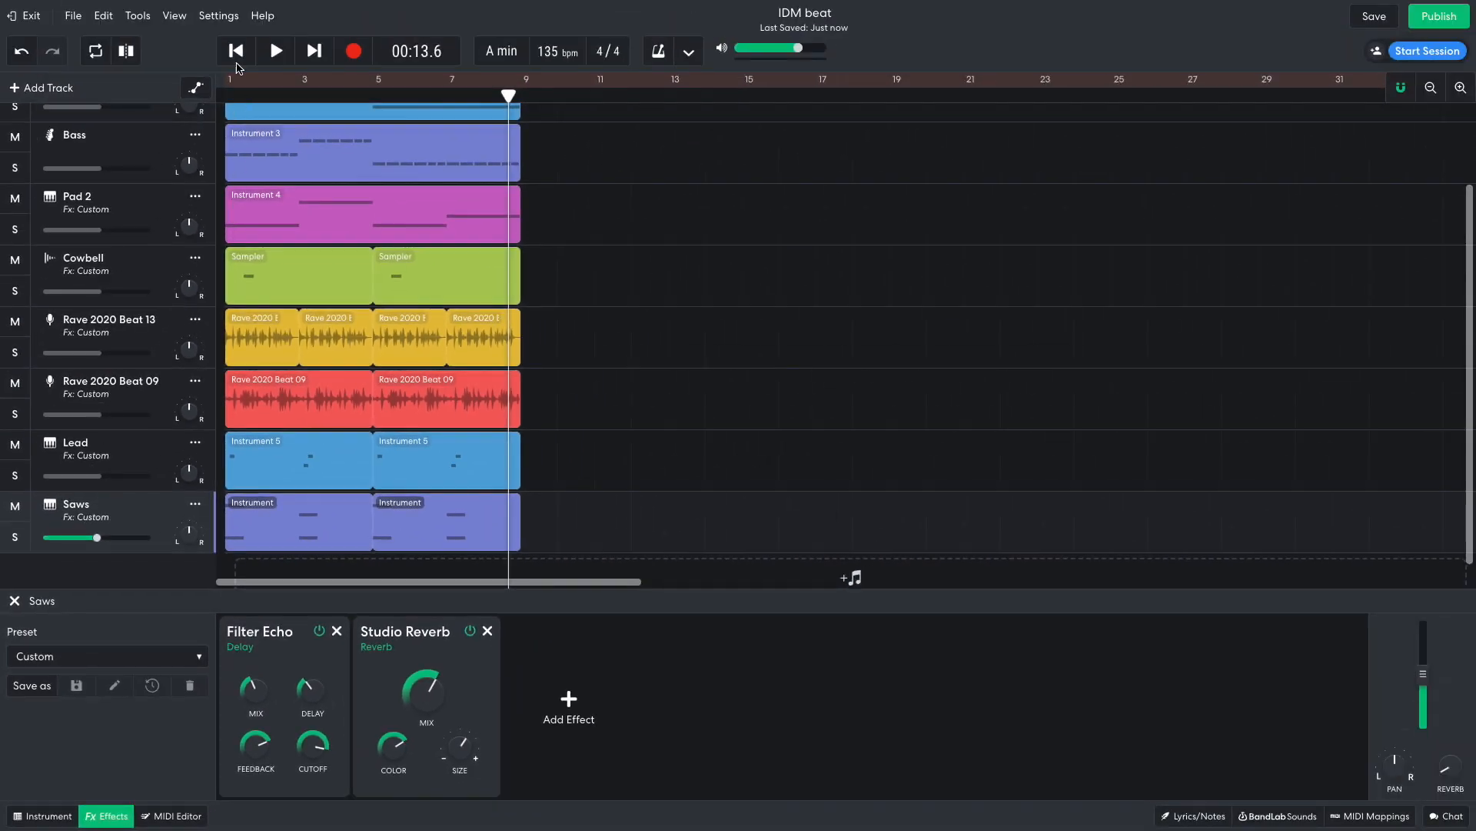
pyautogui.click(276, 51)
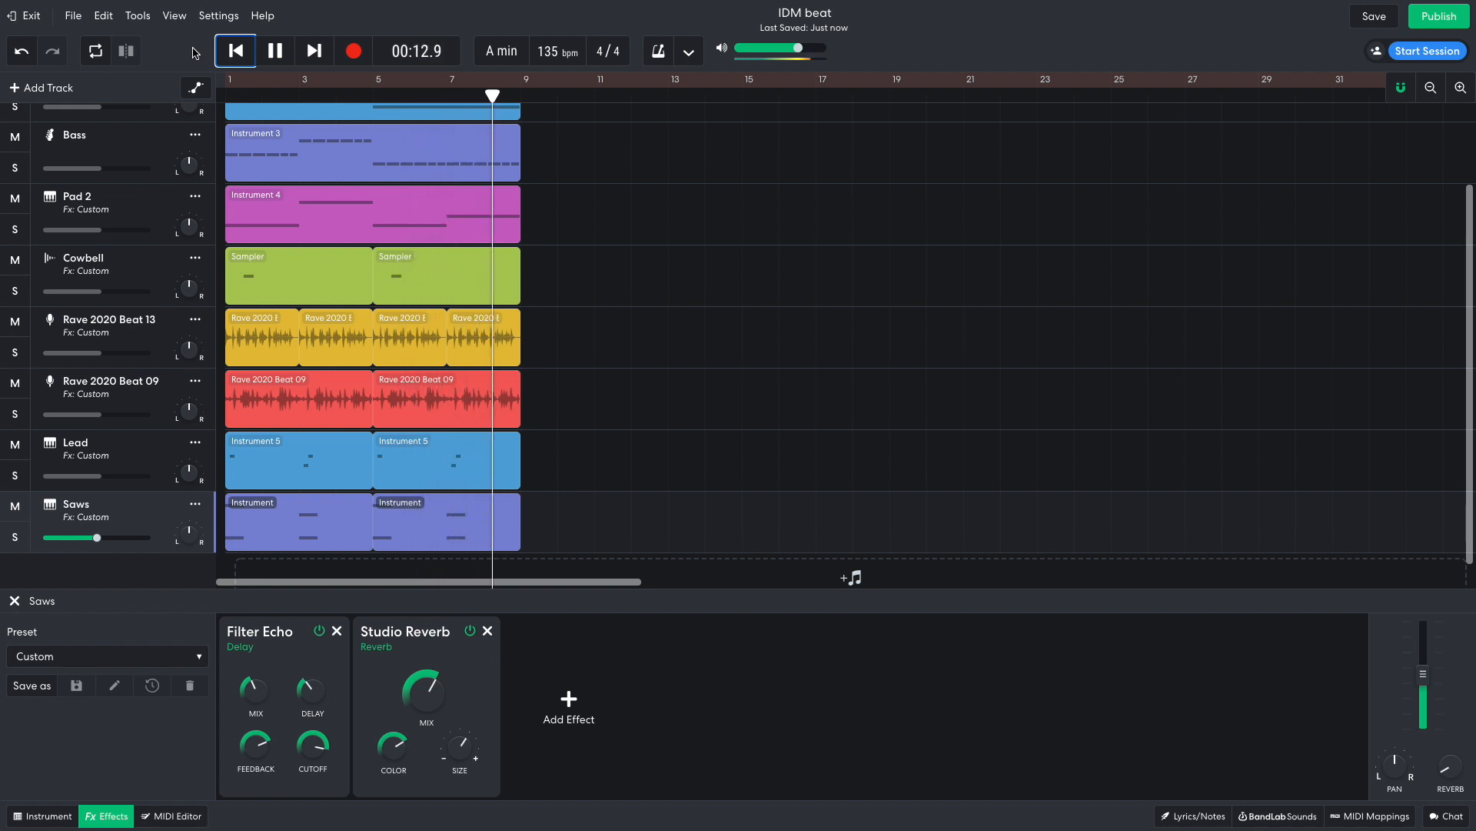
pyautogui.click(276, 50)
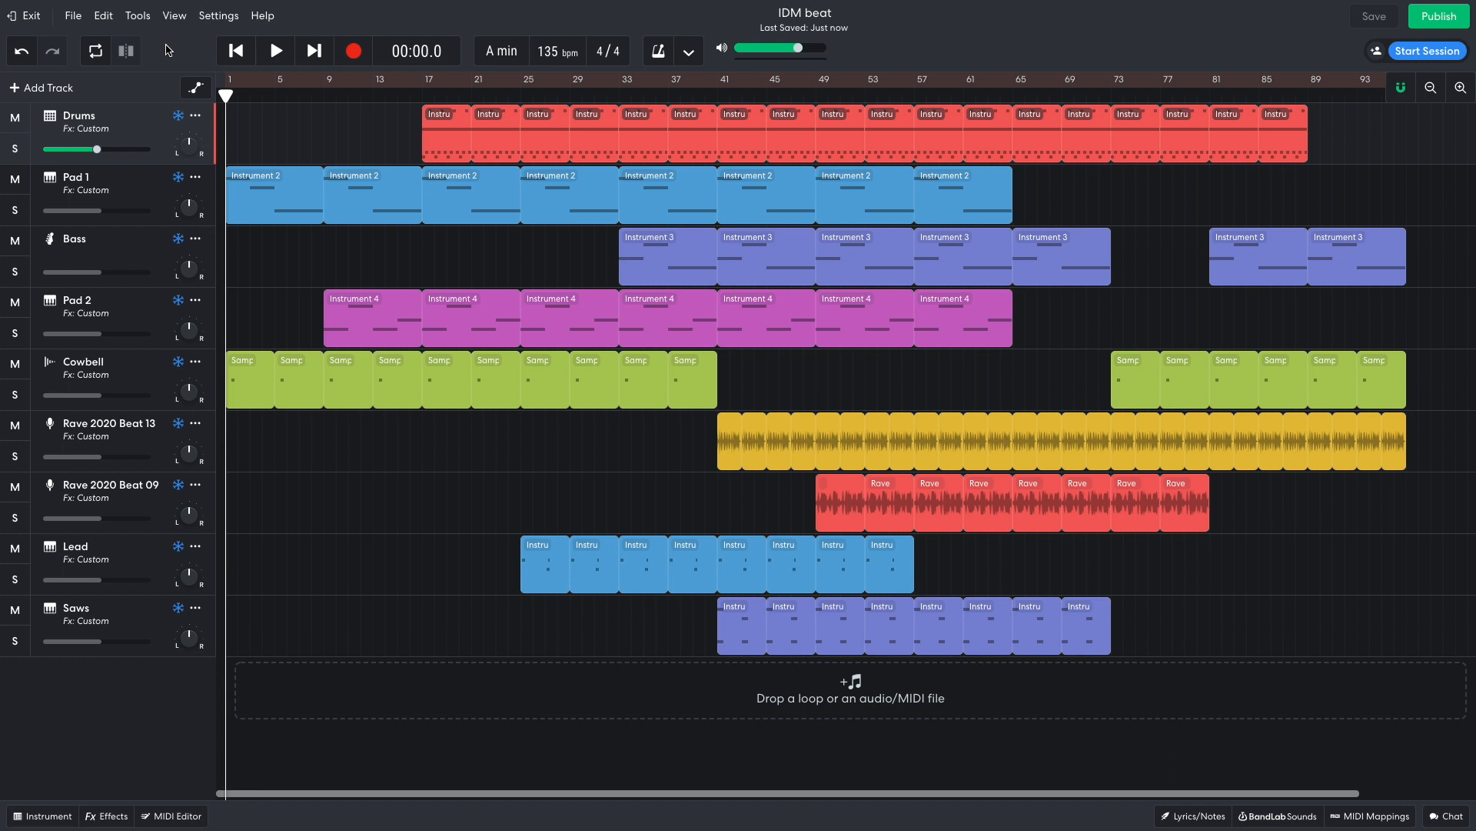
# - Play the full nine-track arrangement from the beginning
pyautogui.click(276, 51)
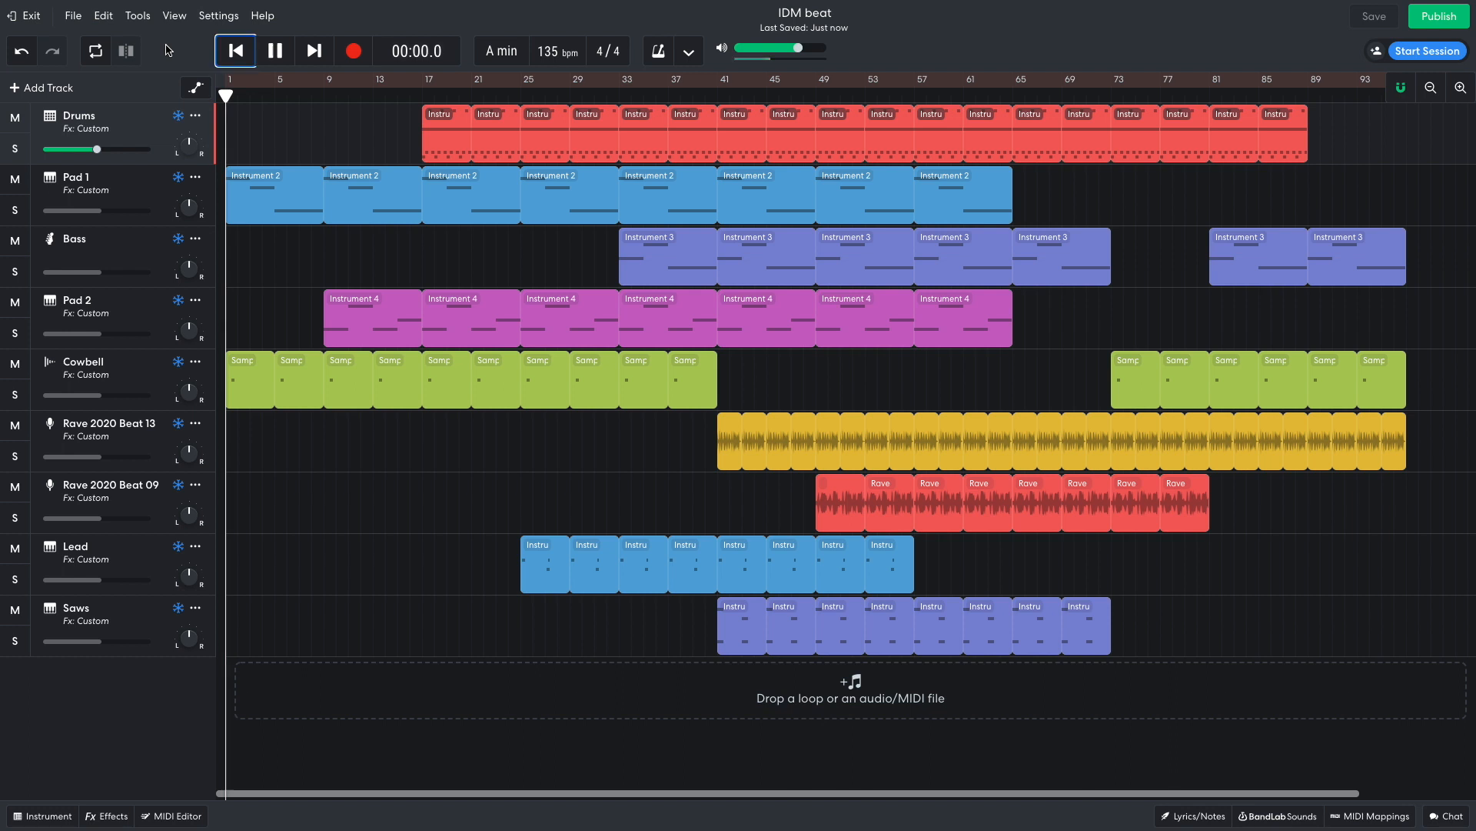
pyautogui.click(275, 51)
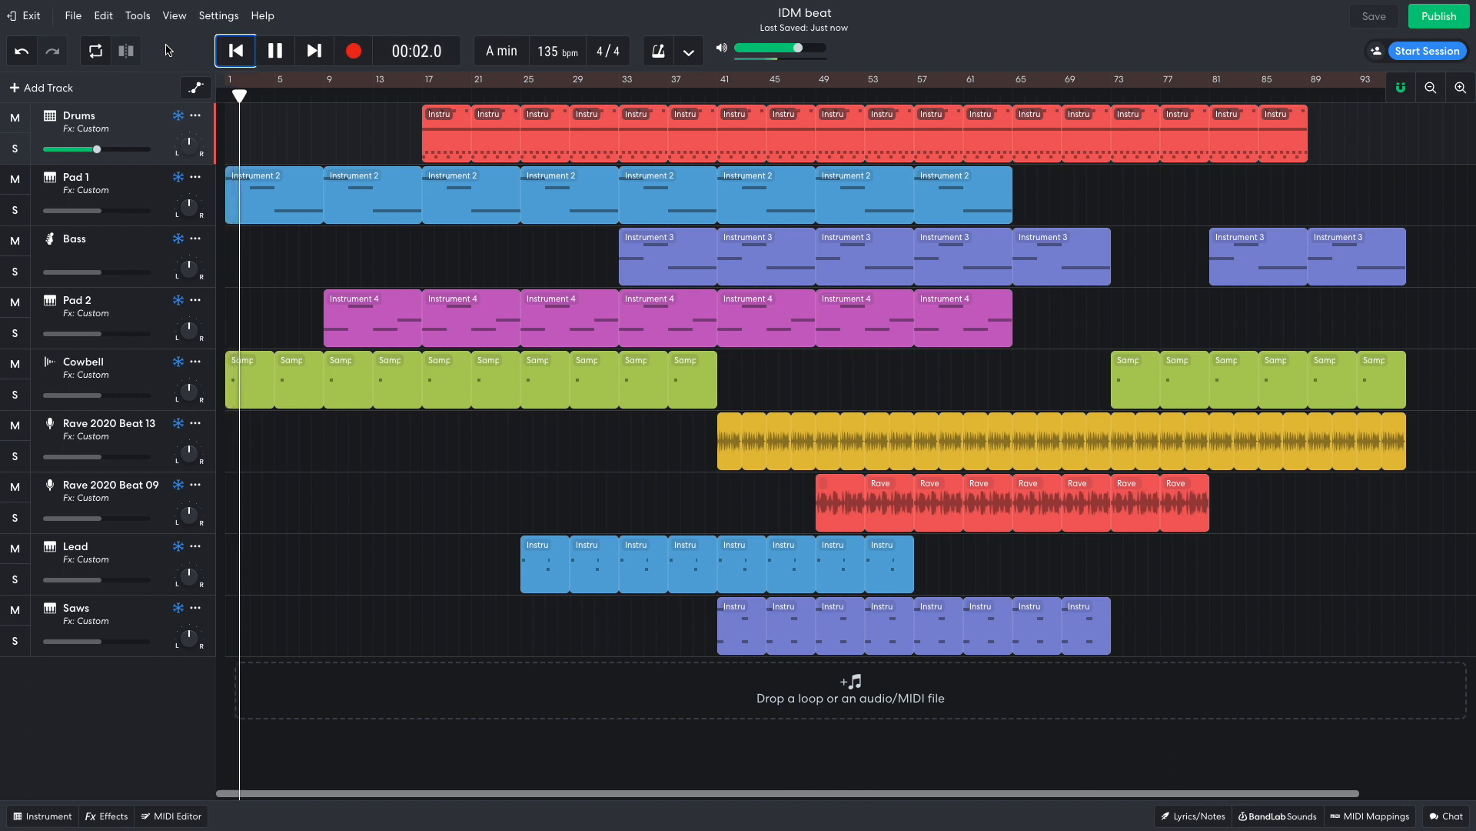